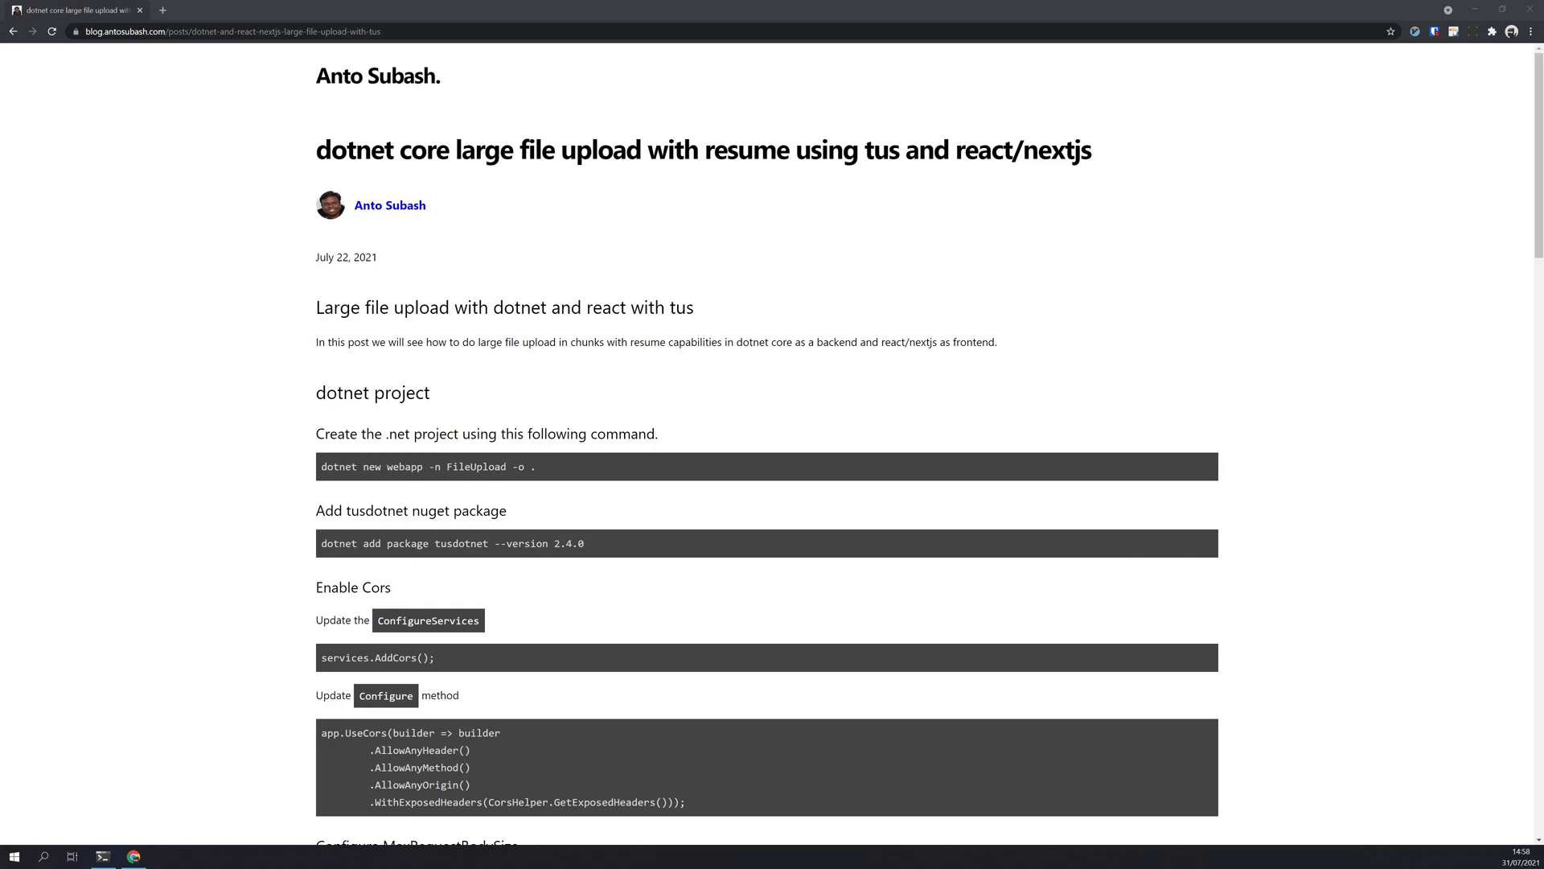
mouse_move(259, 630)
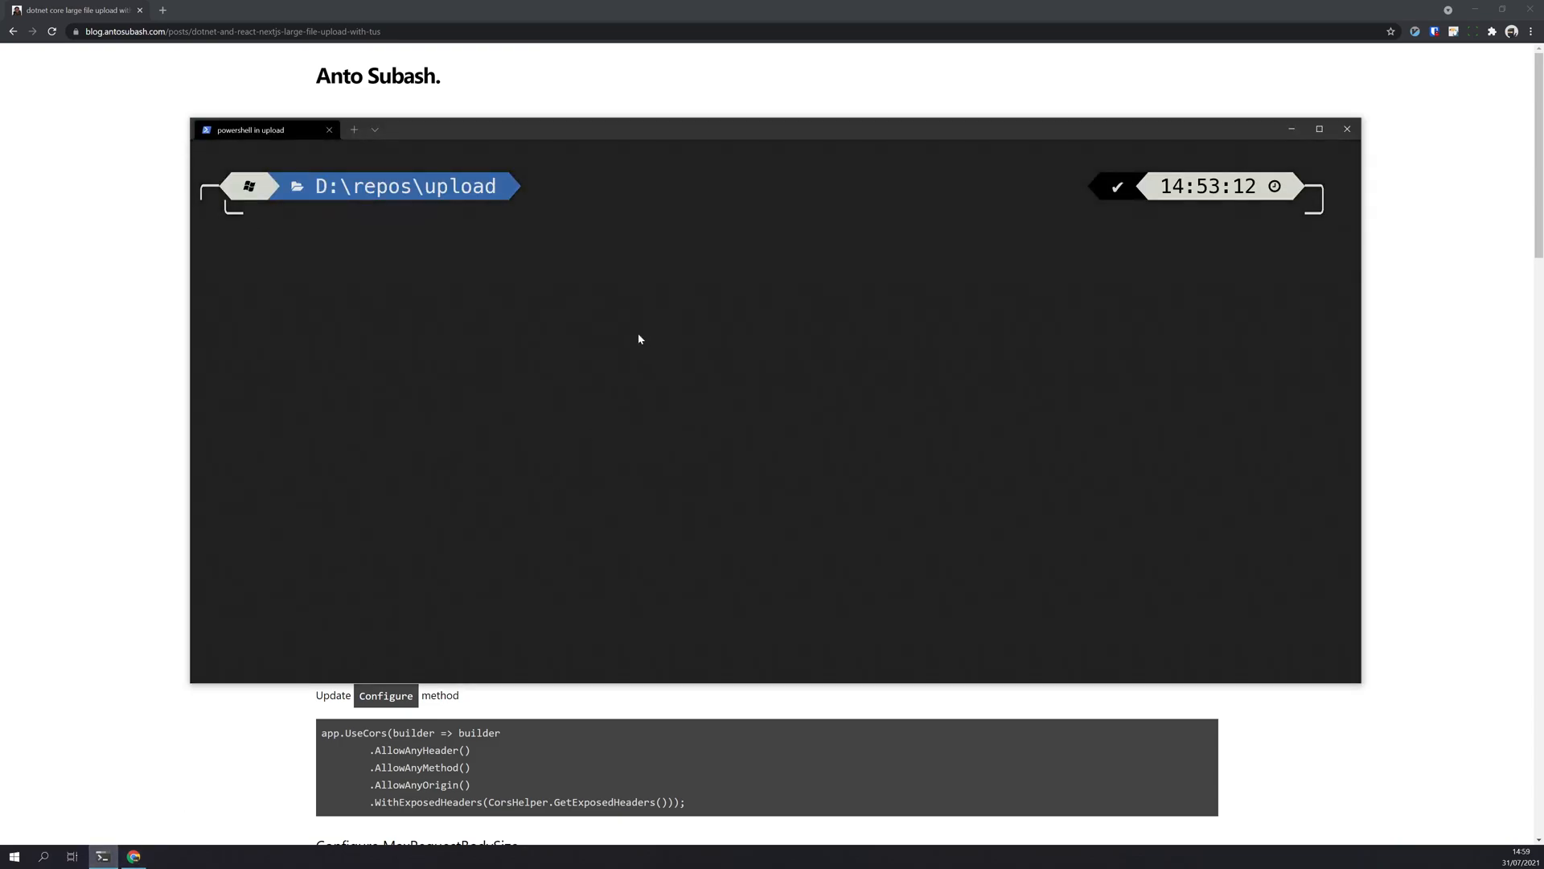
mouse_move(535, 185)
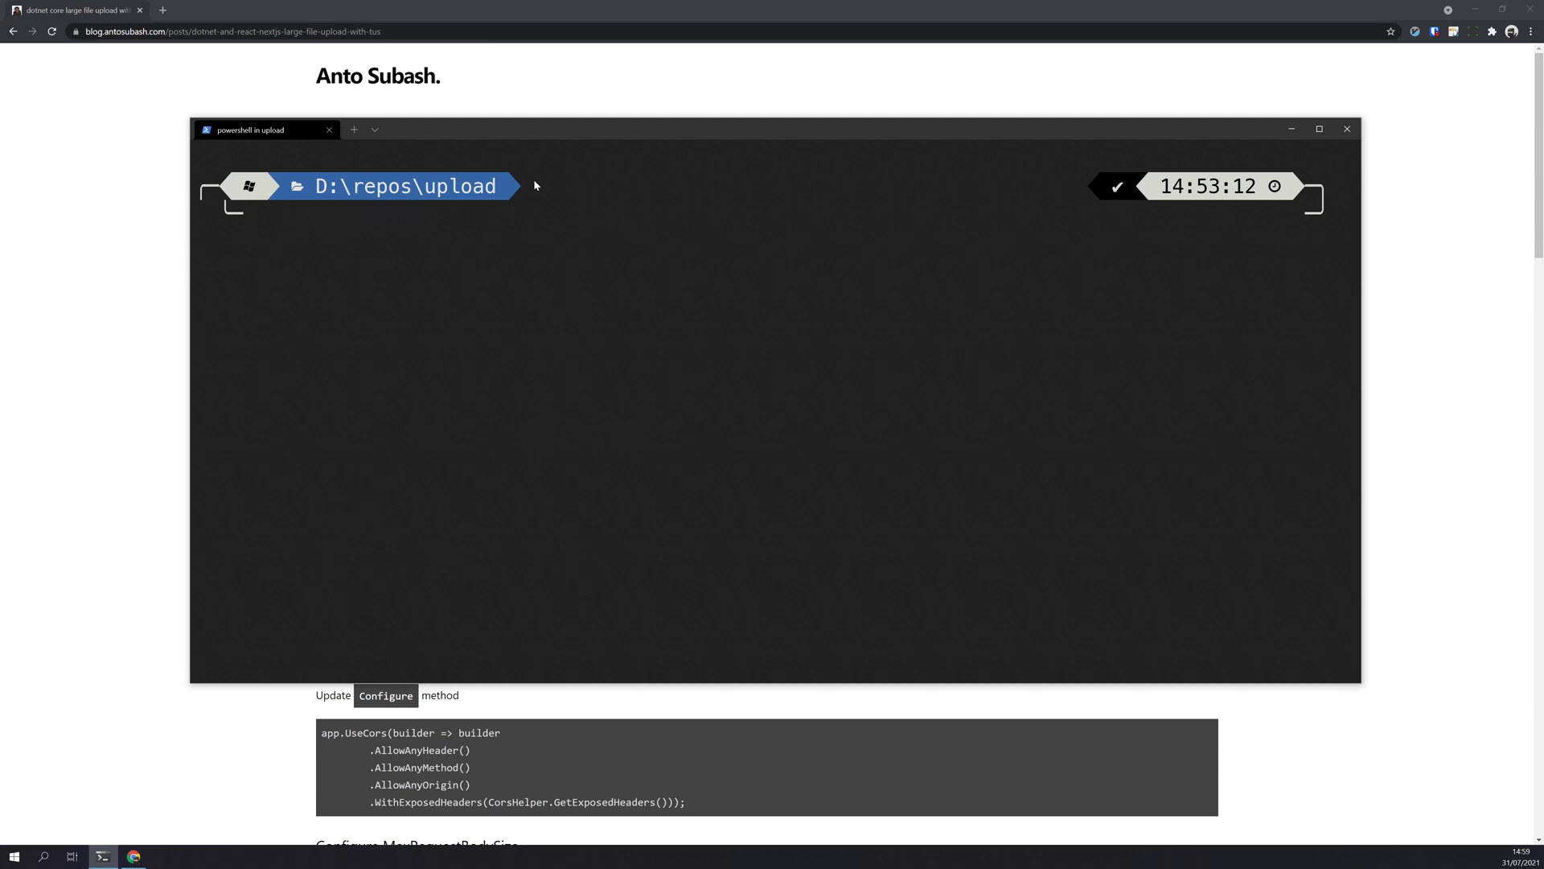
Create the dotnet and nextjs folders with mkdir, fixing a mistyped name
type("mkdir f")
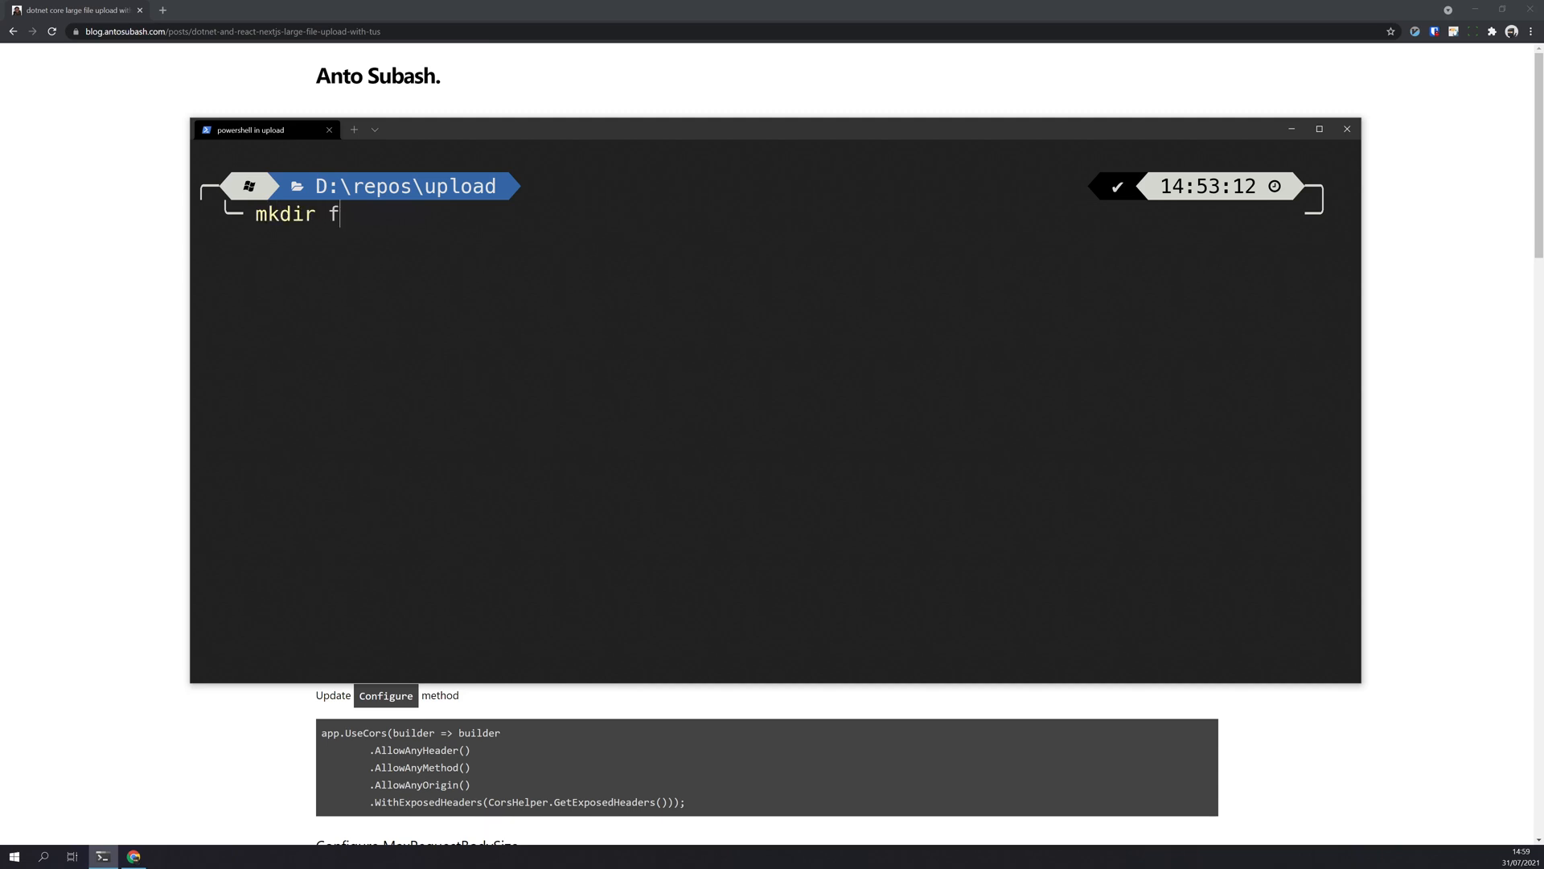
key("Backspace")
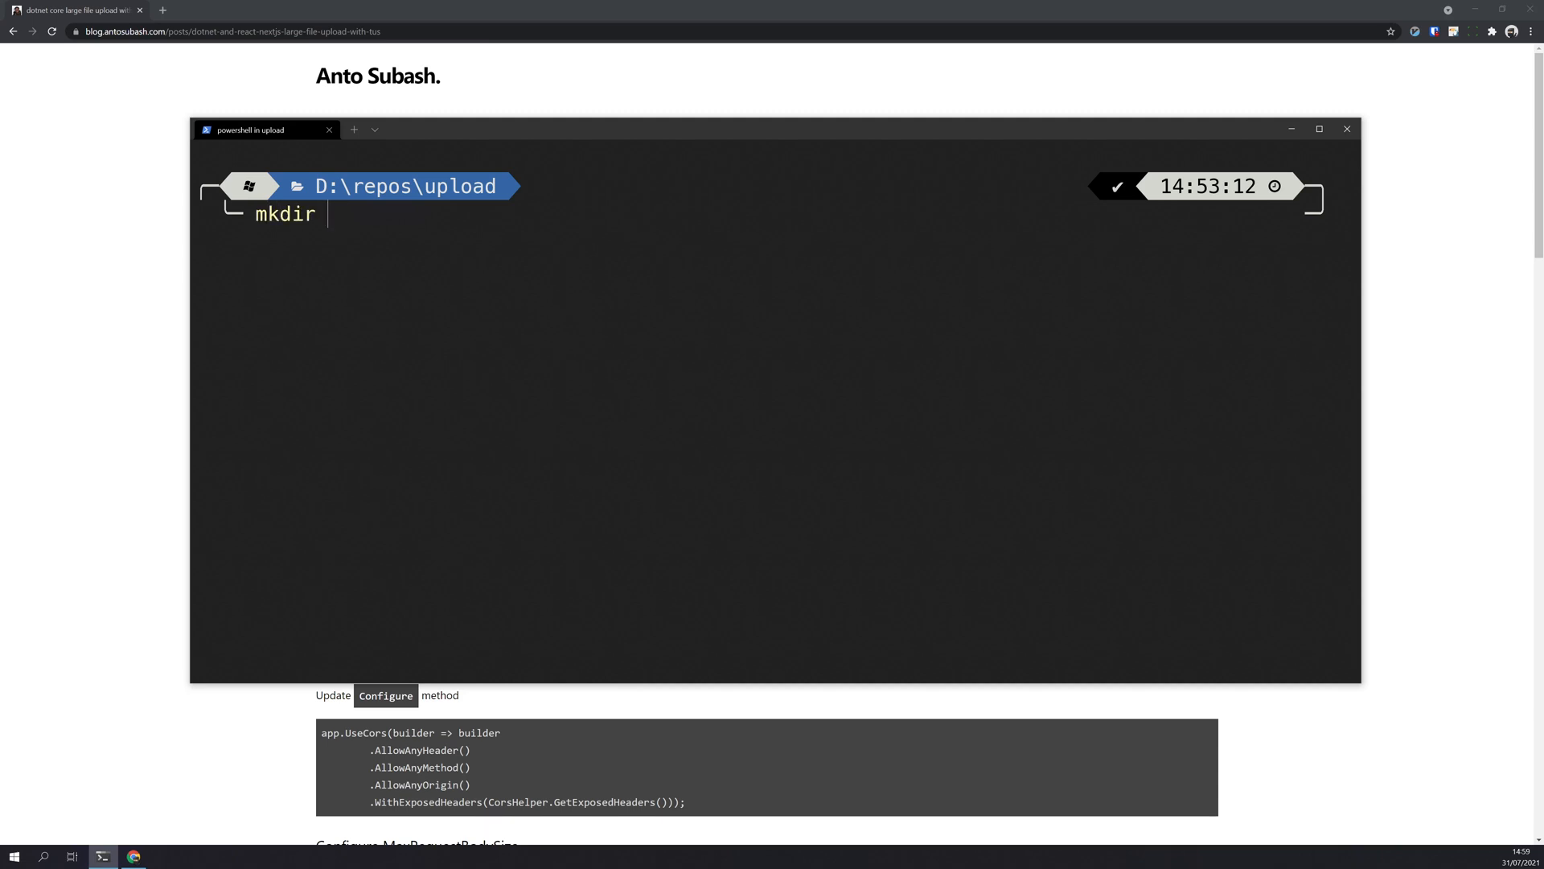
type("dotnet")
type("mkd")
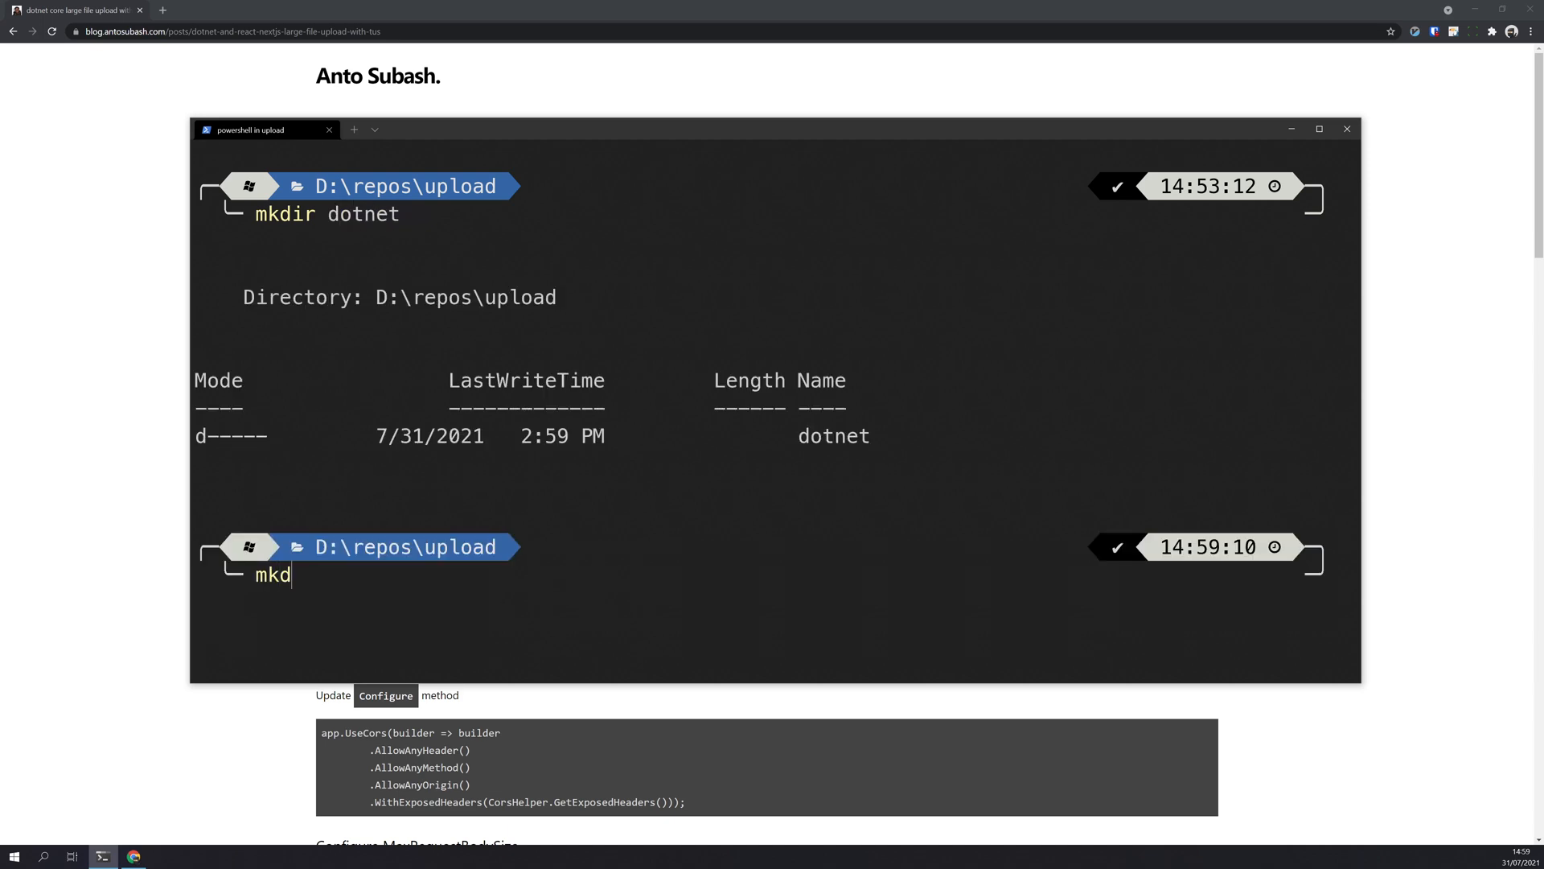
type("ir nextjs")
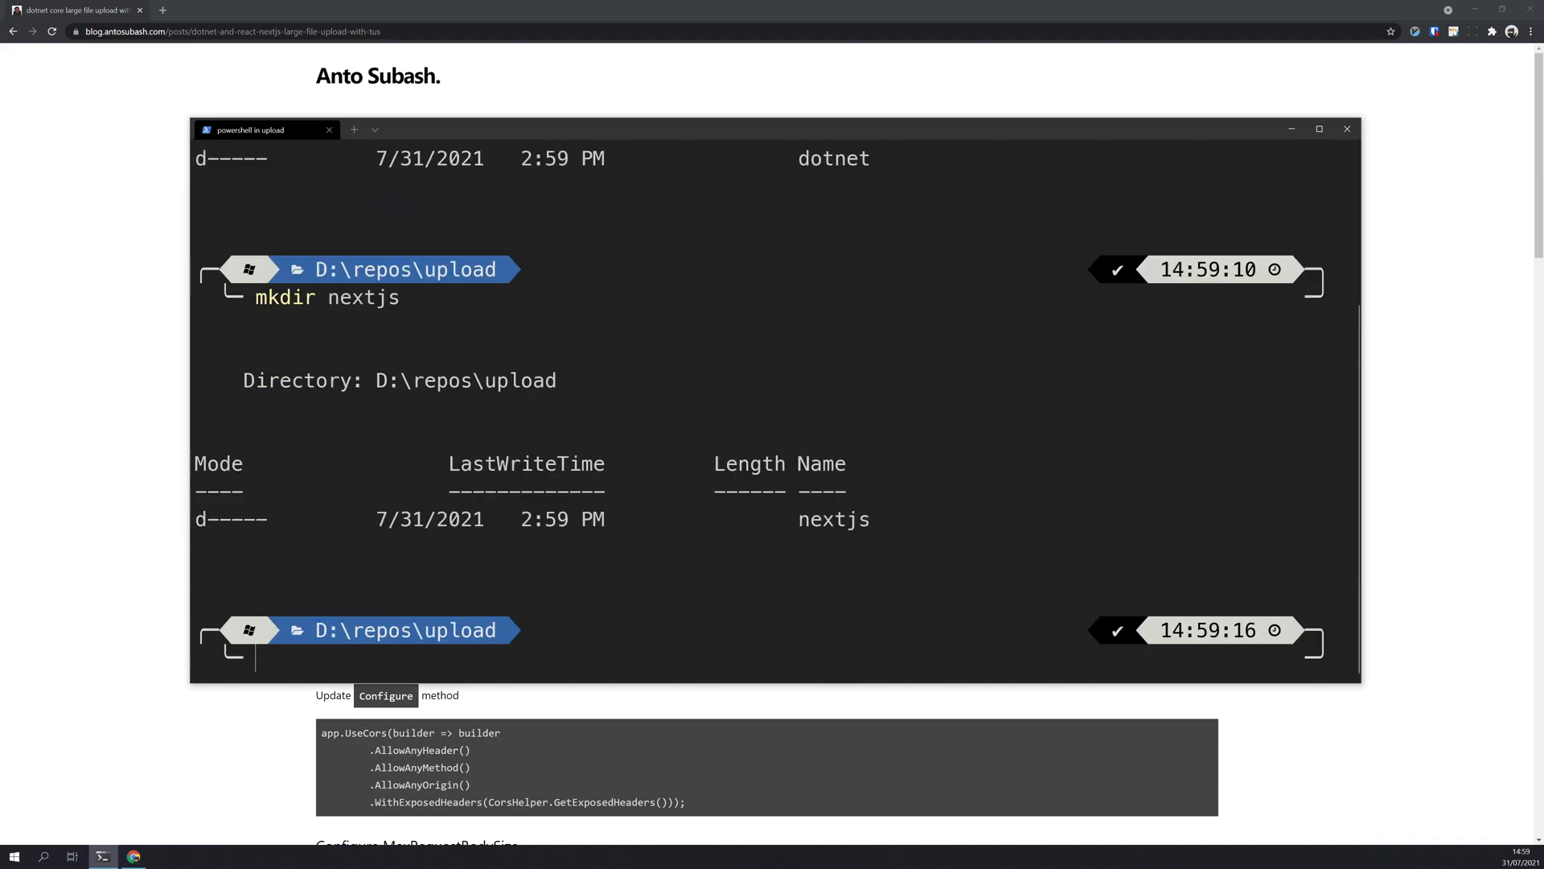
In the dotnet folder, scaffold the FileUpload web app with tusdotnet 2.4.0 and open it in VS Code
type("cd")
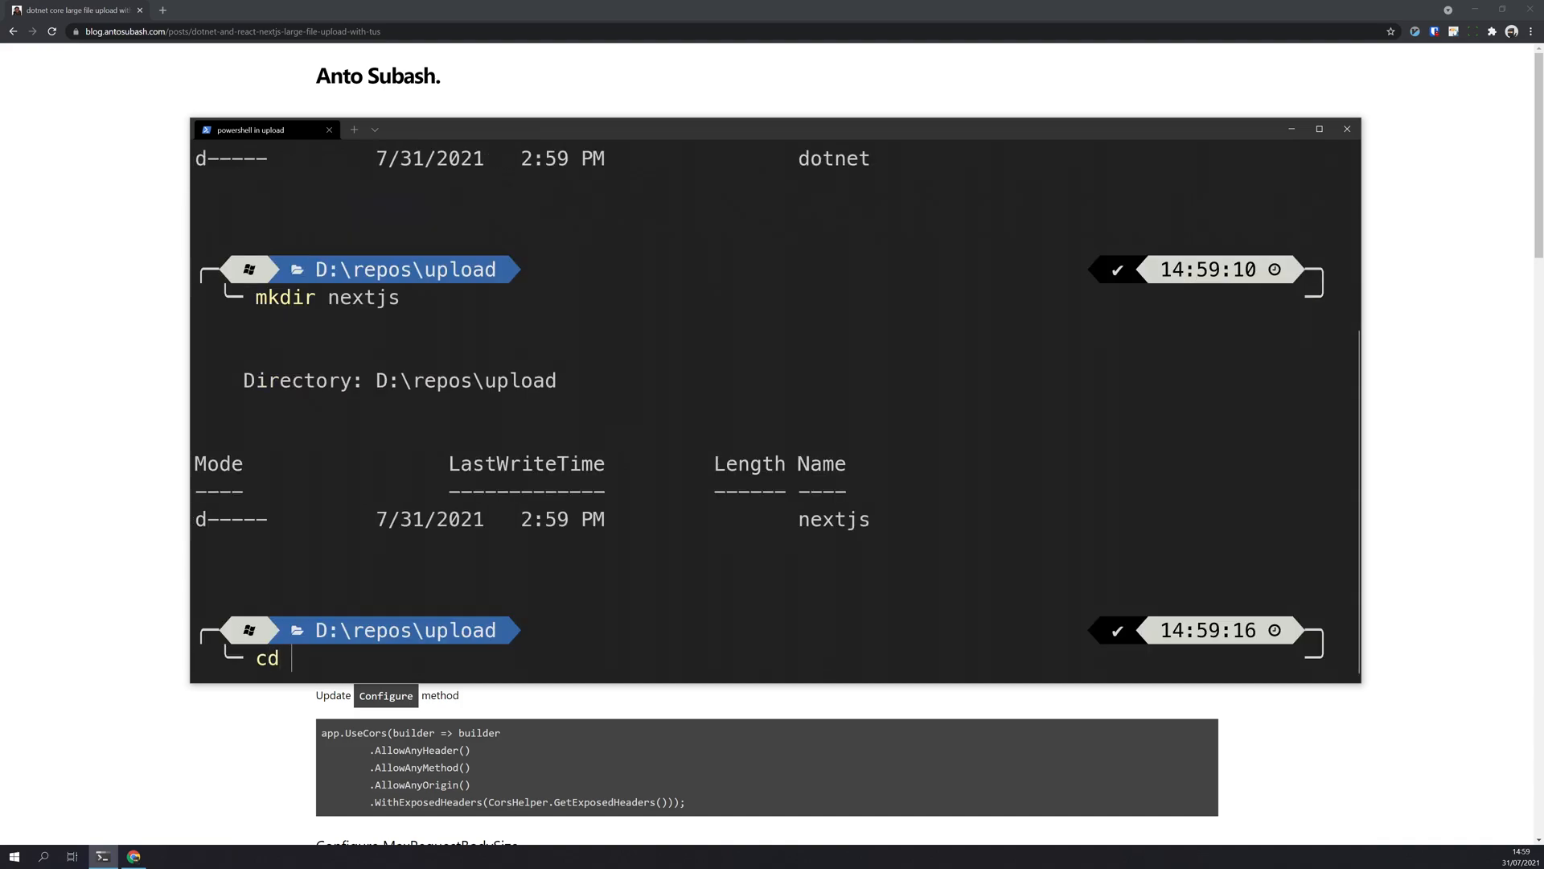
type(".\\dotnet\\")
type("dotnet new webapp -n FileUpload -o .")
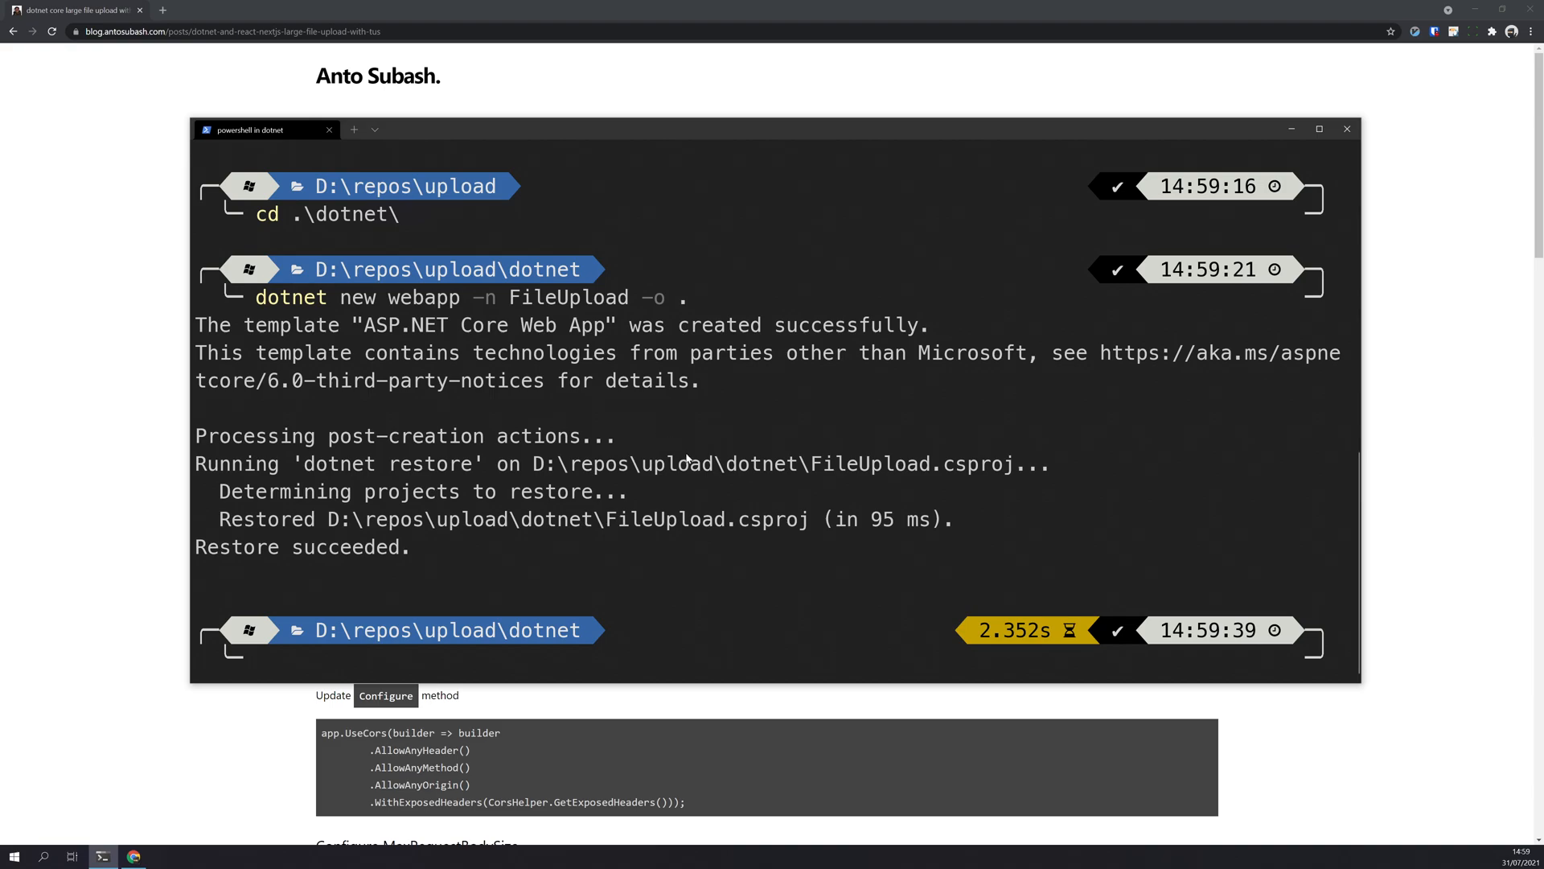
type("ls")
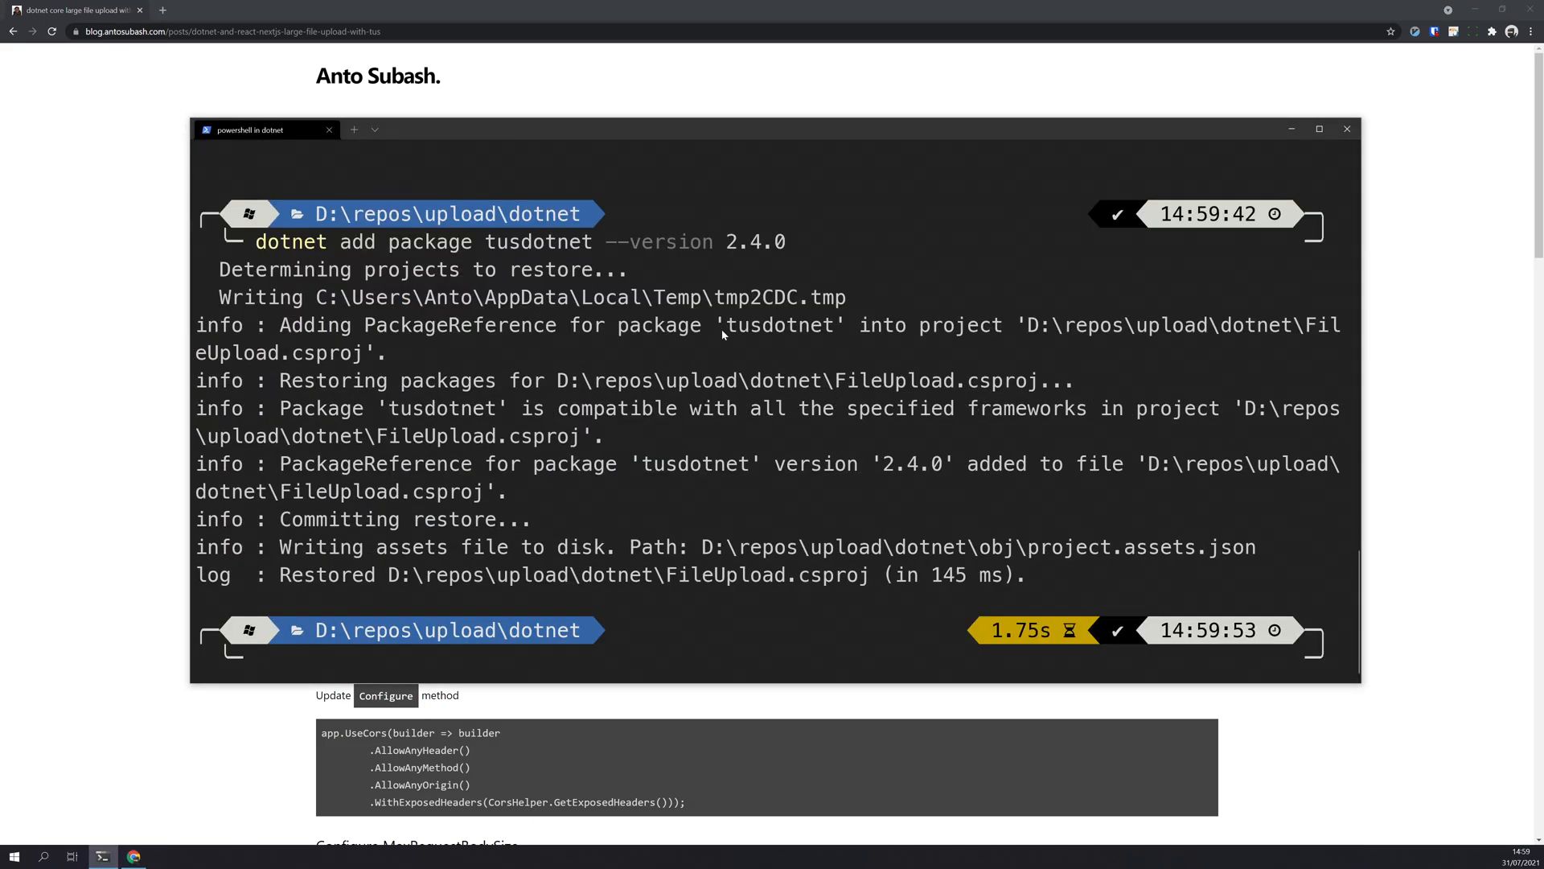
type("code")
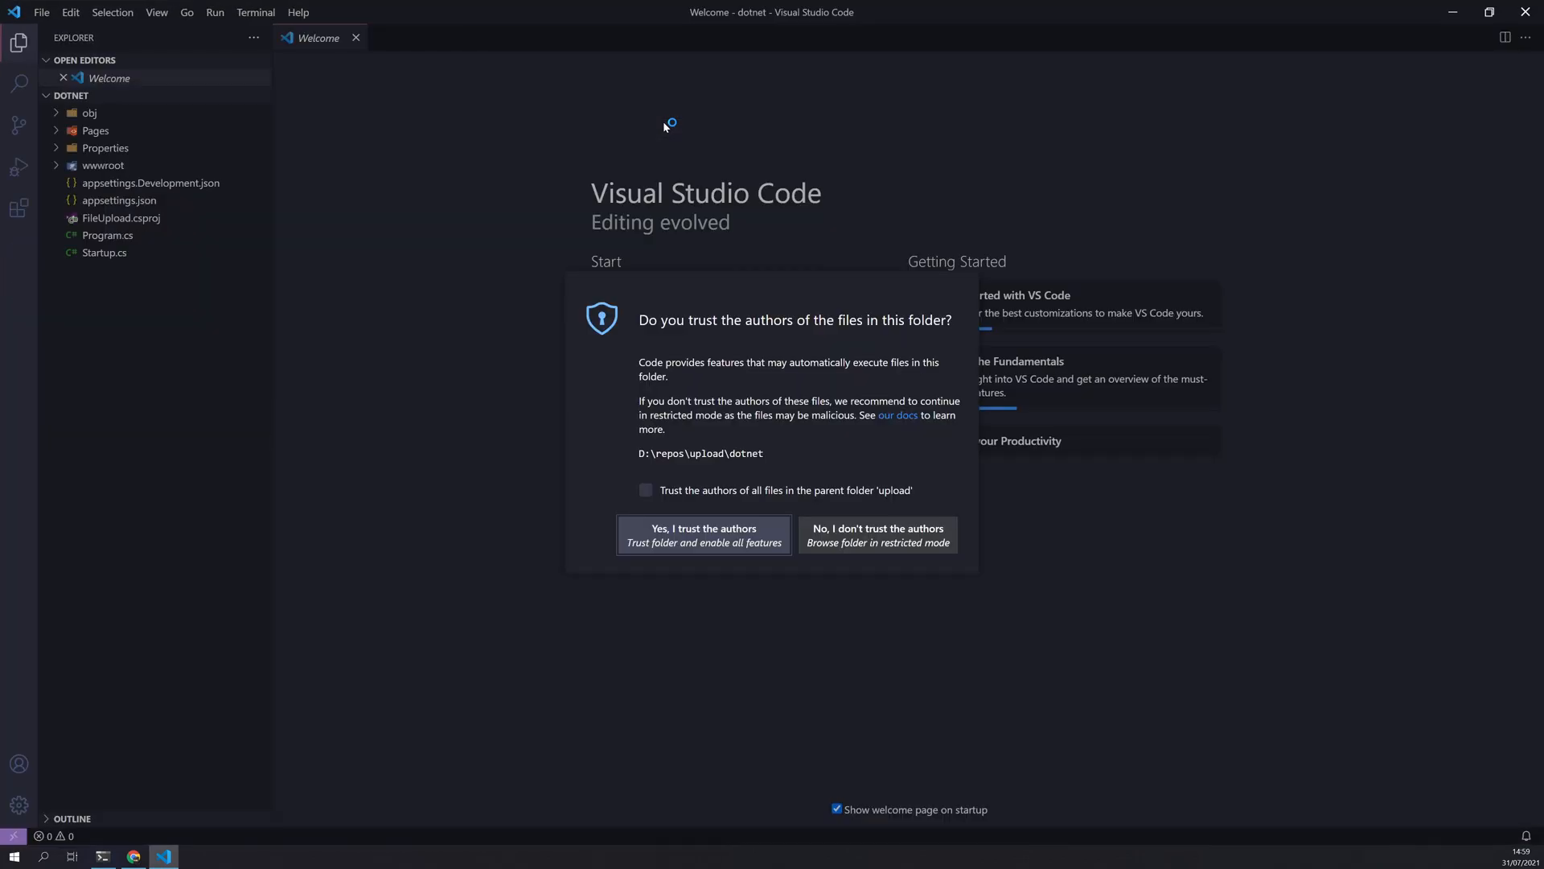
Trust the folder and review Startup.cs and FileUpload.csproj's tusdotnet 2.4.0 reference
left_click(703, 535)
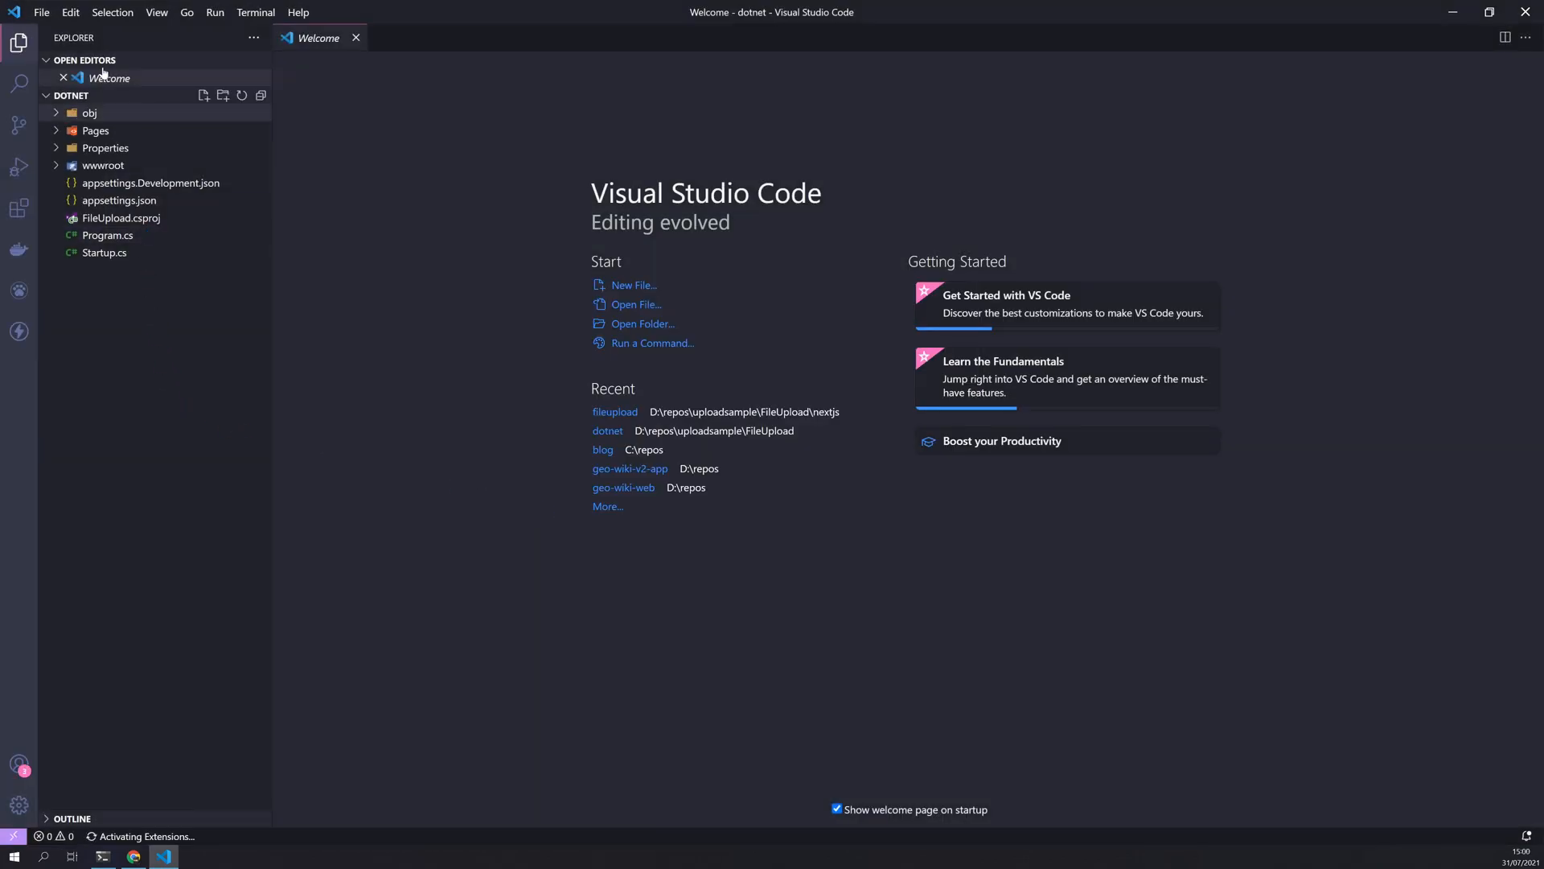
mouse_move(101, 73)
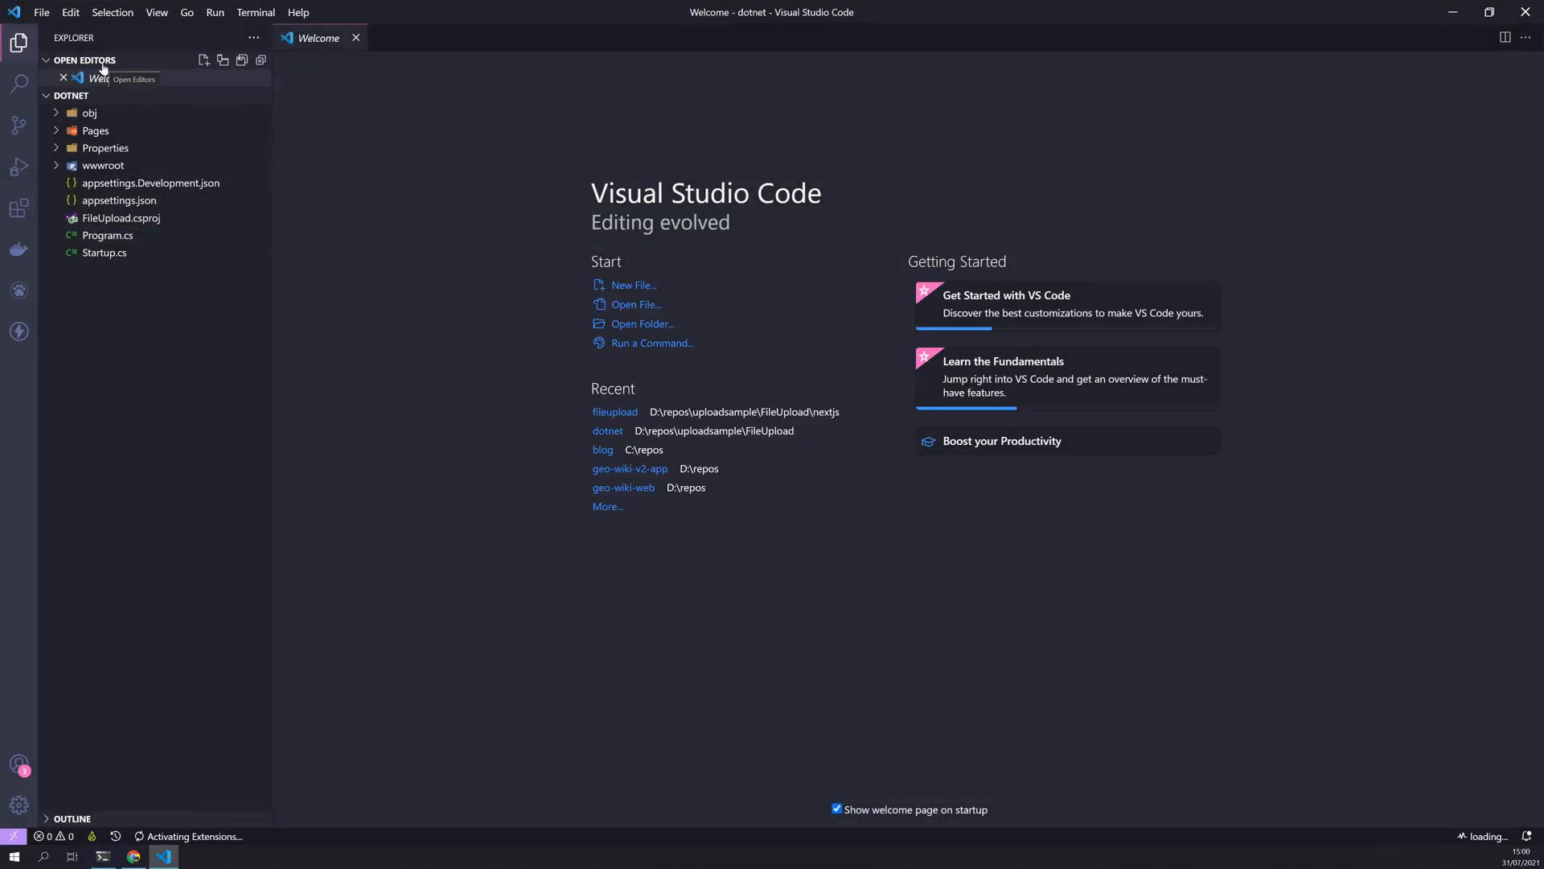
left_click(103, 252)
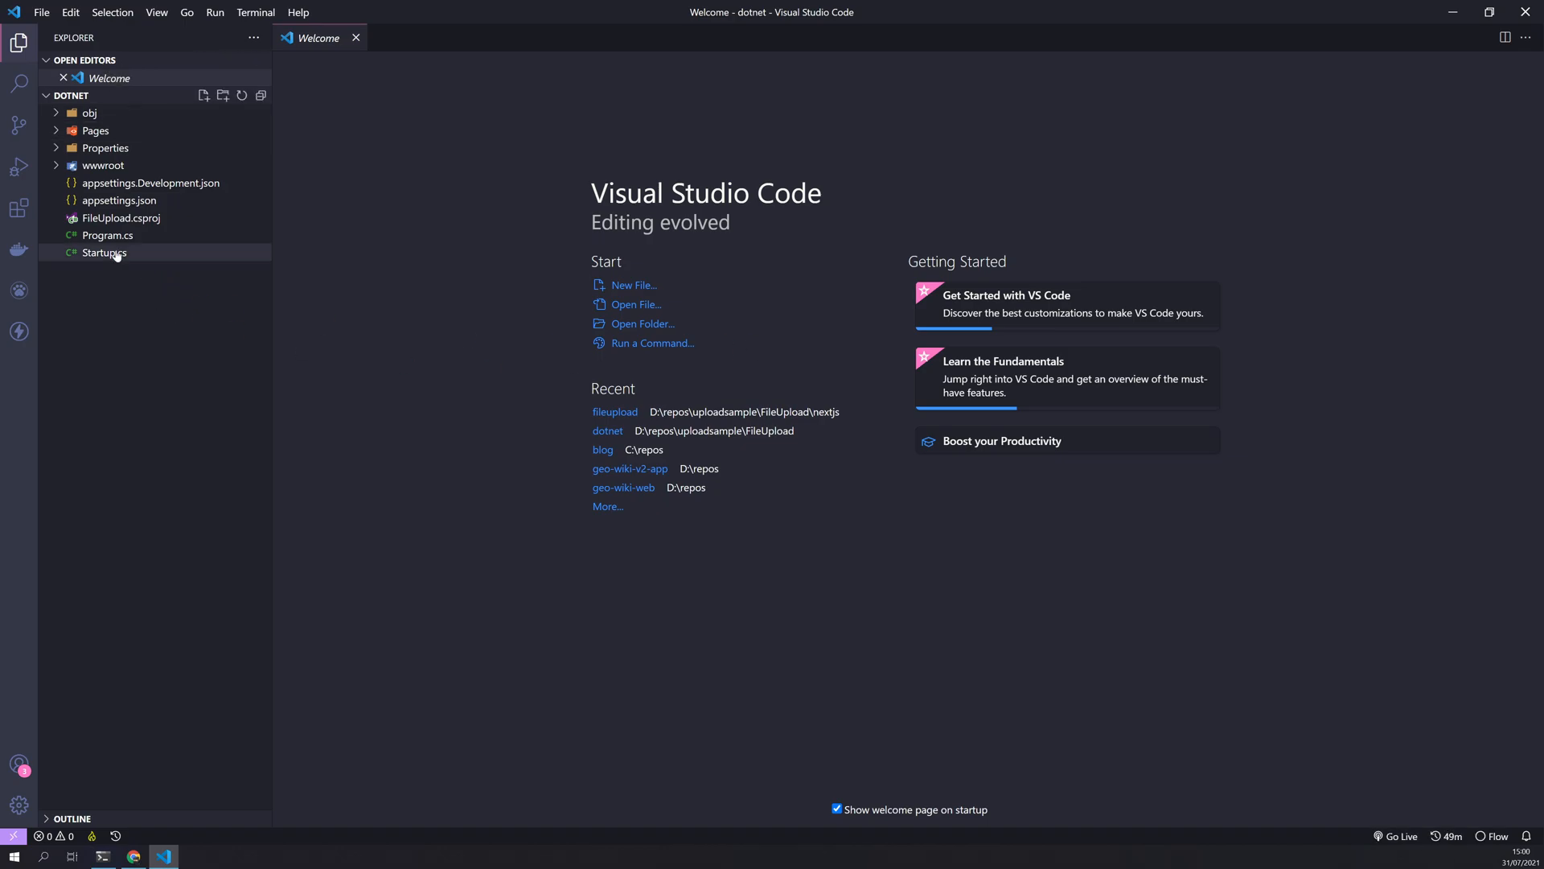
double_click(104, 252)
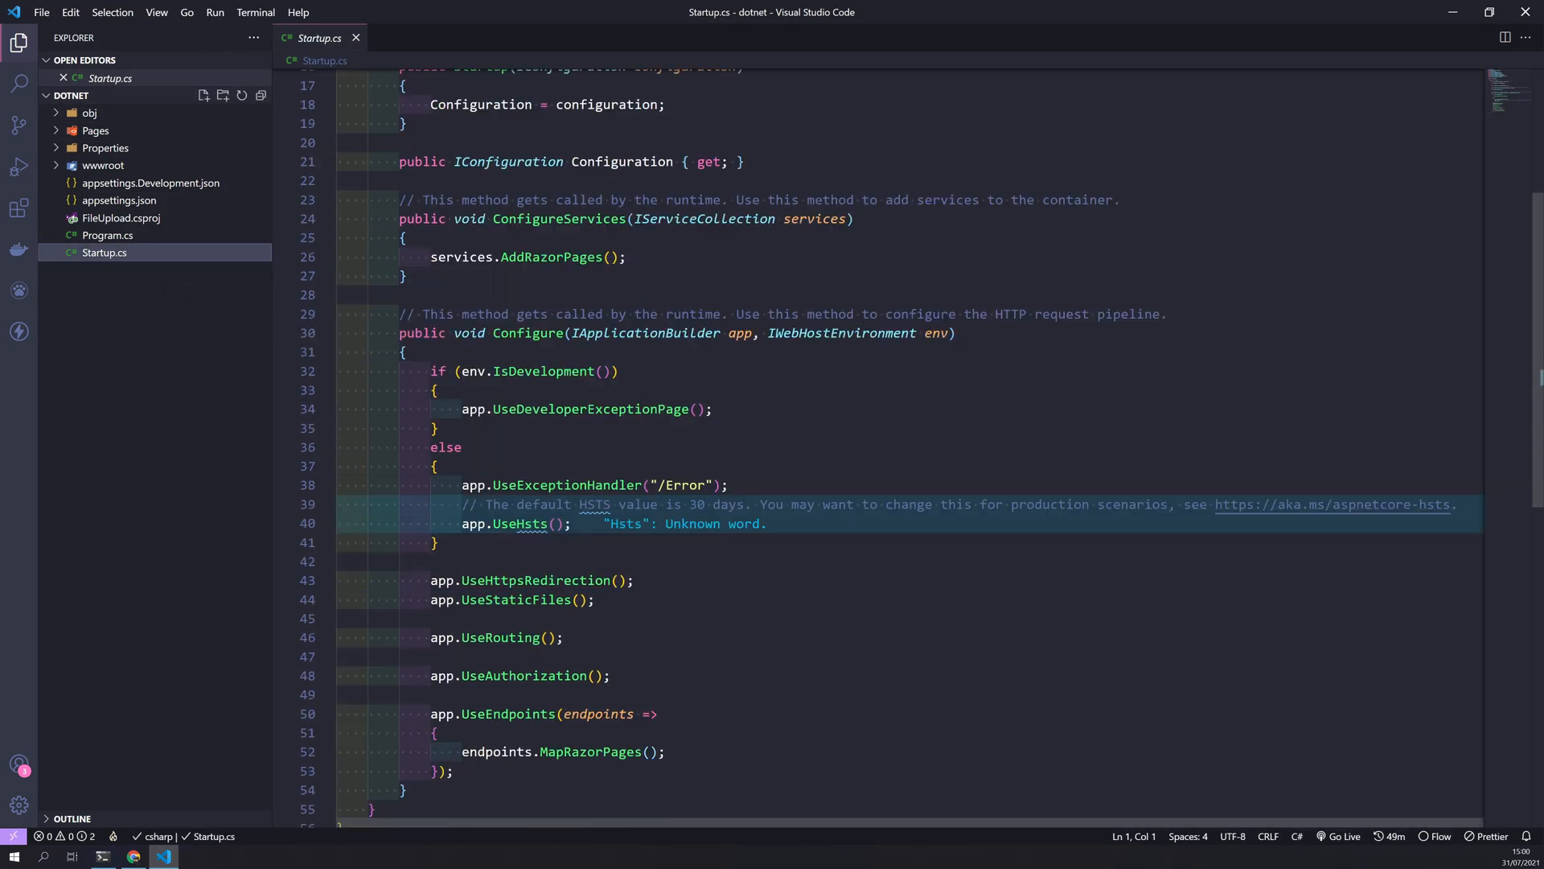
left_click(122, 218)
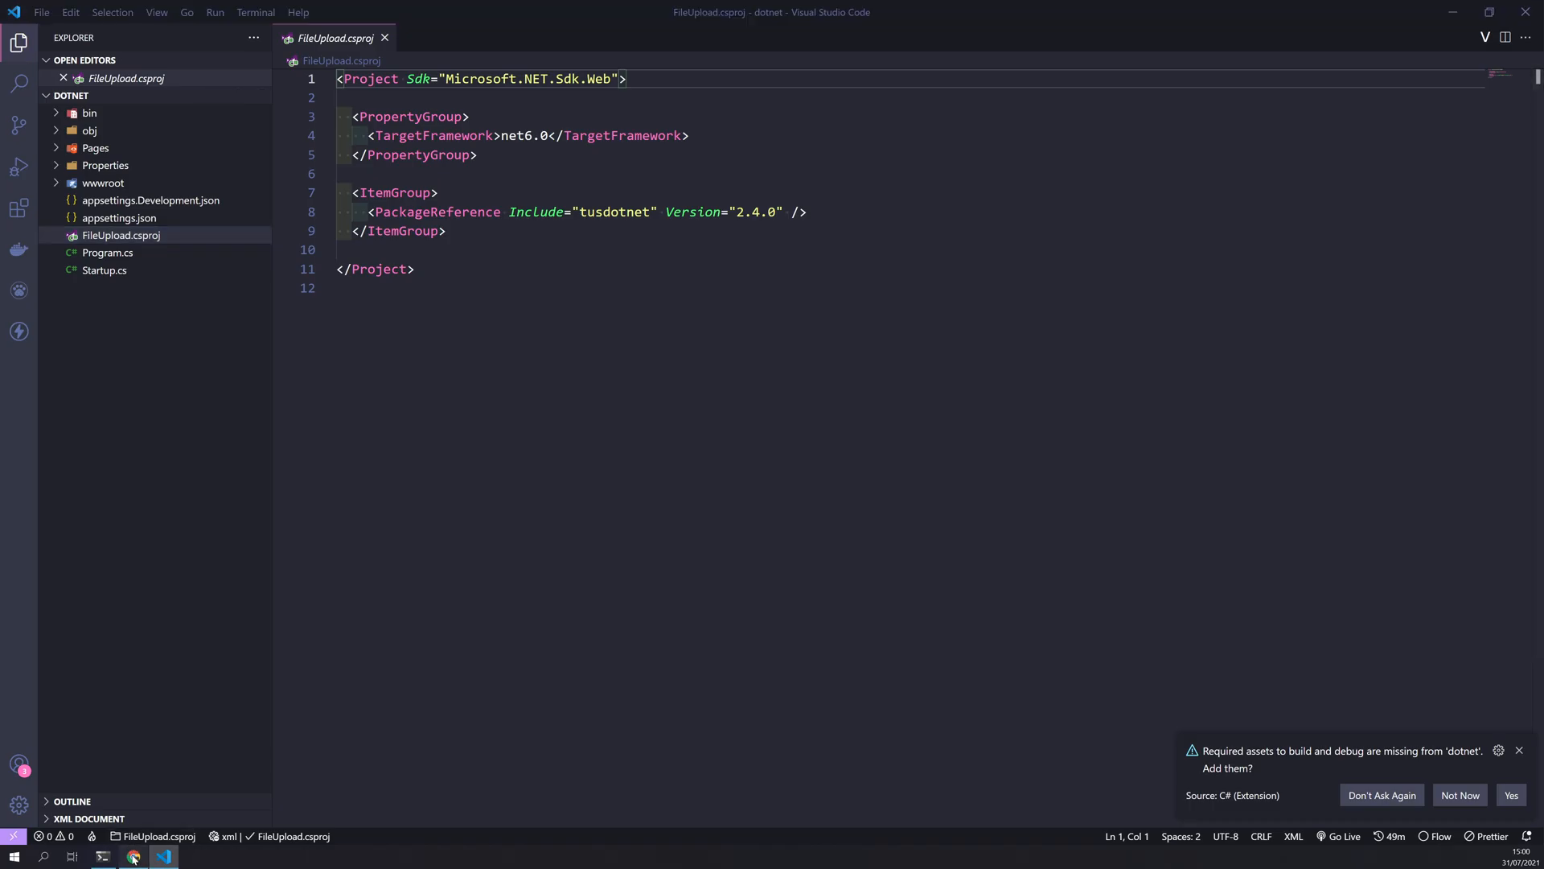
left_click(133, 855)
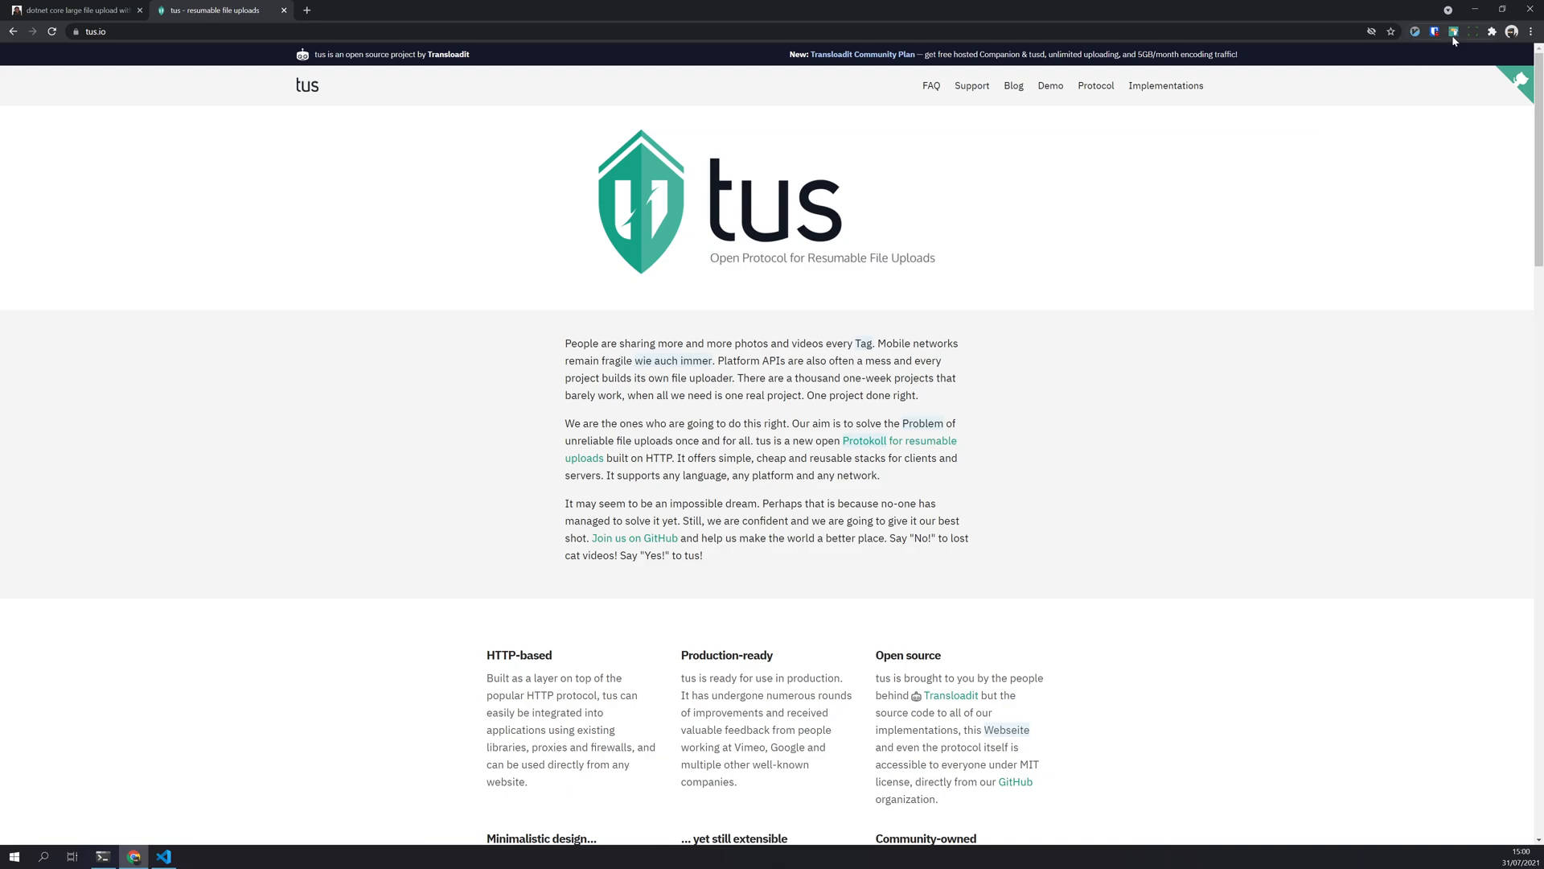
Pause the Chrome page translation extension
left_click(1452, 32)
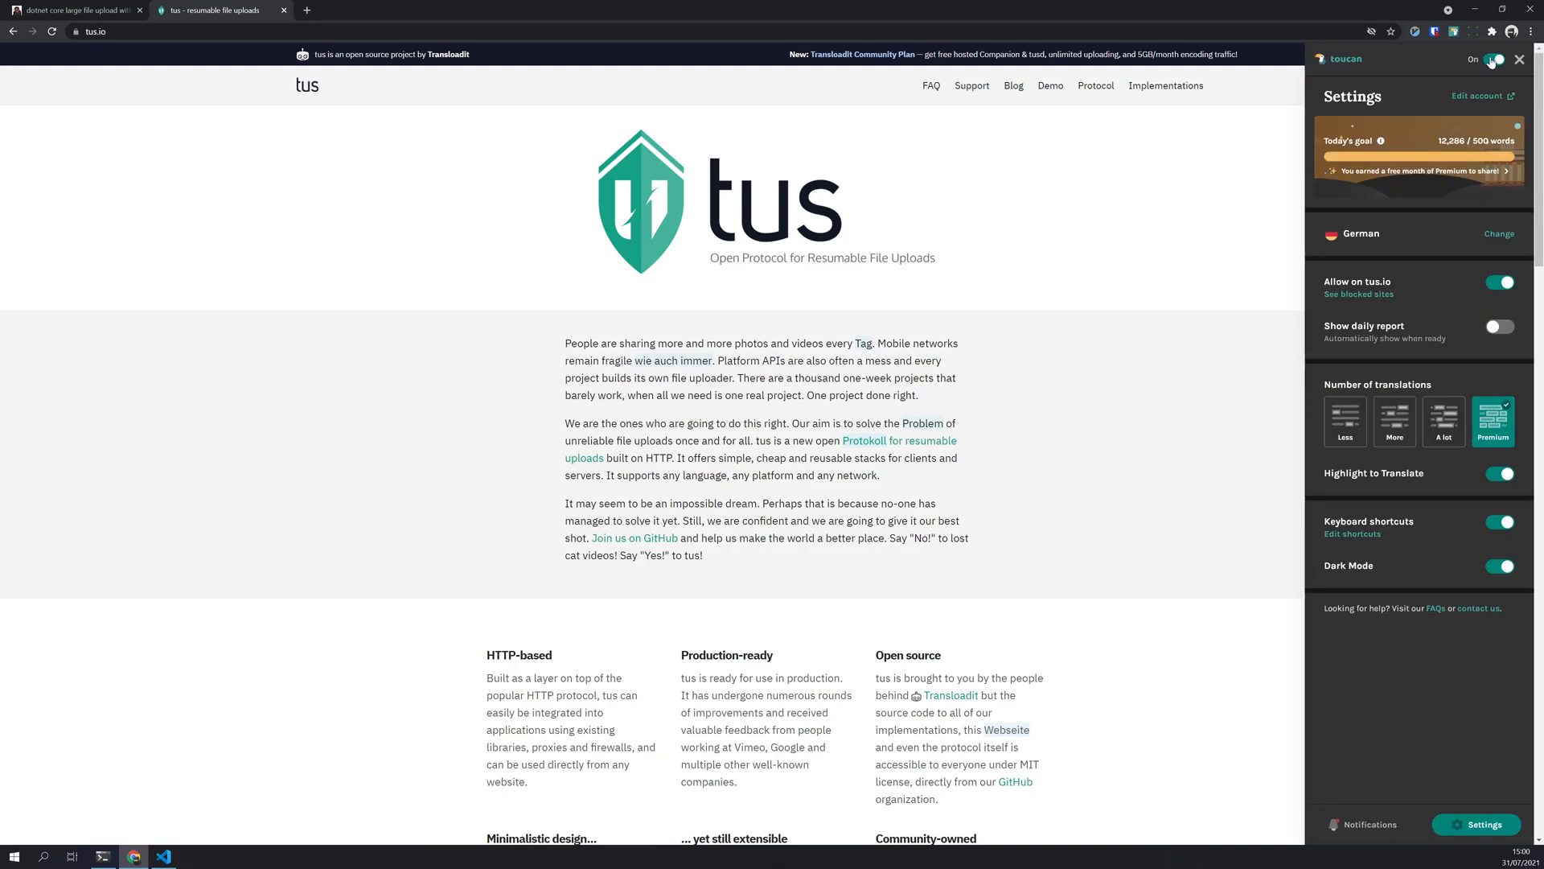
left_click(1492, 59)
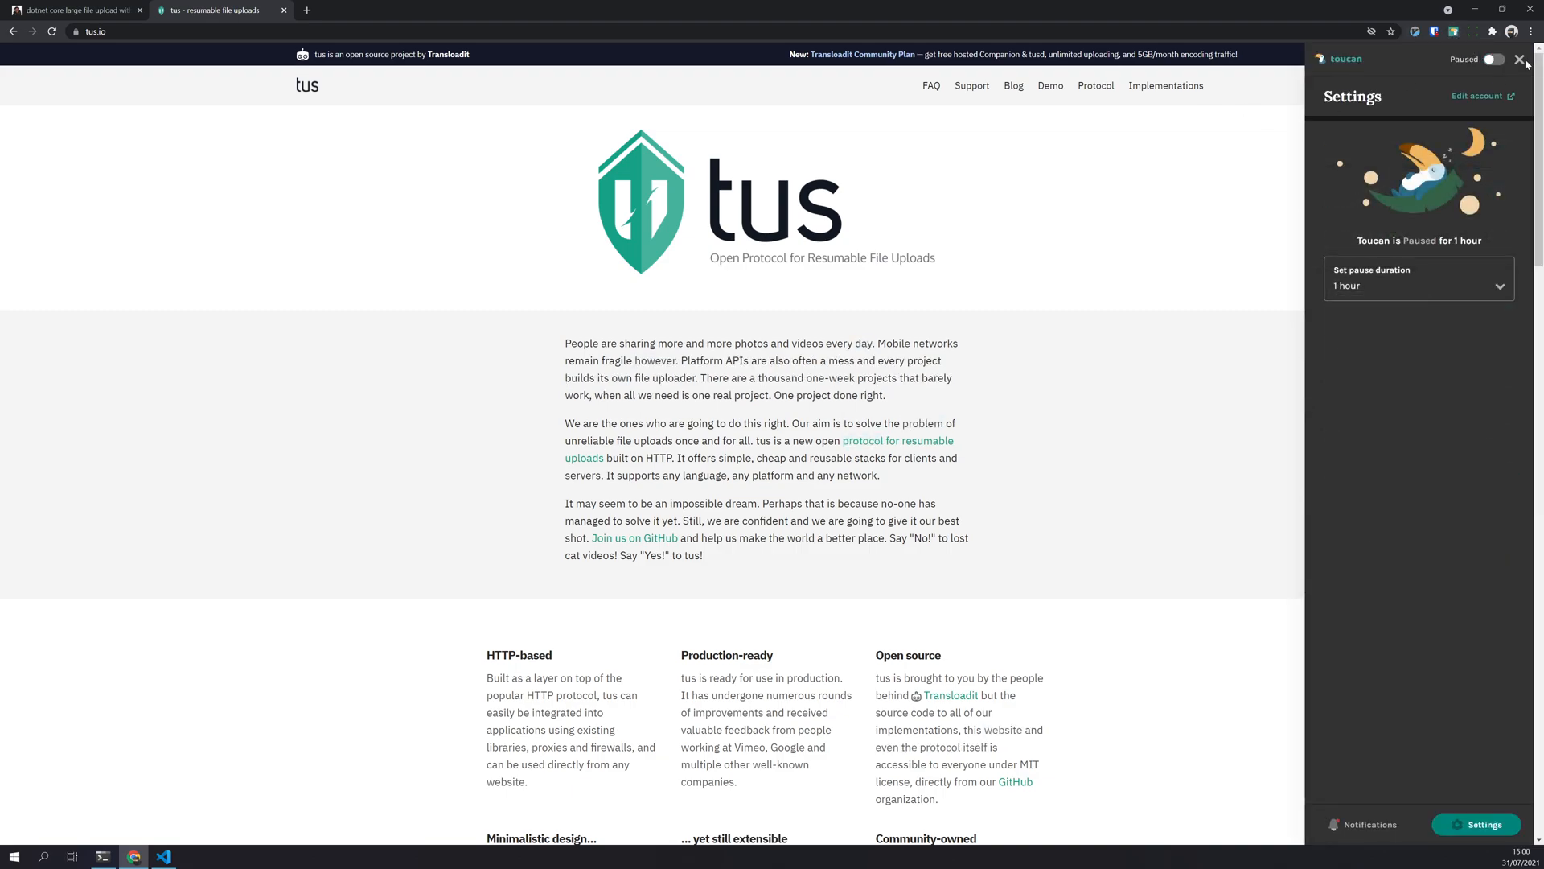
left_click(1520, 59)
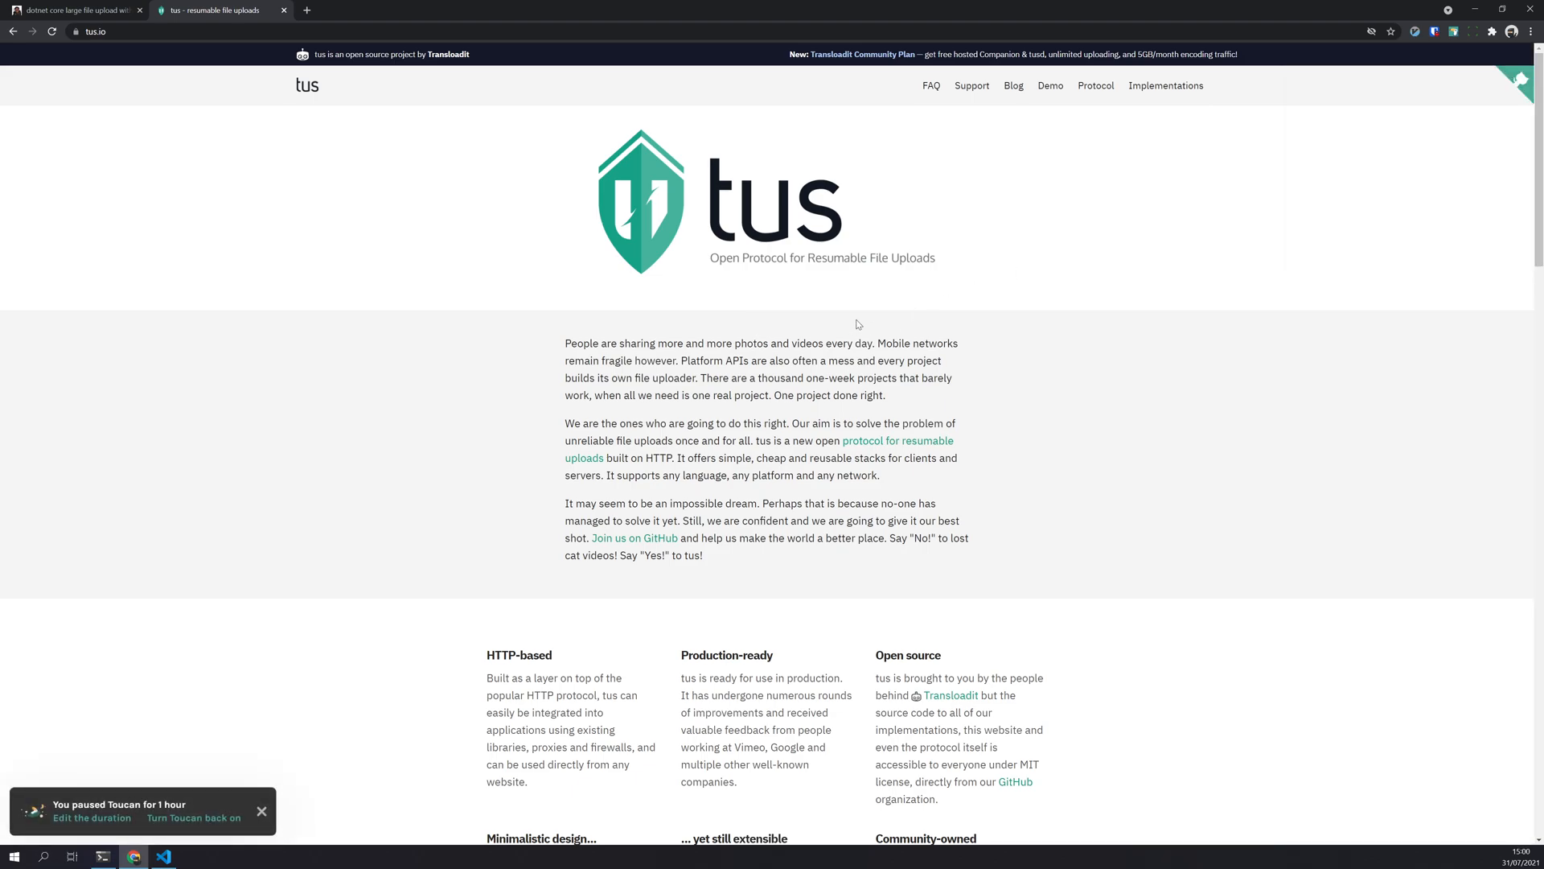
mouse_move(733, 313)
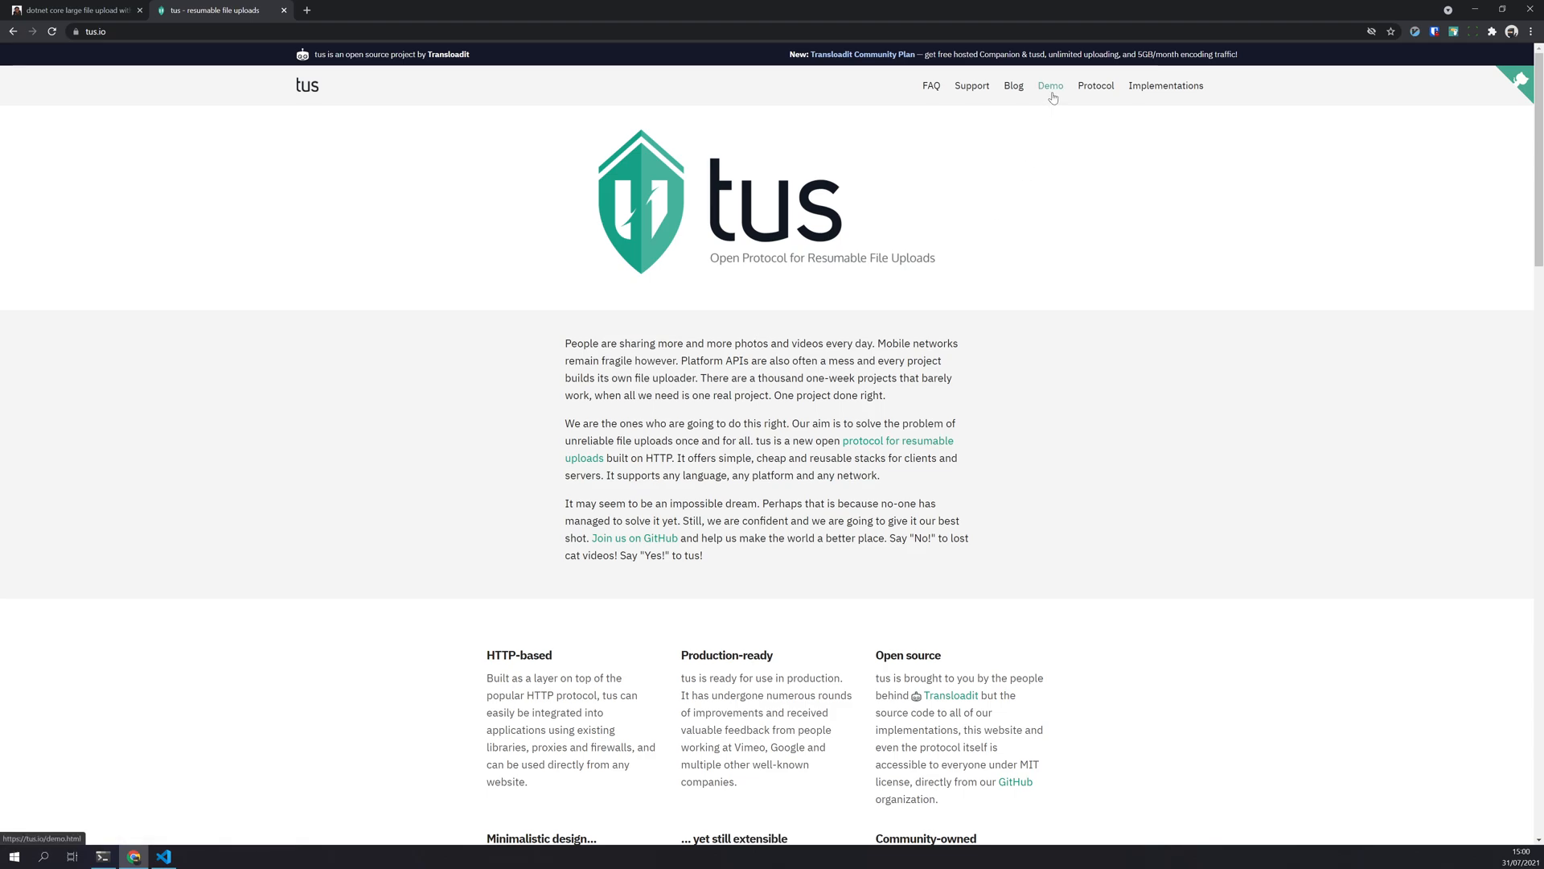
mouse_move(982, 144)
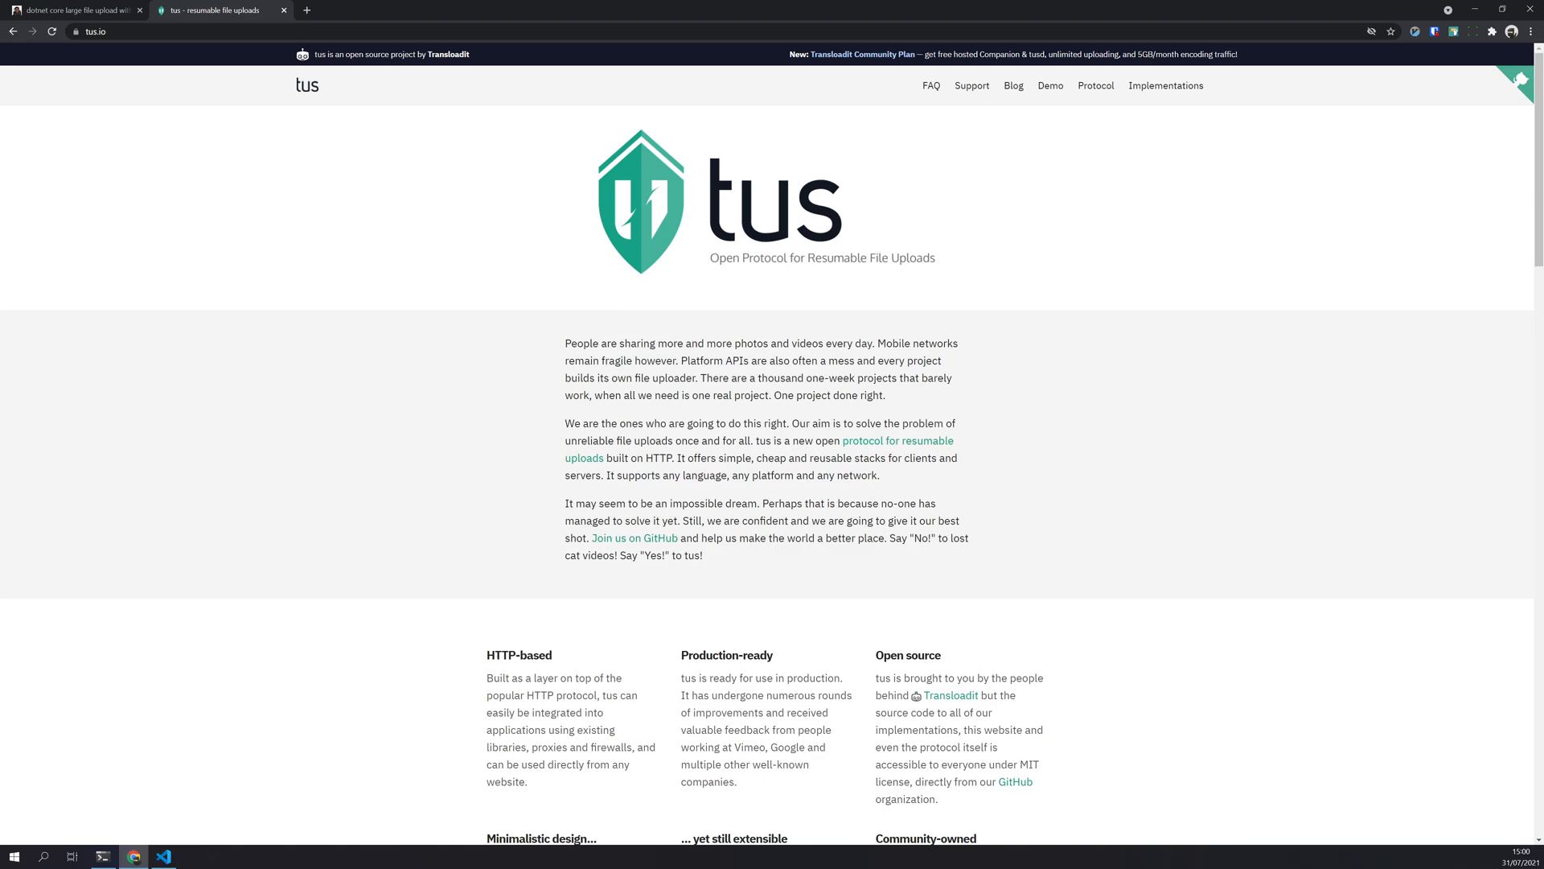
Open the tusdotnet implementation page and select its README UseTus configuration example
scroll("down", 3)
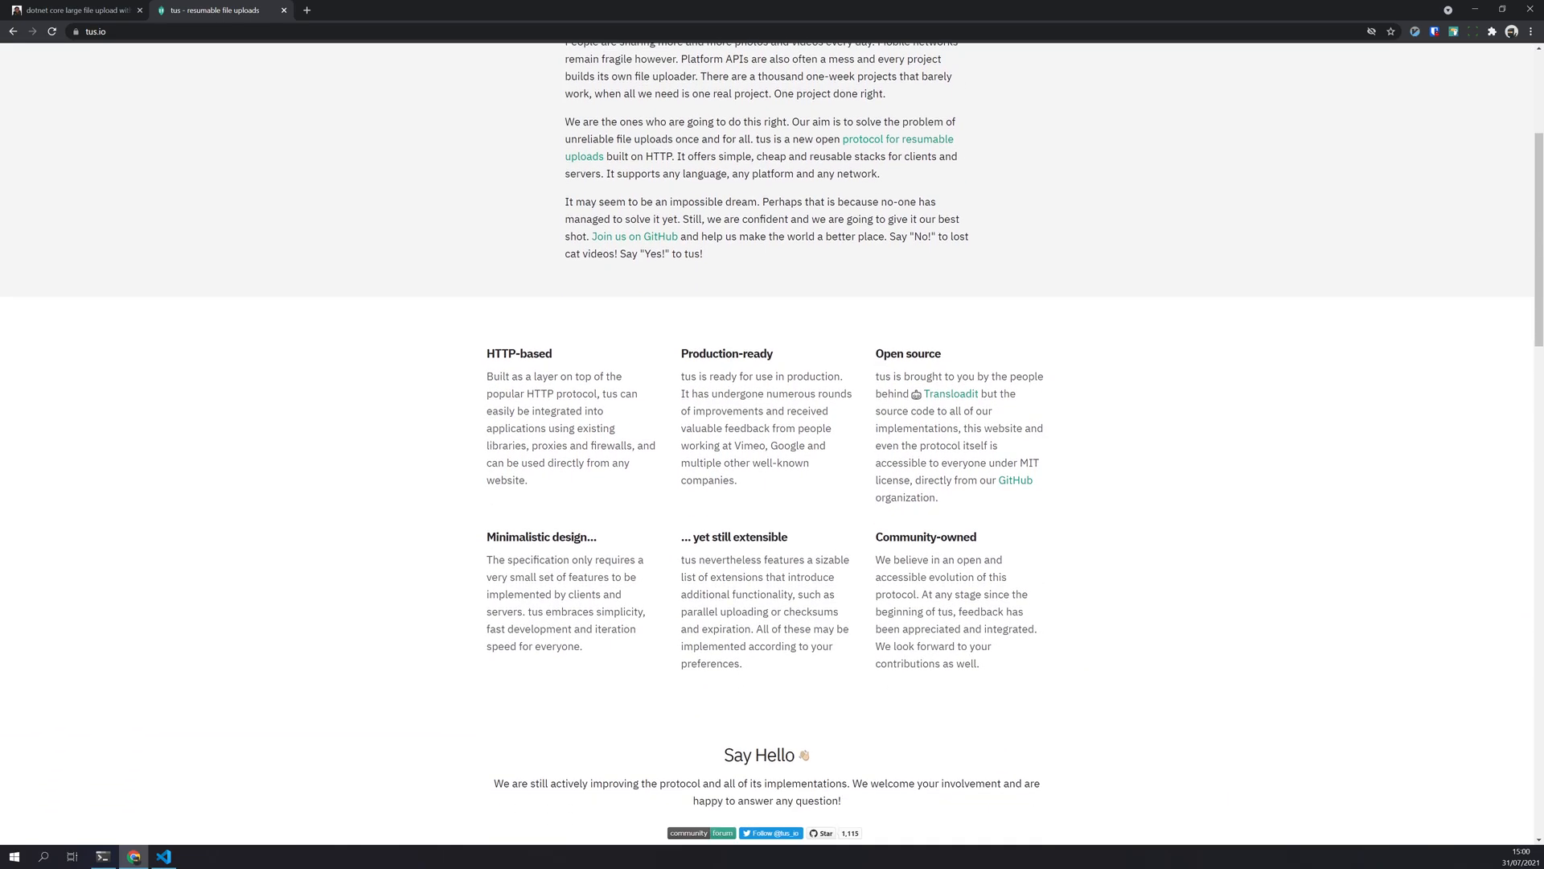
scroll("down", 3)
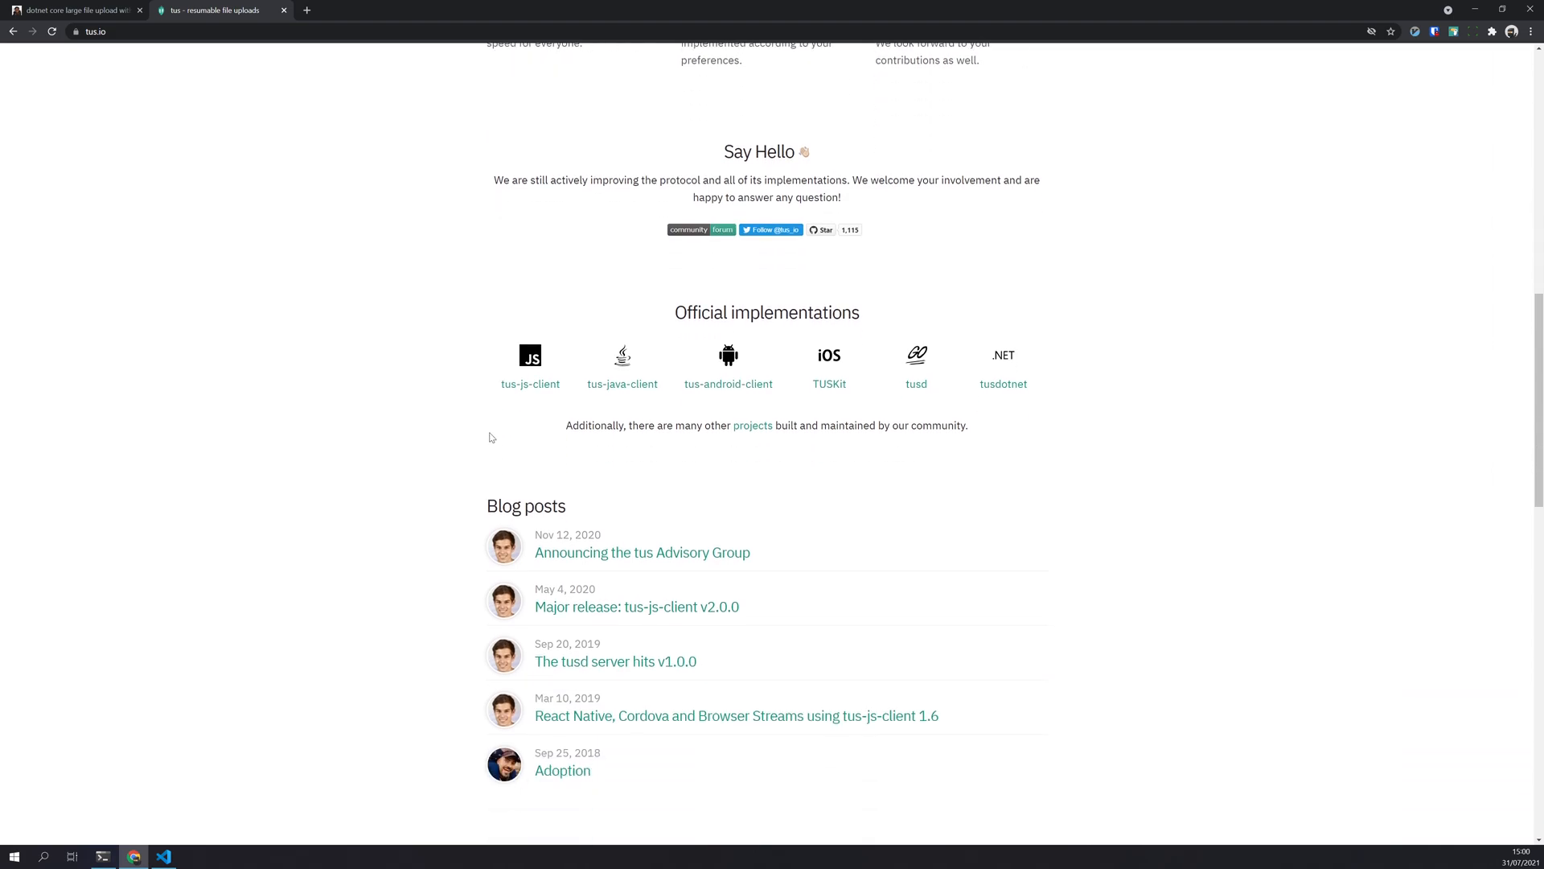
mouse_move(530, 389)
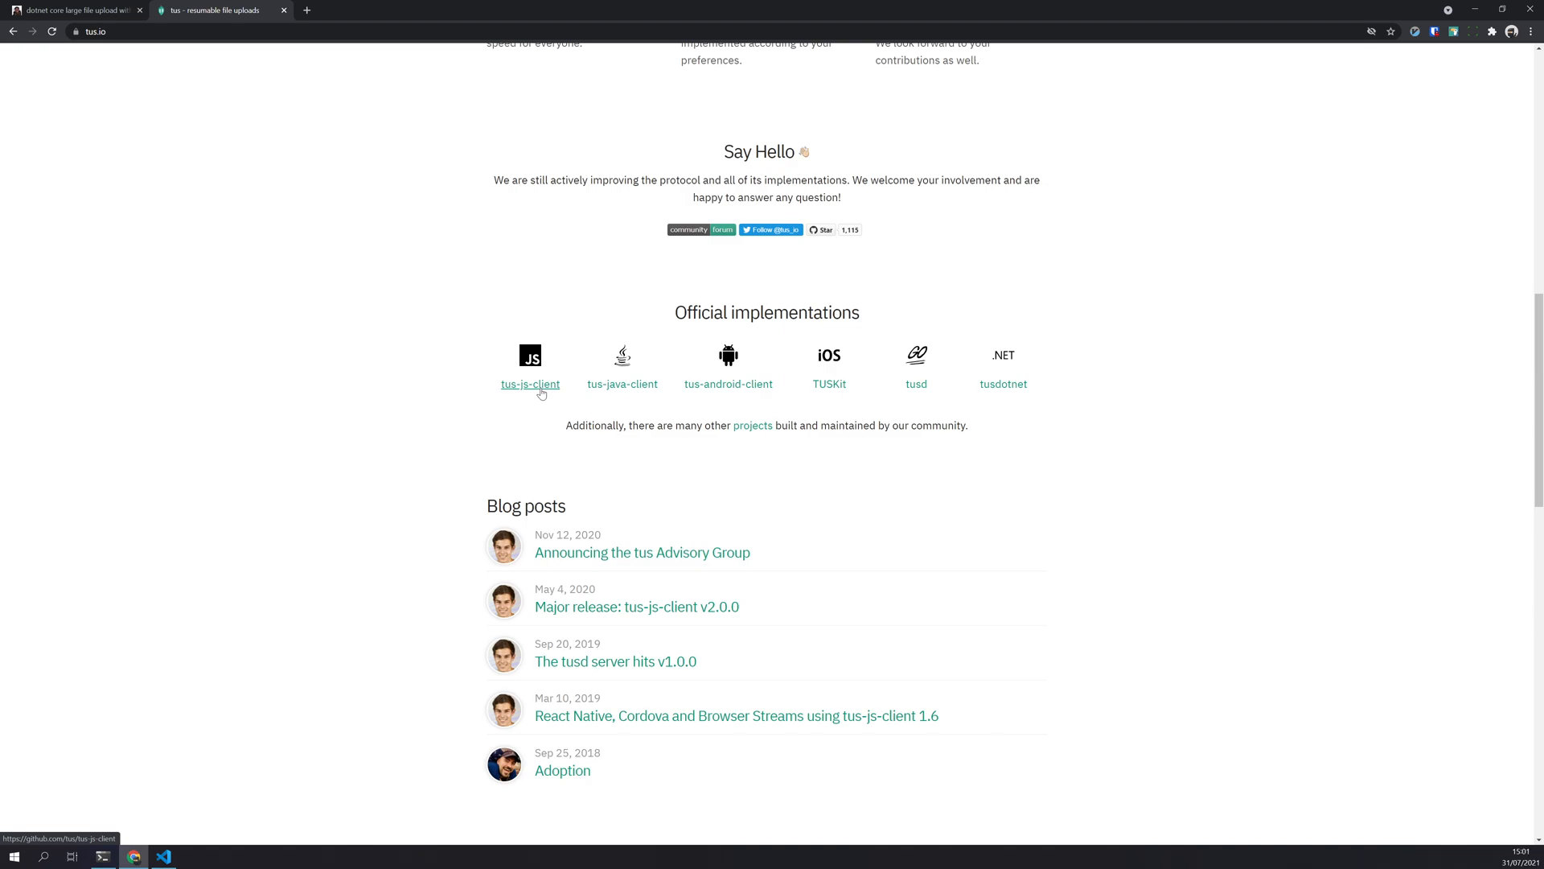
mouse_move(540, 395)
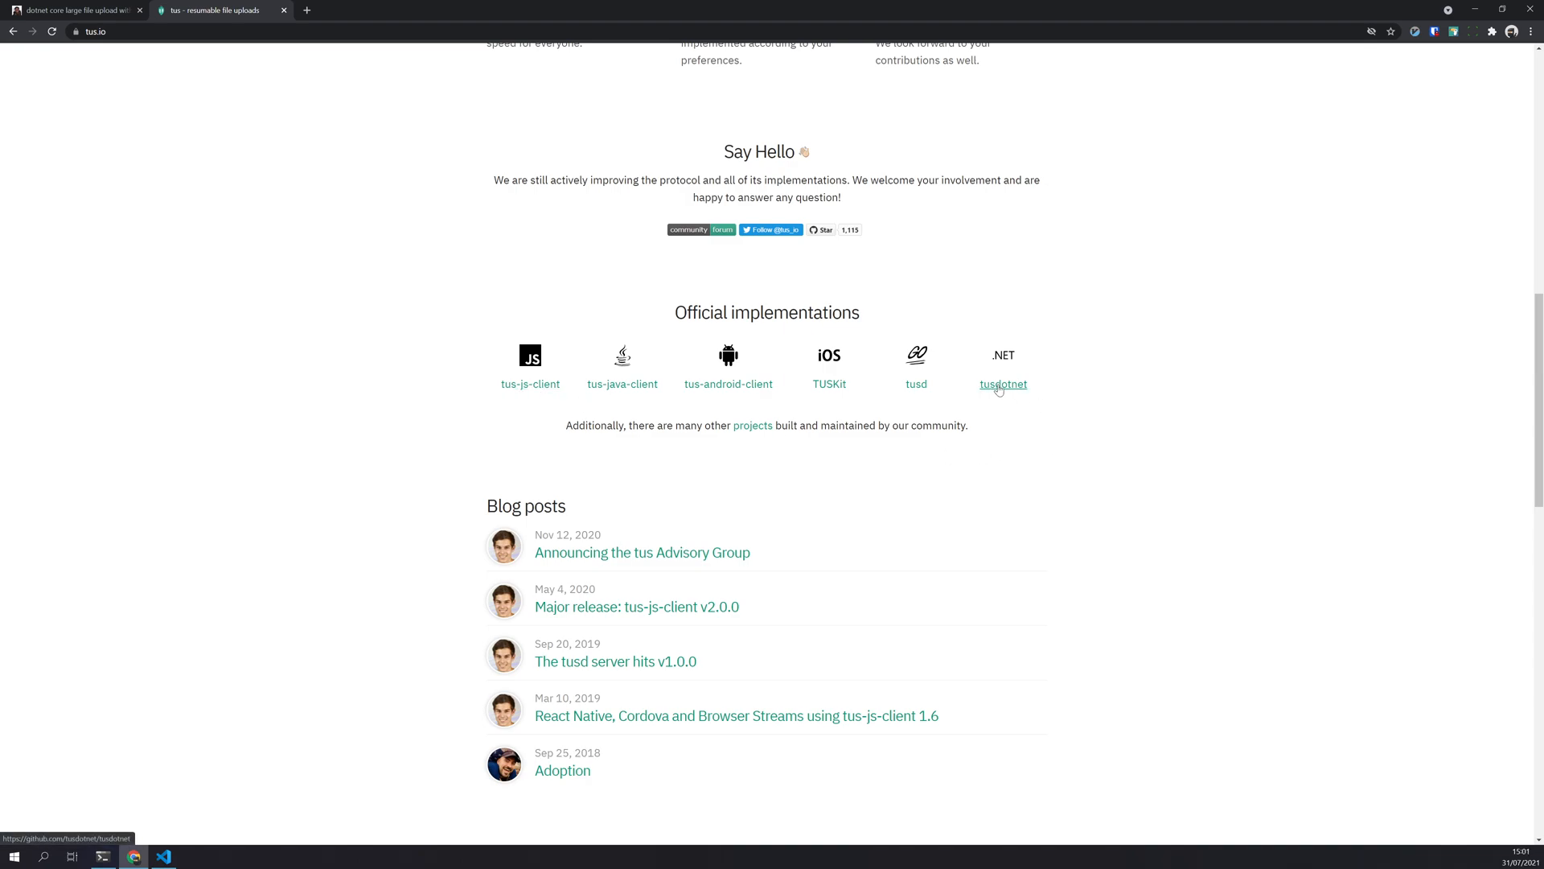
left_click(1003, 384)
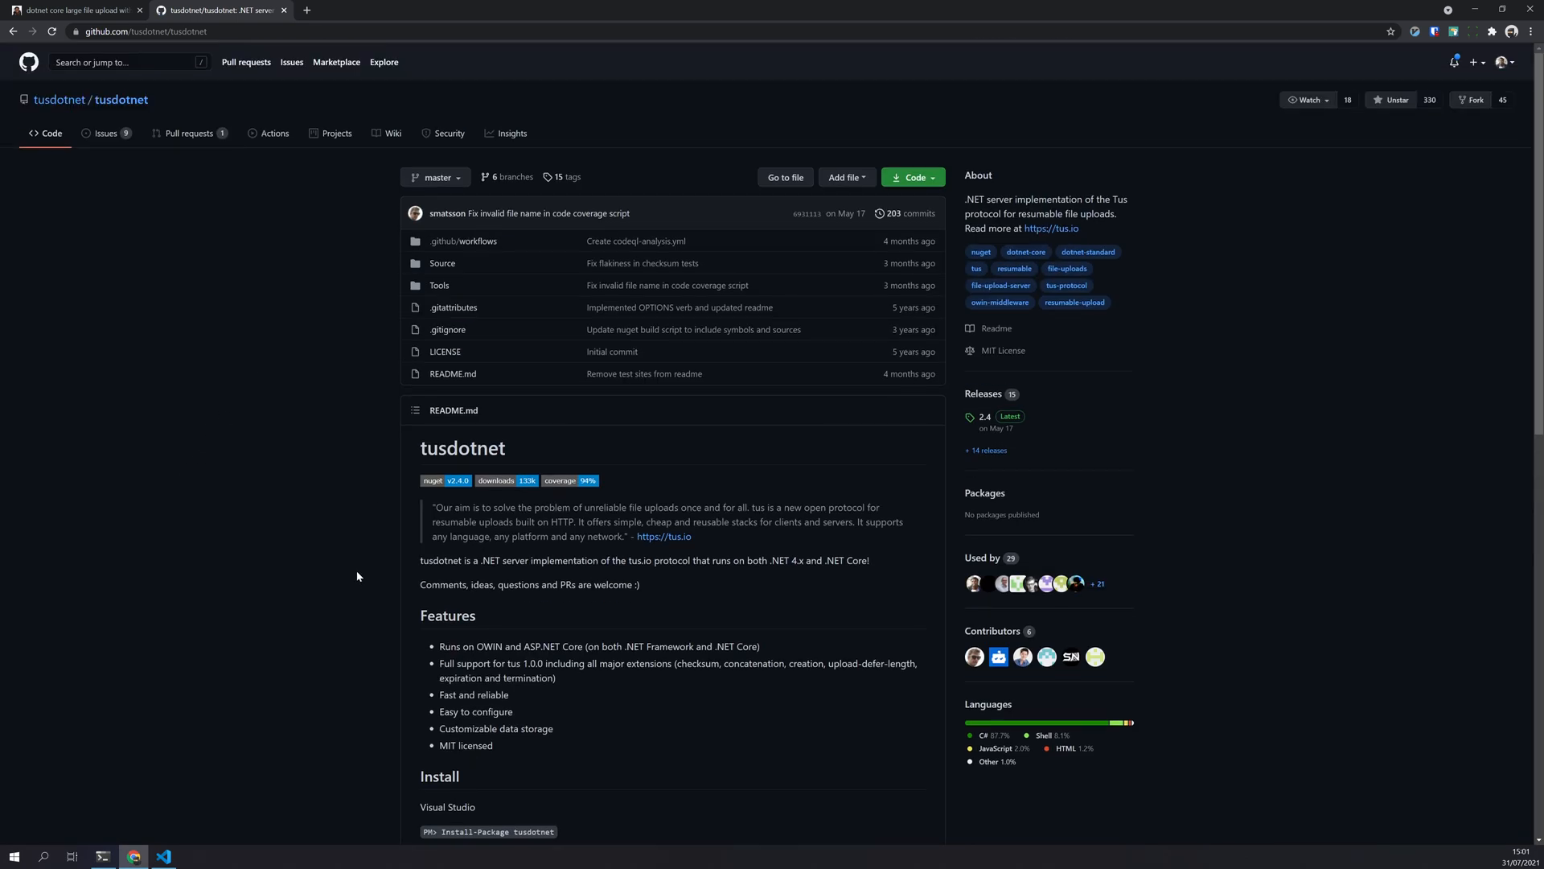
mouse_move(391, 506)
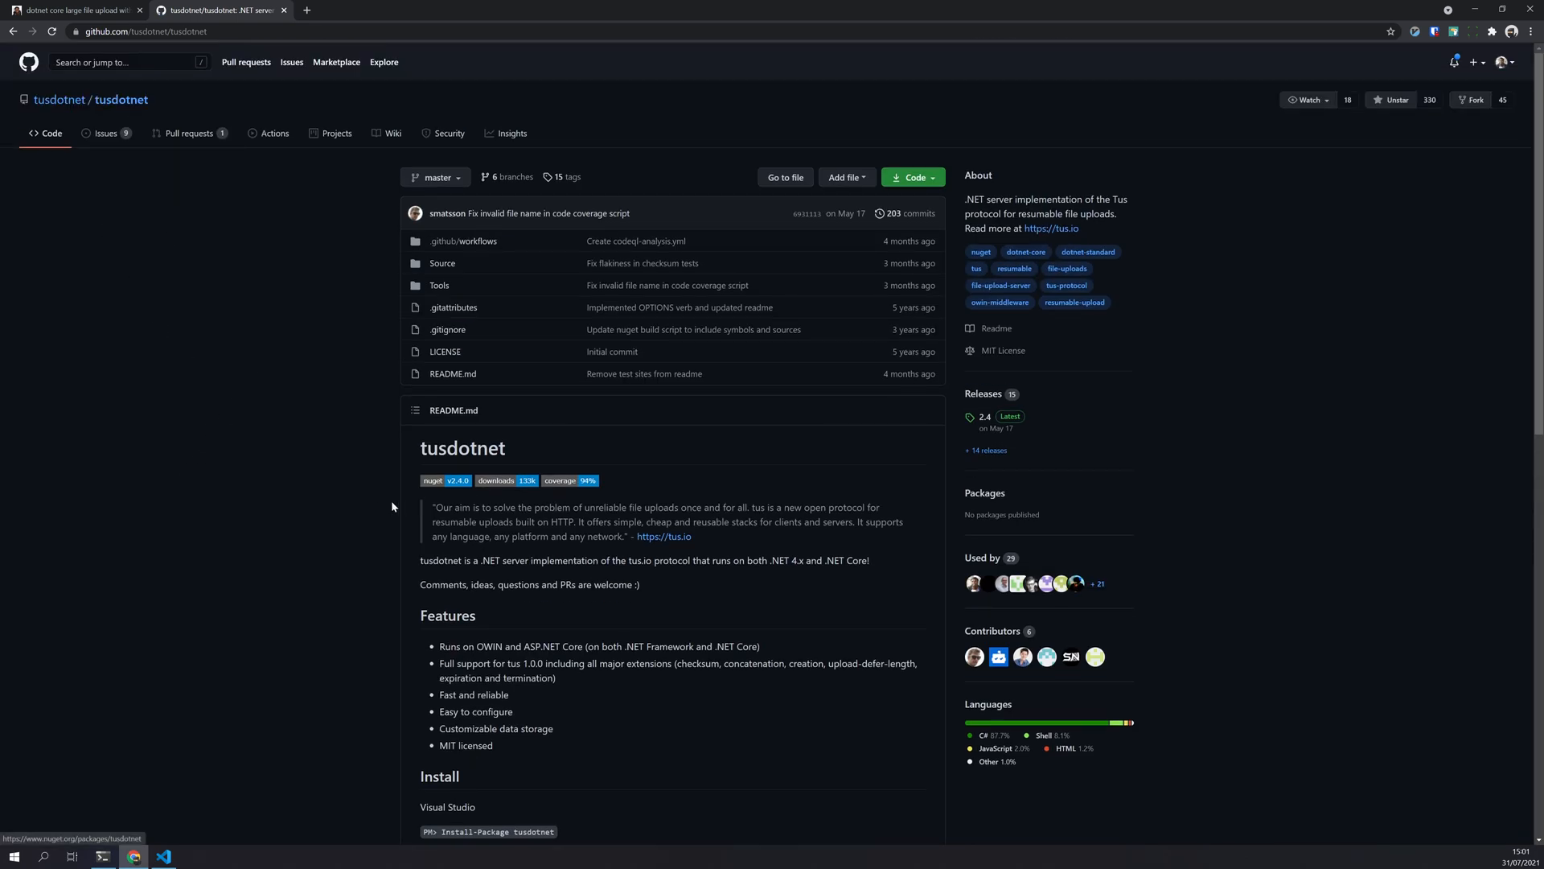
scroll("down", 3)
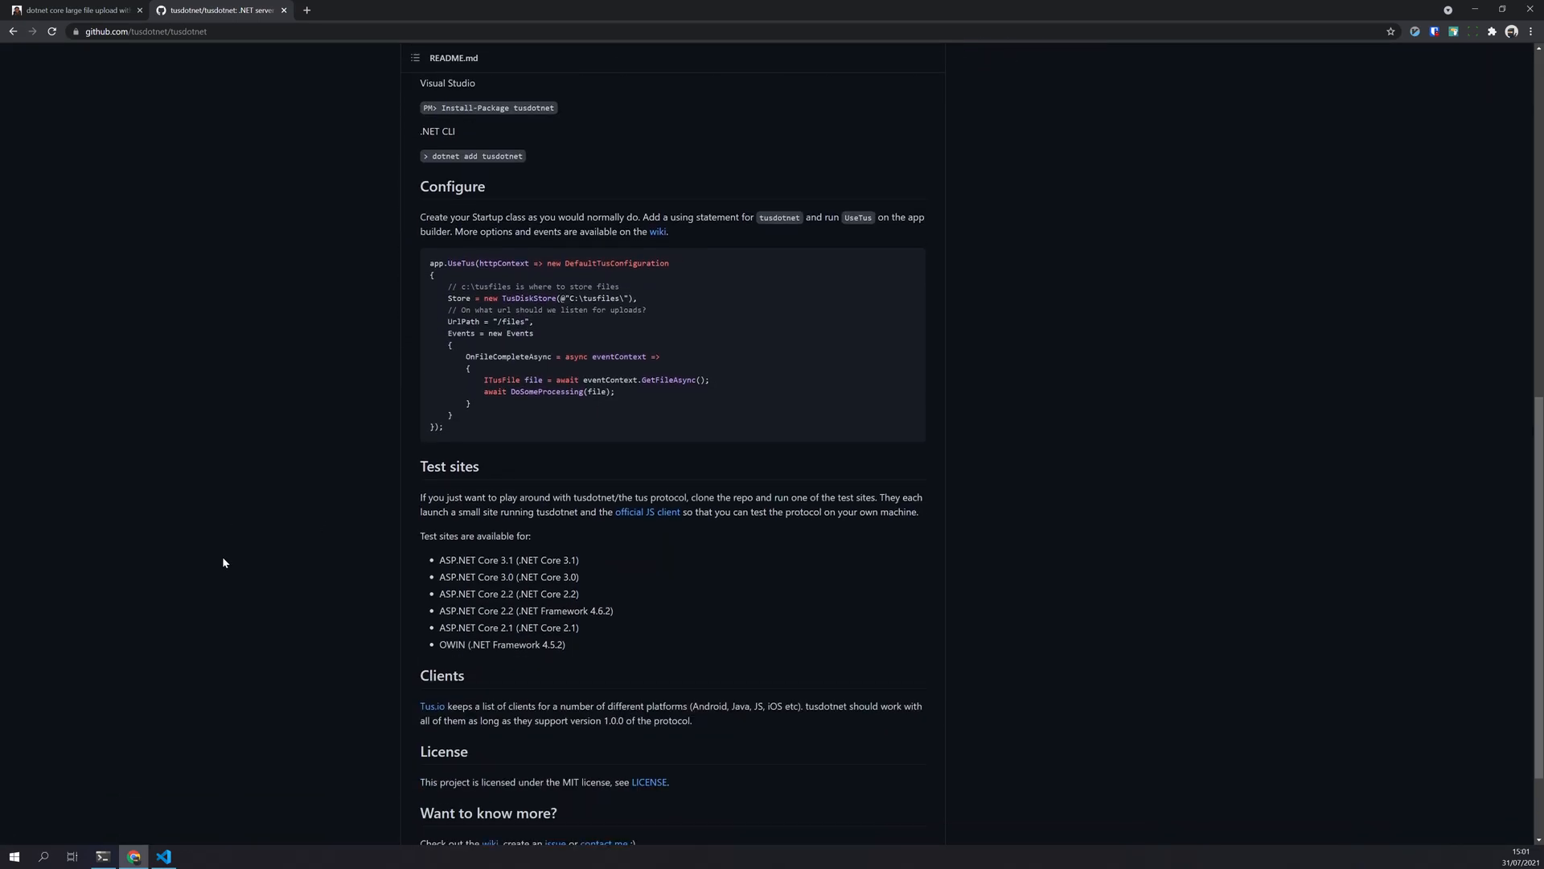
left_click_drag(429, 262, 444, 426)
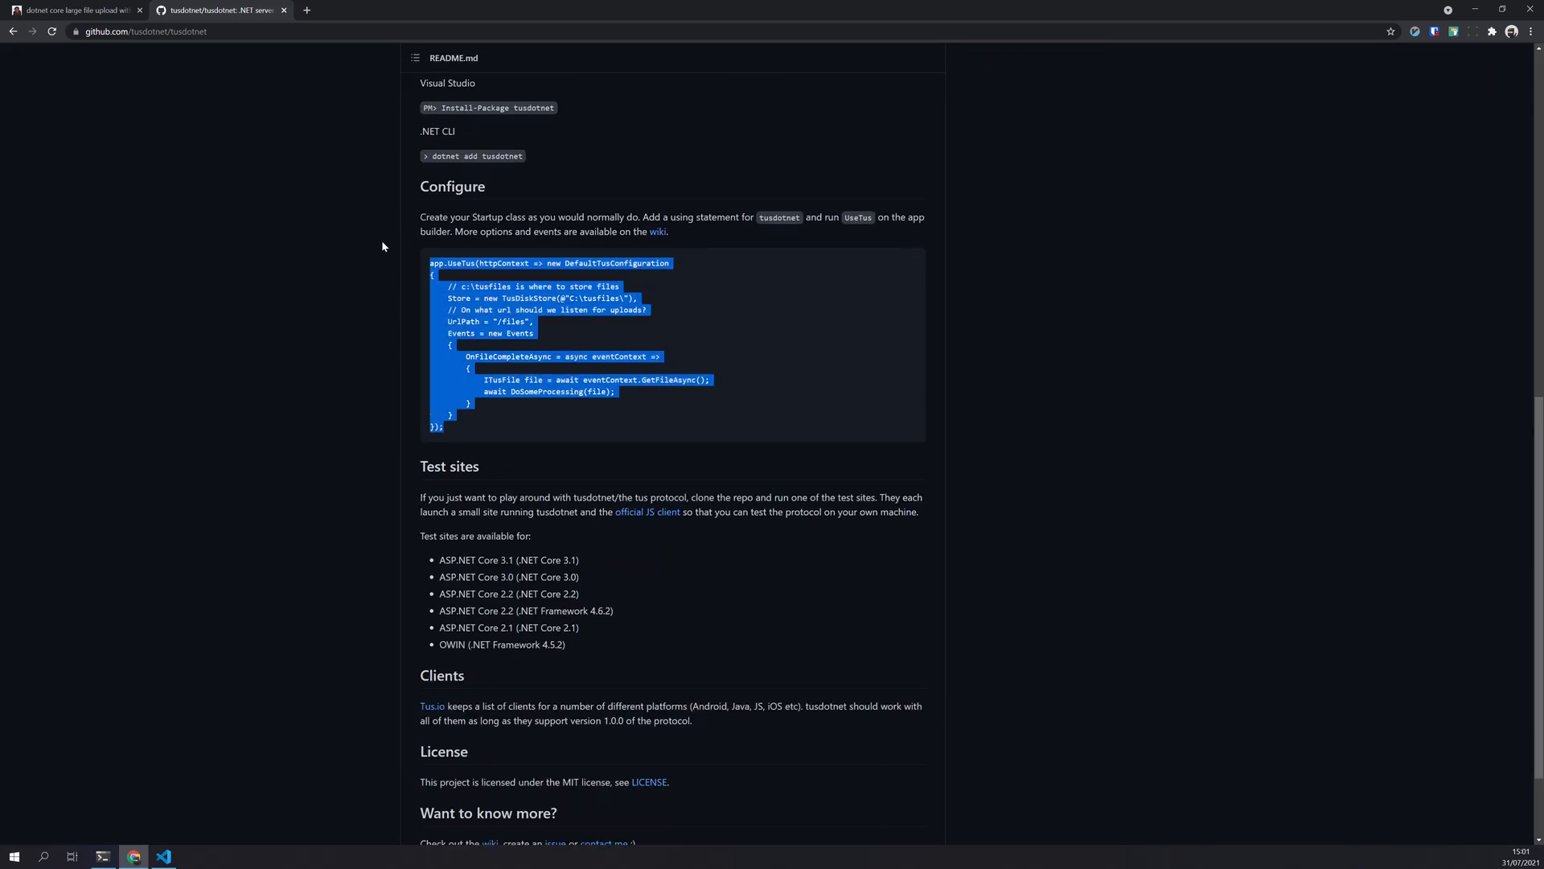
scroll("down", 3)
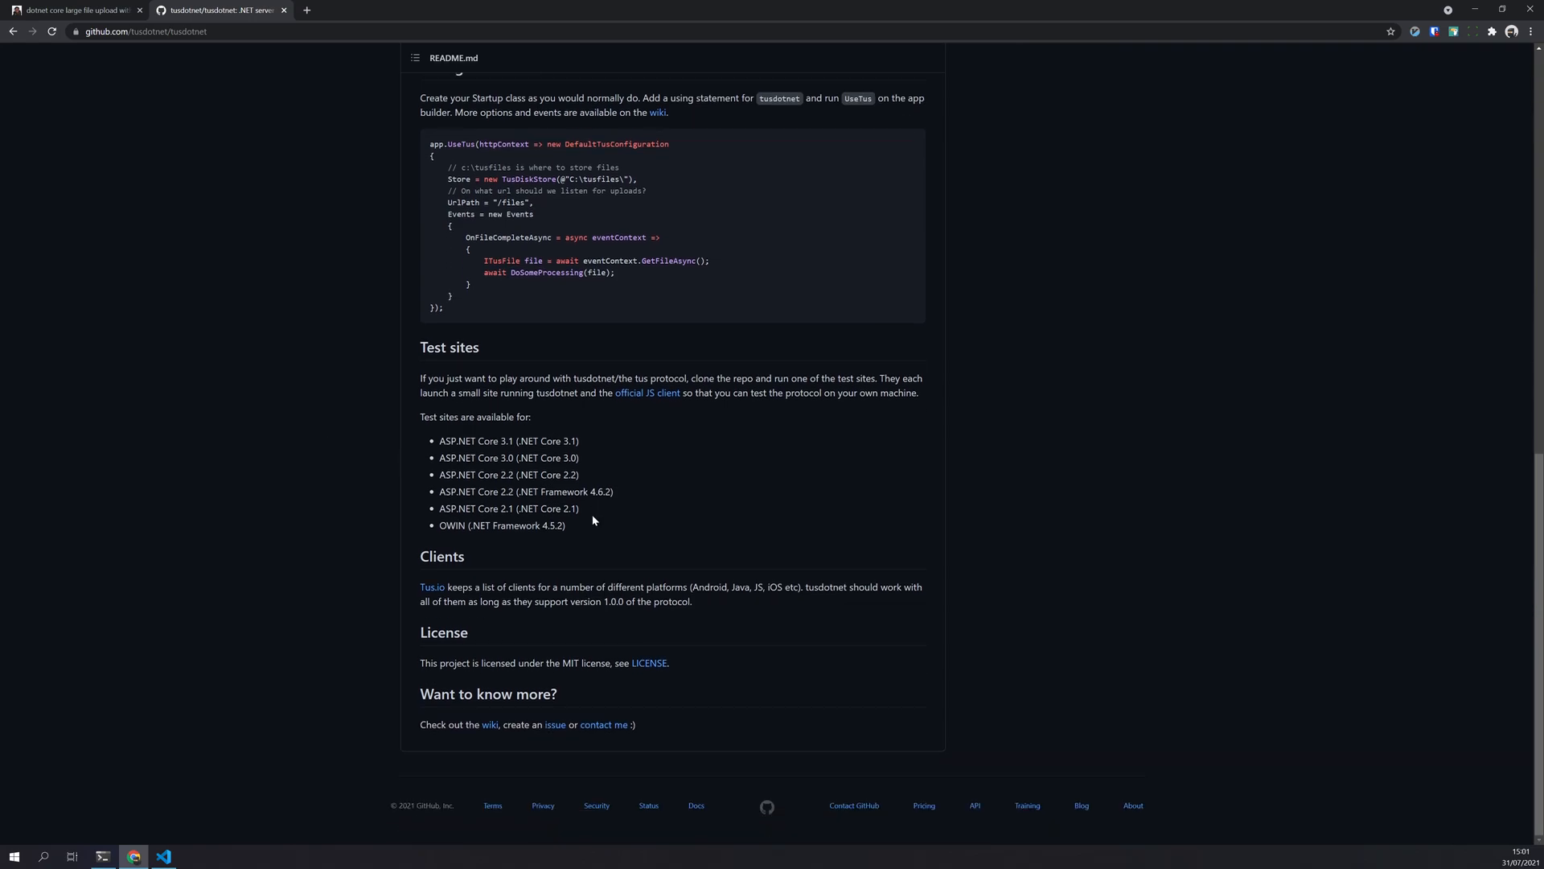
mouse_move(313, 463)
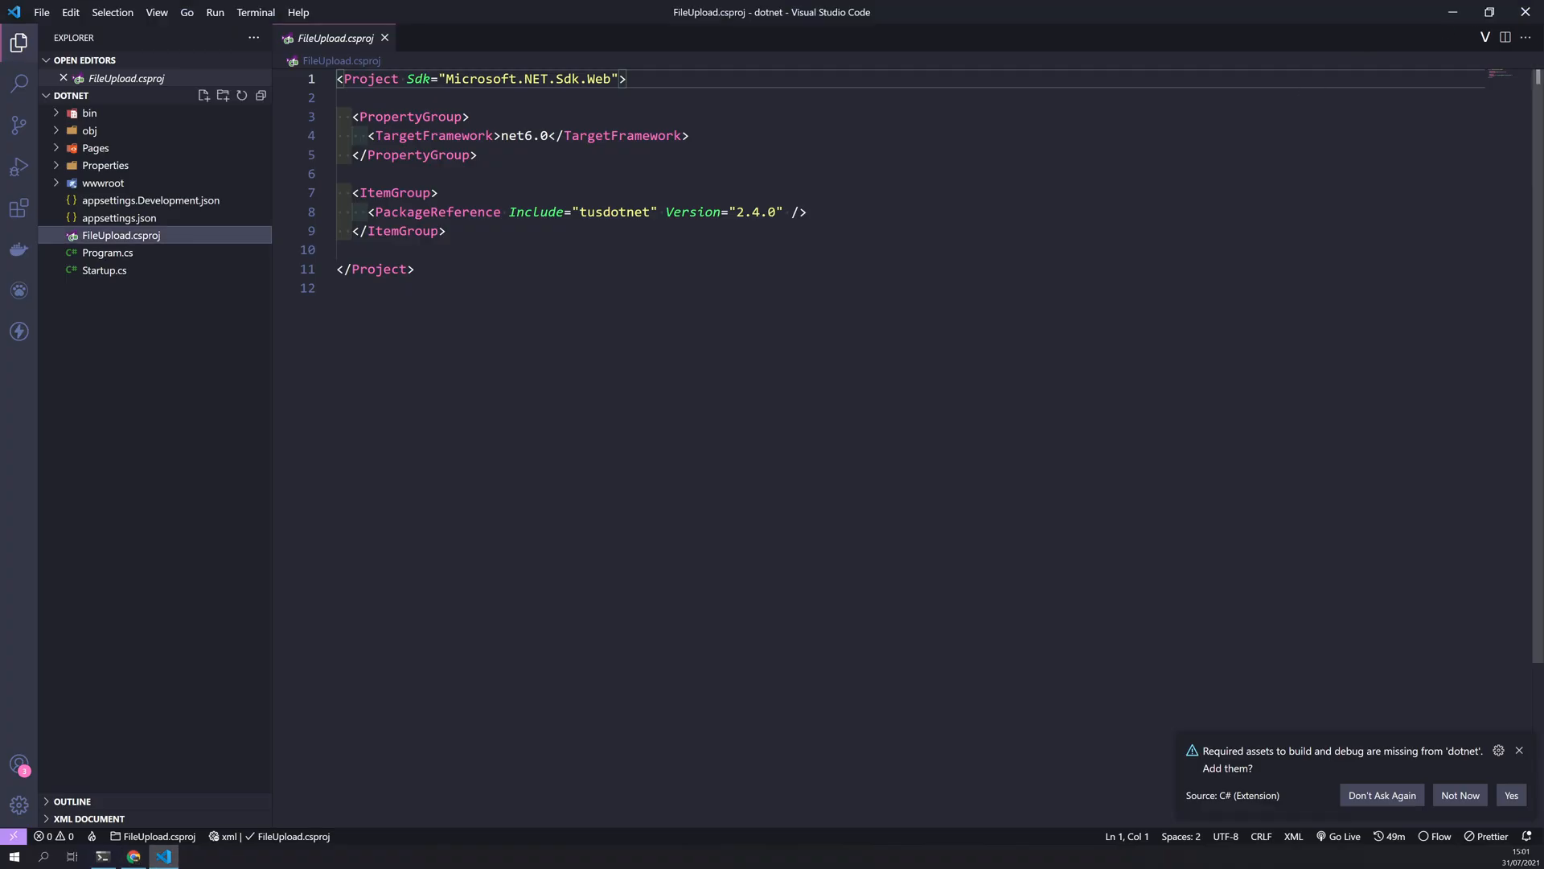
Add services.AddCors(); to ConfigureServices in Startup.cs, copied from the tutorial
double_click(613, 212)
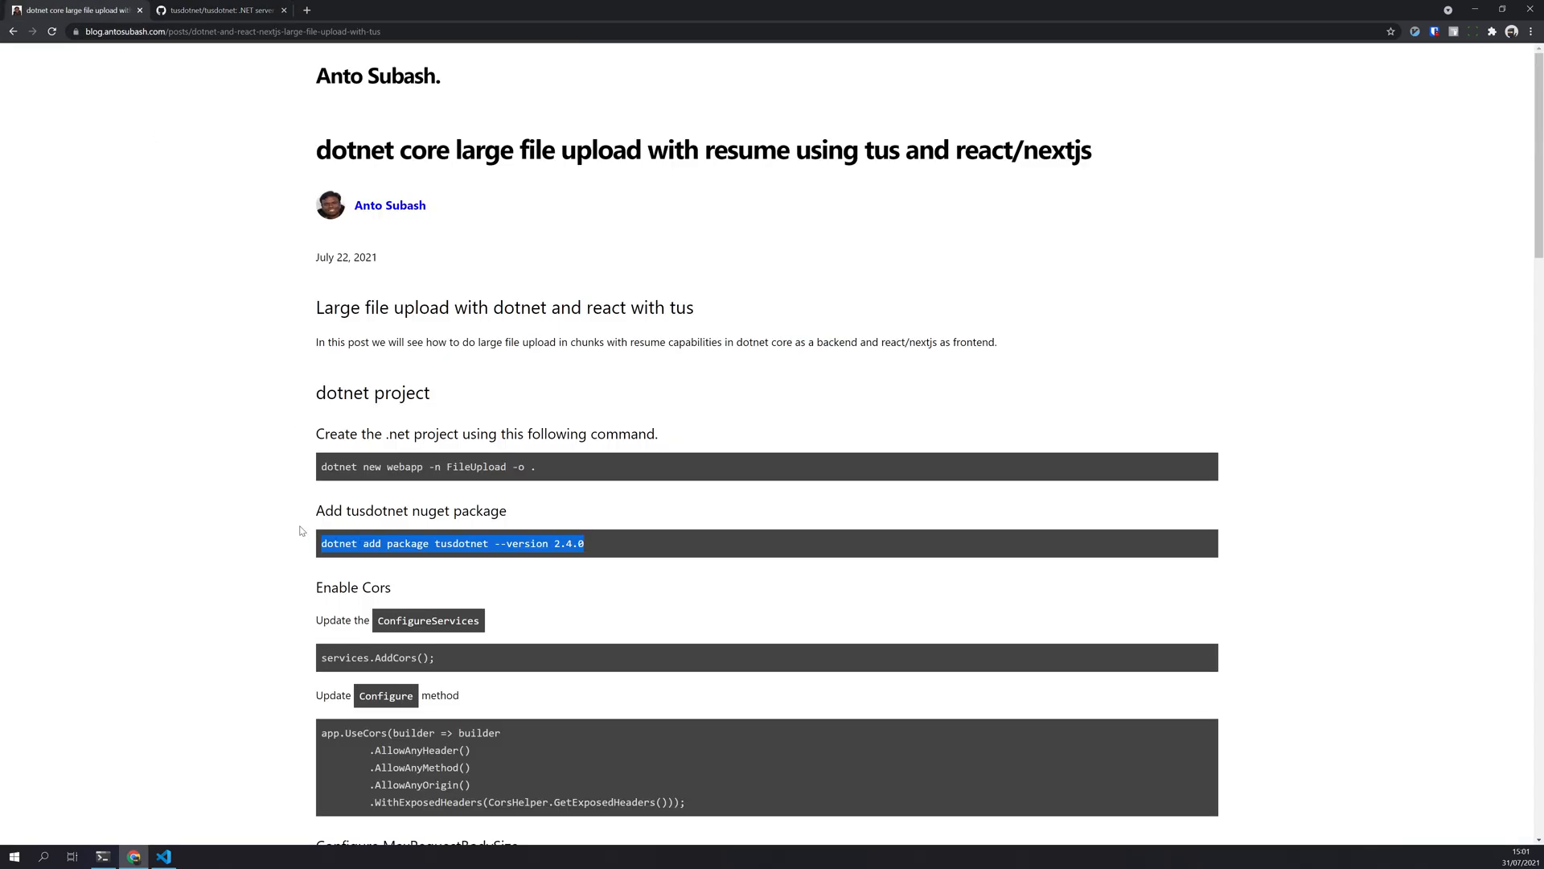
scroll("down", 3)
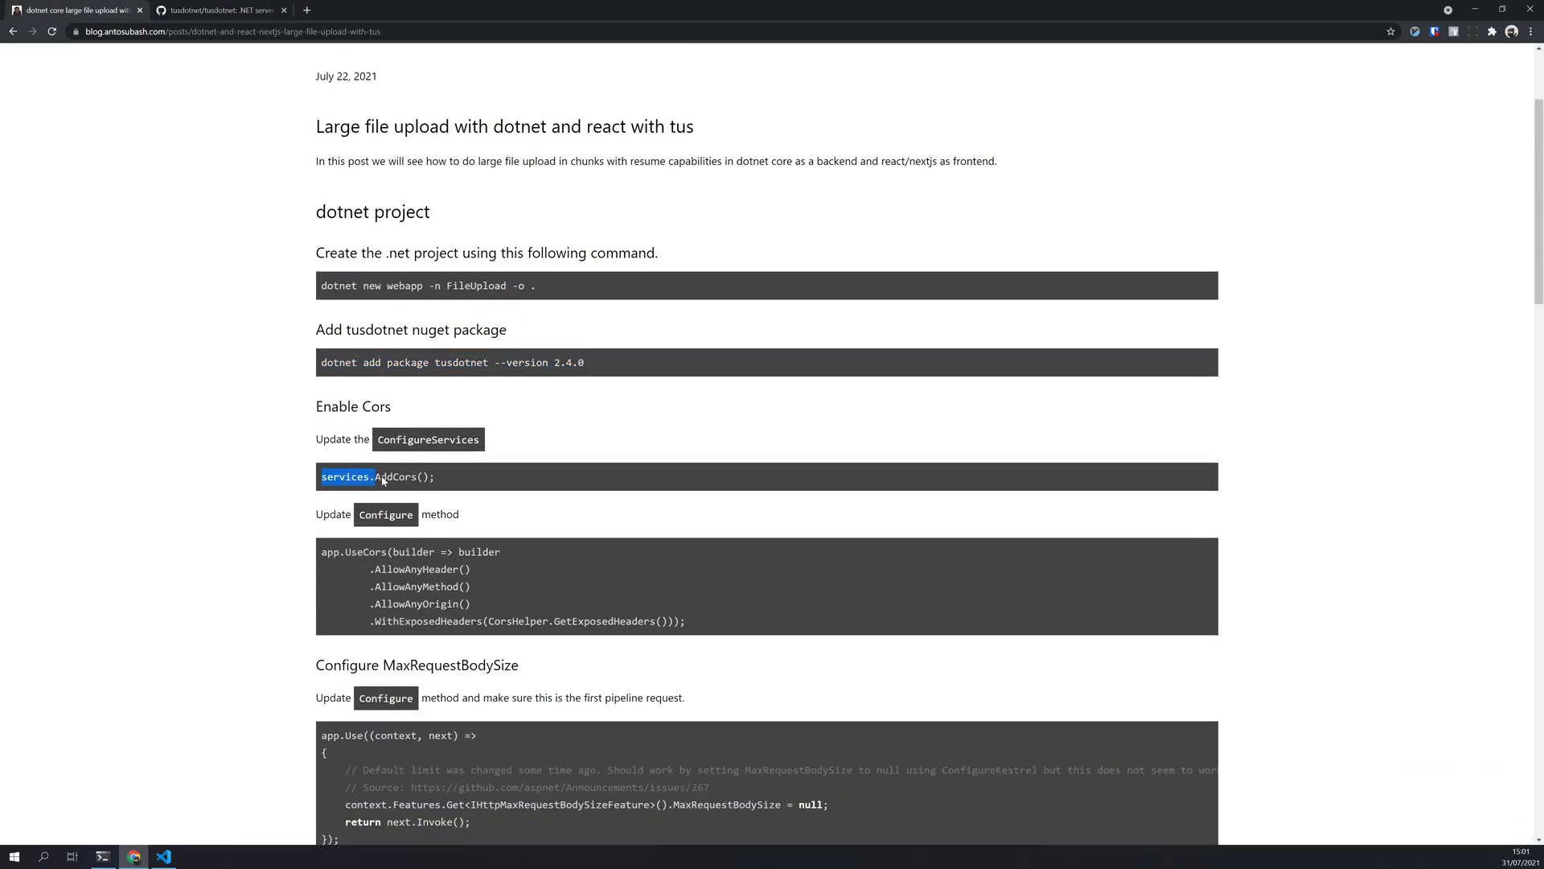
right_click(384, 477)
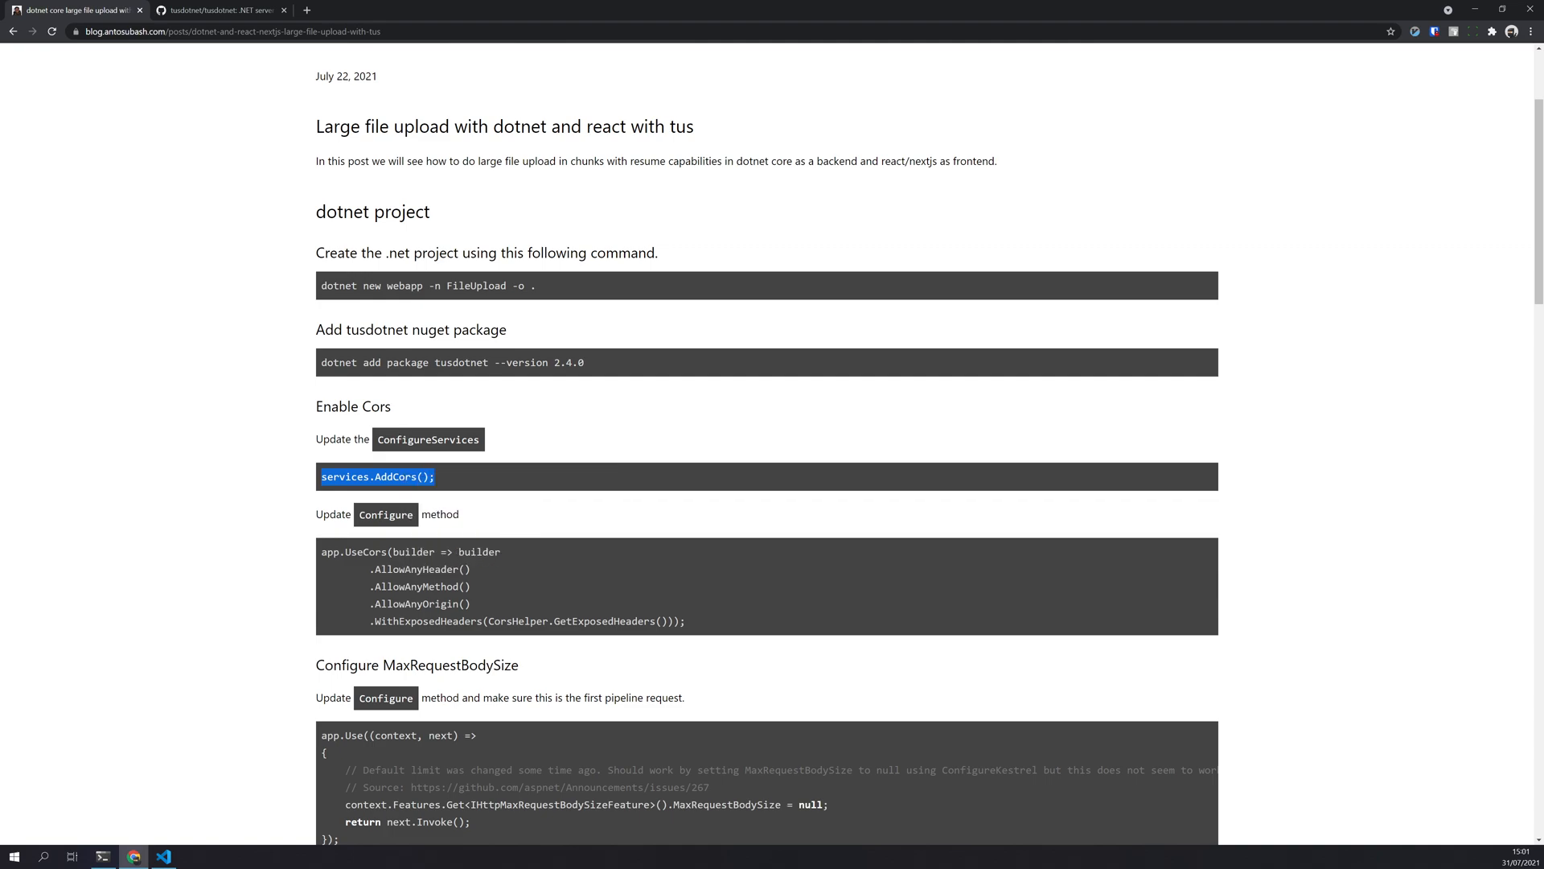
left_click(164, 855)
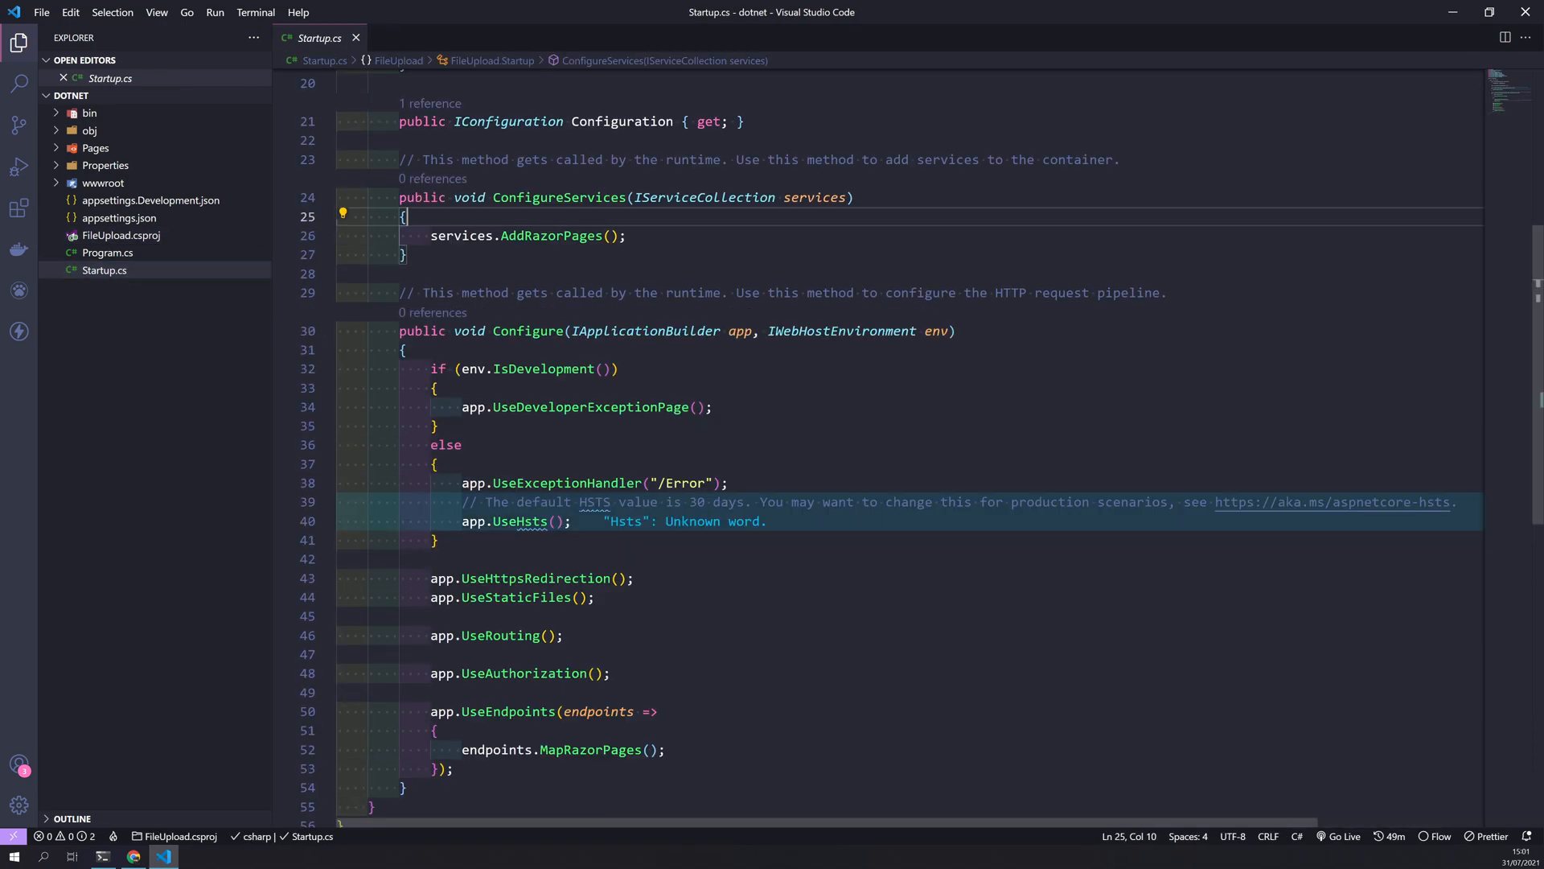
type("services.AddCors();")
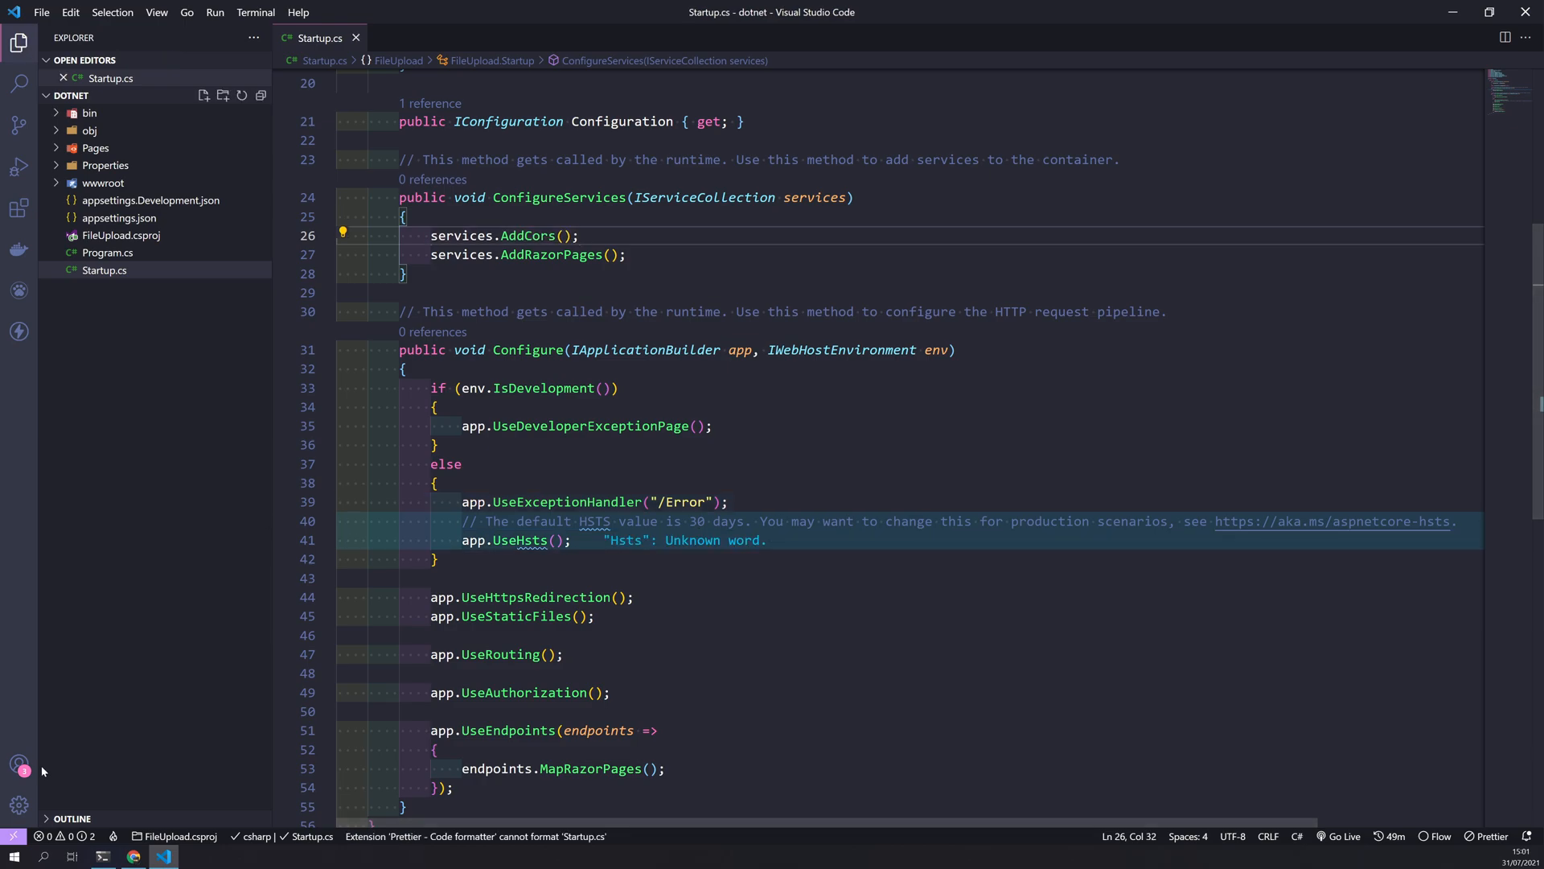
Paste the UseCors block after UseStaticFiles, save, and fix its indentation
left_click(133, 855)
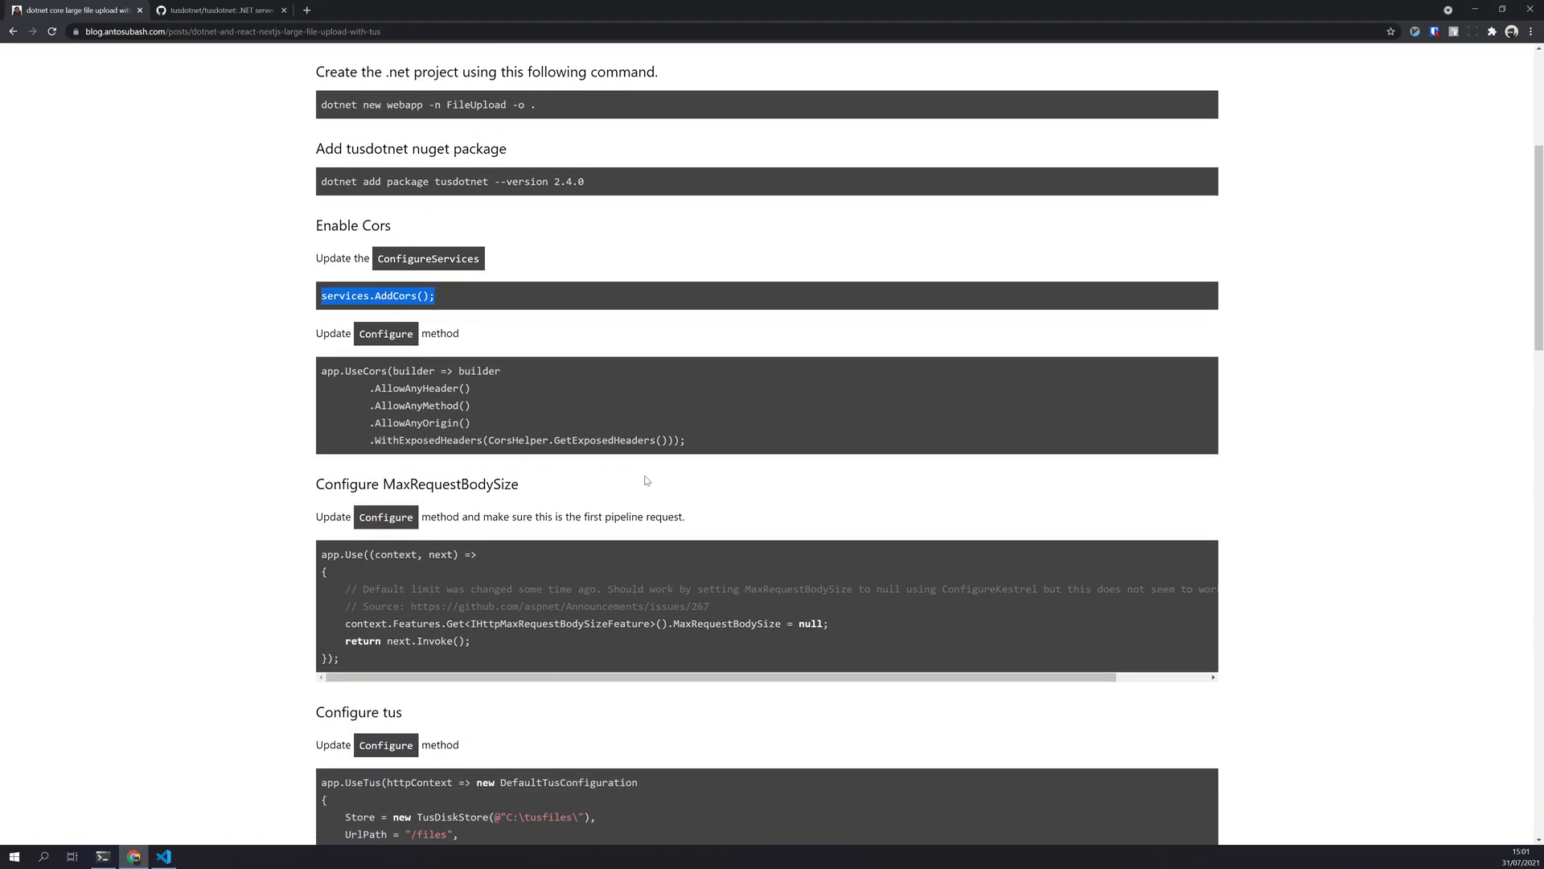
left_click_drag(320, 370, 686, 440)
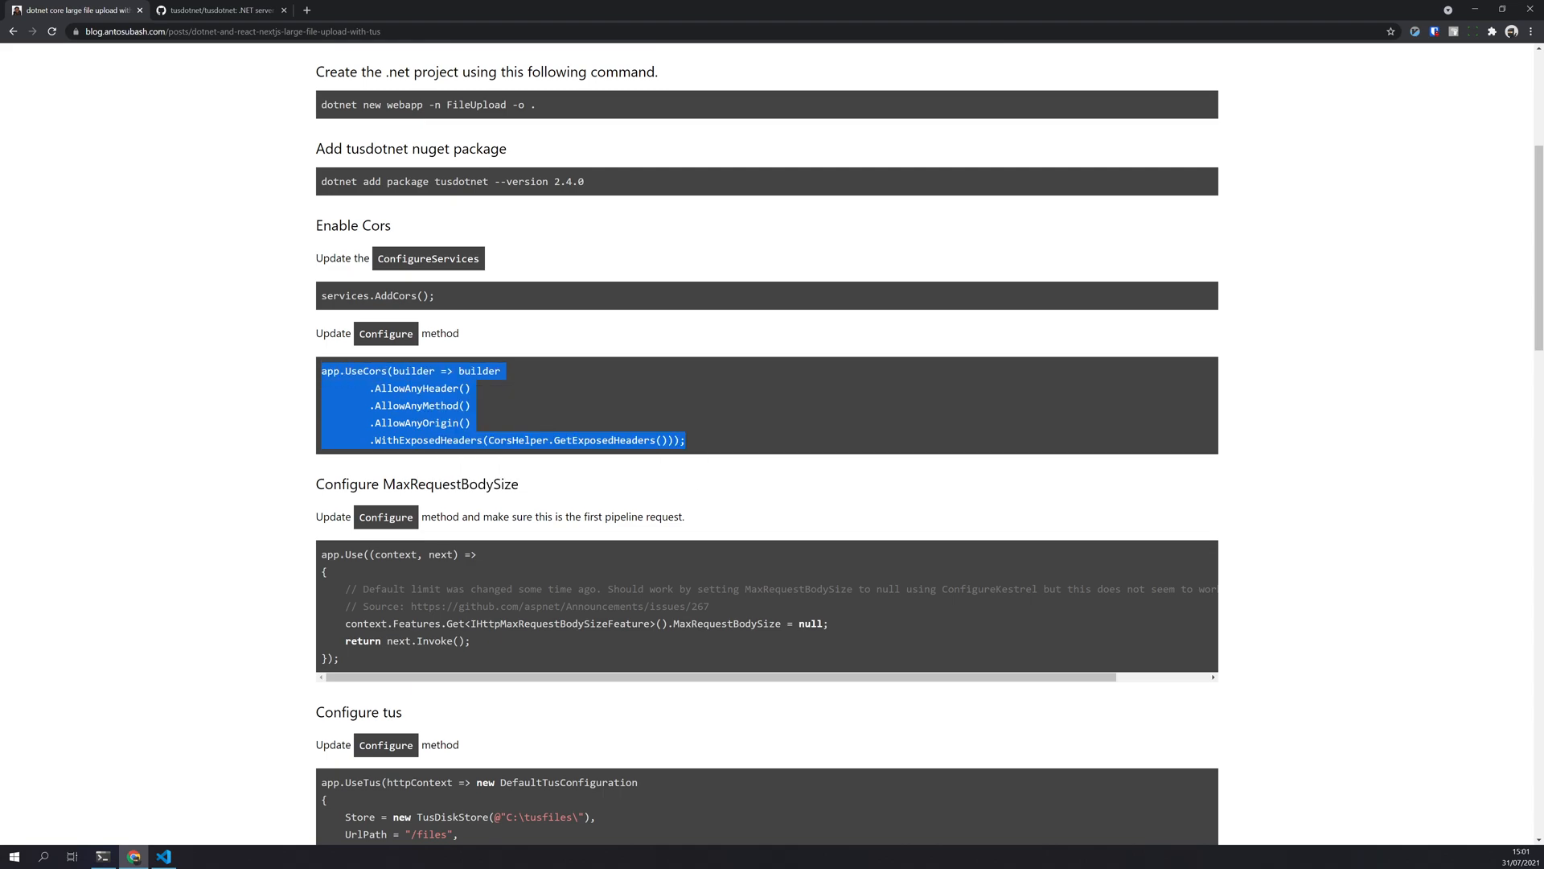
left_click(163, 855)
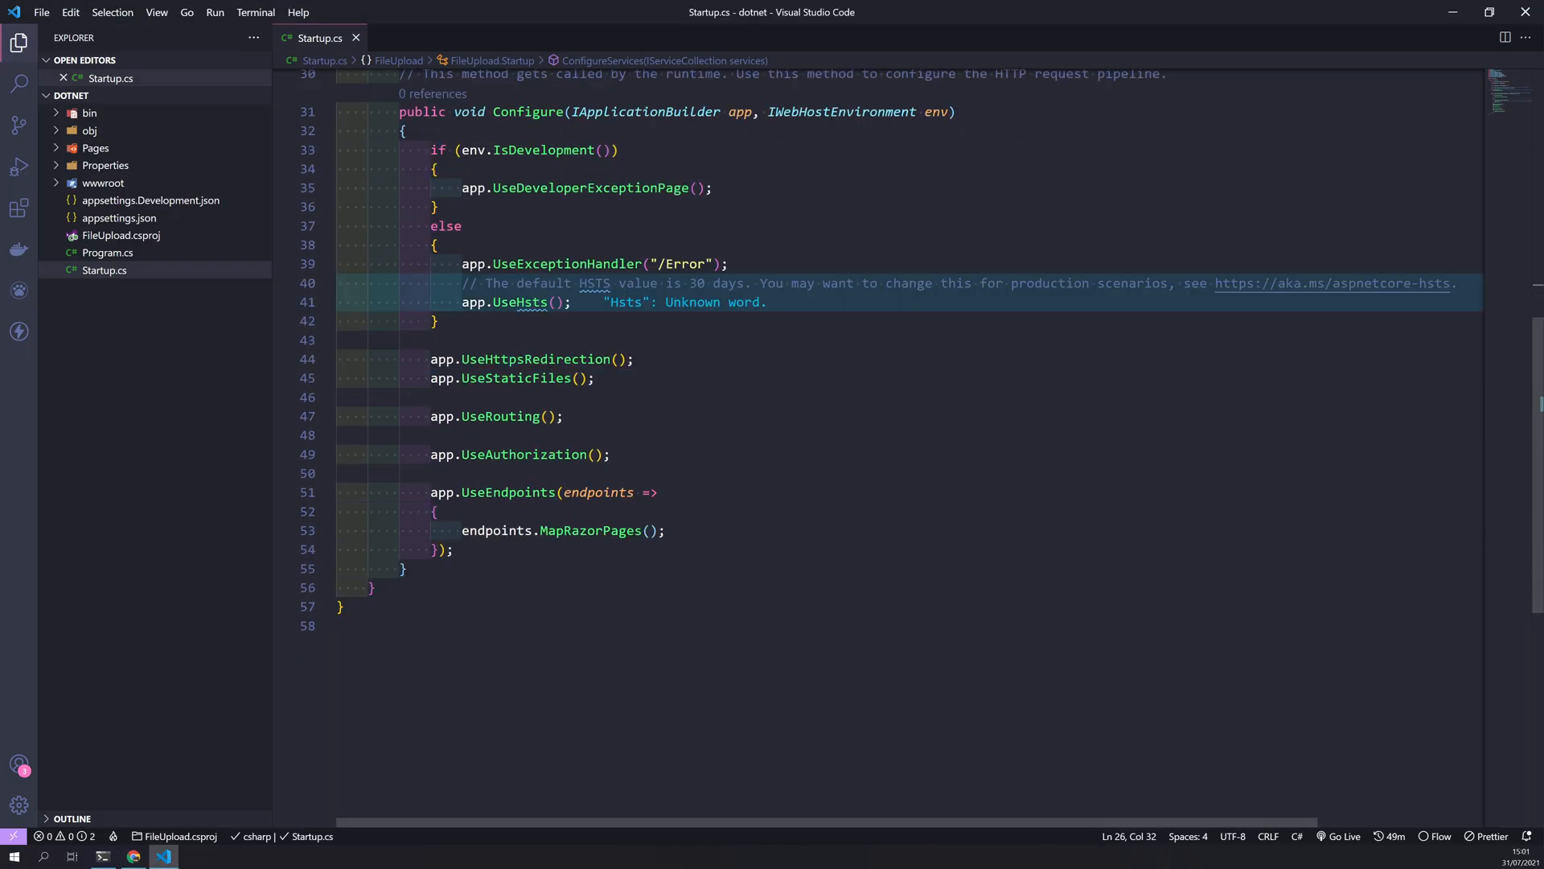
left_click(133, 855)
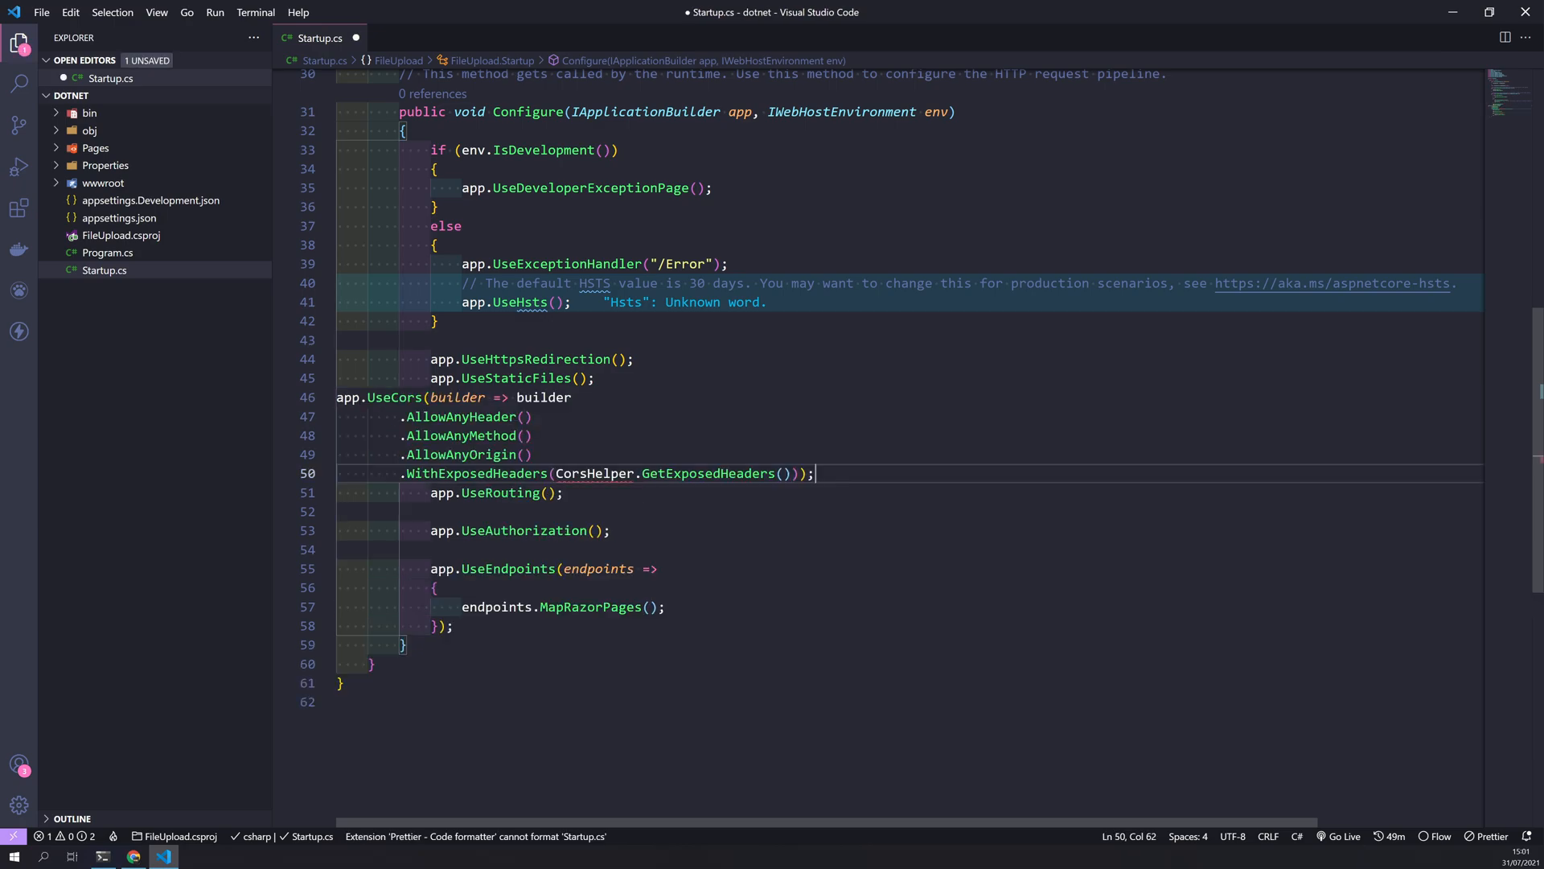
key("ctrl+s")
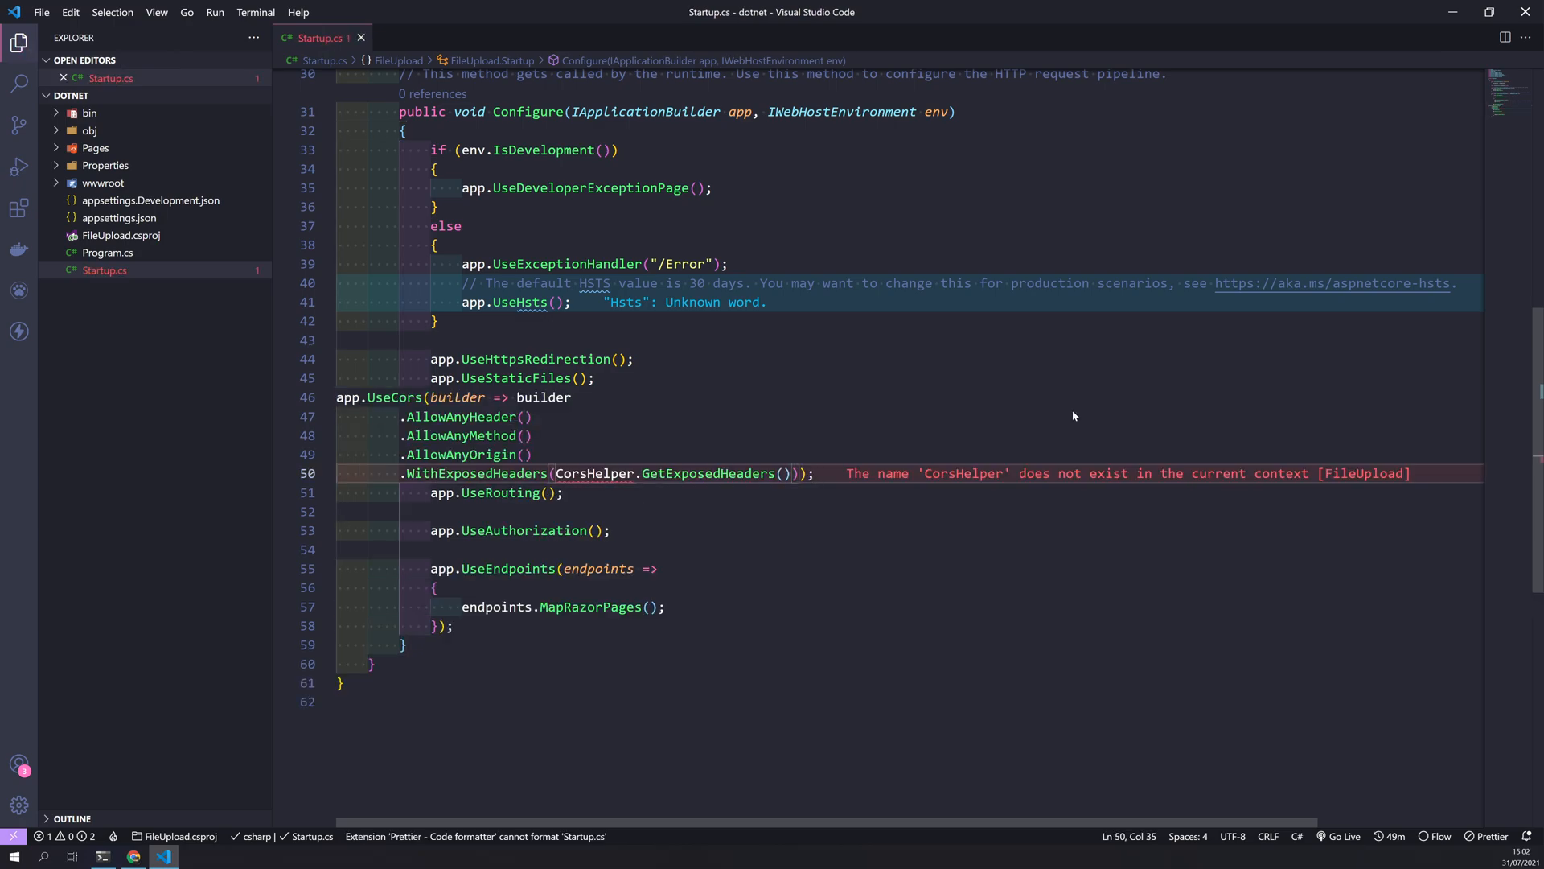
left_click(343, 473)
type(")")
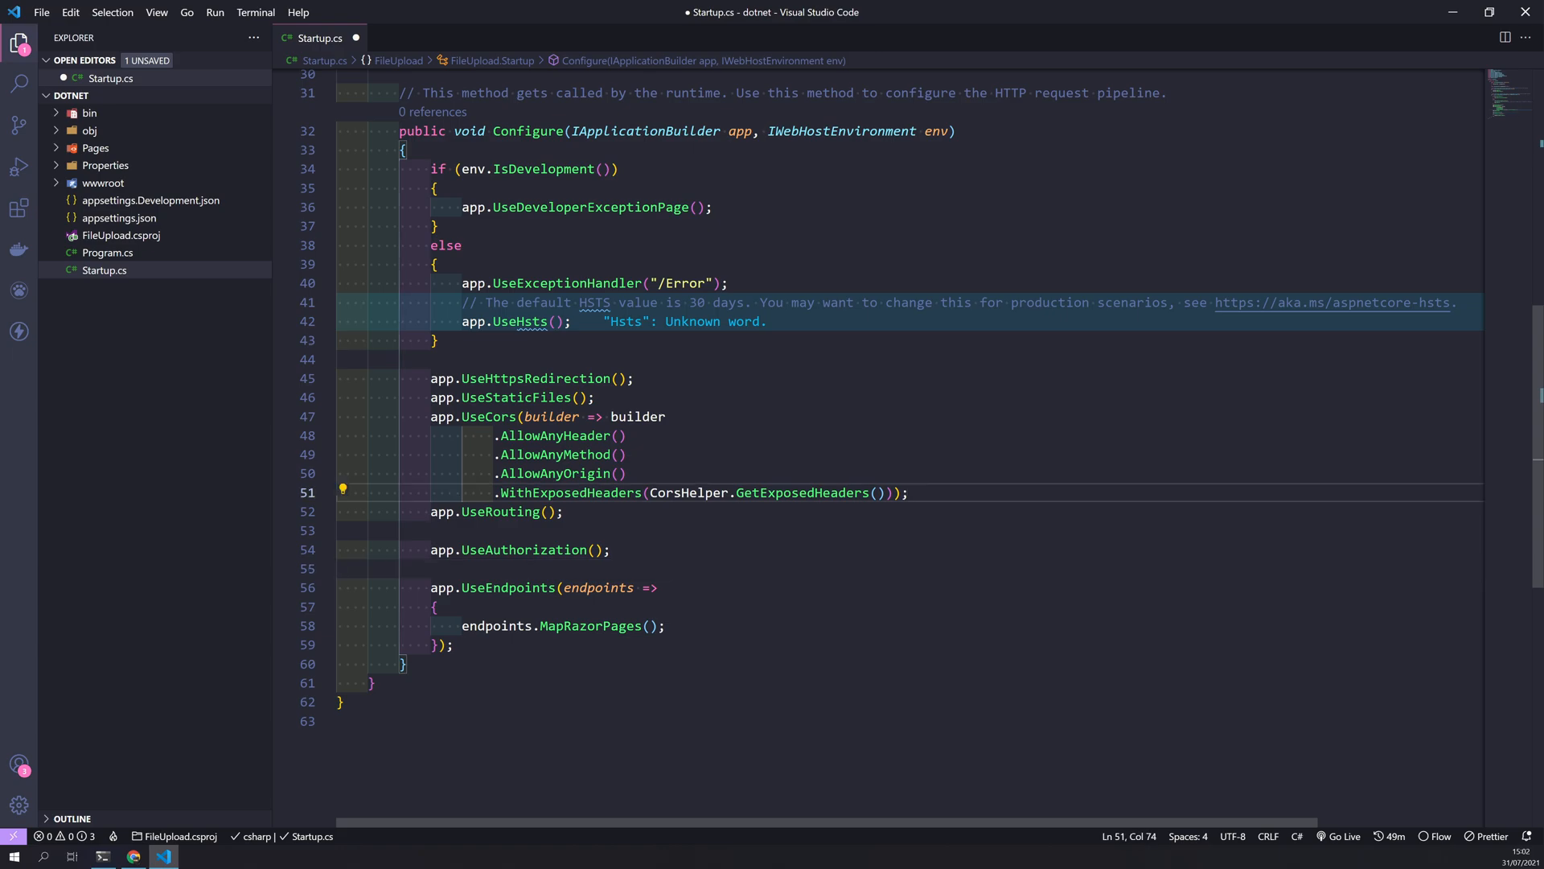
key("Enter")
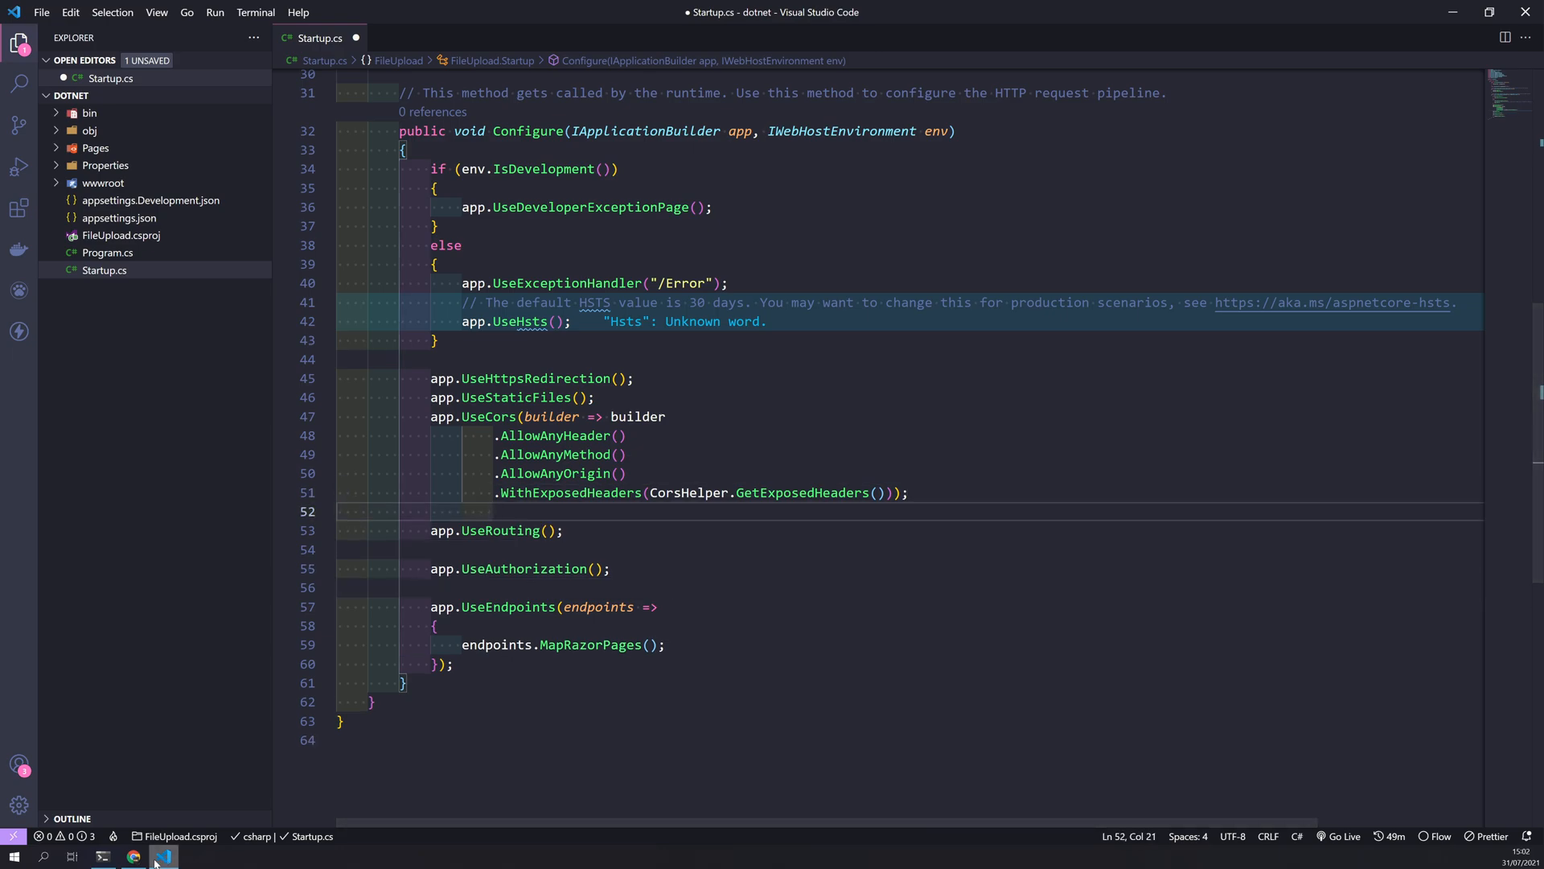
Insert the app.Use middleware setting MaxRequestBodySize to null at the top of Configure
left_click(133, 855)
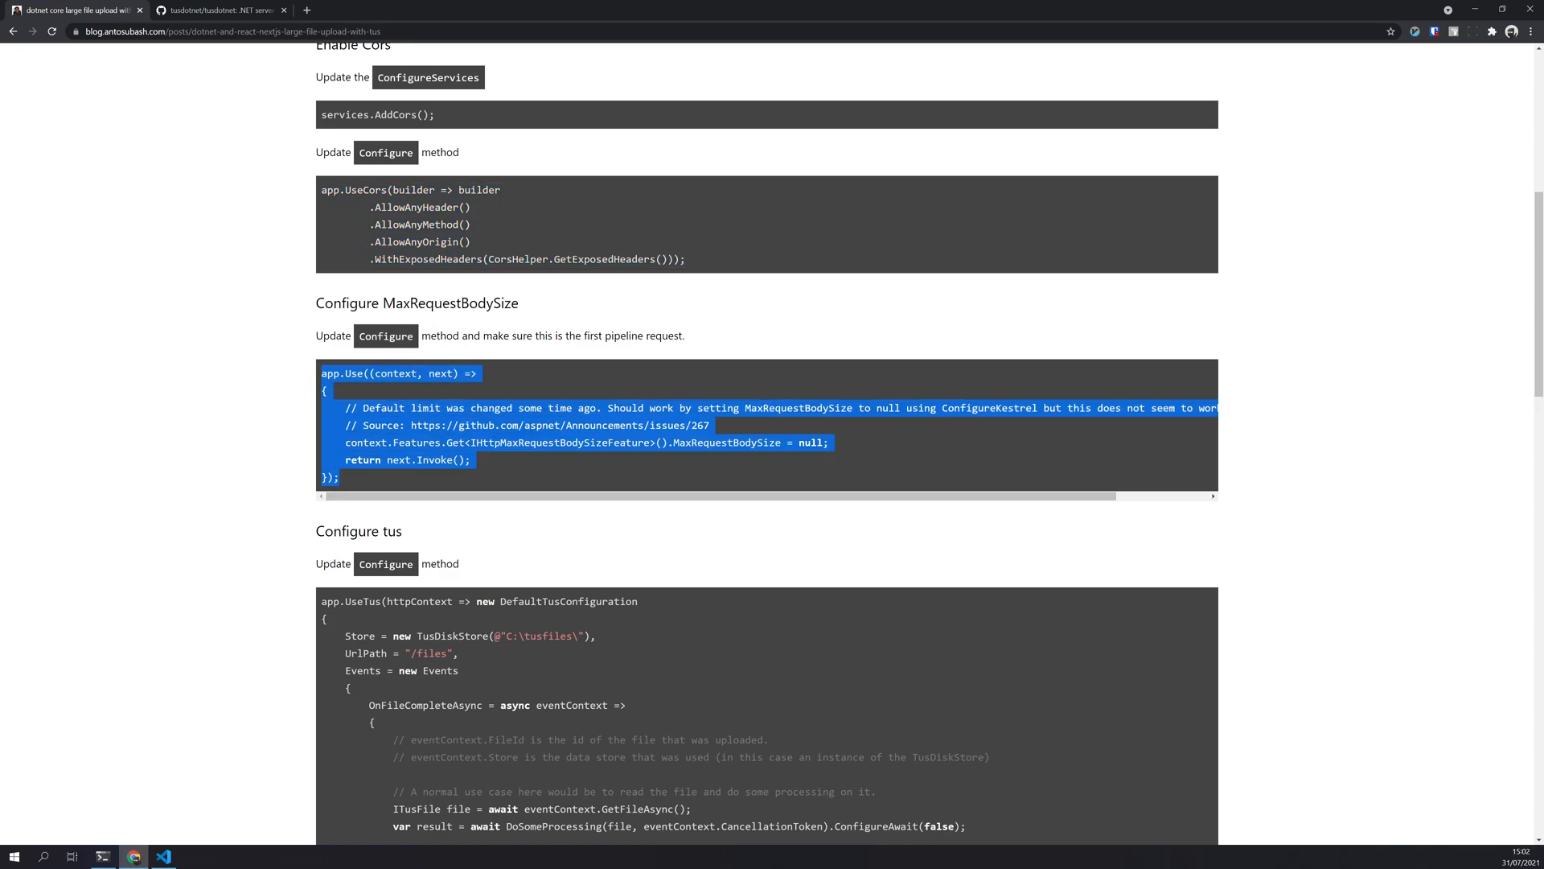
left_click(163, 855)
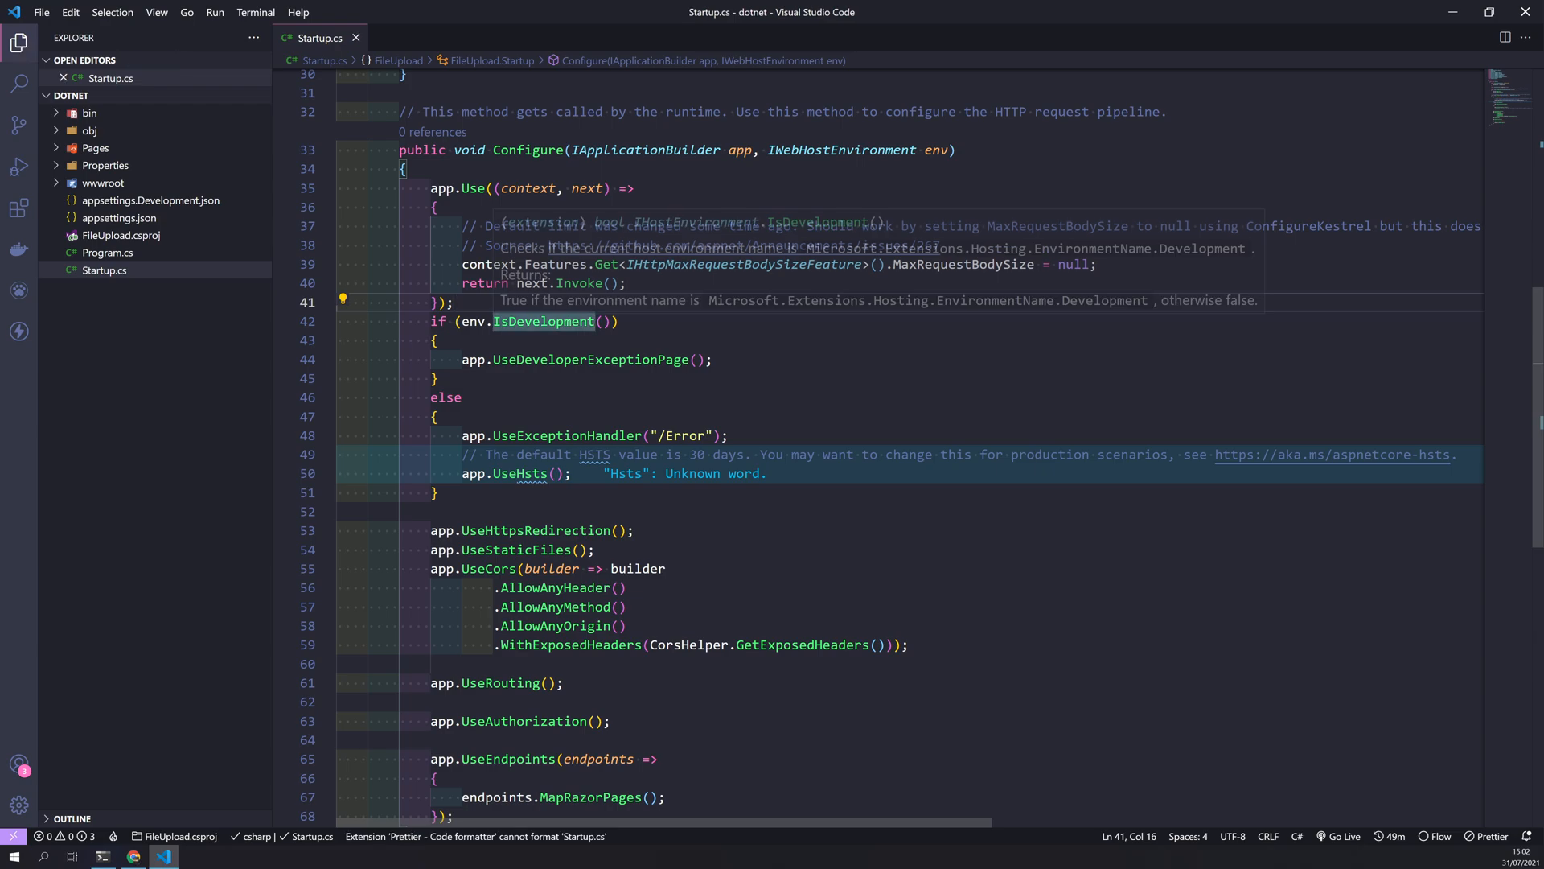
scroll("down", 3)
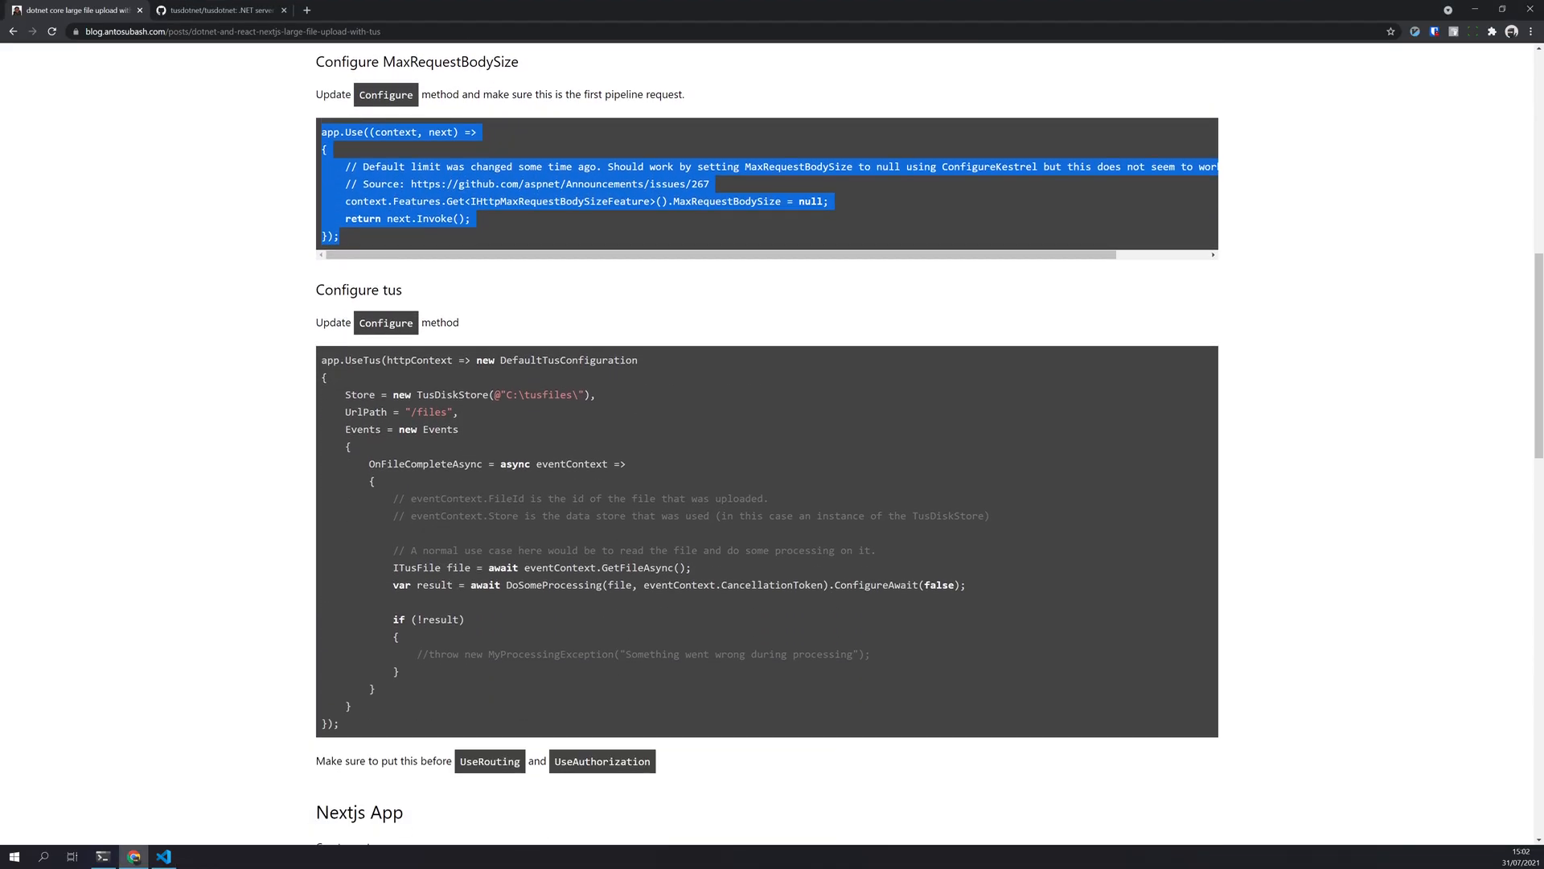
scroll("down", 3)
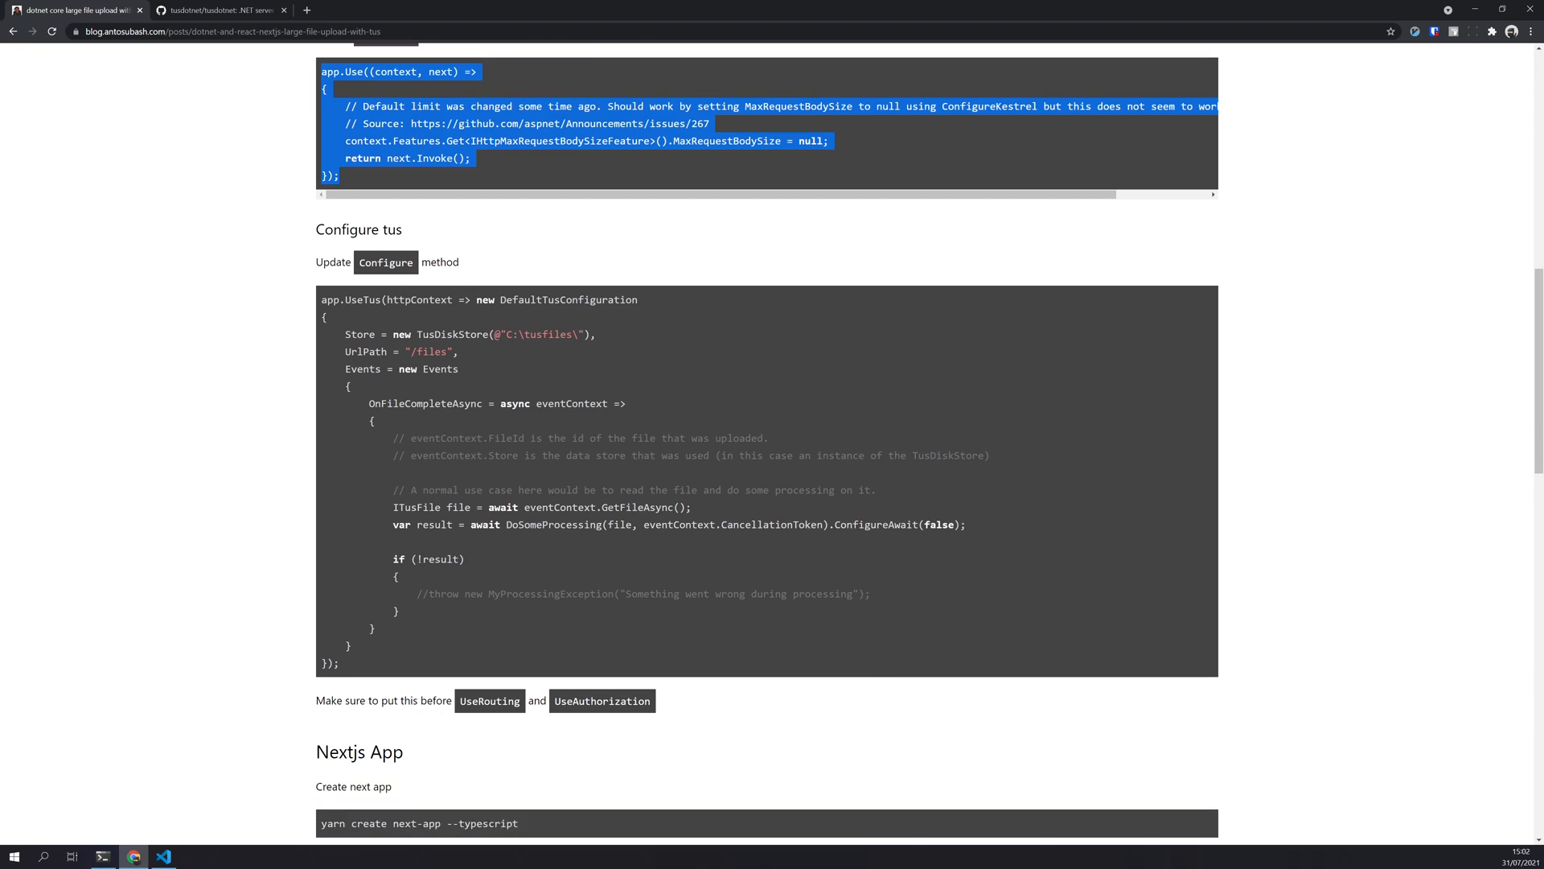
scroll("down", 3)
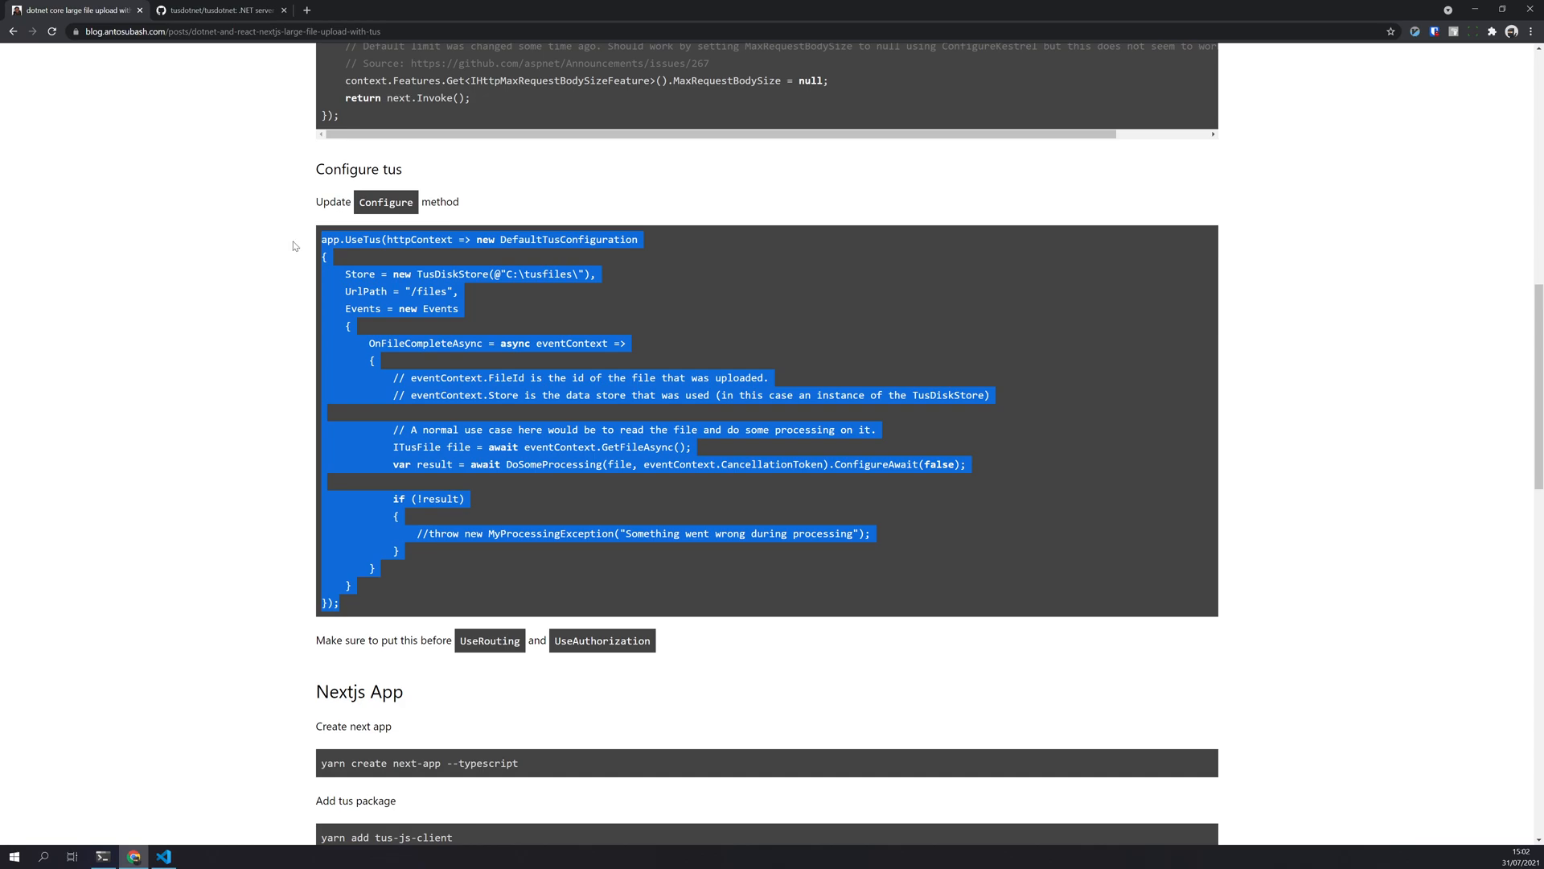
Paste the app.UseTus block with TusDiskStore in C:\tusfiles before UseRouting
left_click(164, 855)
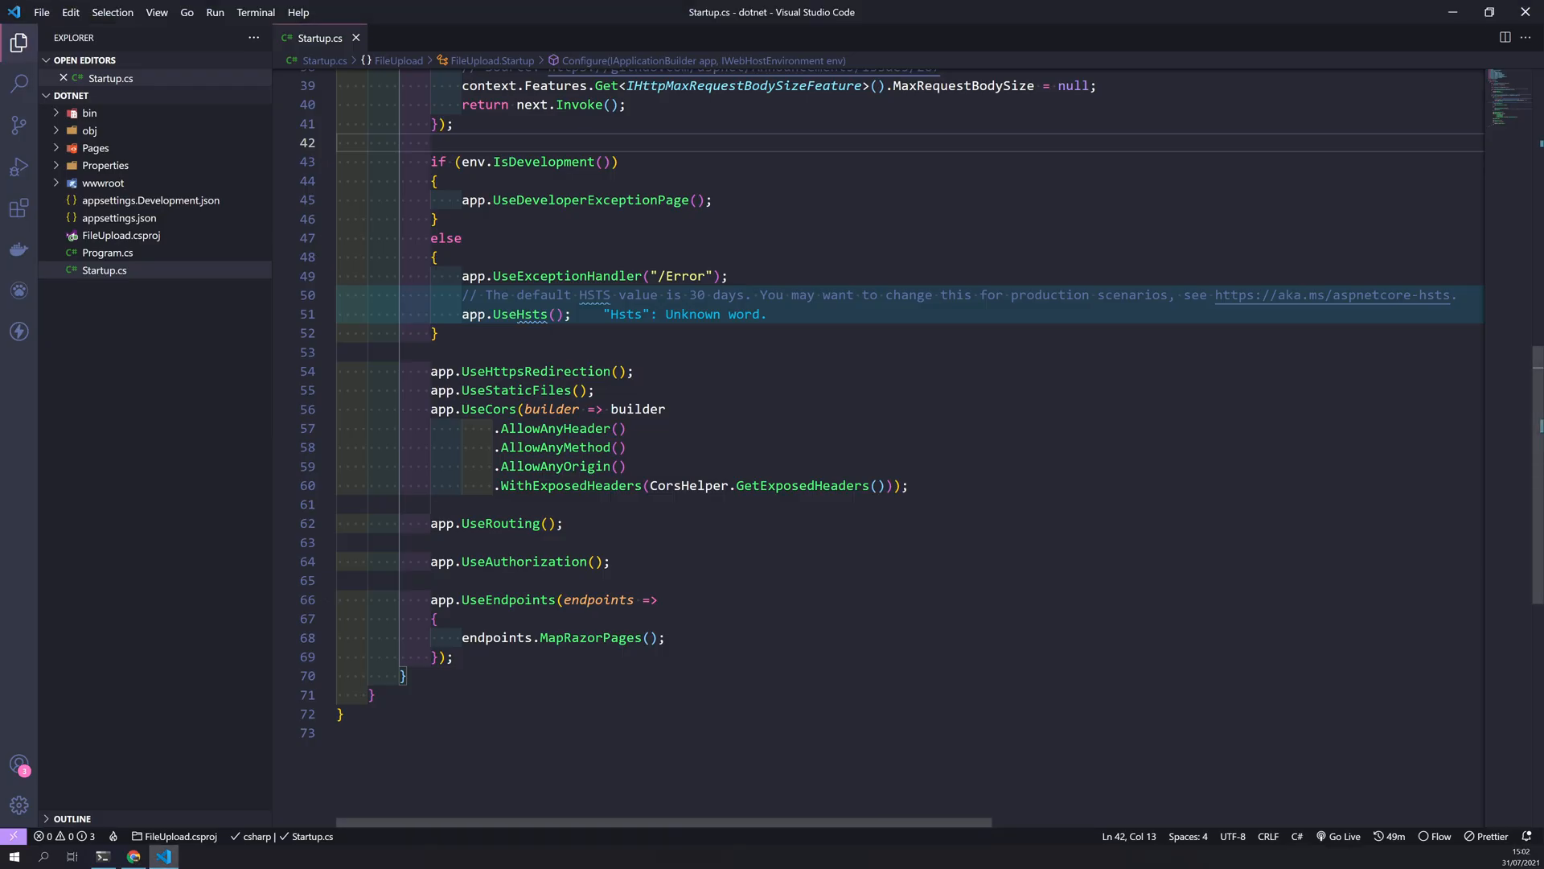
scroll("down", 3)
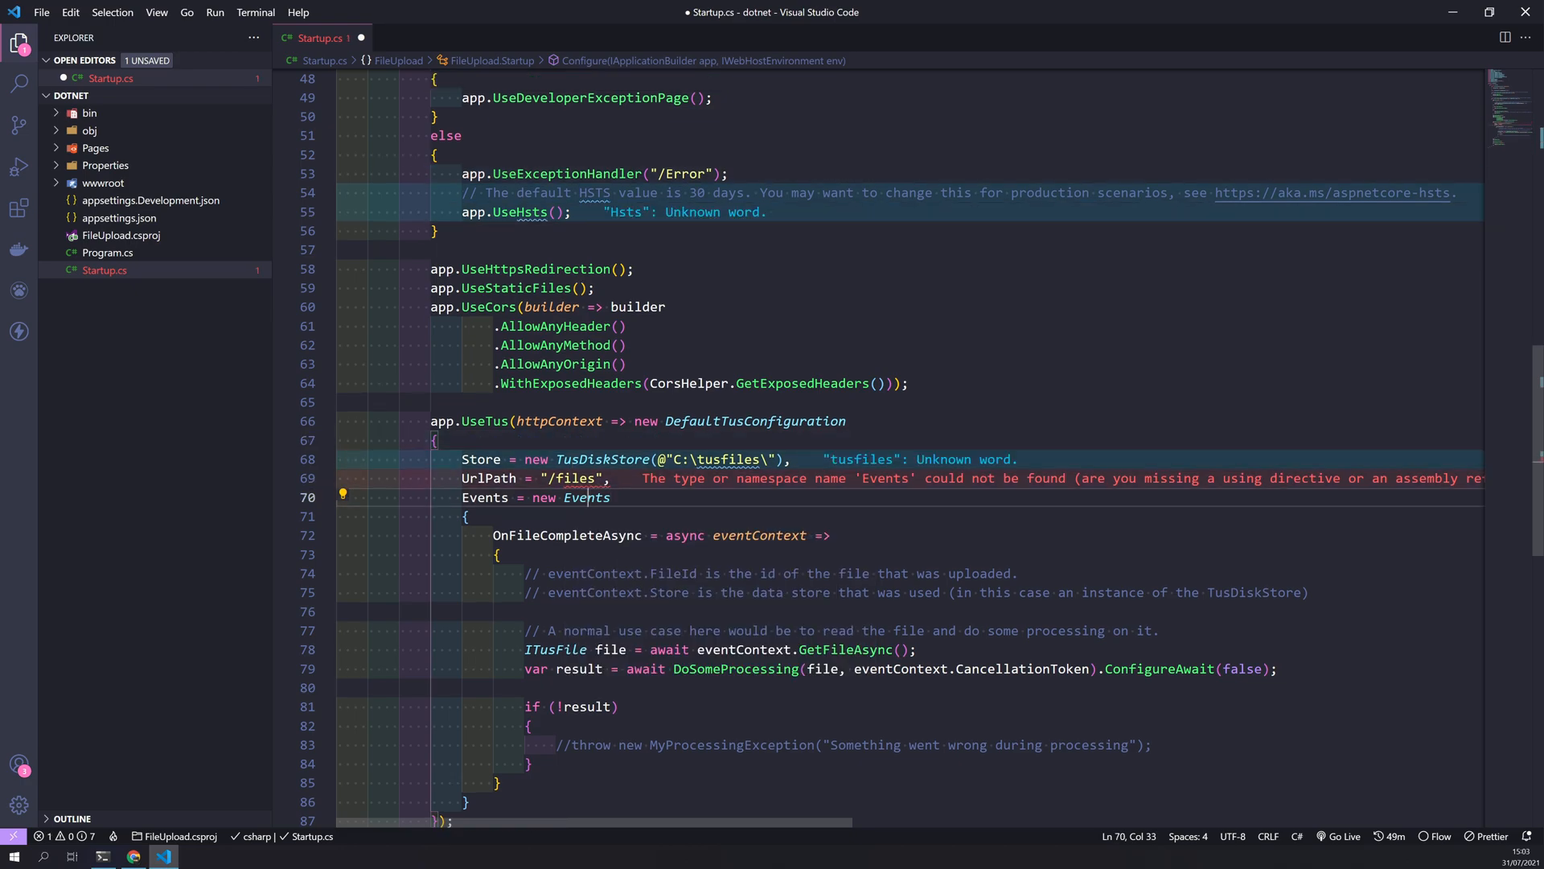
scroll("down", 3)
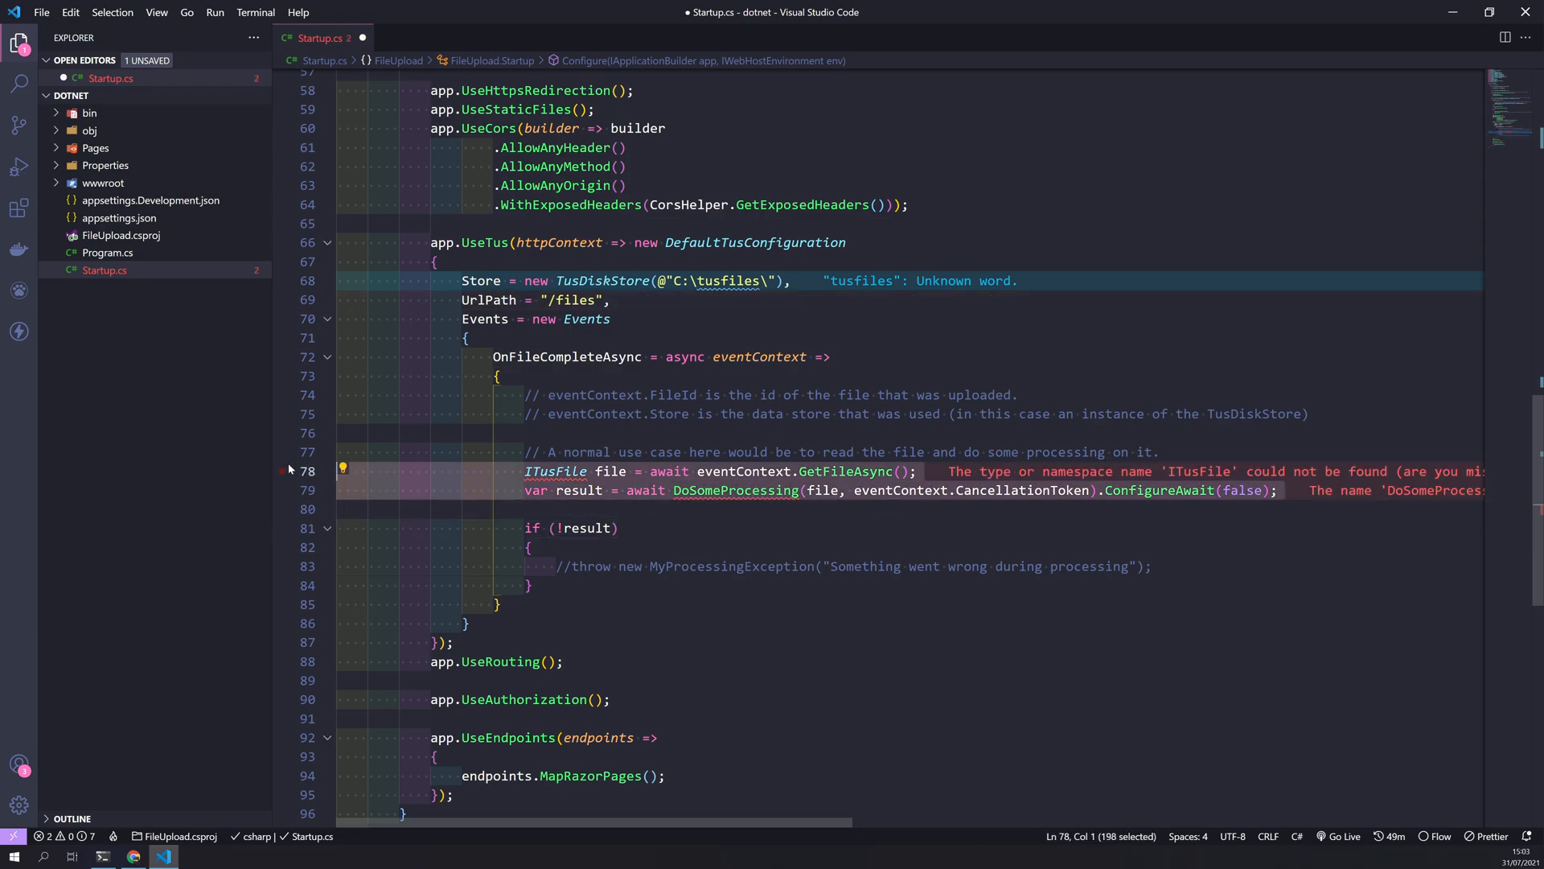
Comment out the DoSomeProcessing lines and add tusdotnet using directives via Quick Fix
key("ctrl+/")
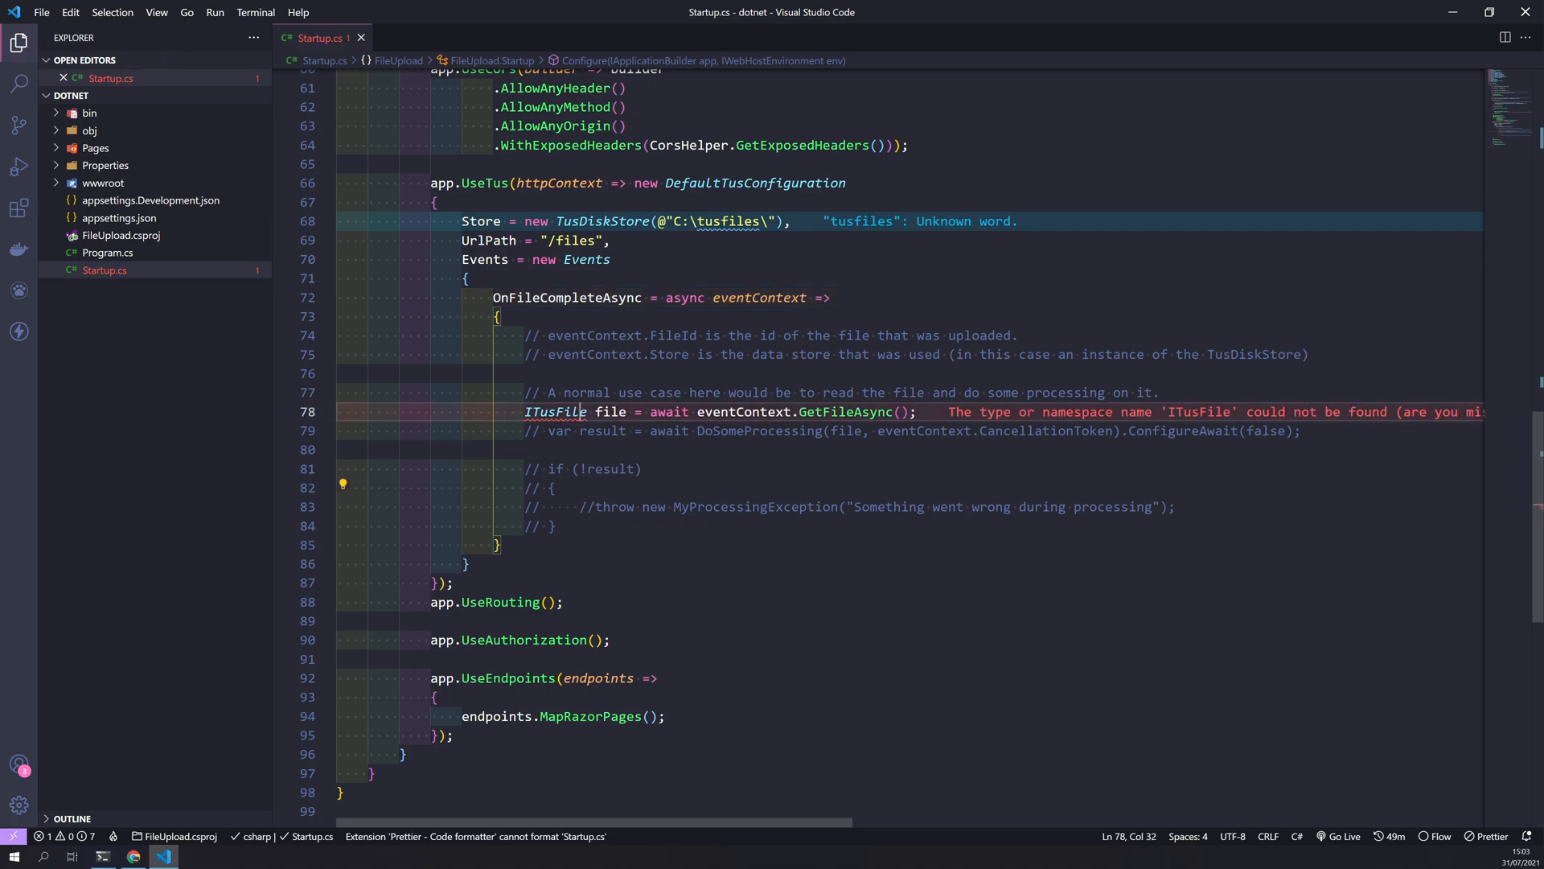
left_click(343, 407)
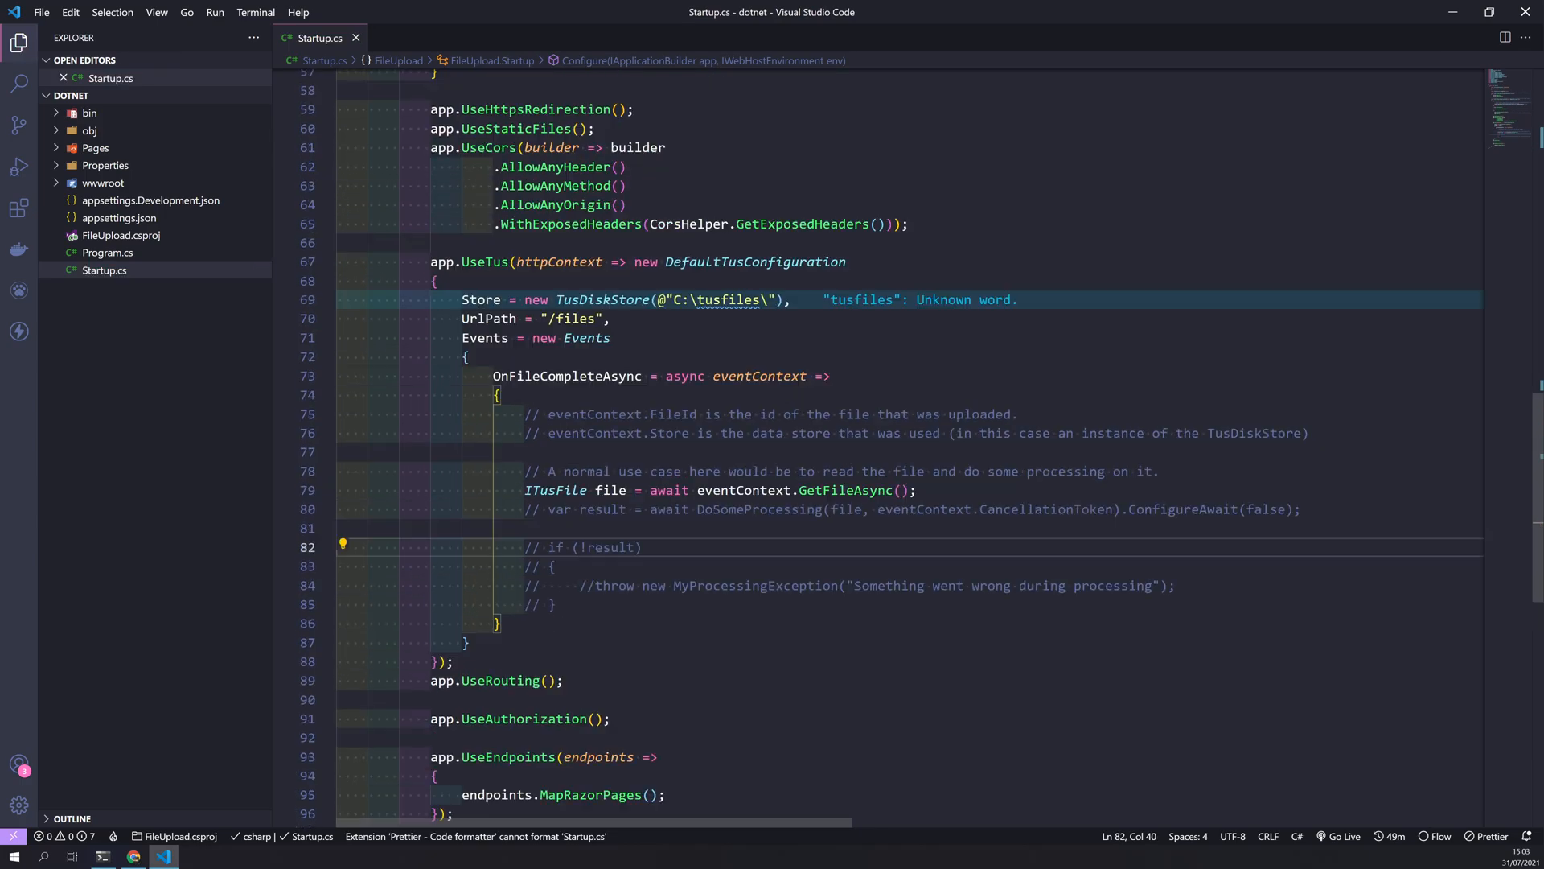
scroll("up", 3)
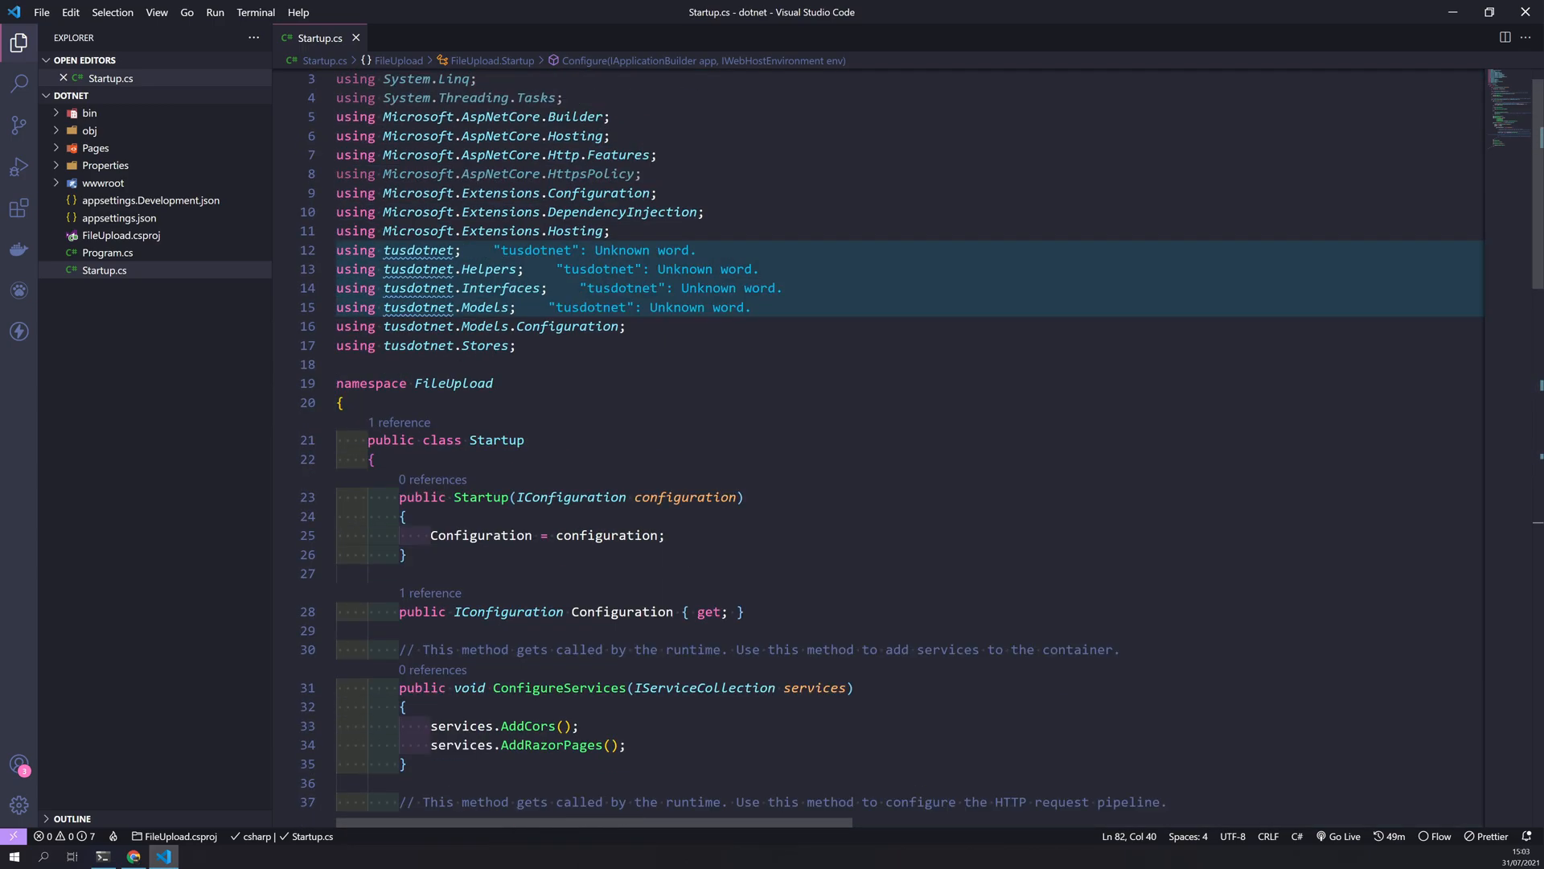
Scroll through the UseTus block storing uploads in C:\tusfiles at /files
scroll("down", 3)
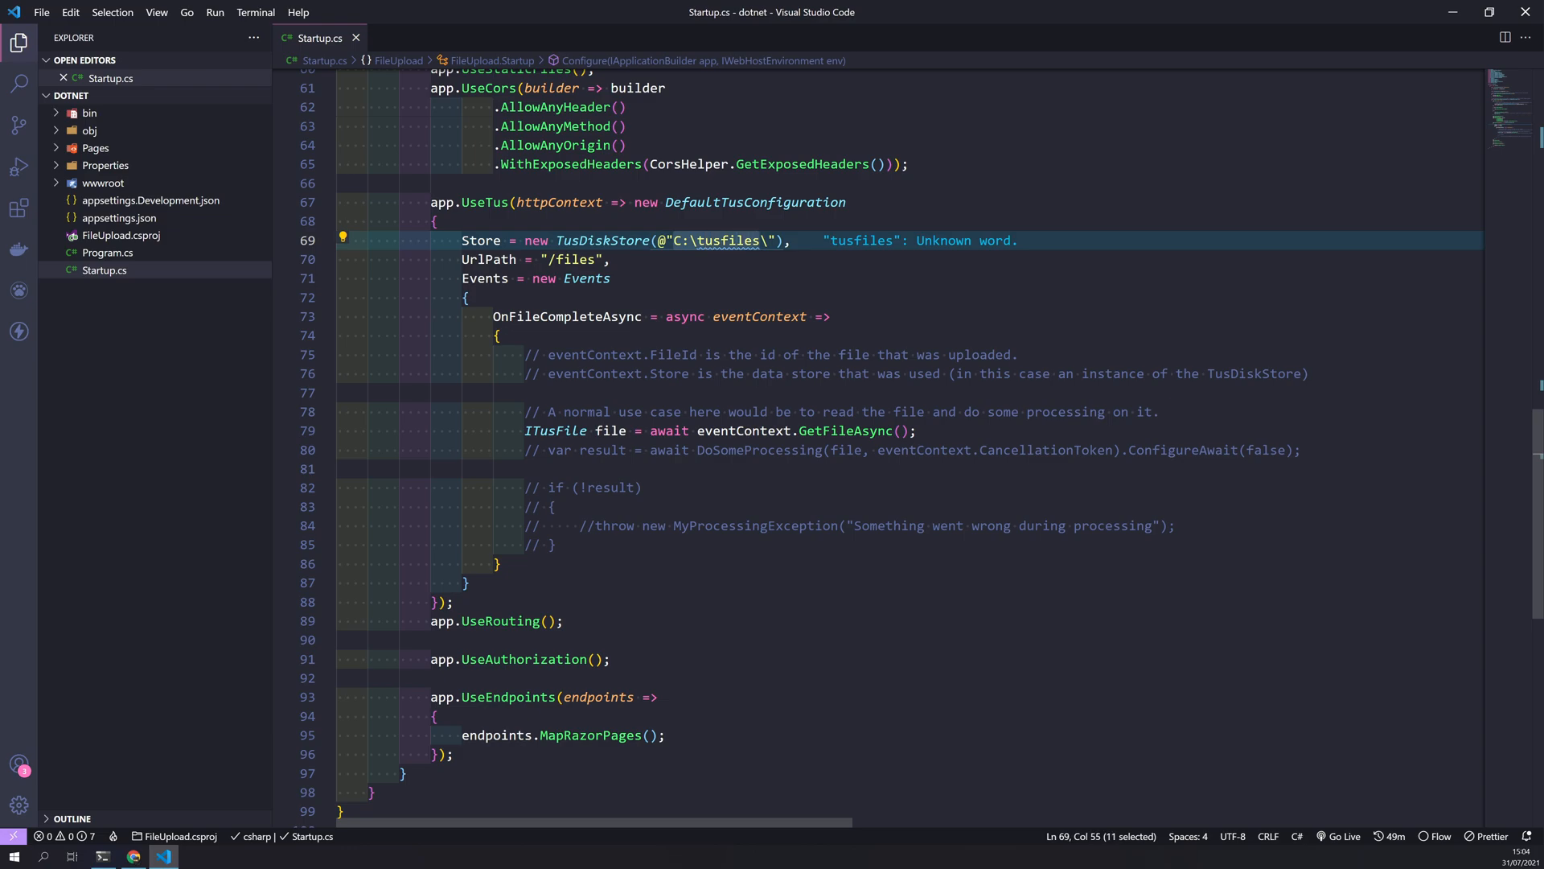
mouse_move(759, 316)
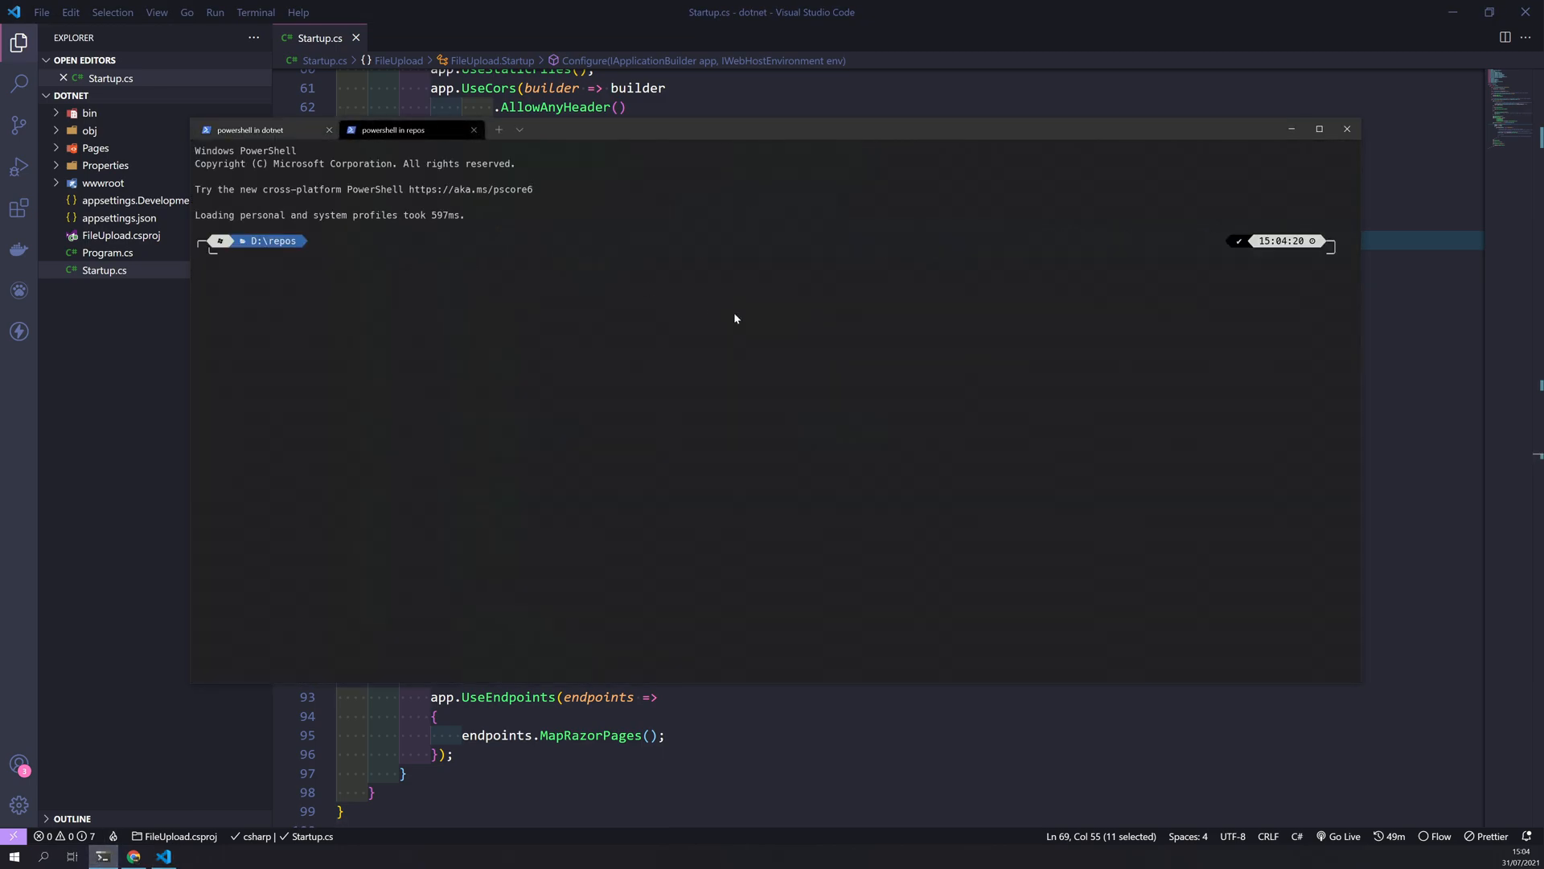
Open C:\tusfiles in File Explorer, confirm it is empty, and minimize it
type("cd C:\\tusfiles")
type("ls")
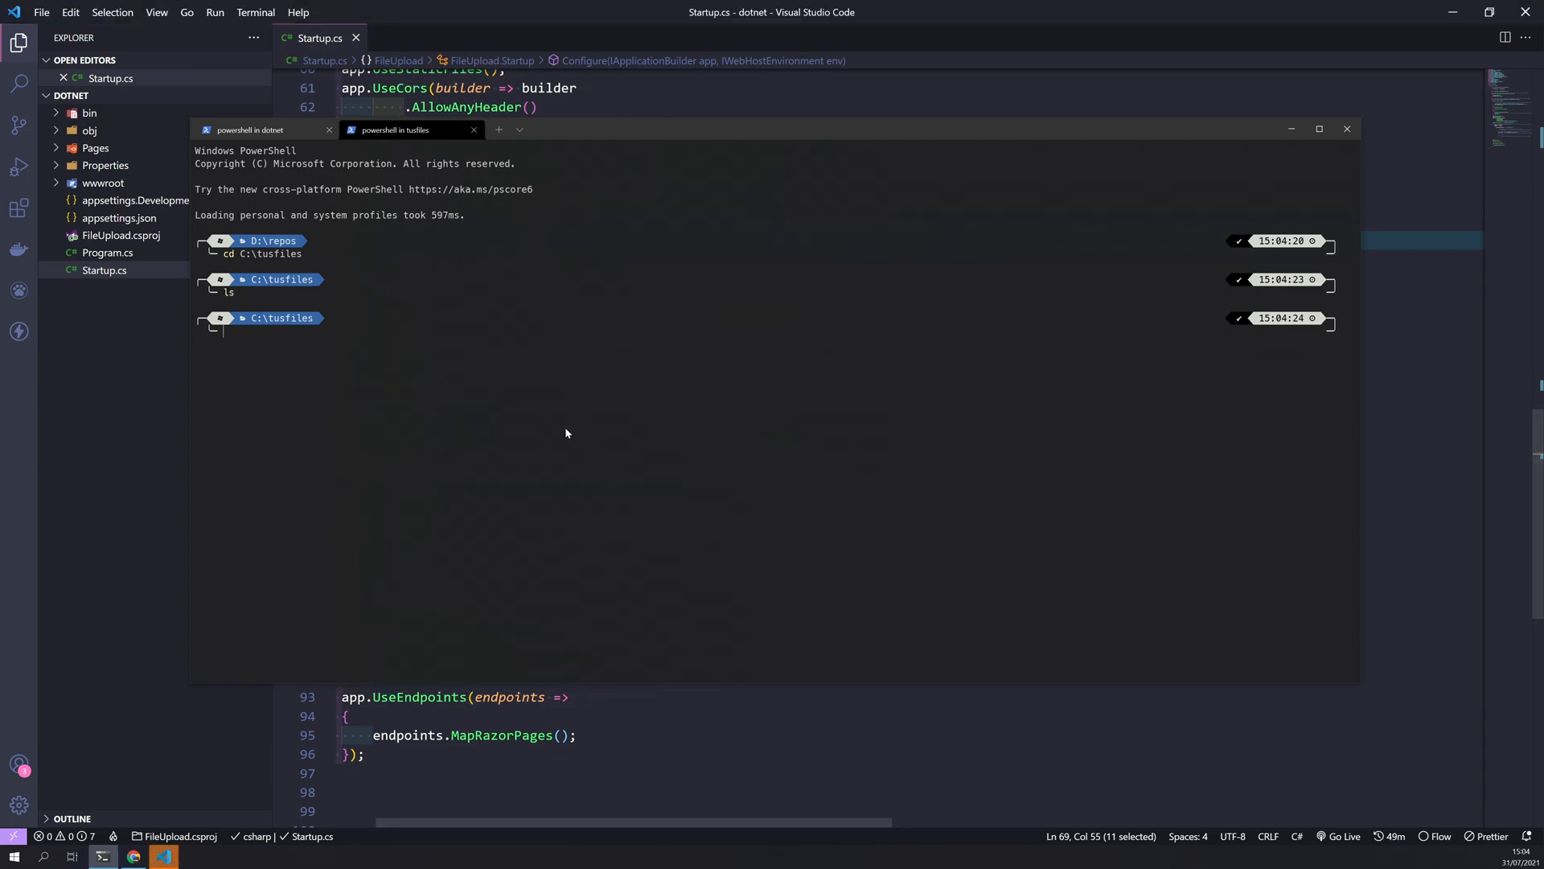
type("cle")
type("str")
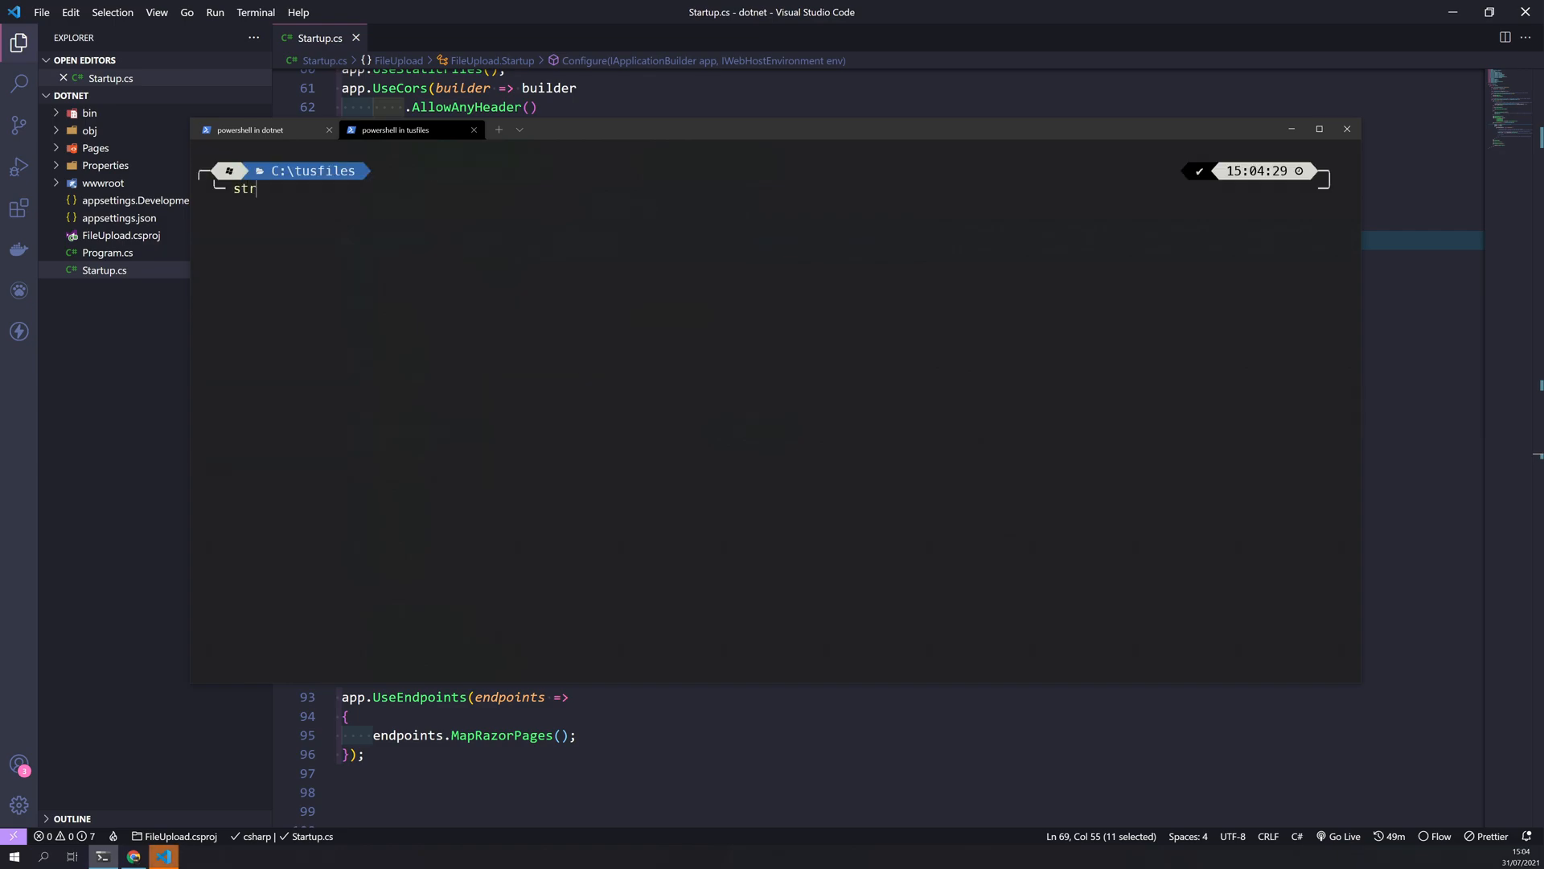
type("art")
key("Enter")
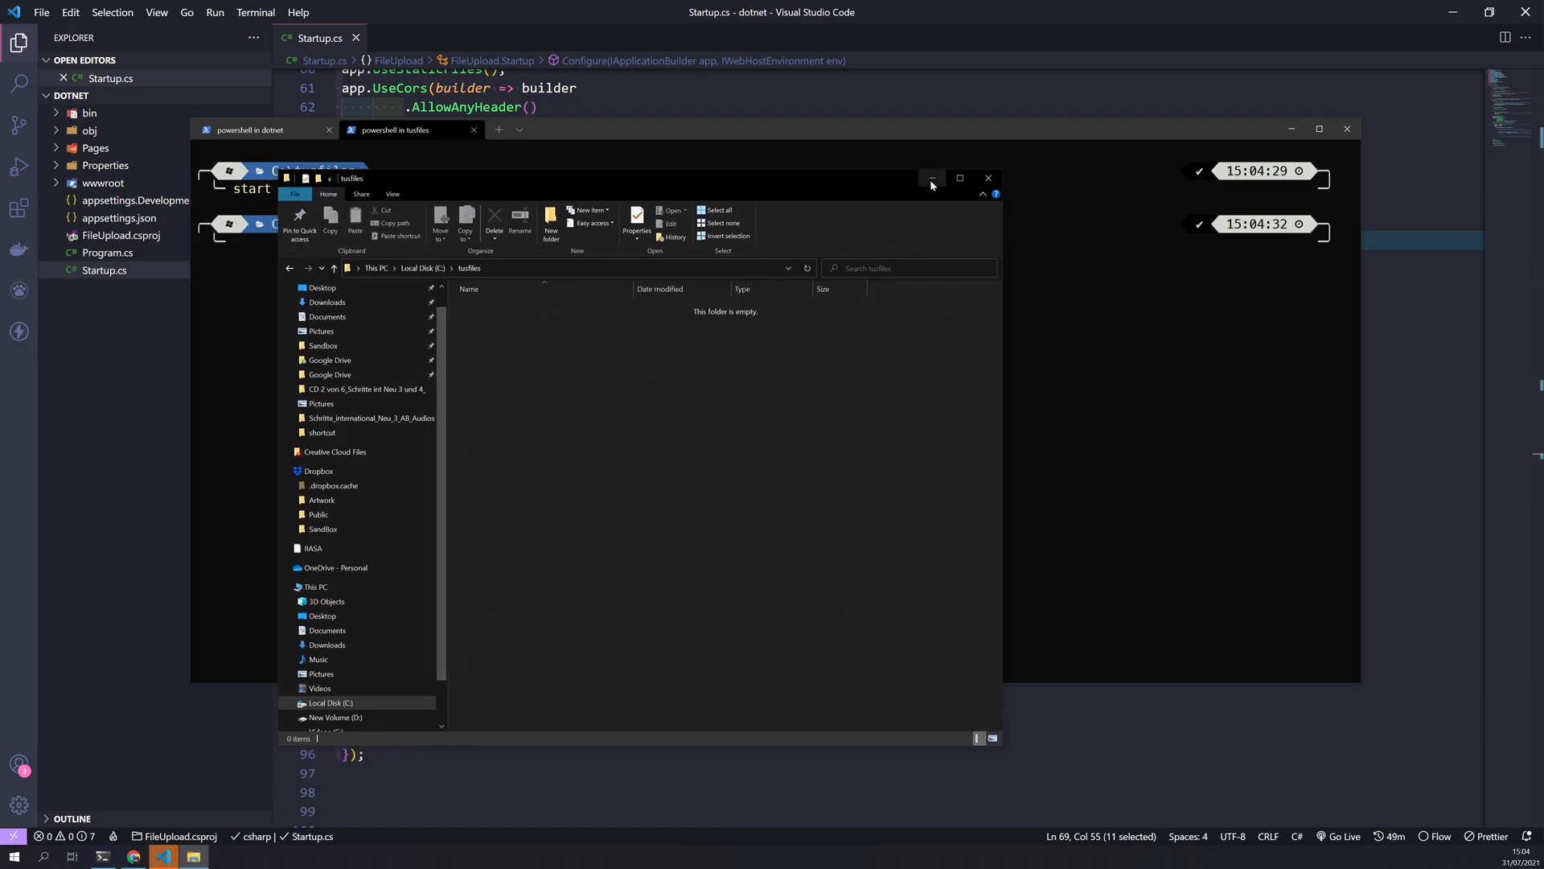
left_click(929, 179)
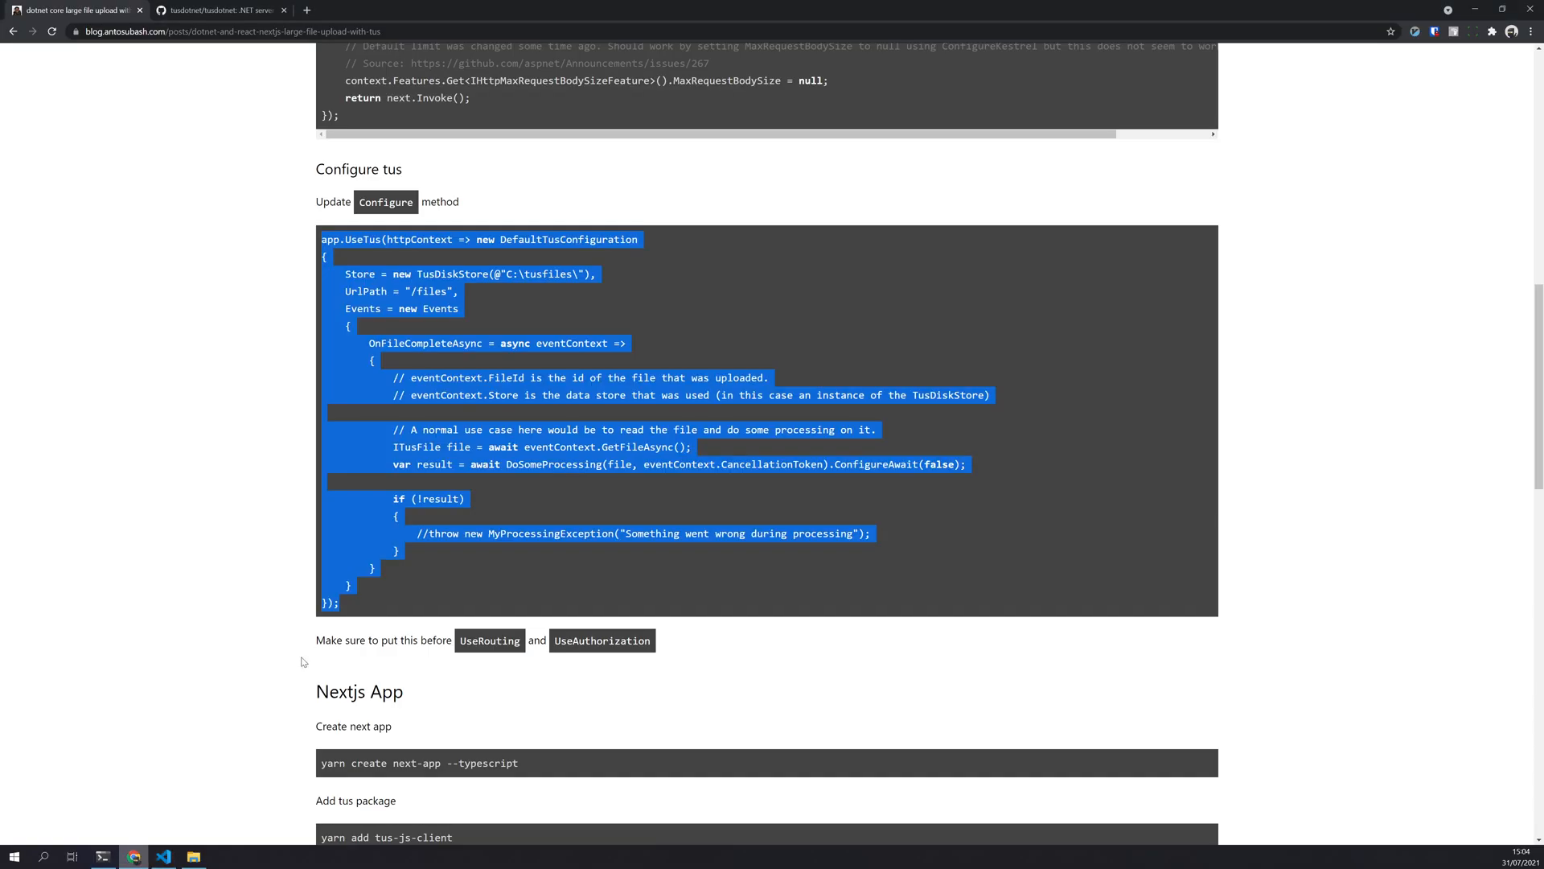
Copy the tus config and run 'dotnet run' in a new VS Code terminal
scroll("down", 3)
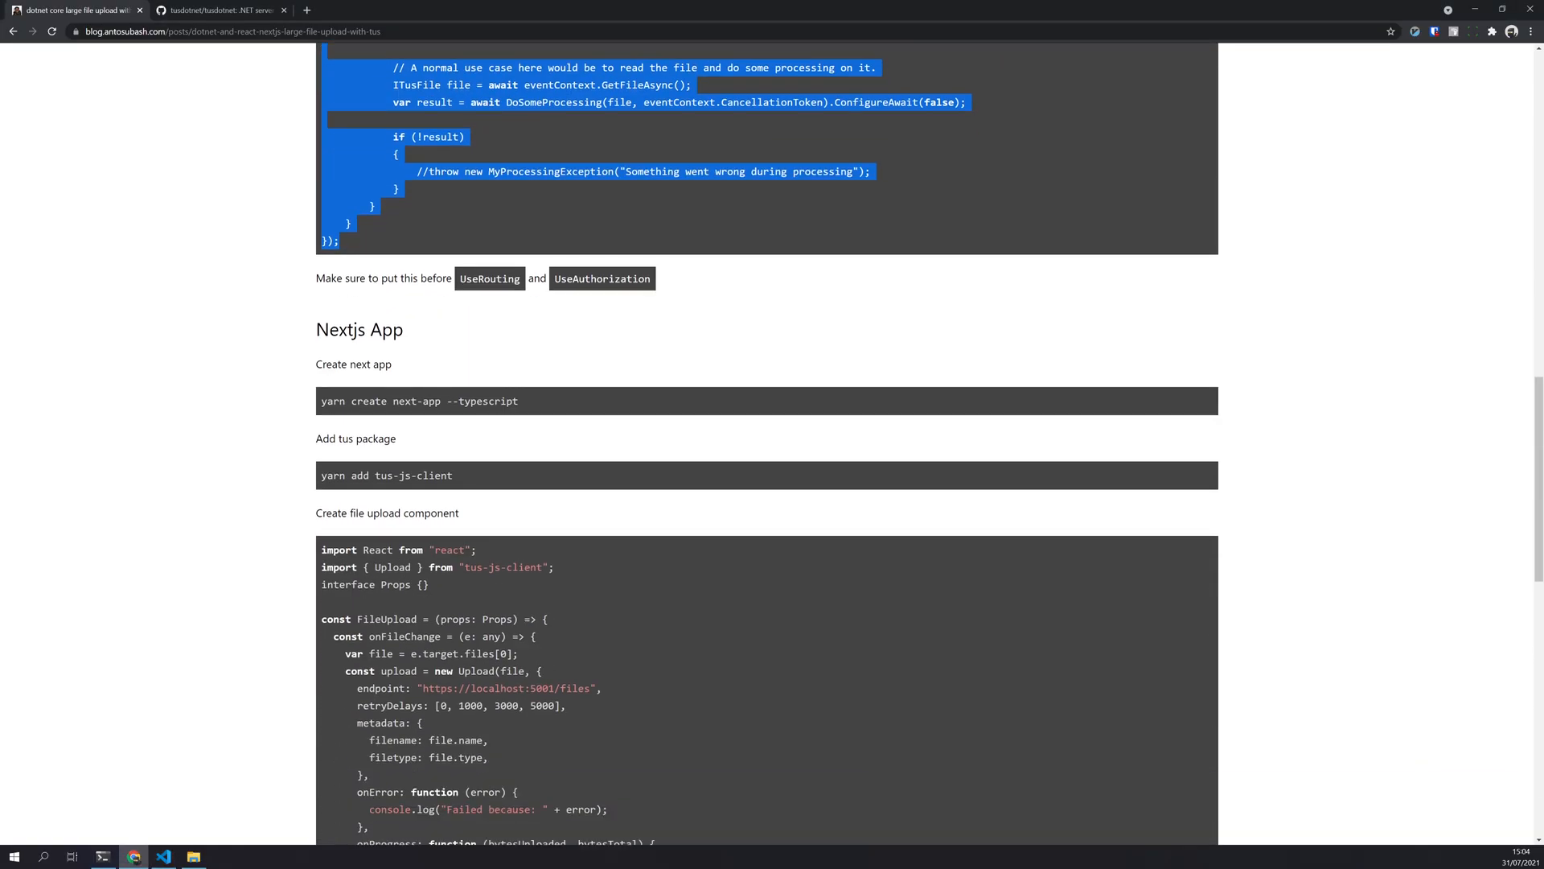
right_click(418, 401)
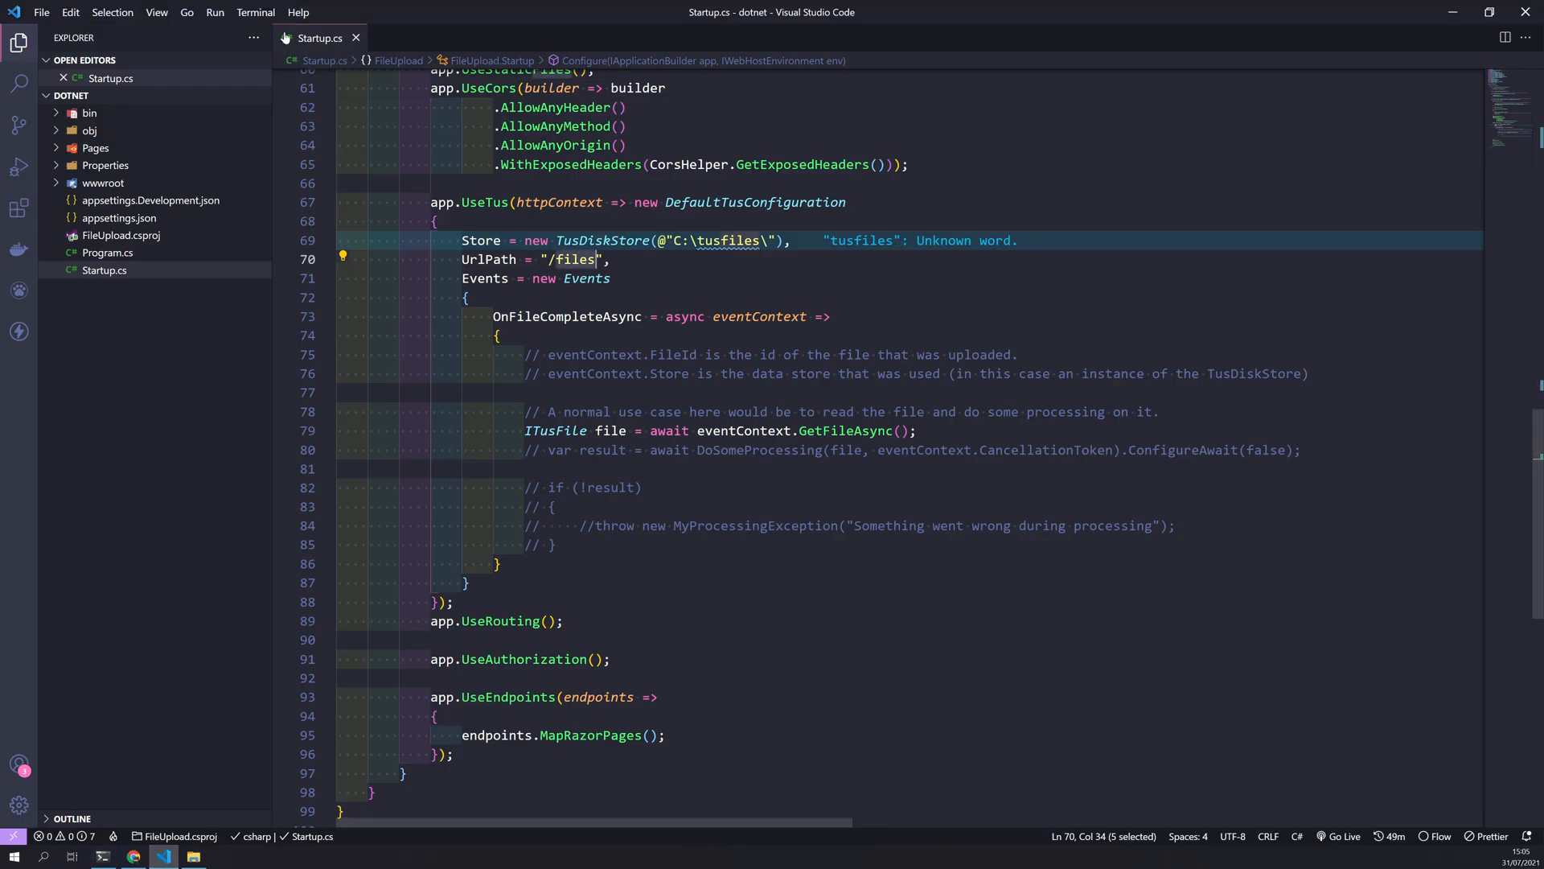
left_click(255, 12)
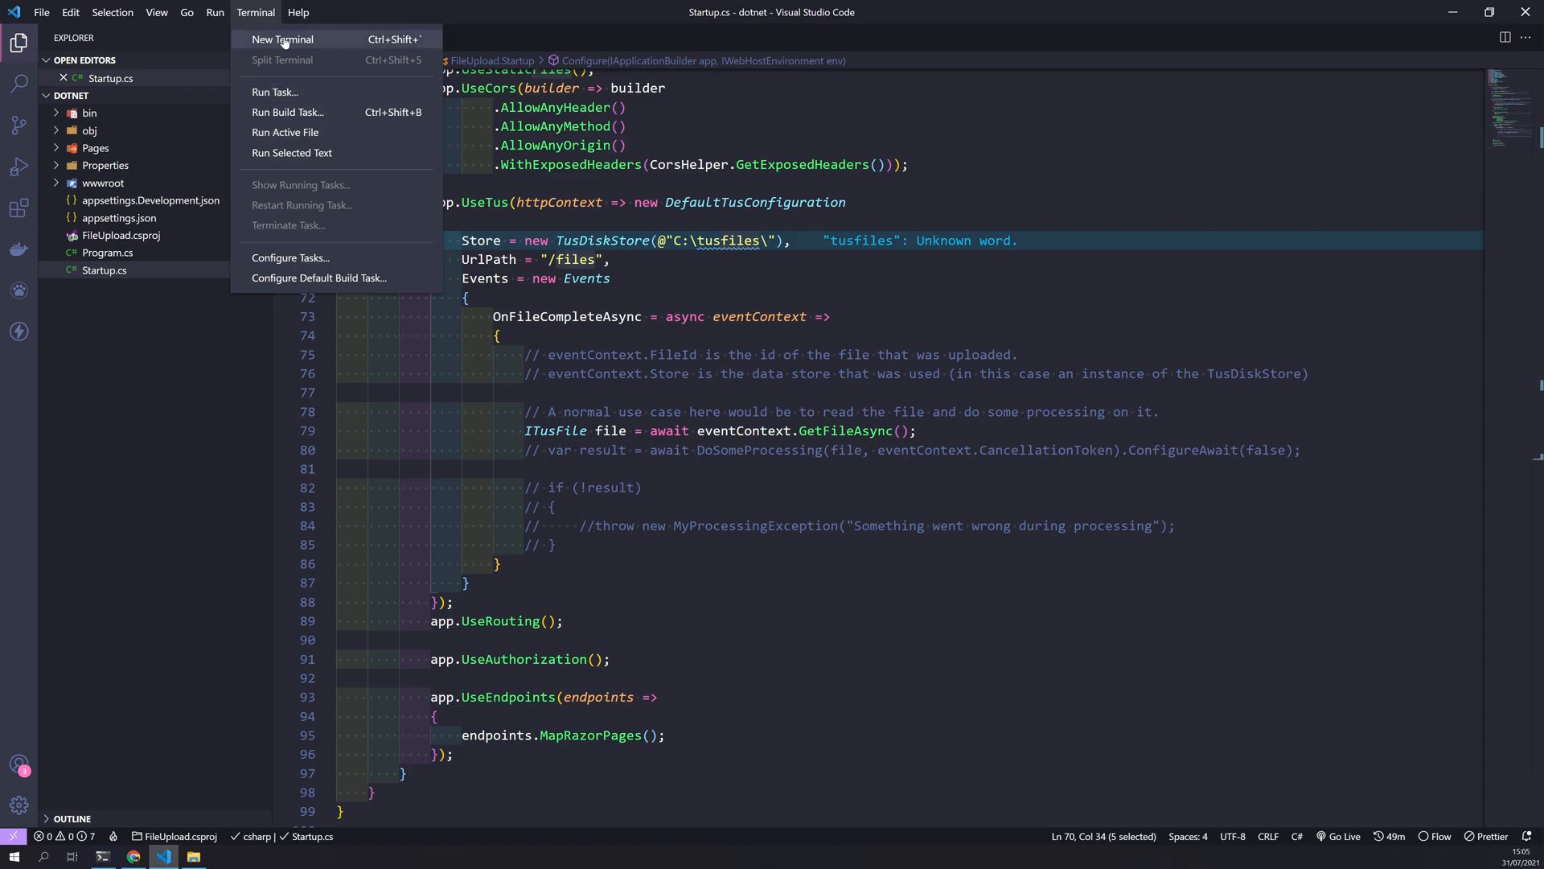
left_click(282, 38)
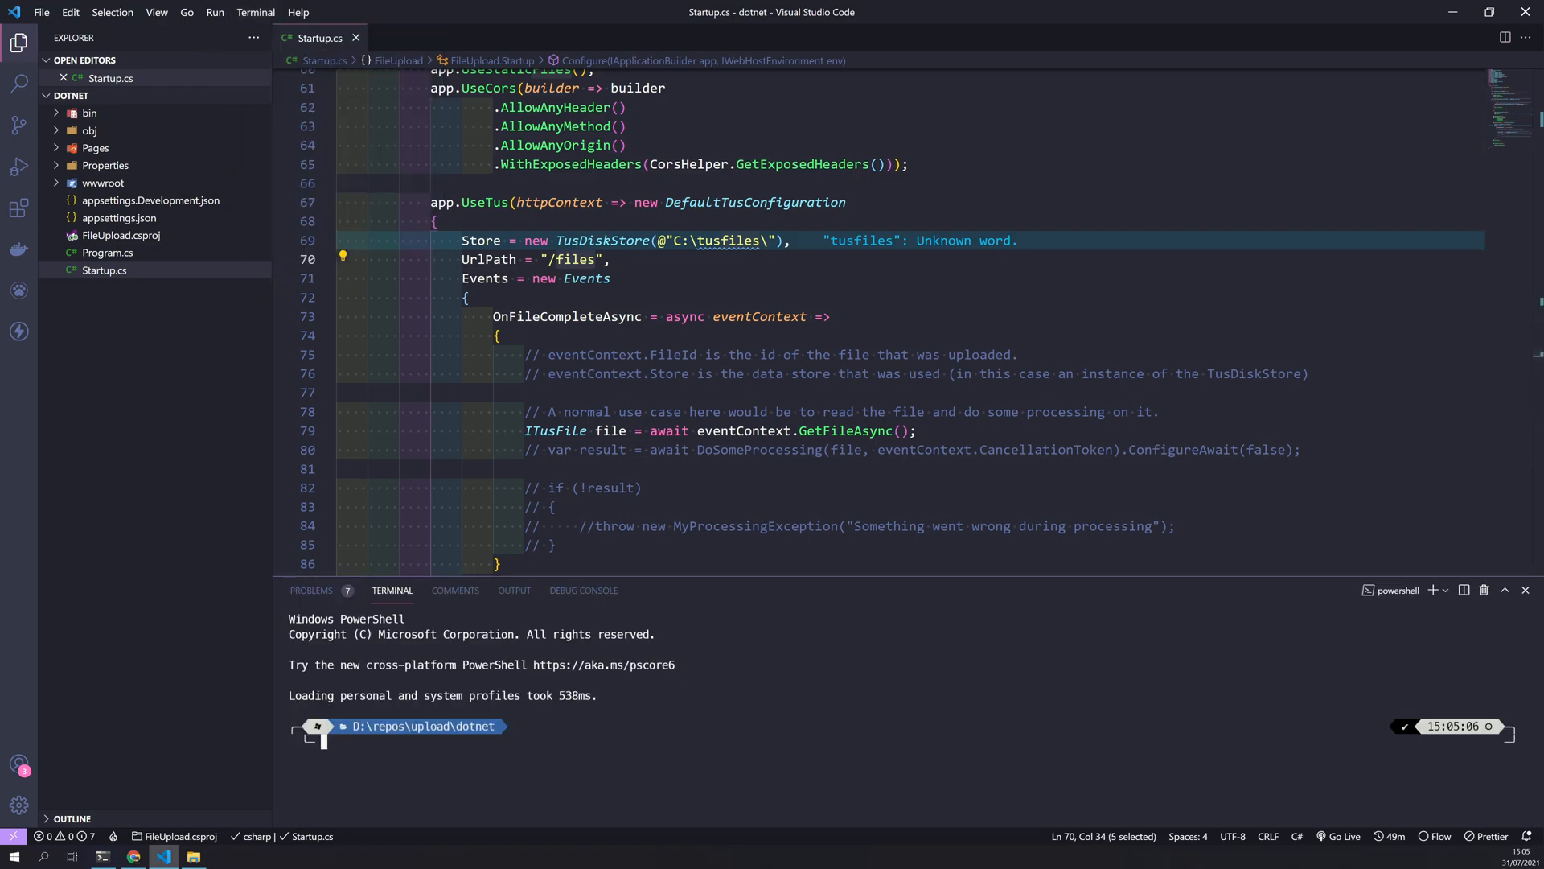
type("dotnet run")
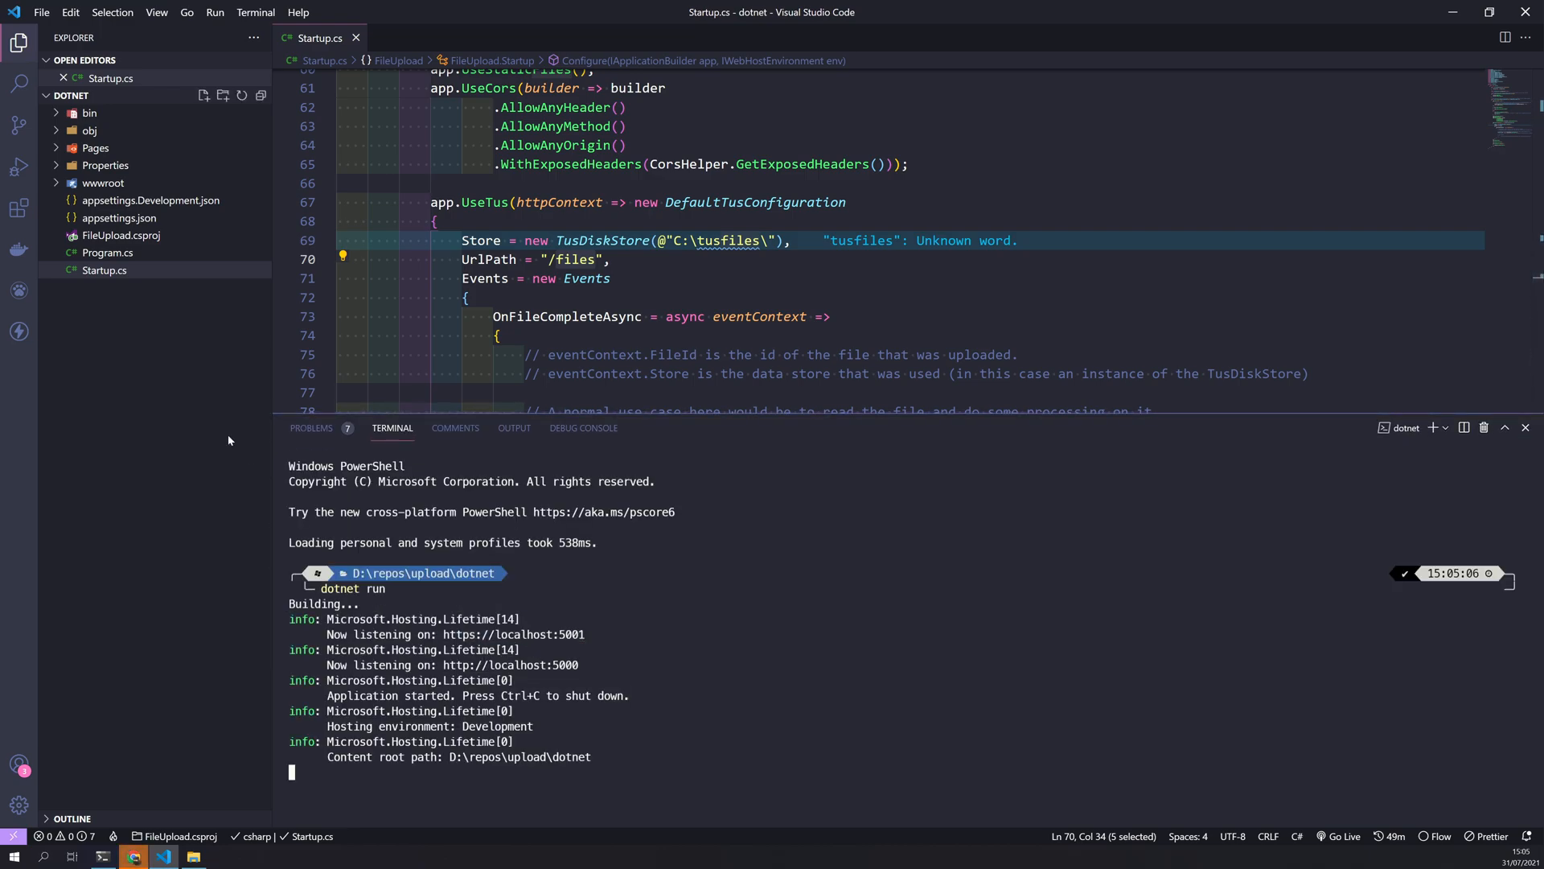
Confirm the server's Welcome page at localhost:5001 in Chrome, then return to the terminal
left_click(132, 855)
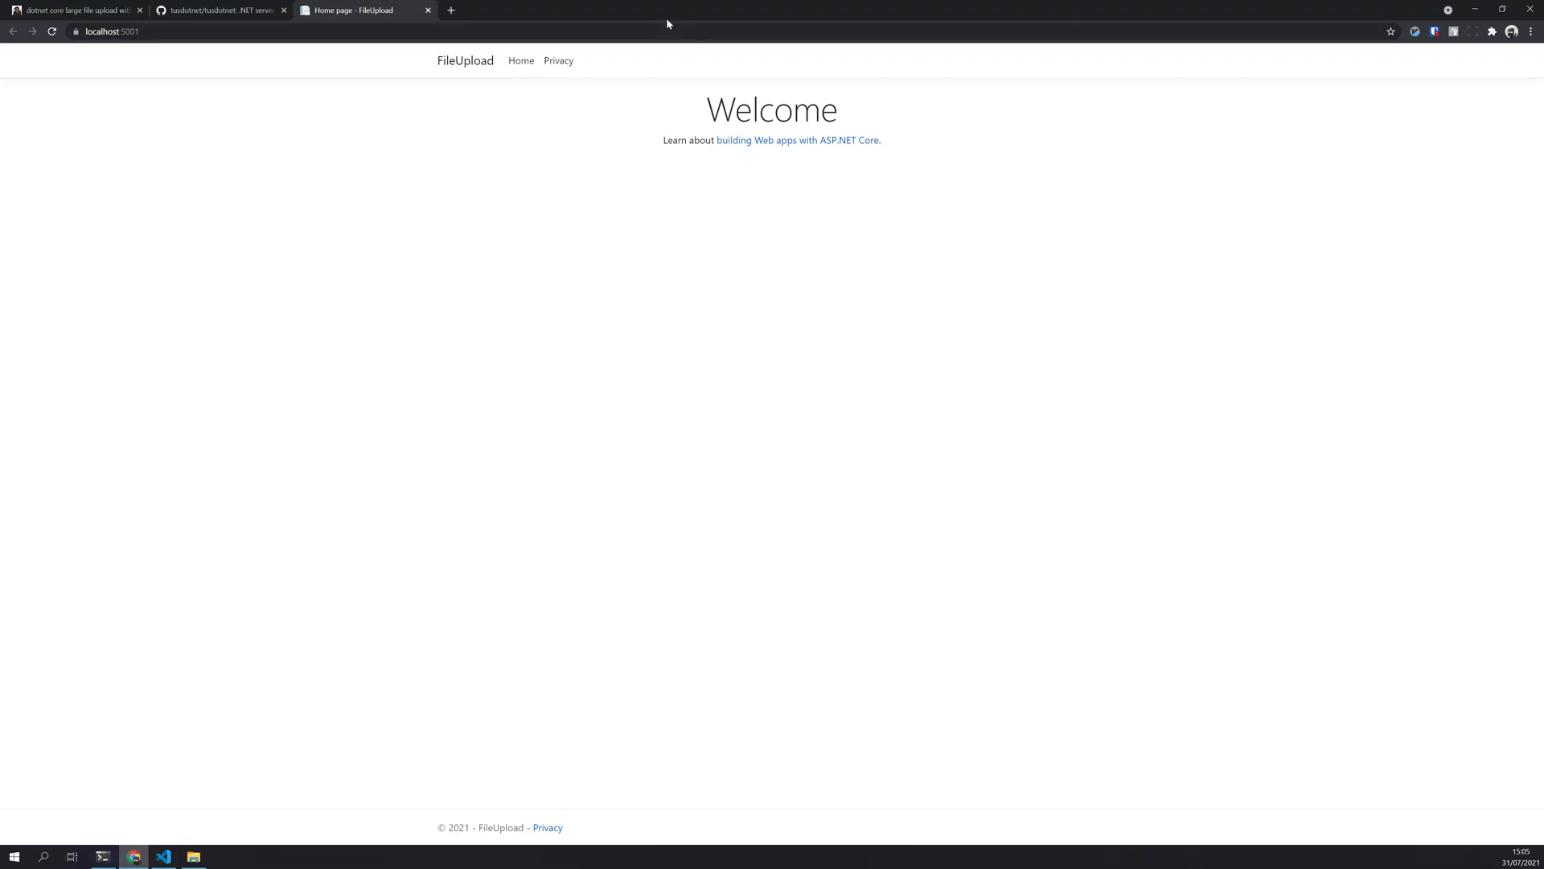
left_click(163, 855)
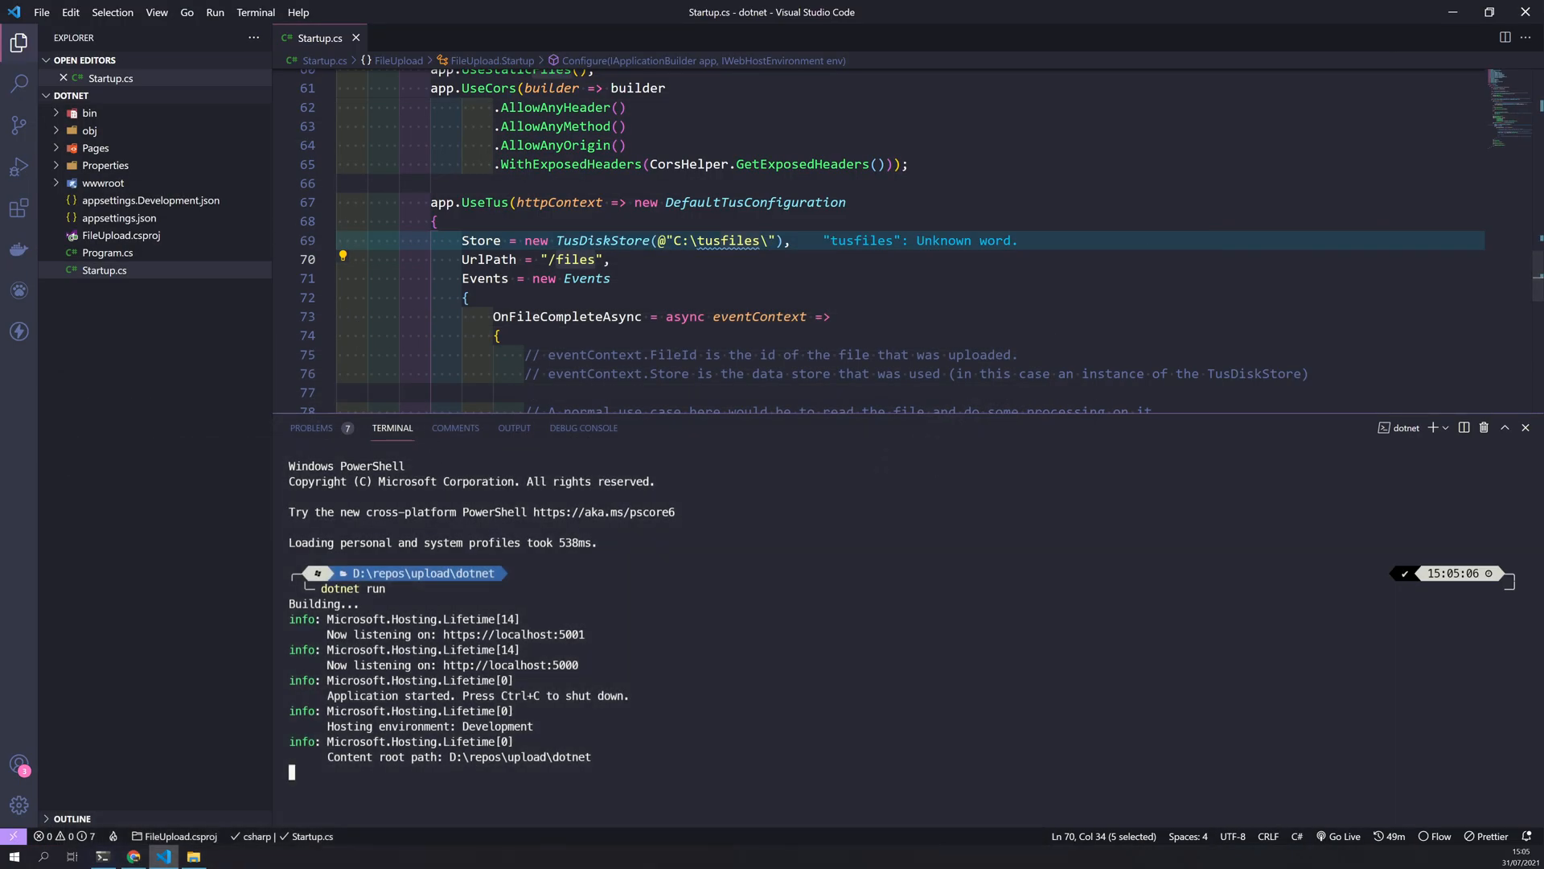
left_click(134, 855)
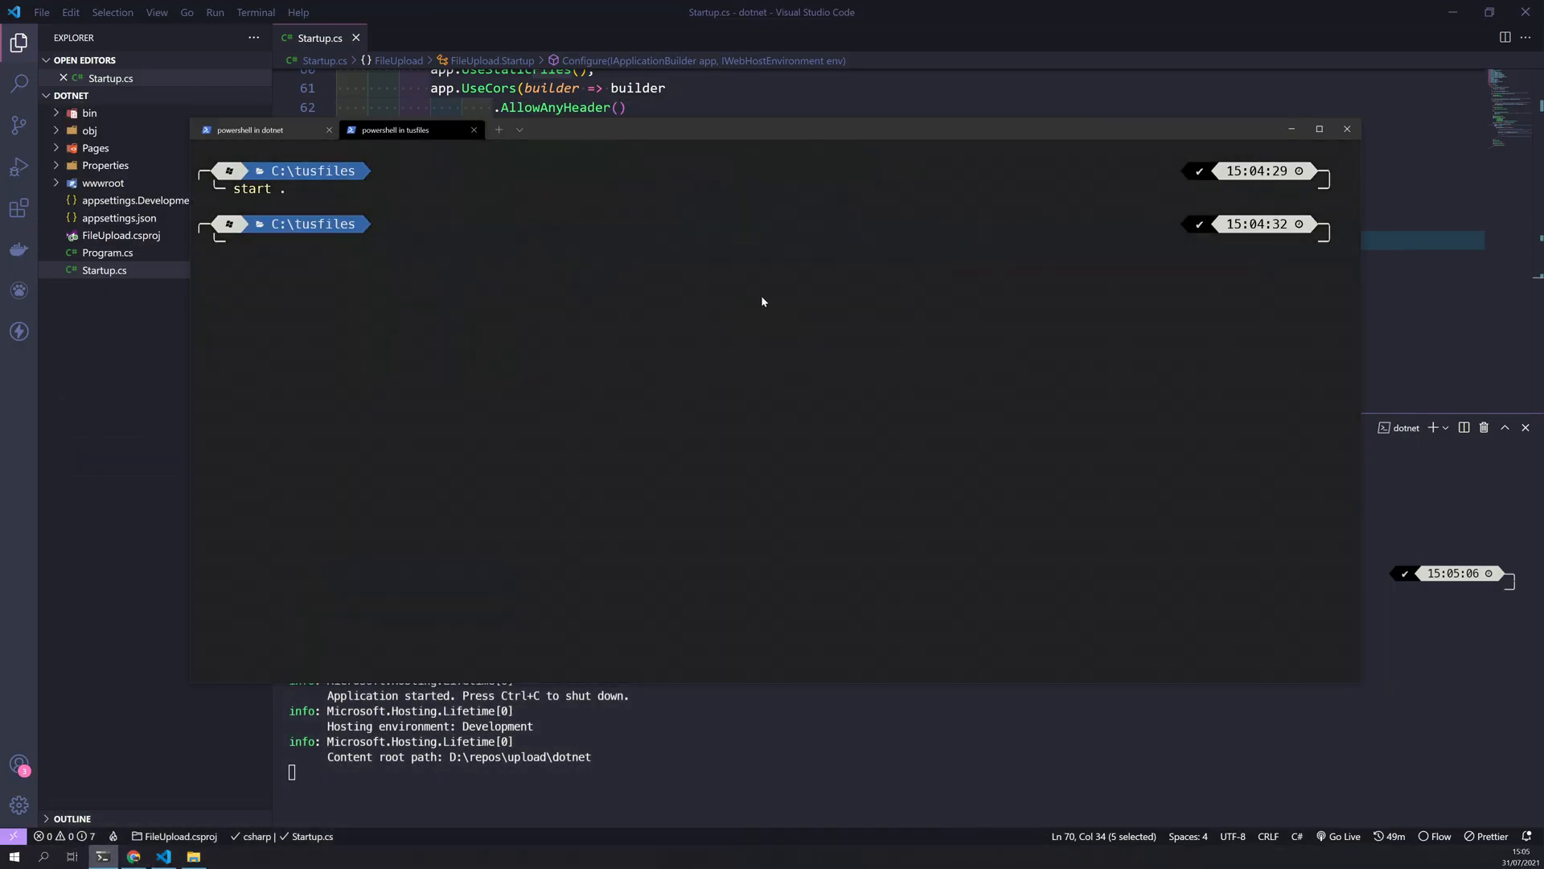
Create a TypeScript Next.js app named fileupload with 'yarn create next-app --typescript'
left_click(248, 129)
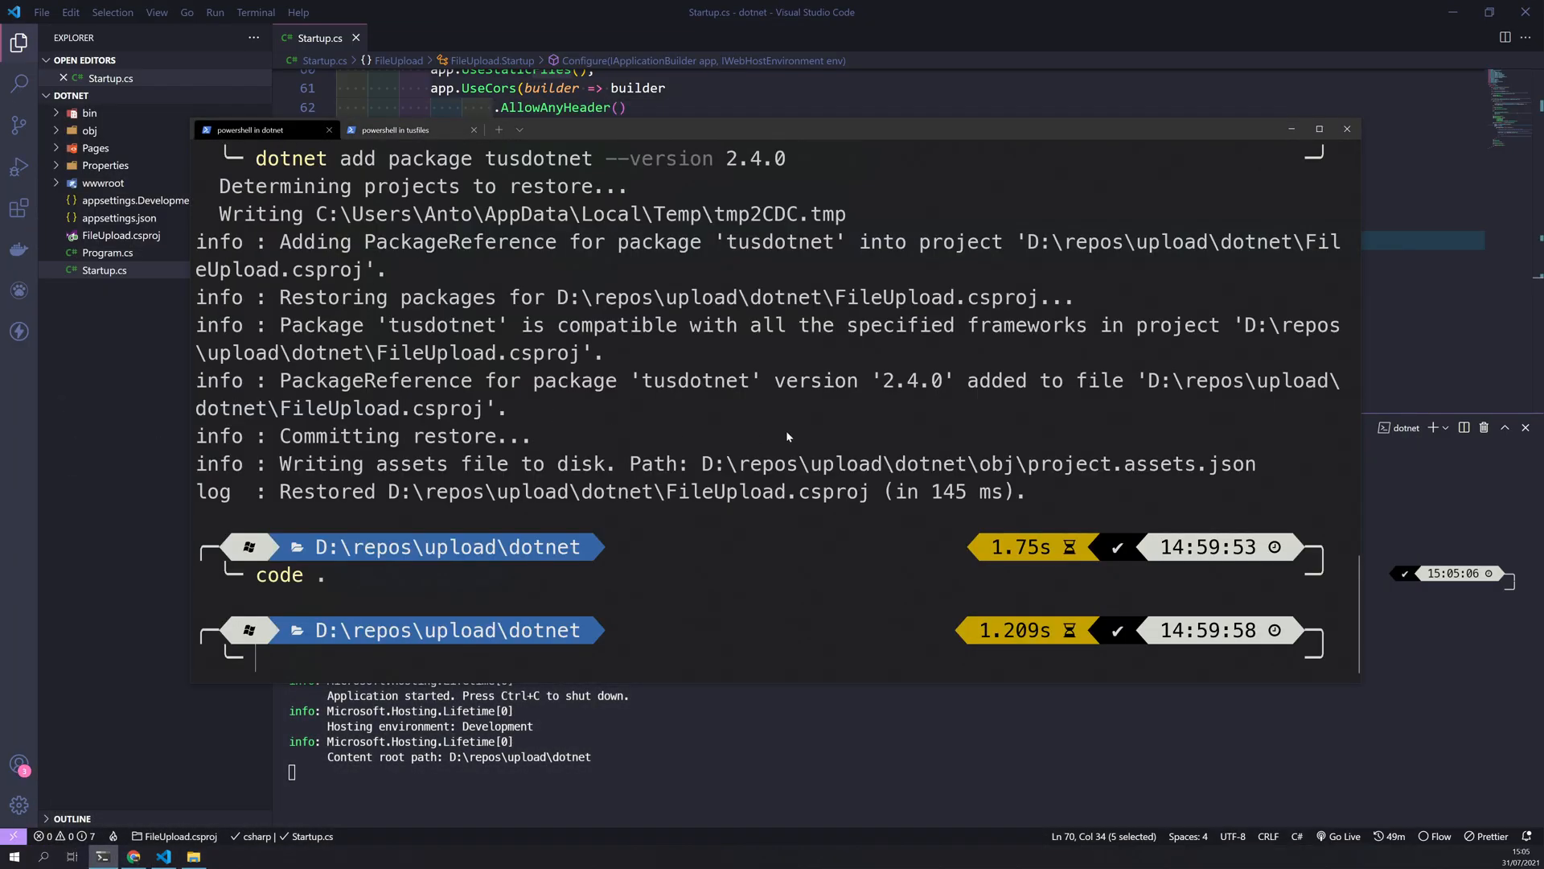
type("cd ..")
type("cd .\\nextjs\\")
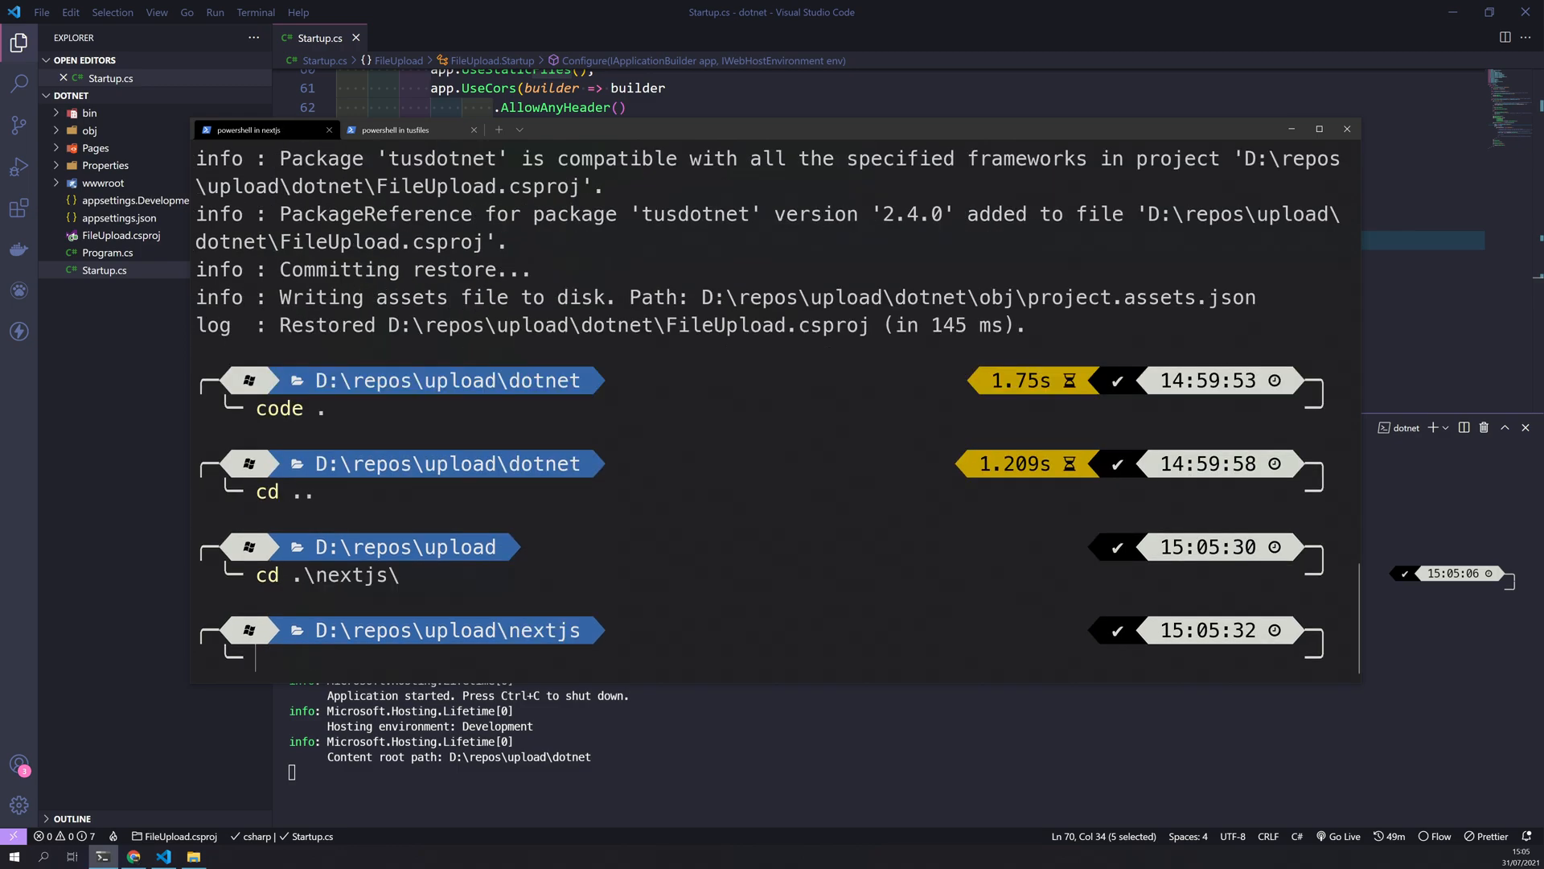
type("yarn create next-app --typescript")
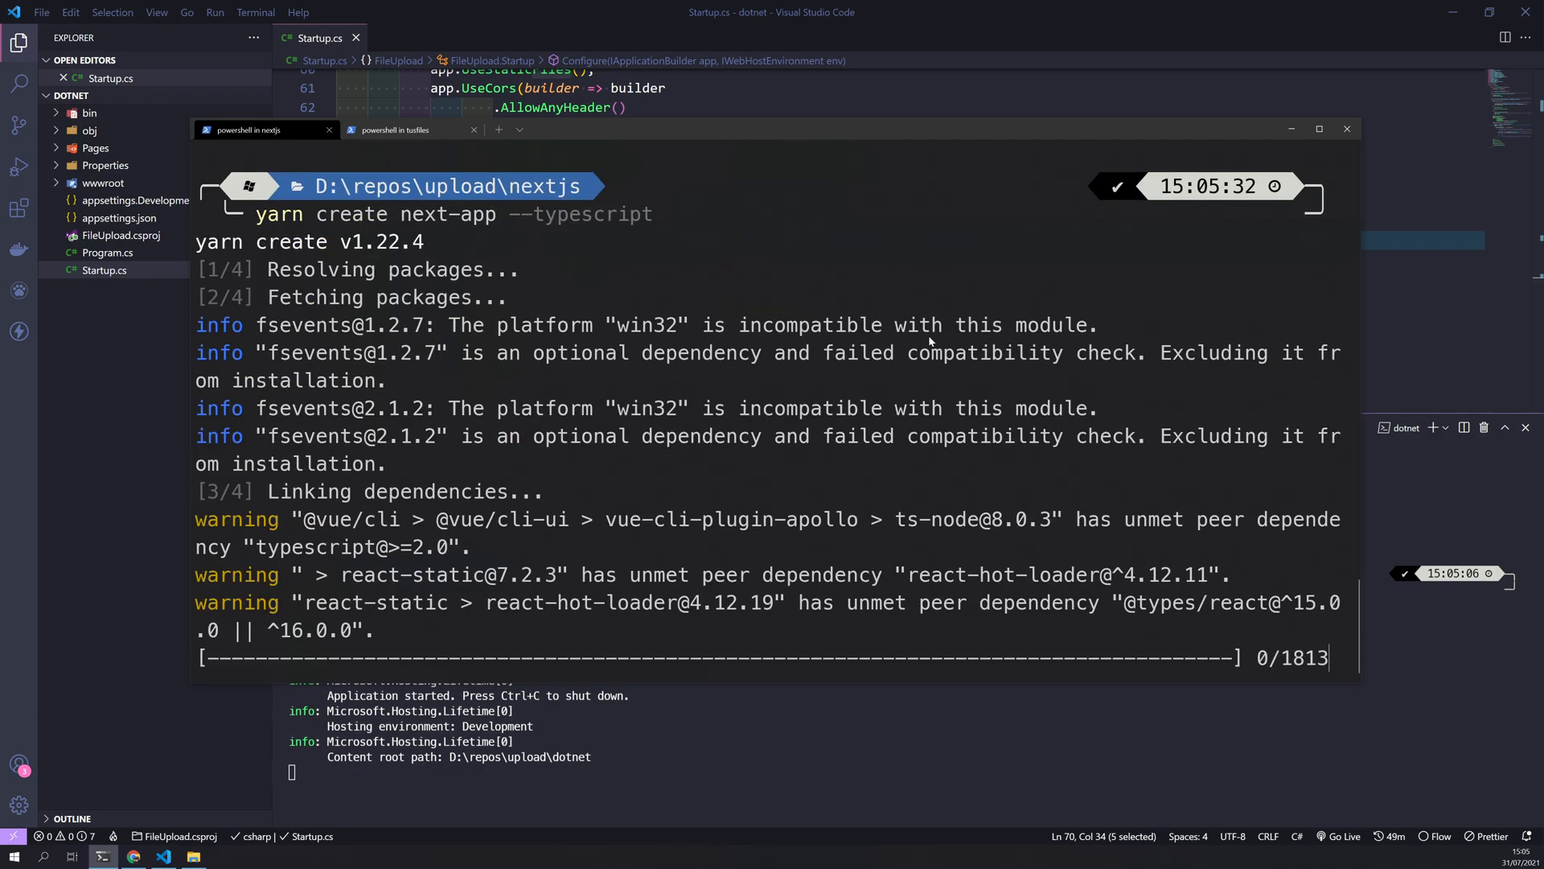
mouse_move(488, 242)
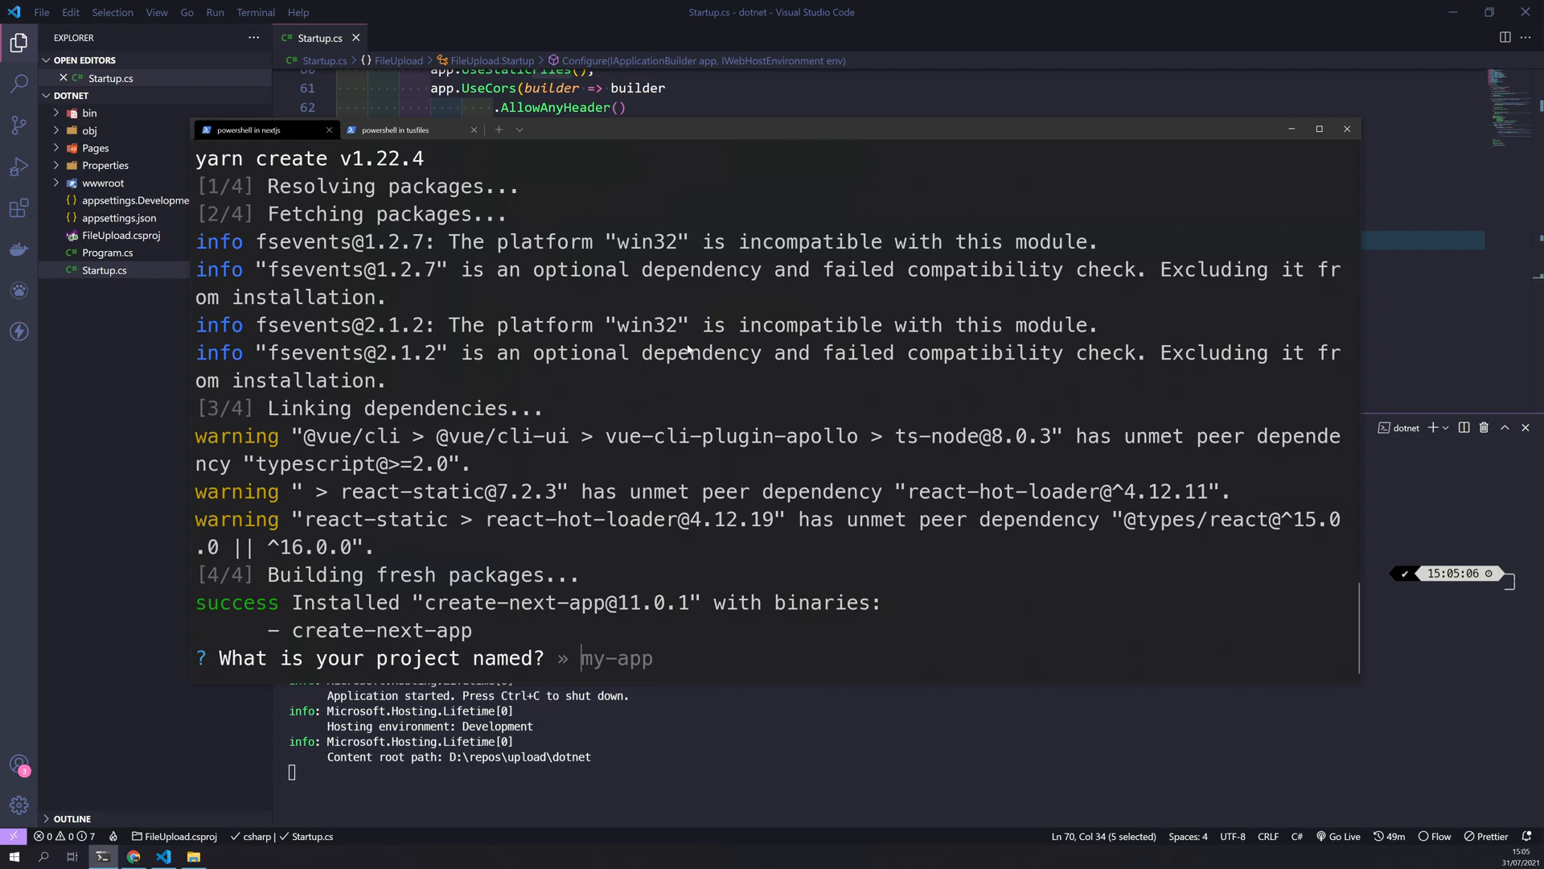
type("fileupload")
type("ls")
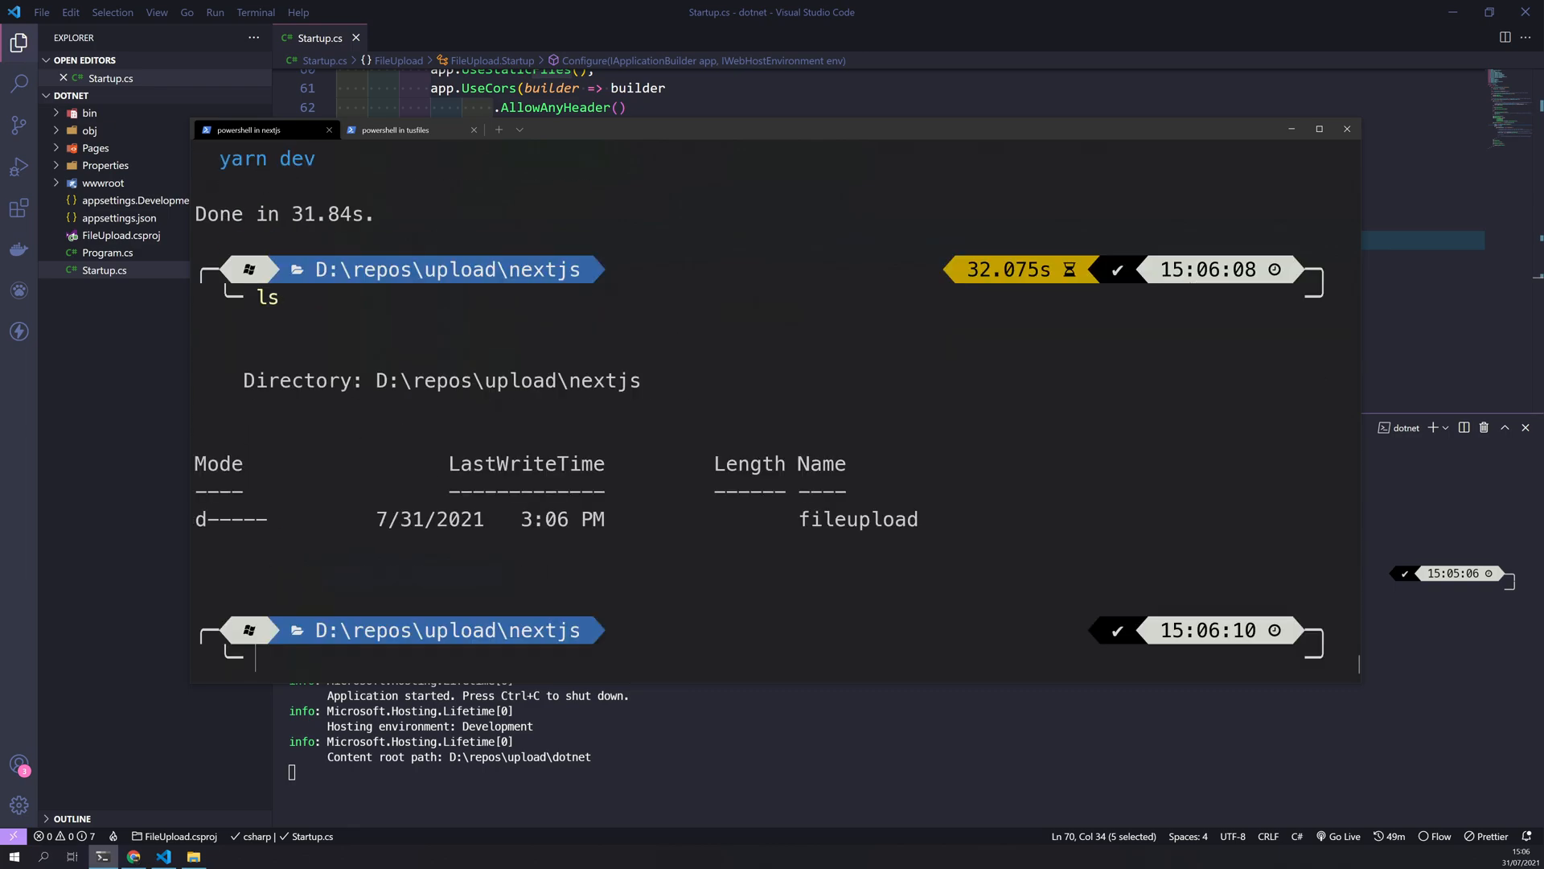
Move into the fileupload folder, clear the terminal, and open it in VS Code
type("cd fil")
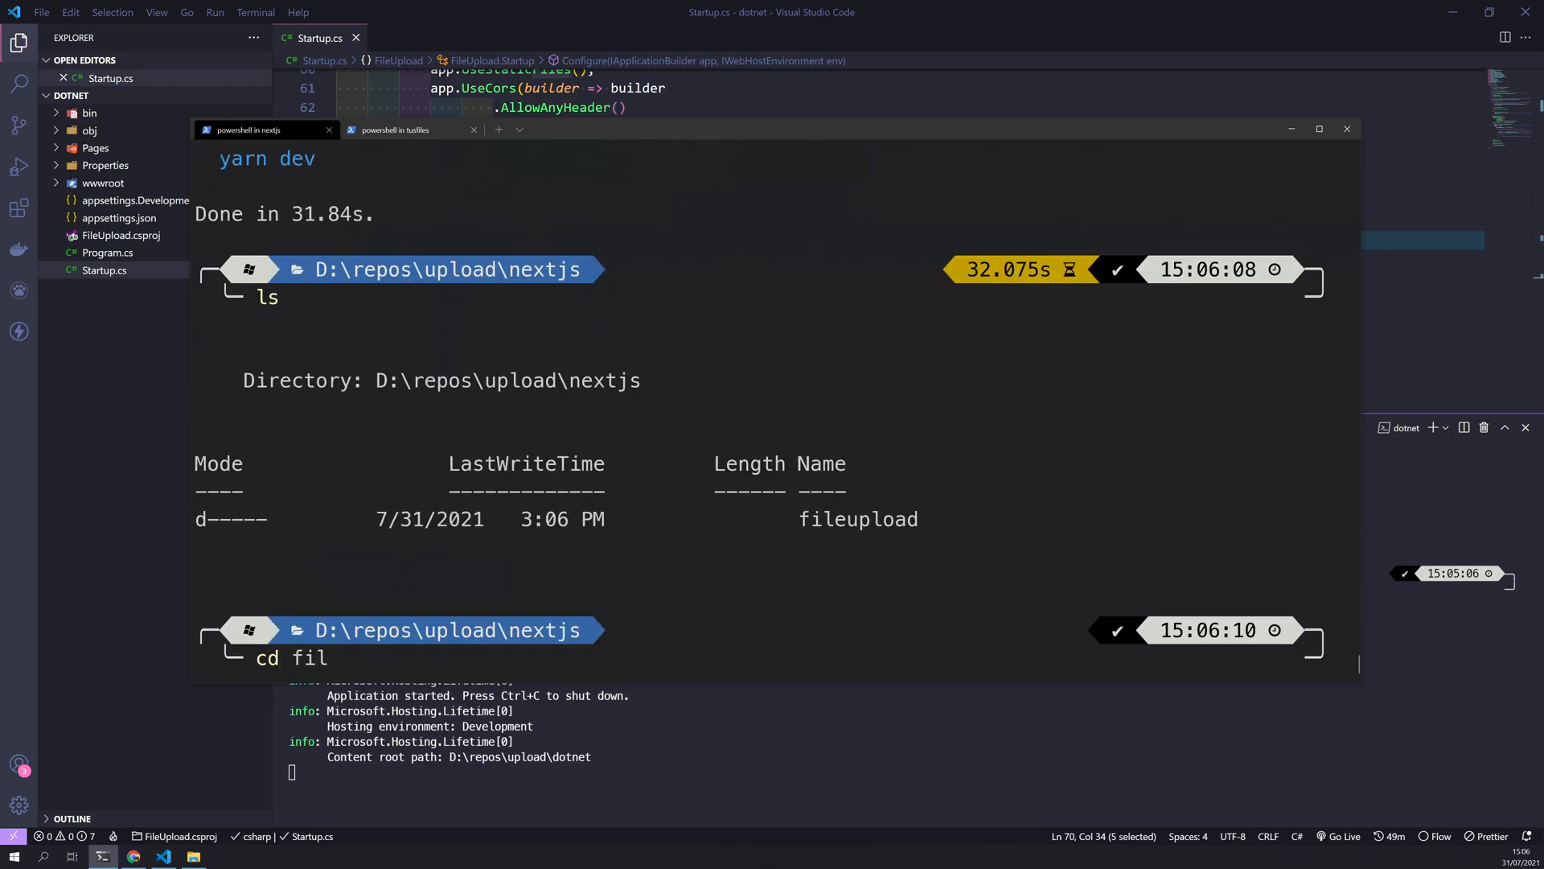
type("cd .\\fileupload\\")
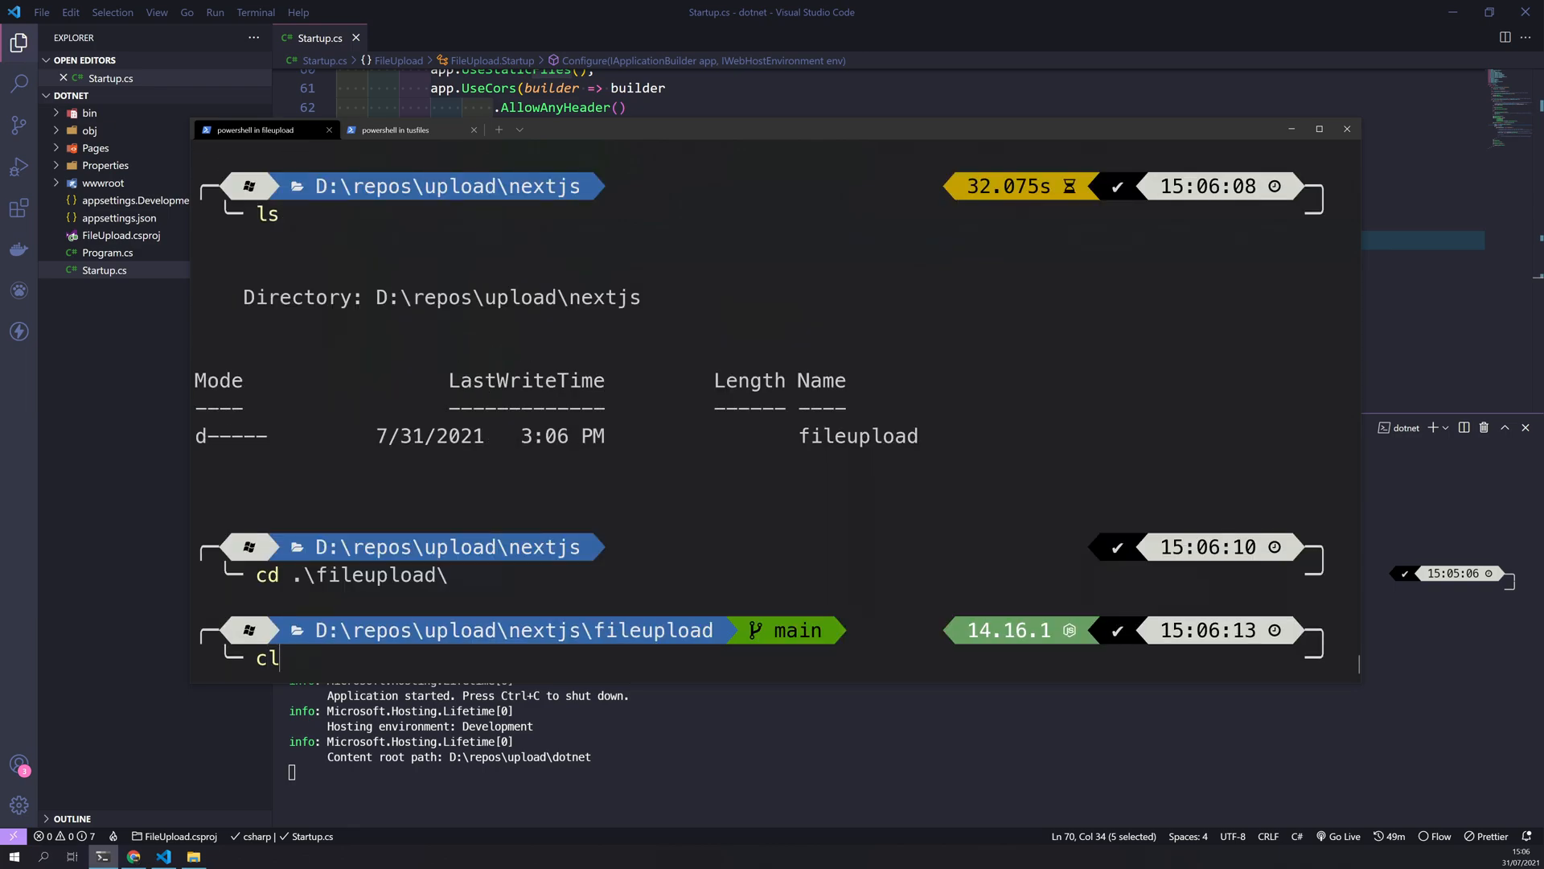
key("Enter")
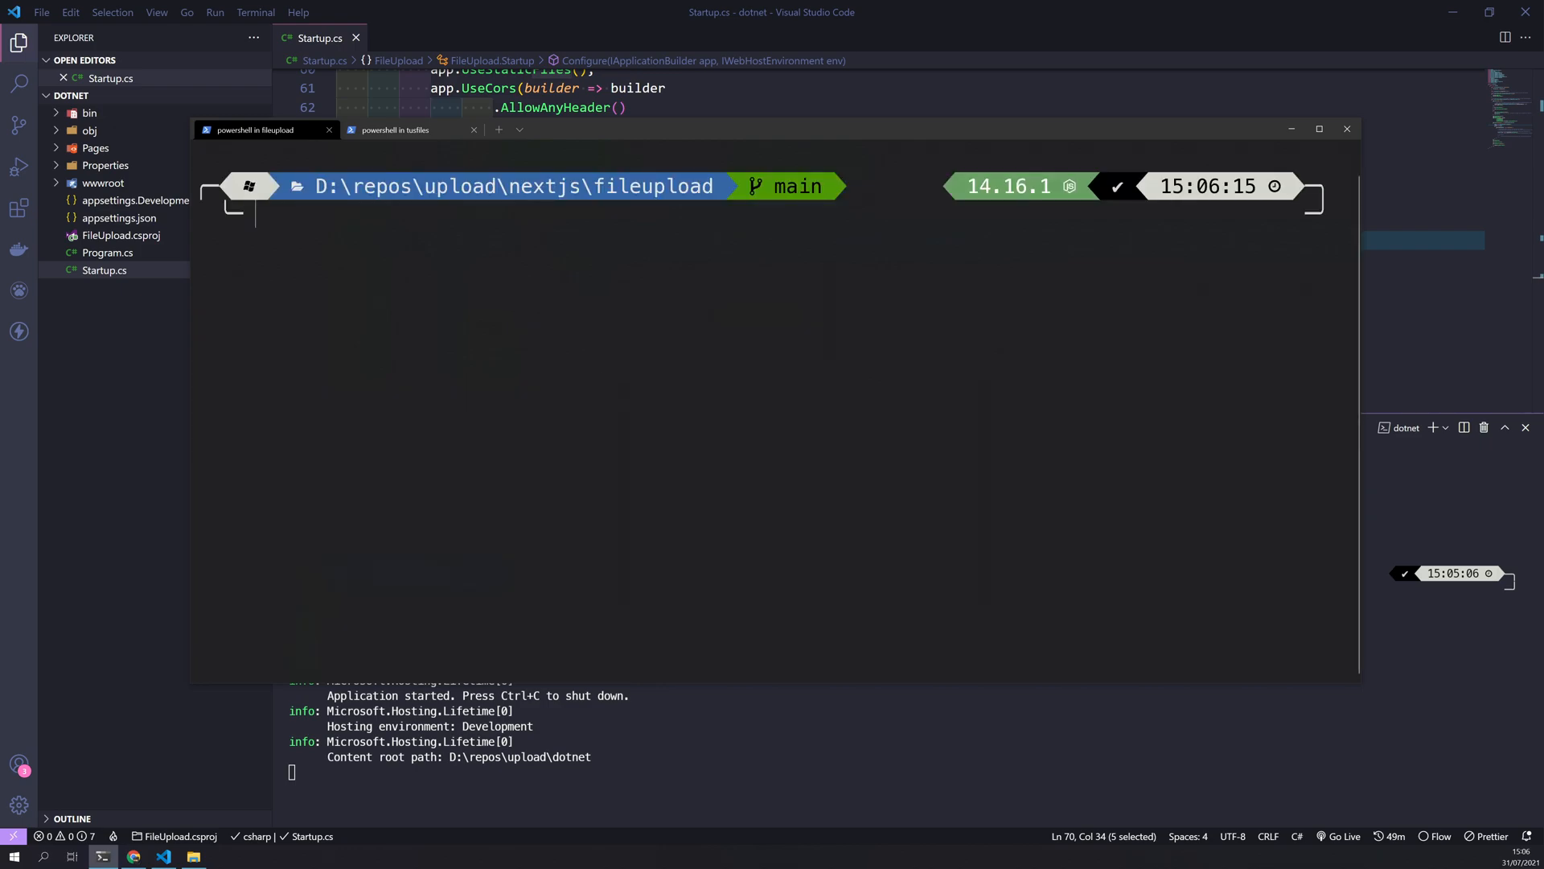
type("code .")
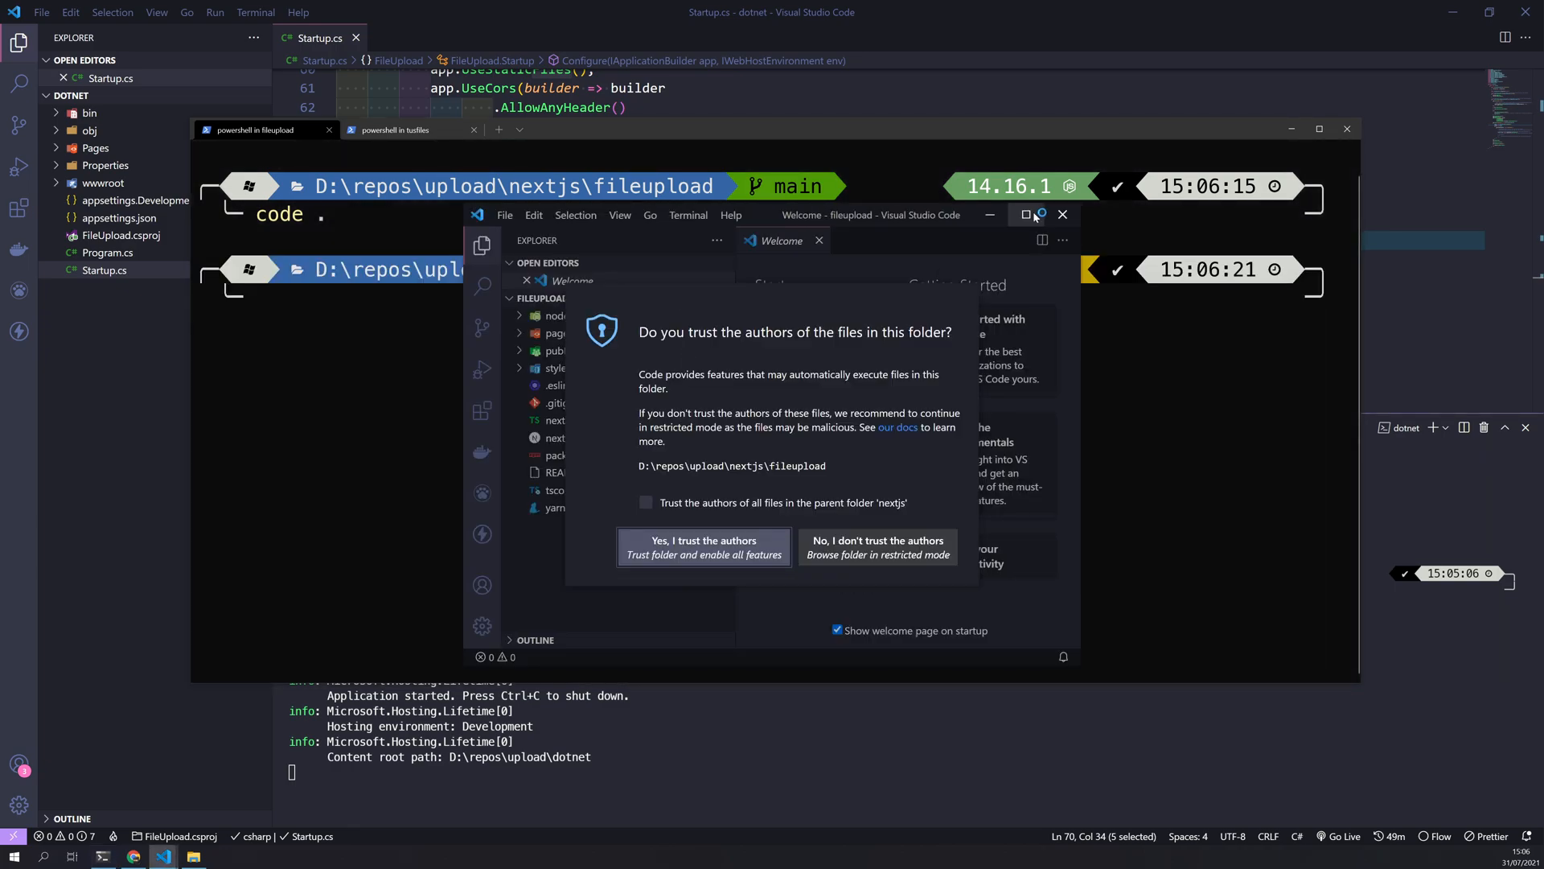
Trust the fileupload folder, open package.json, and install tus-js-client with 'yarn add tus-js-client'
left_click(702, 547)
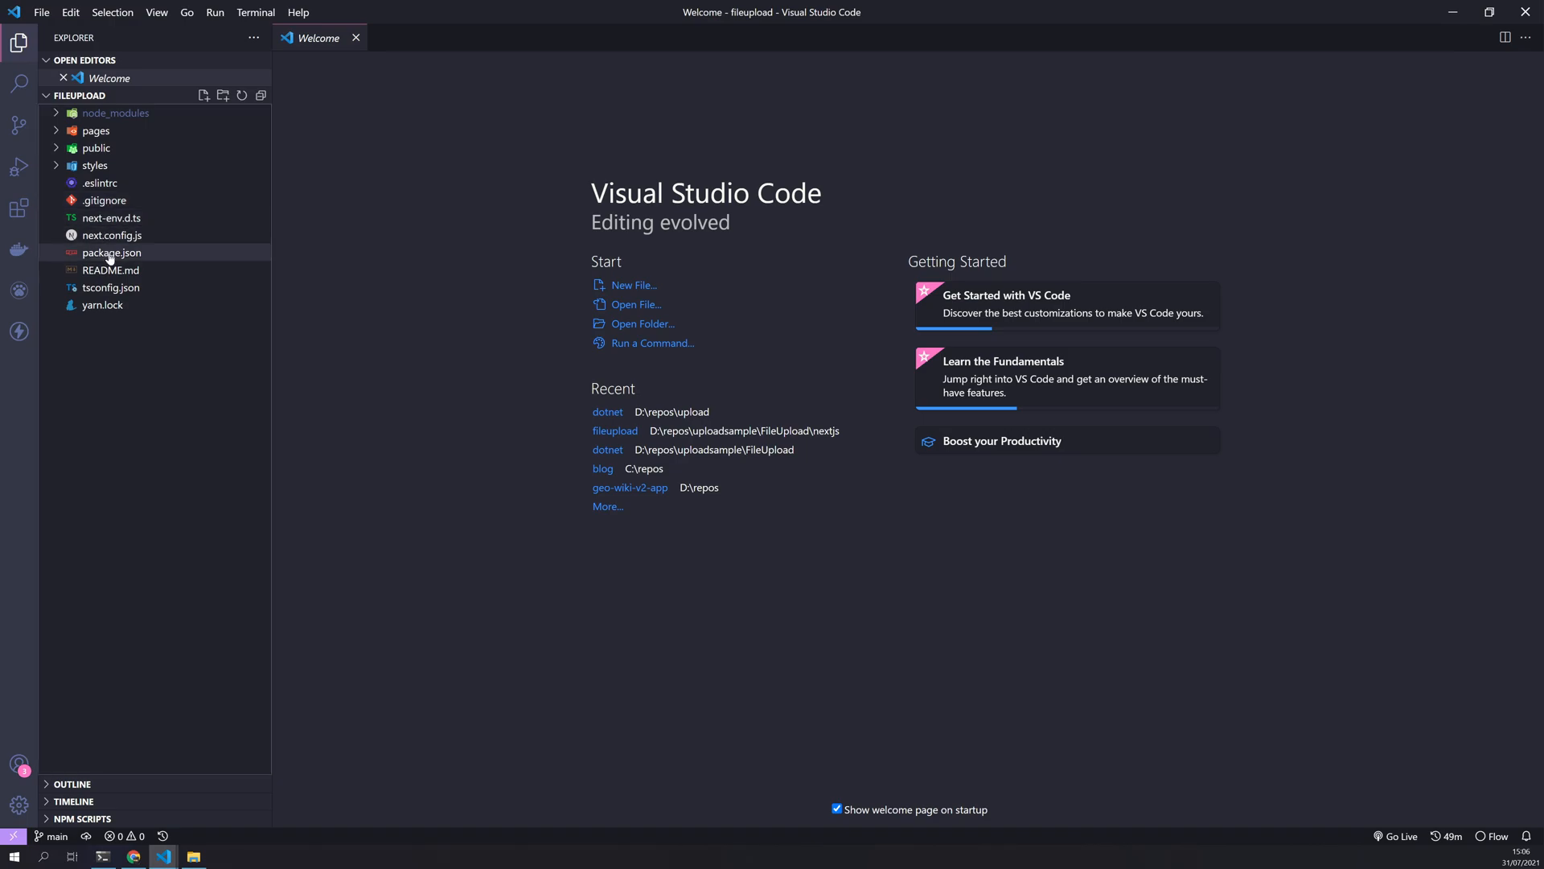
double_click(110, 251)
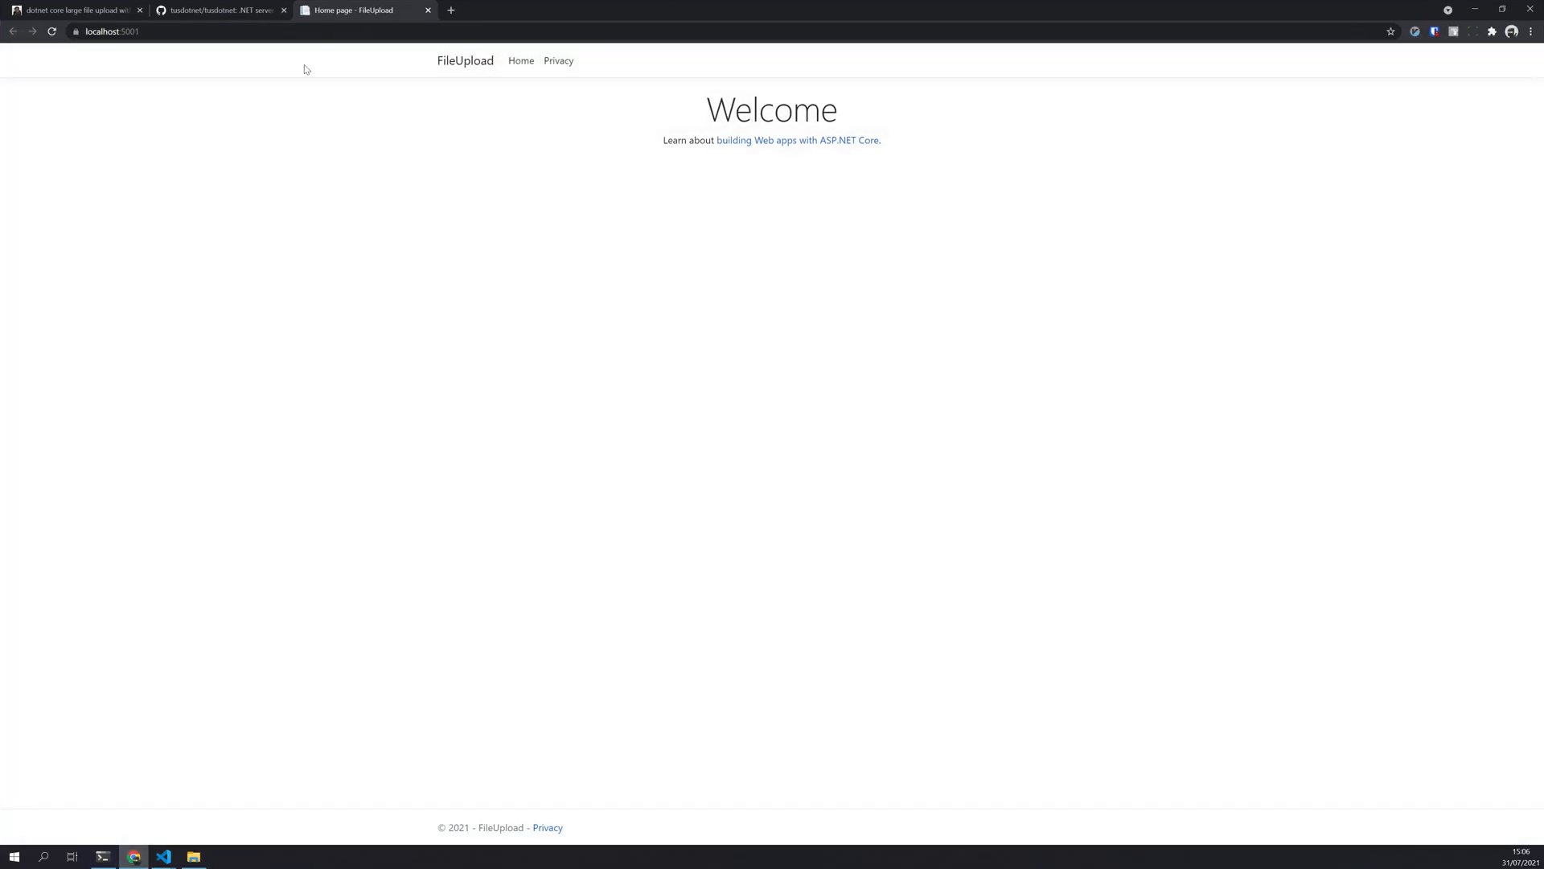
left_click(74, 10)
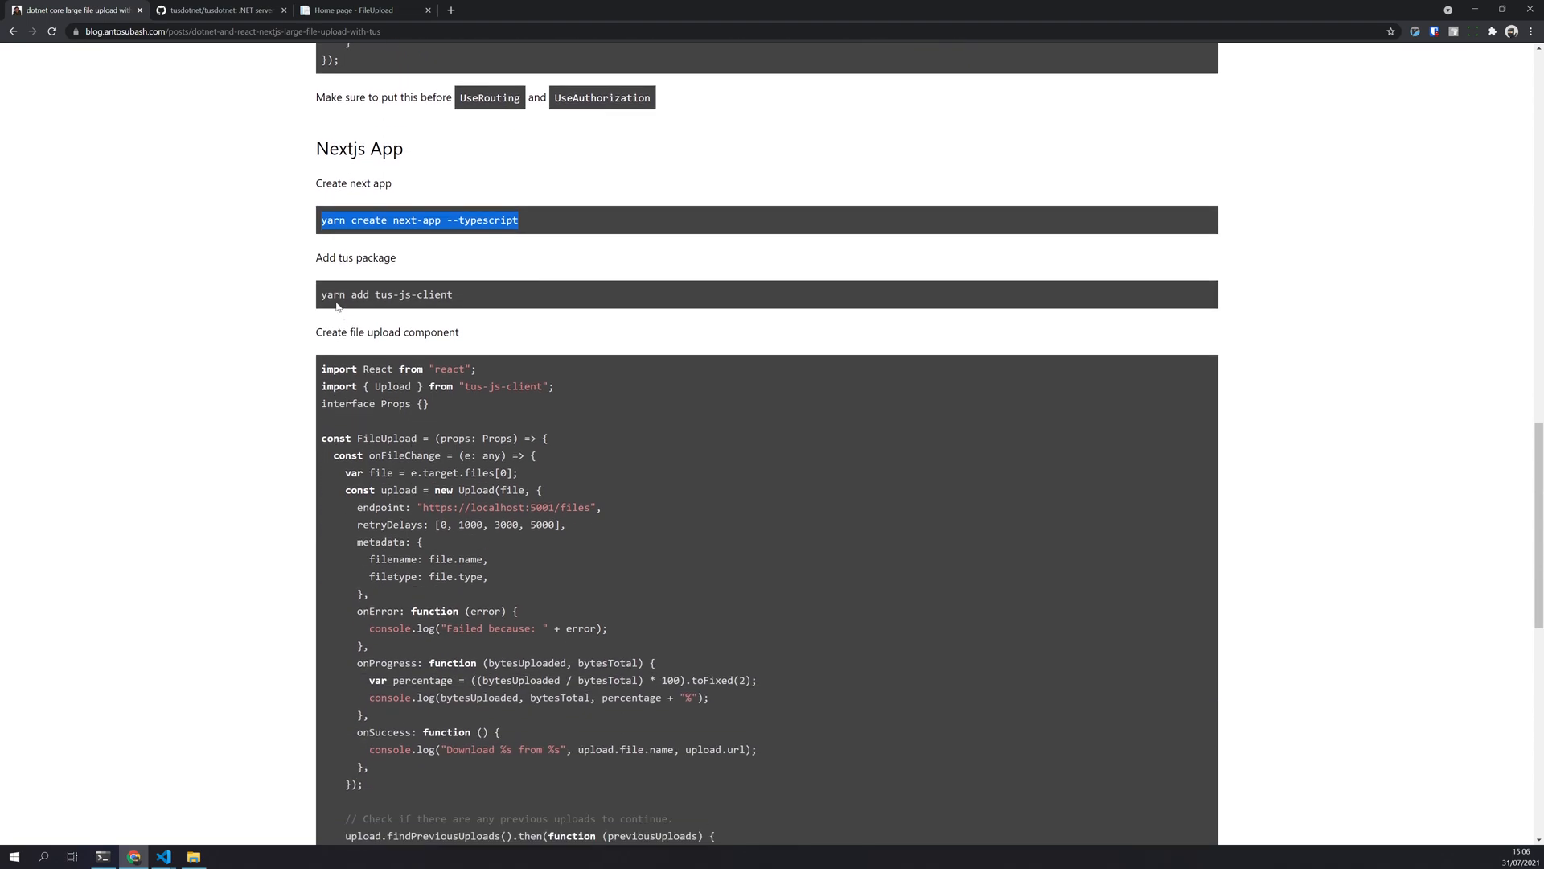
right_click(384, 294)
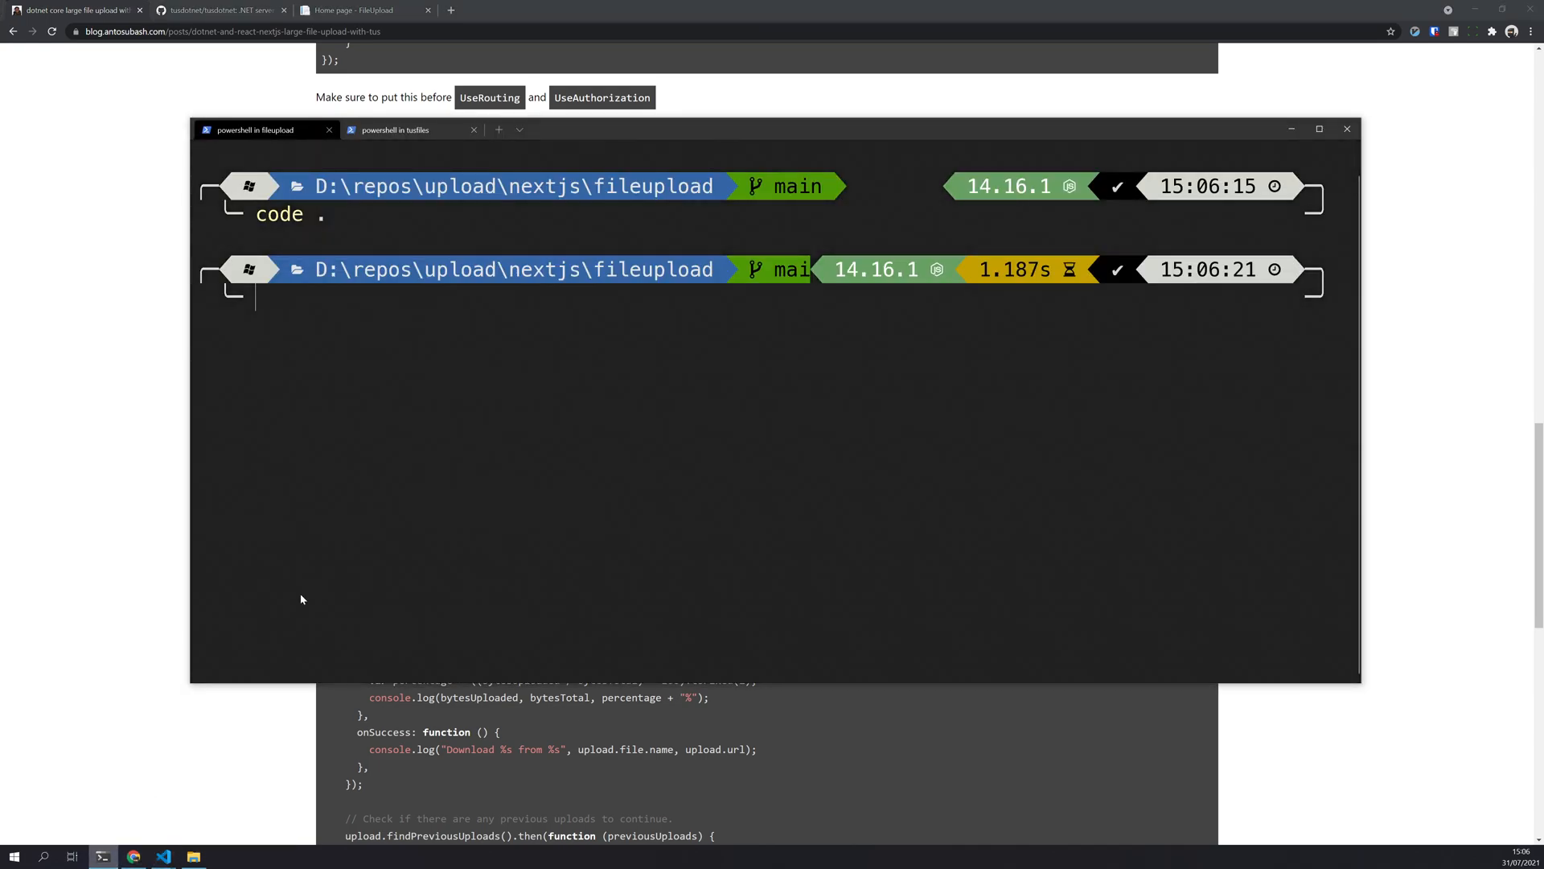
type("yarn add tus-js-client")
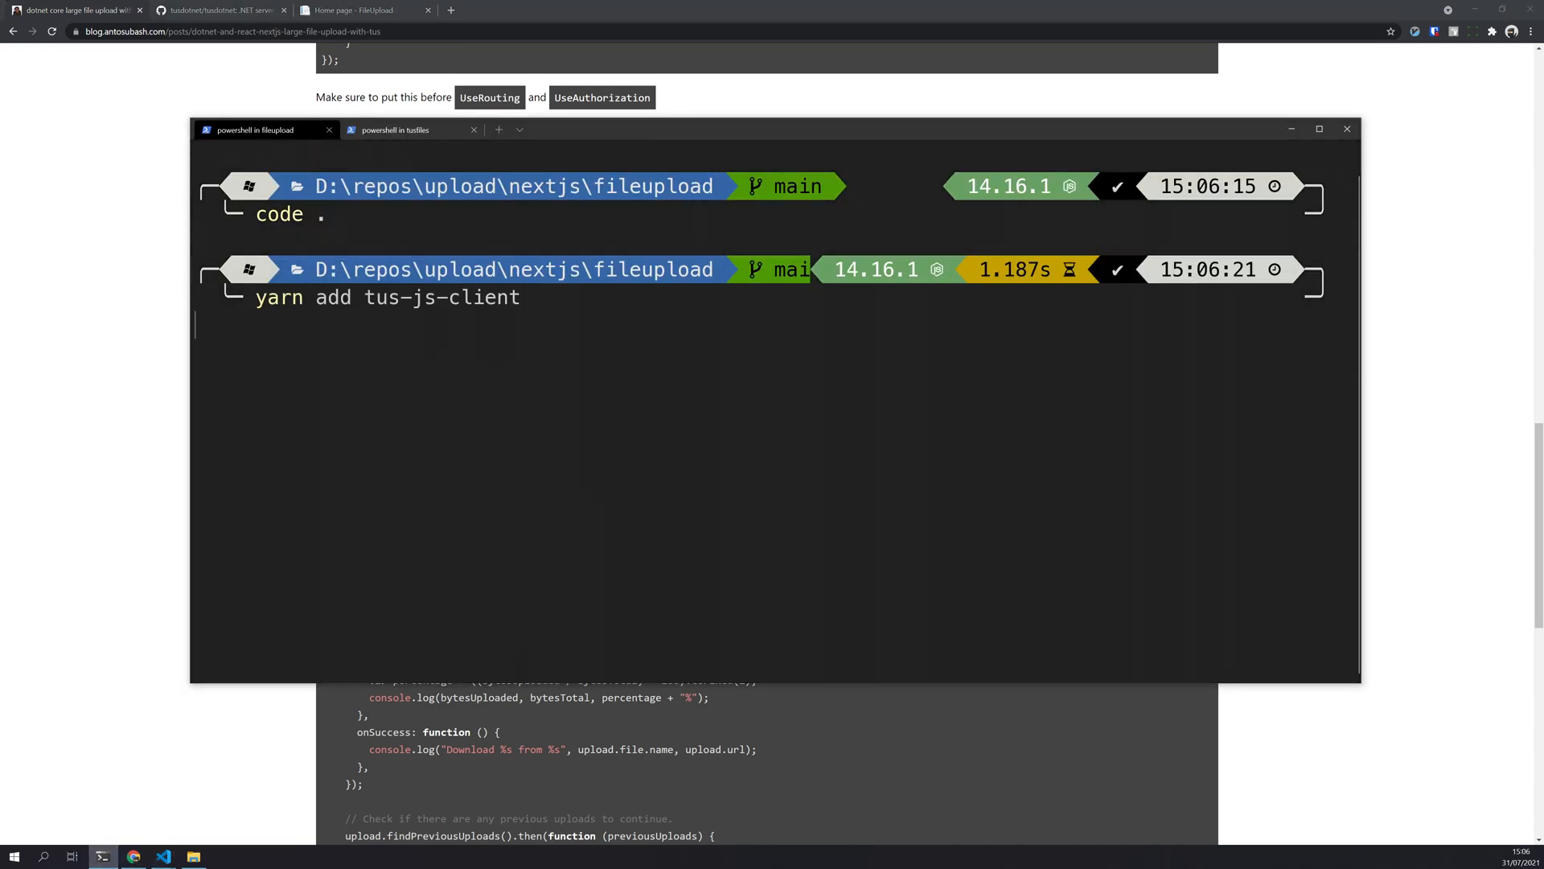
key("enter")
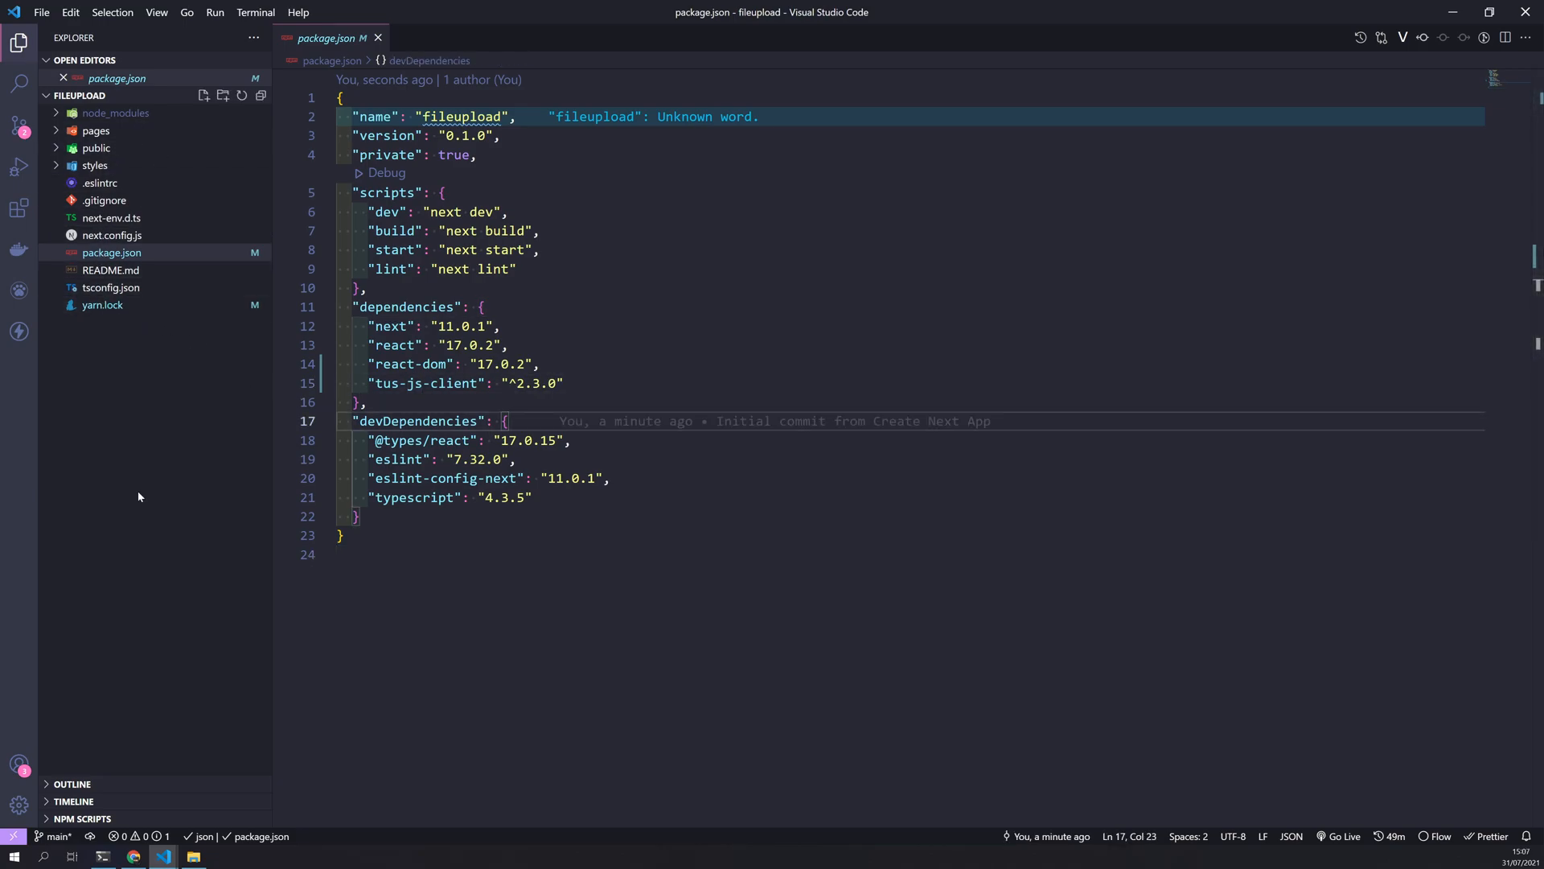
Create a components folder containing a new FileUpload.tsx file
left_click(204, 95)
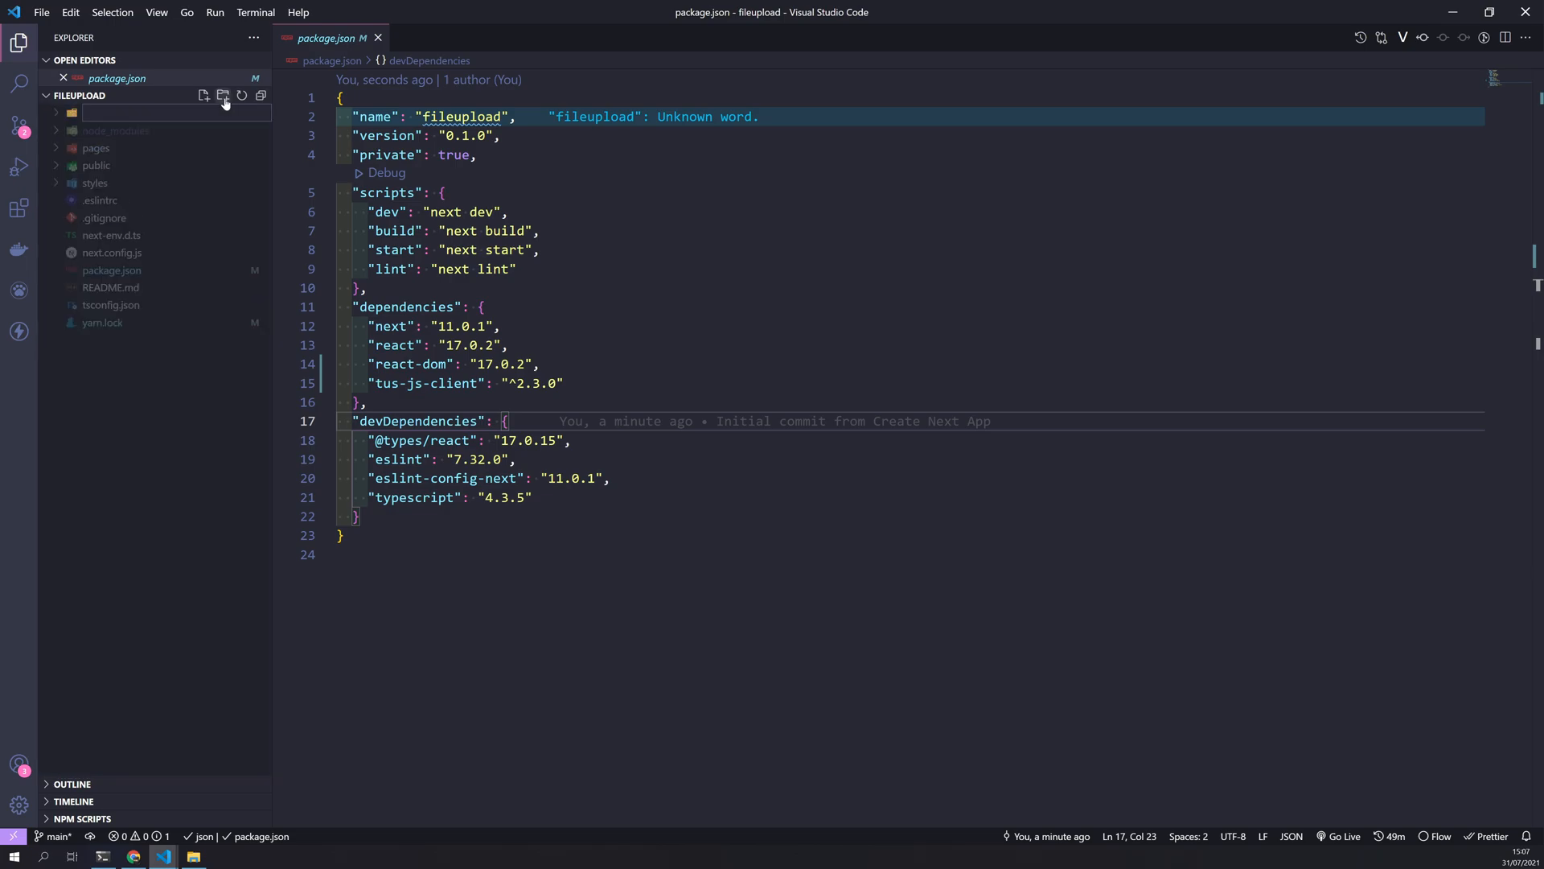
type("components")
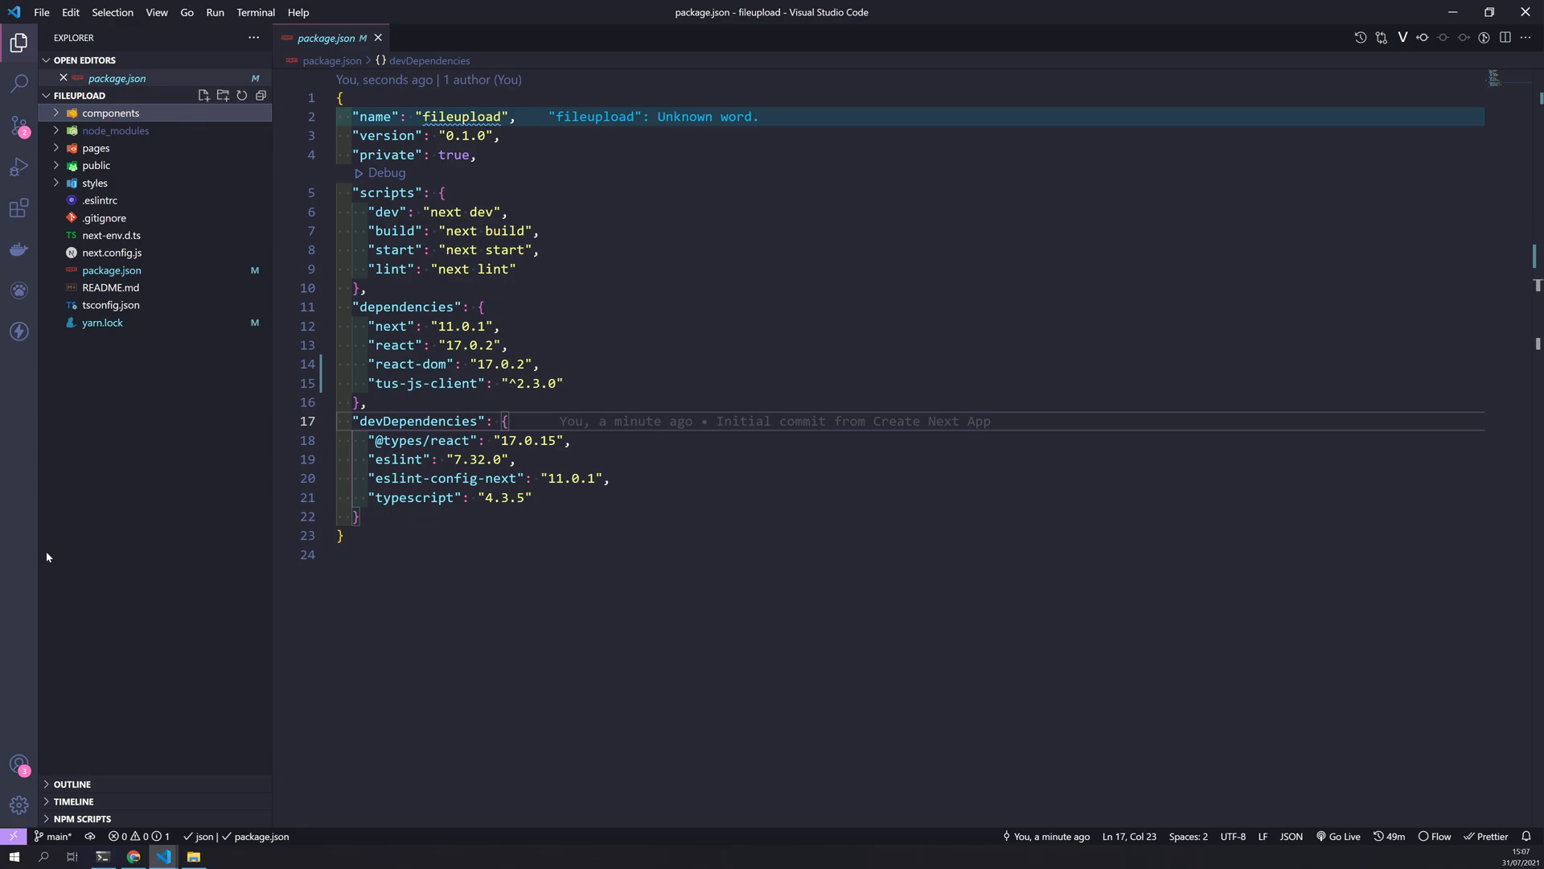
left_click(133, 855)
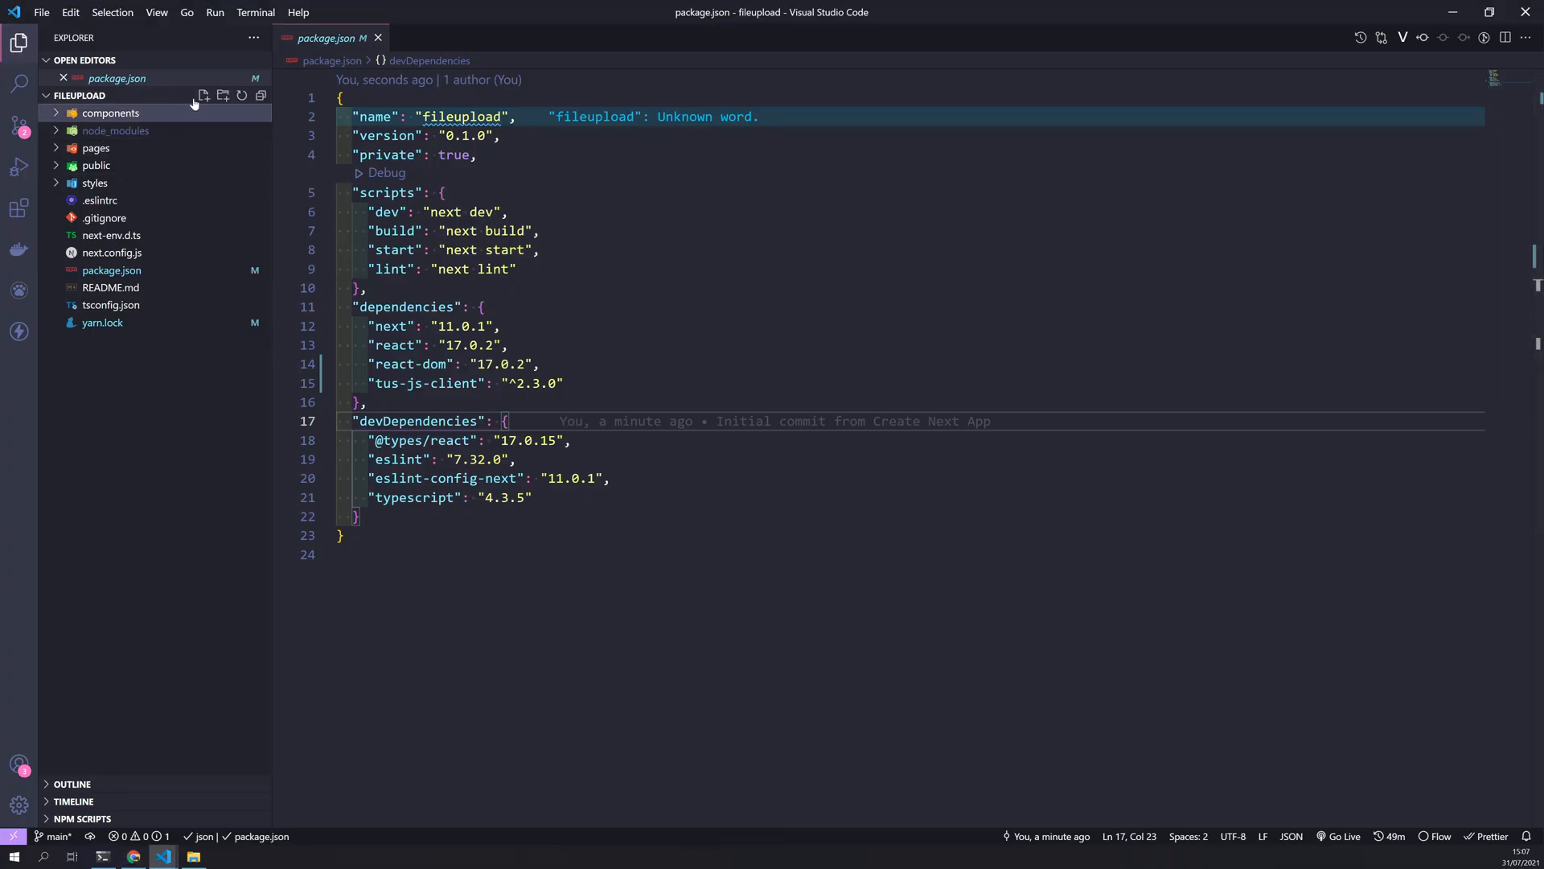
left_click(202, 95)
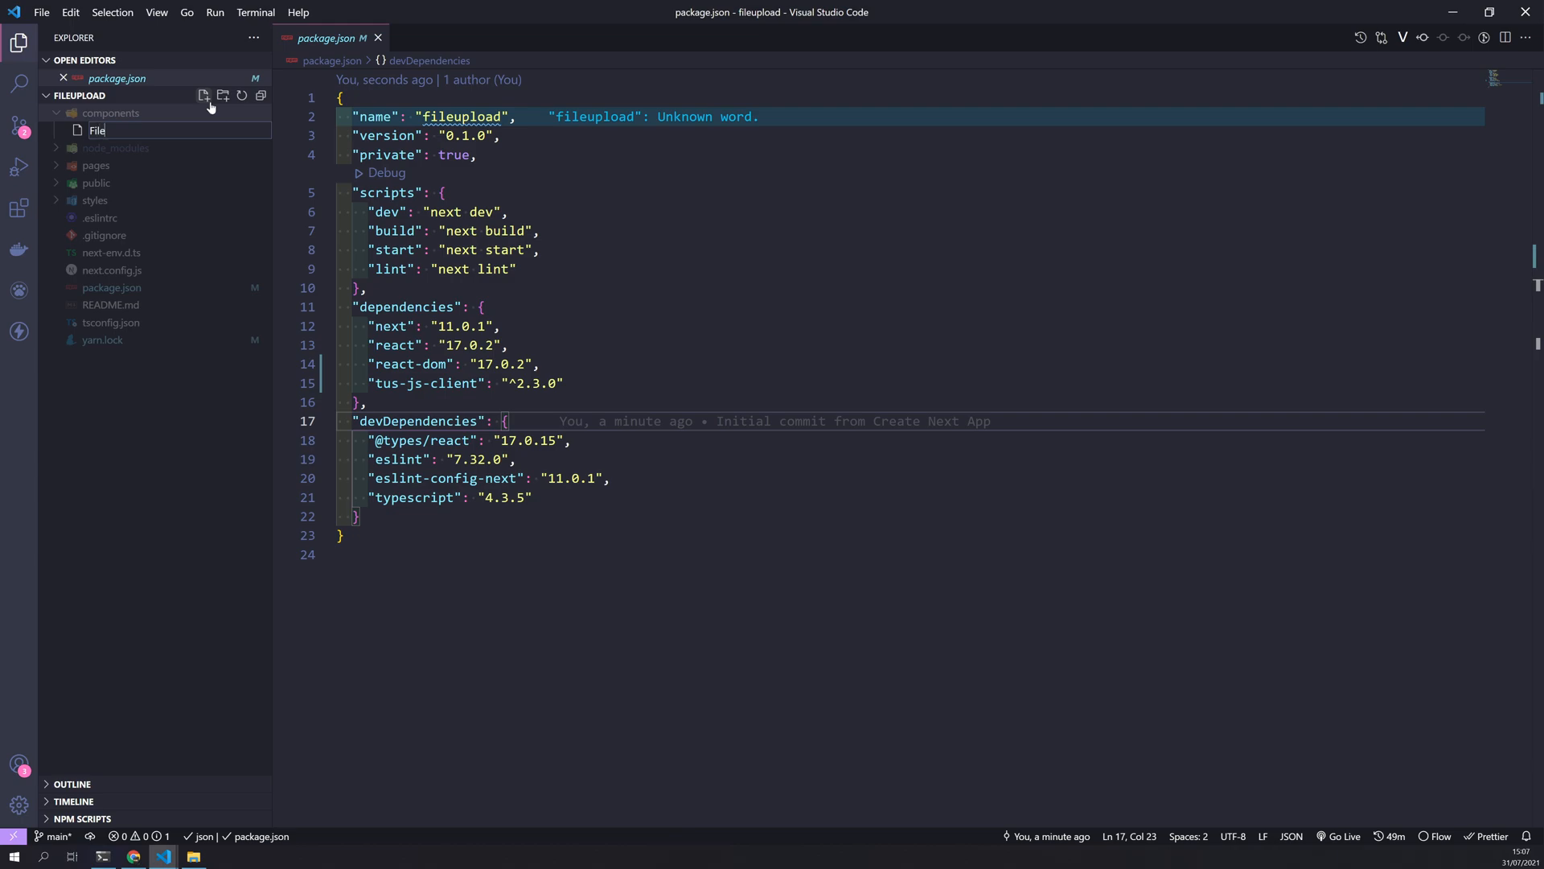
type("Upload.tsx")
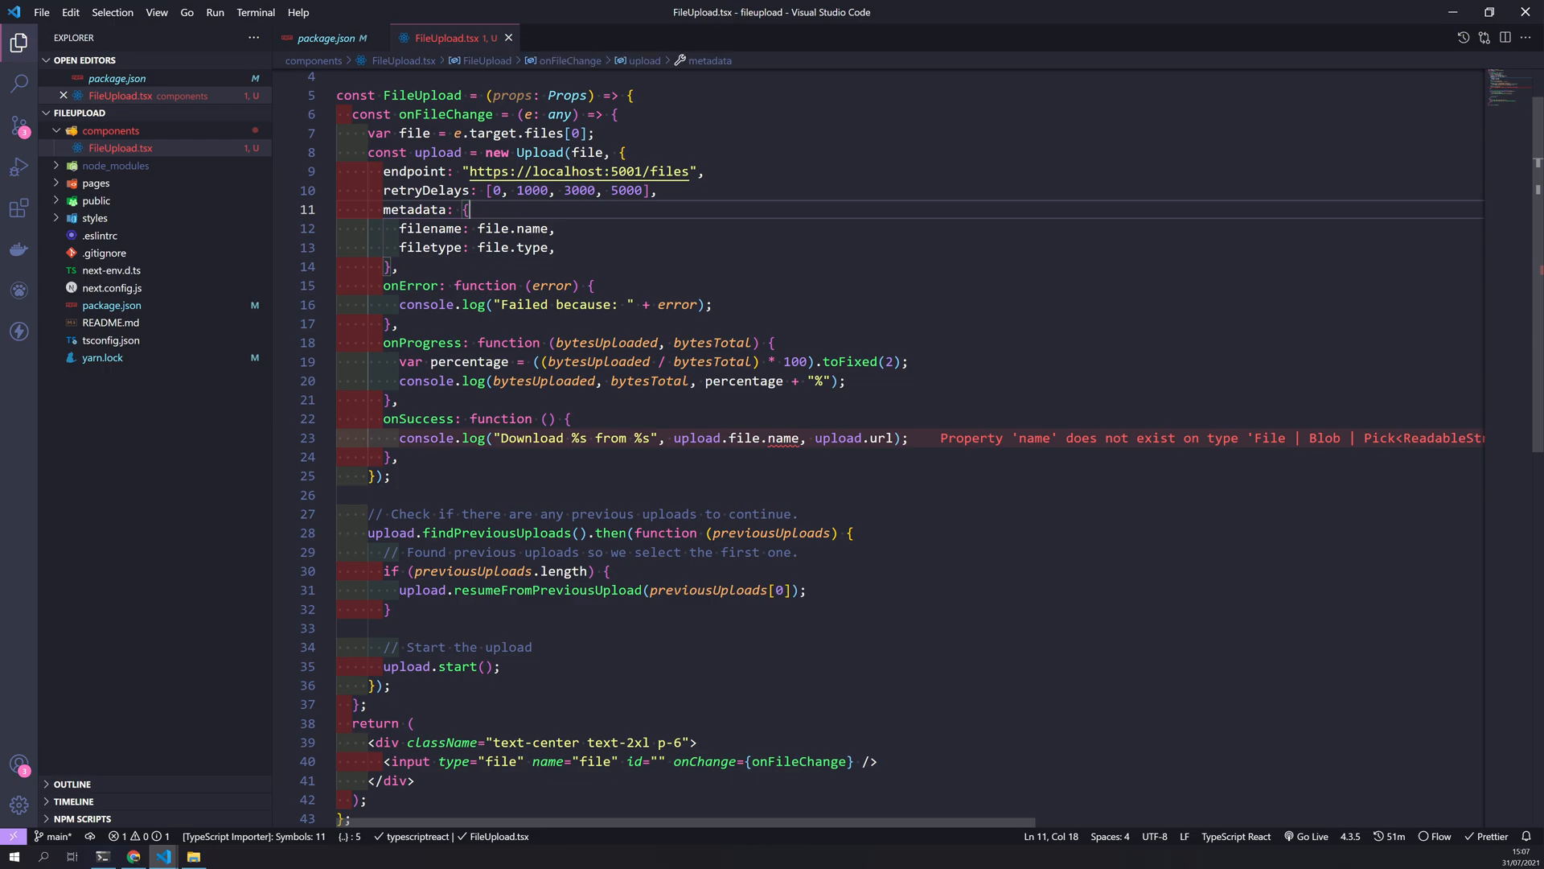
mouse_move(539, 152)
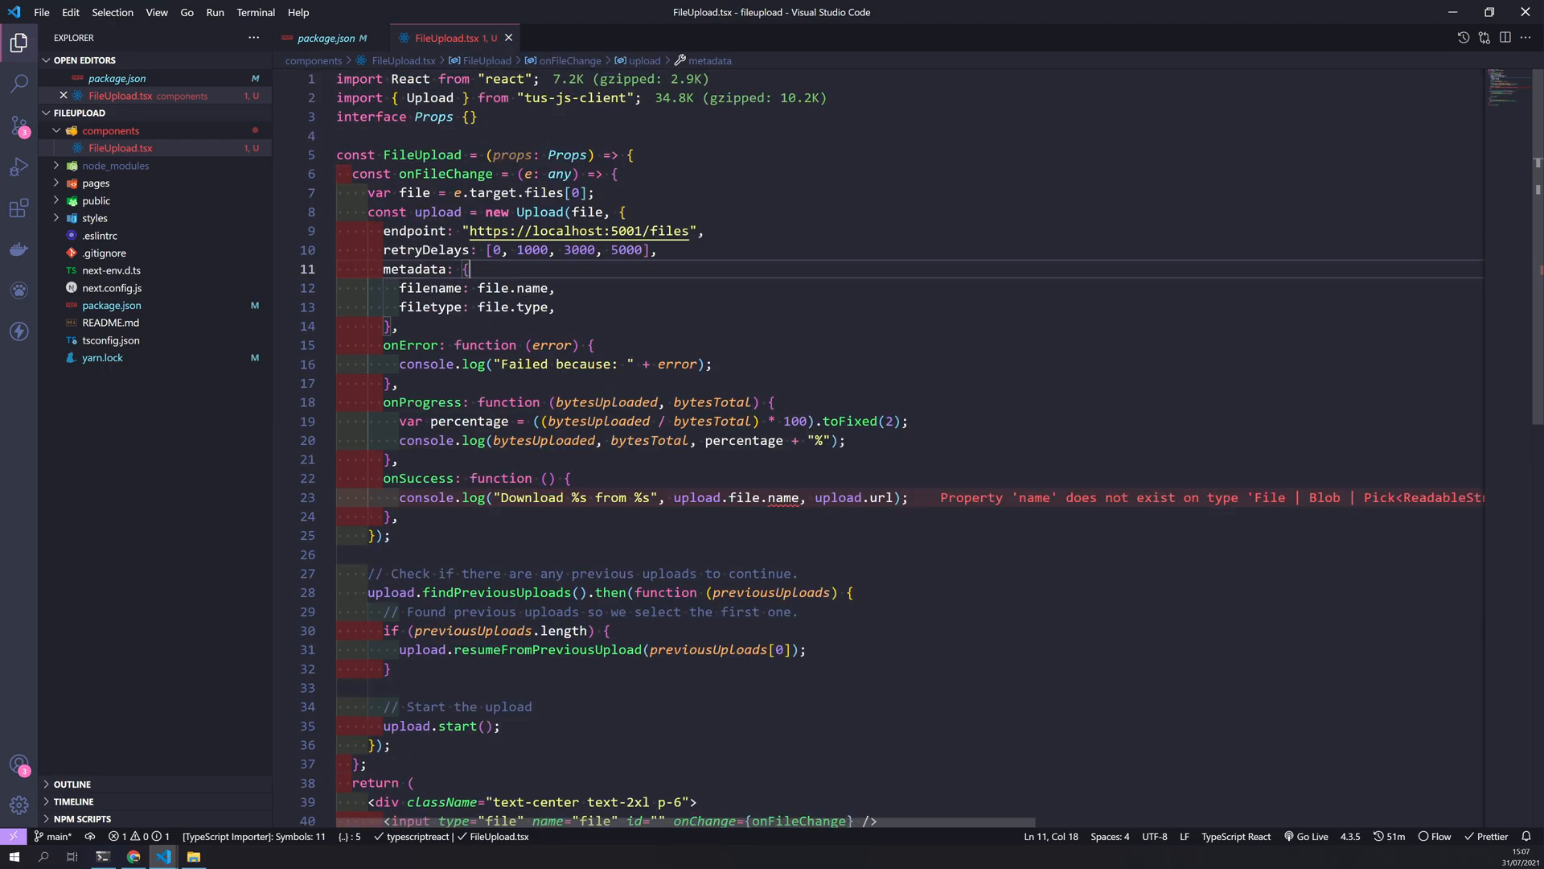
Verify the /files endpoint path in the upload URL against Startup.cs
scroll("down", 3)
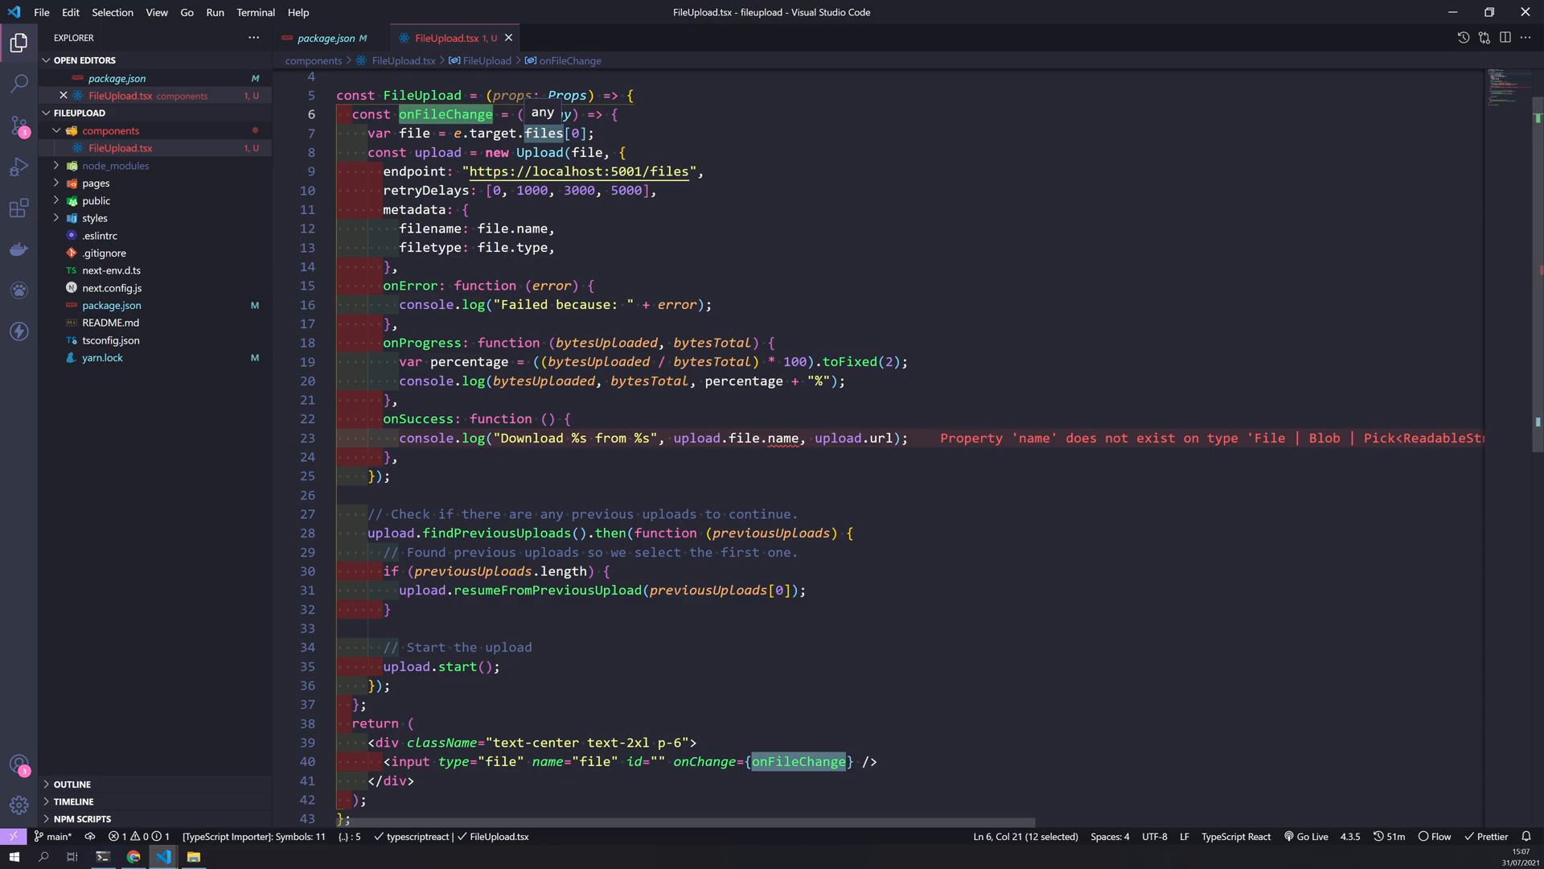
mouse_move(446, 113)
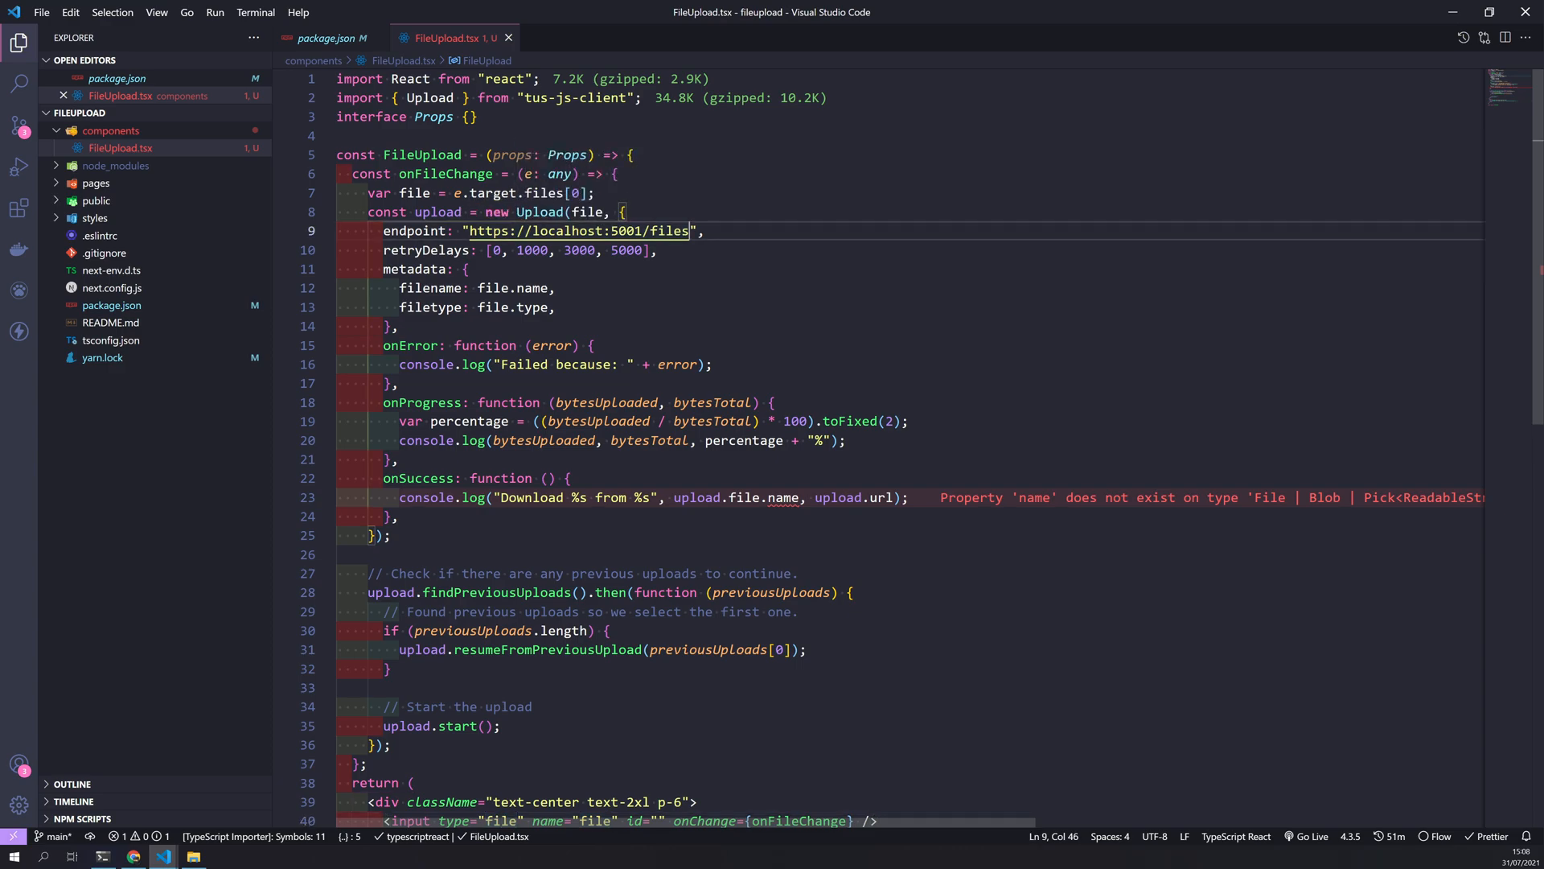
double_click(579, 231)
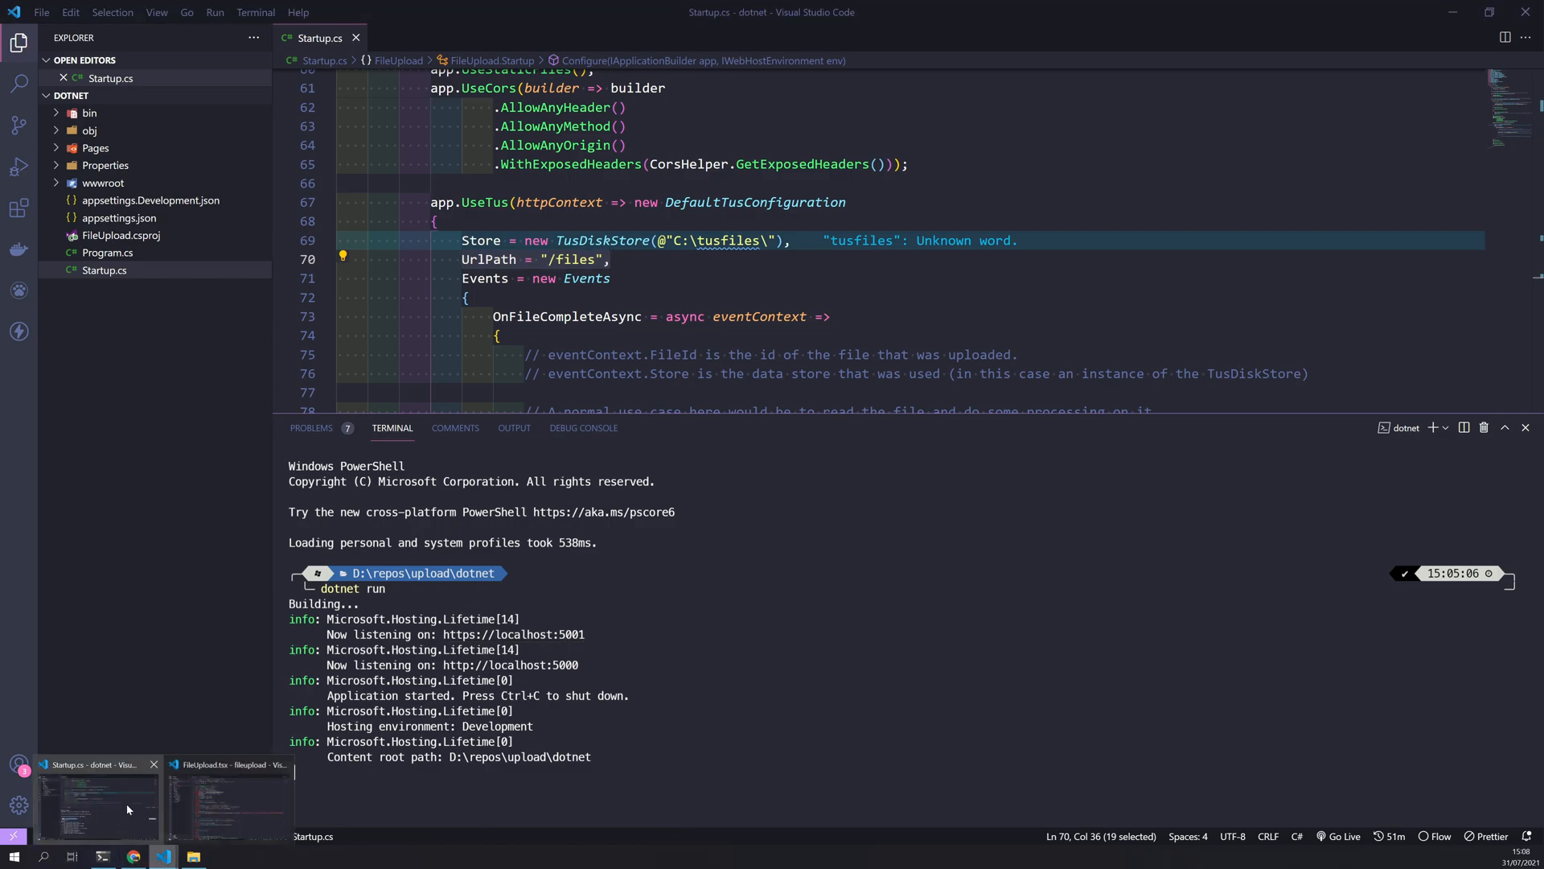
left_click(228, 793)
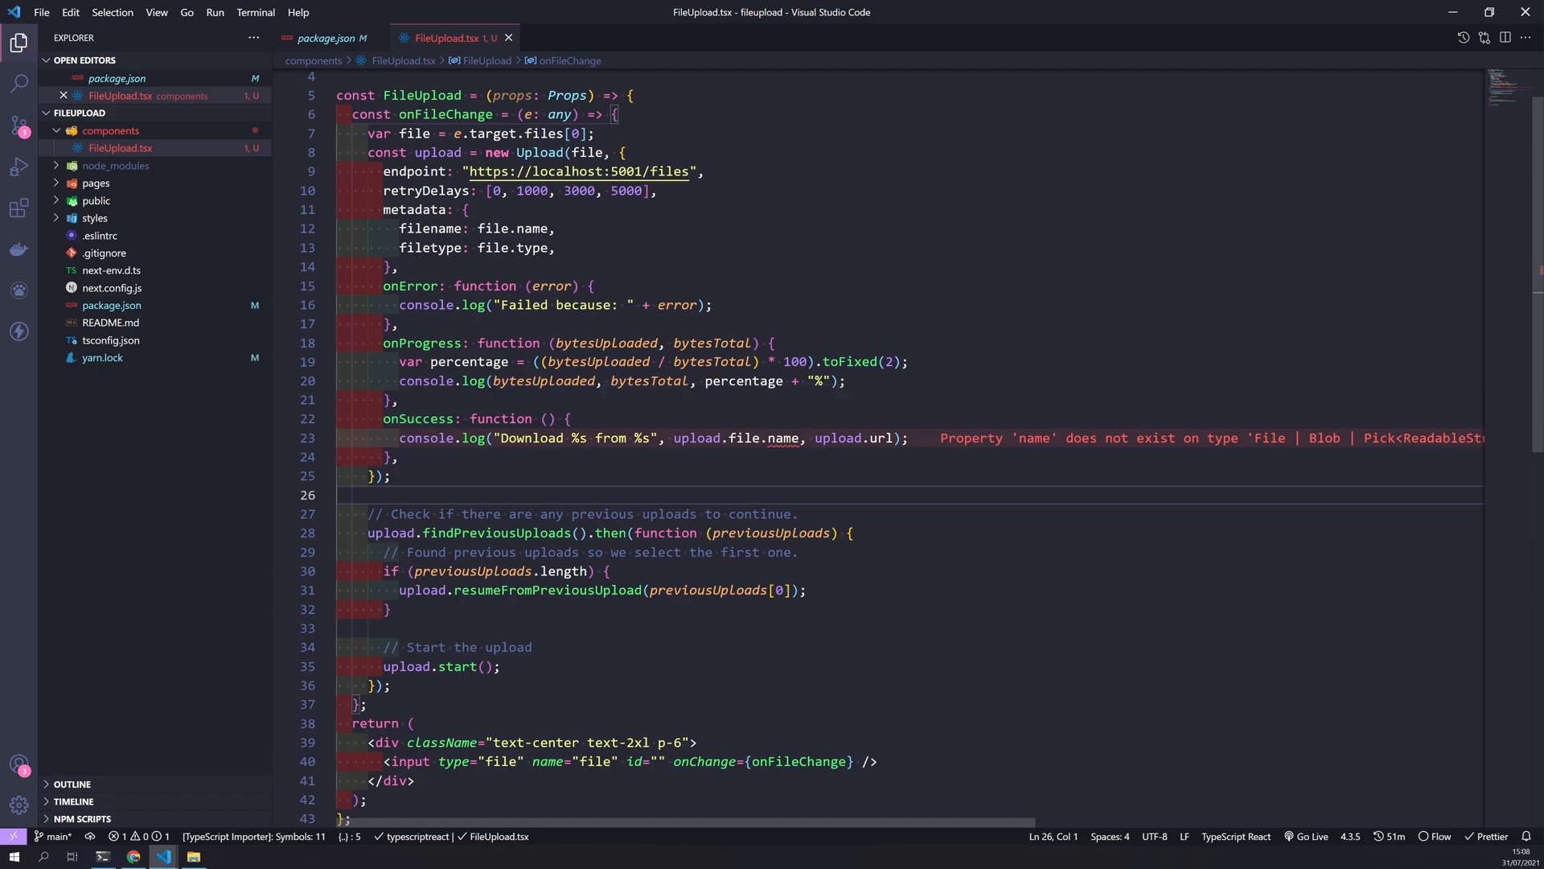
Rewrite the onSuccess console.log to 'Successful upload %s' with file.name
type("Su")
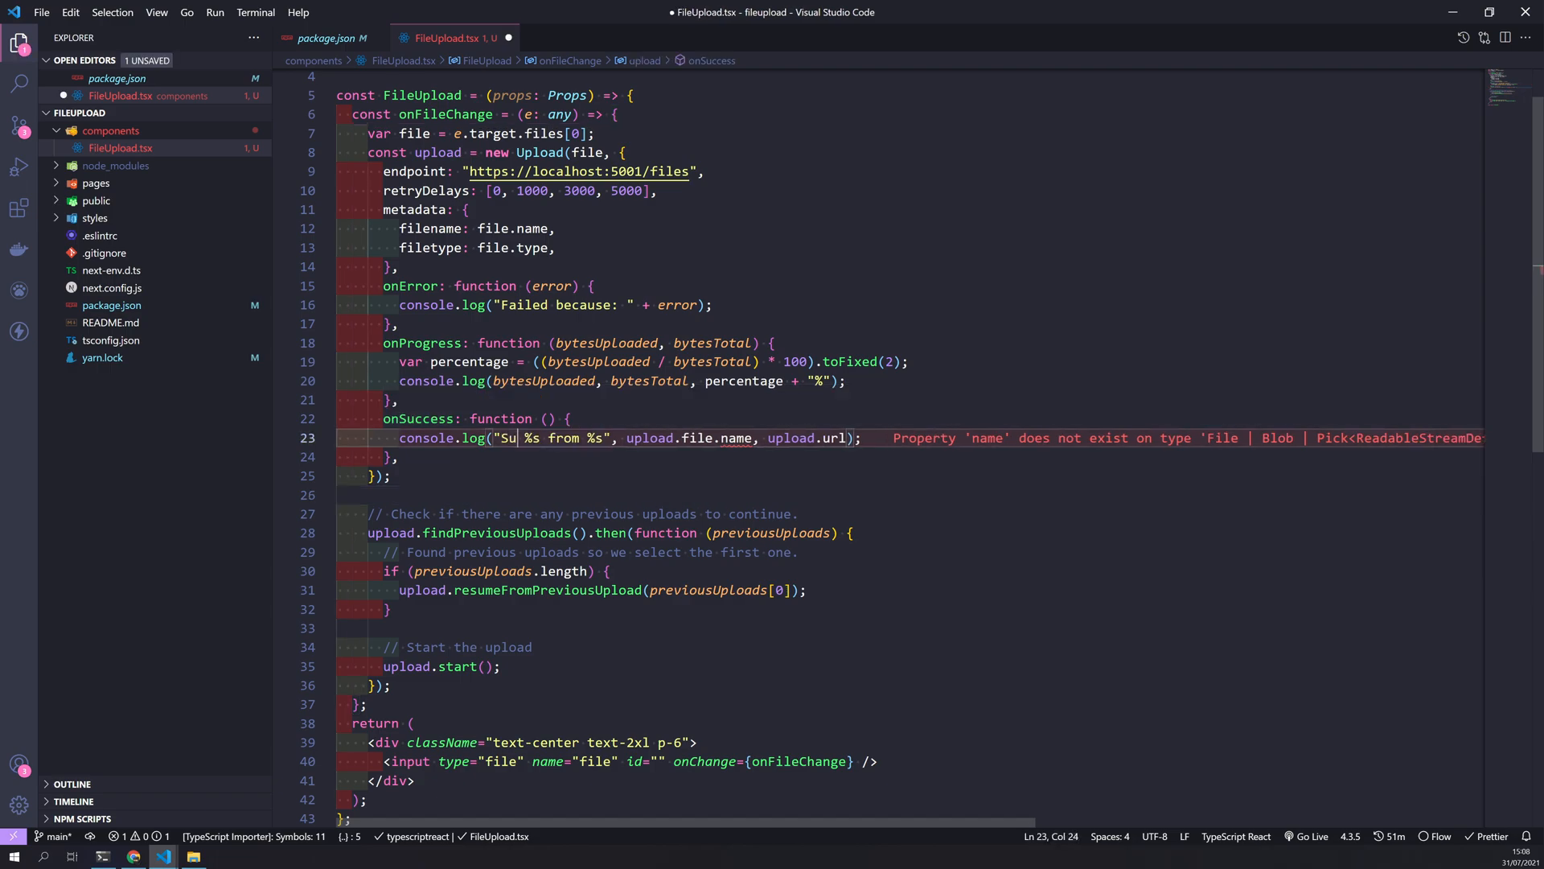
type("ccess")
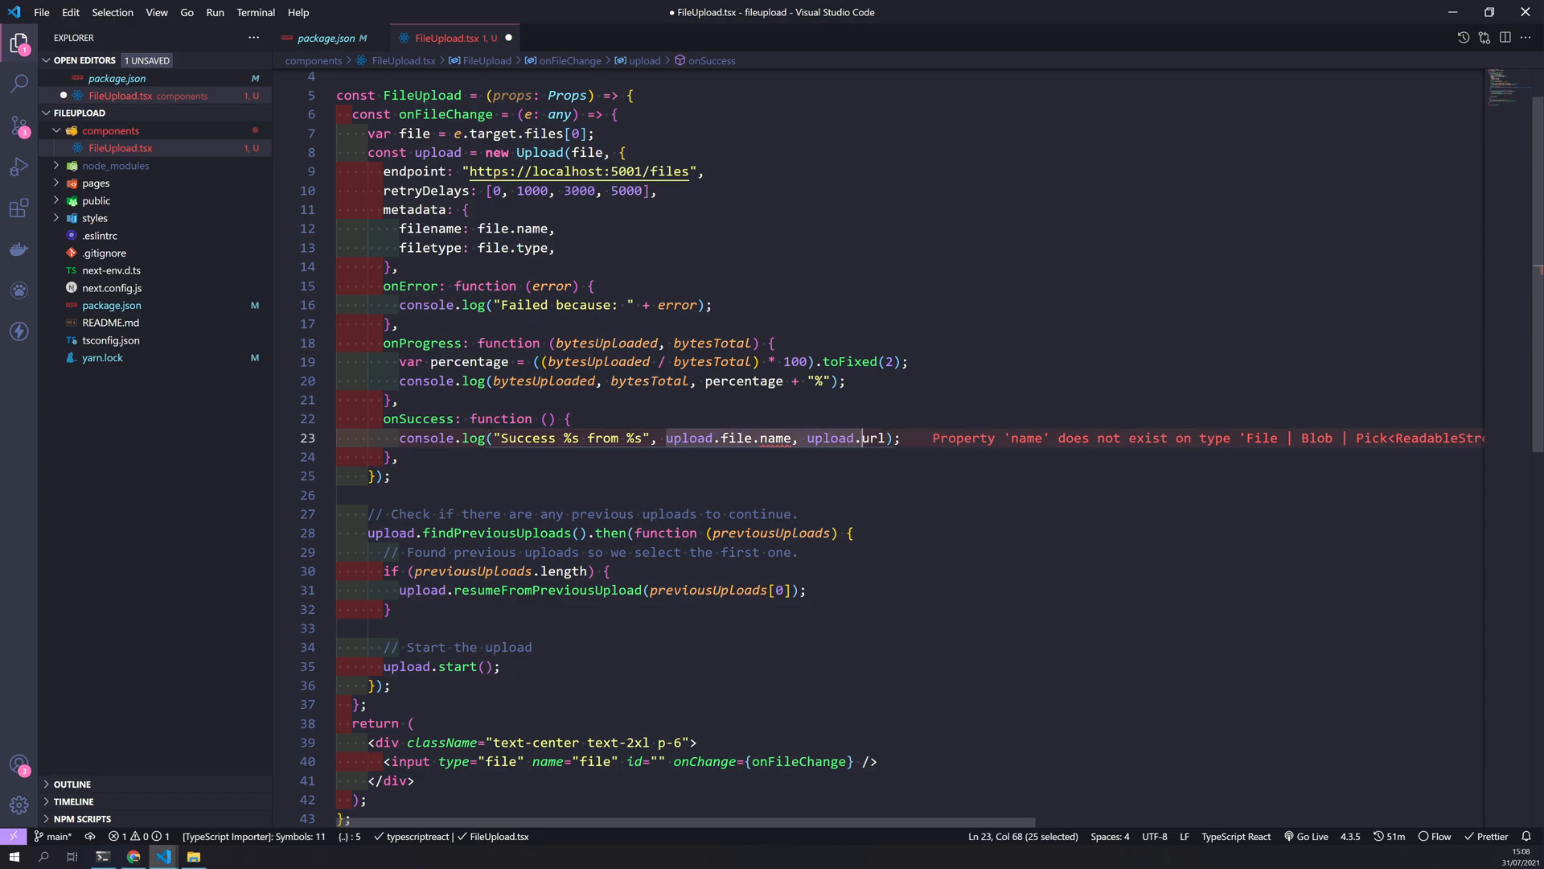
type("f")
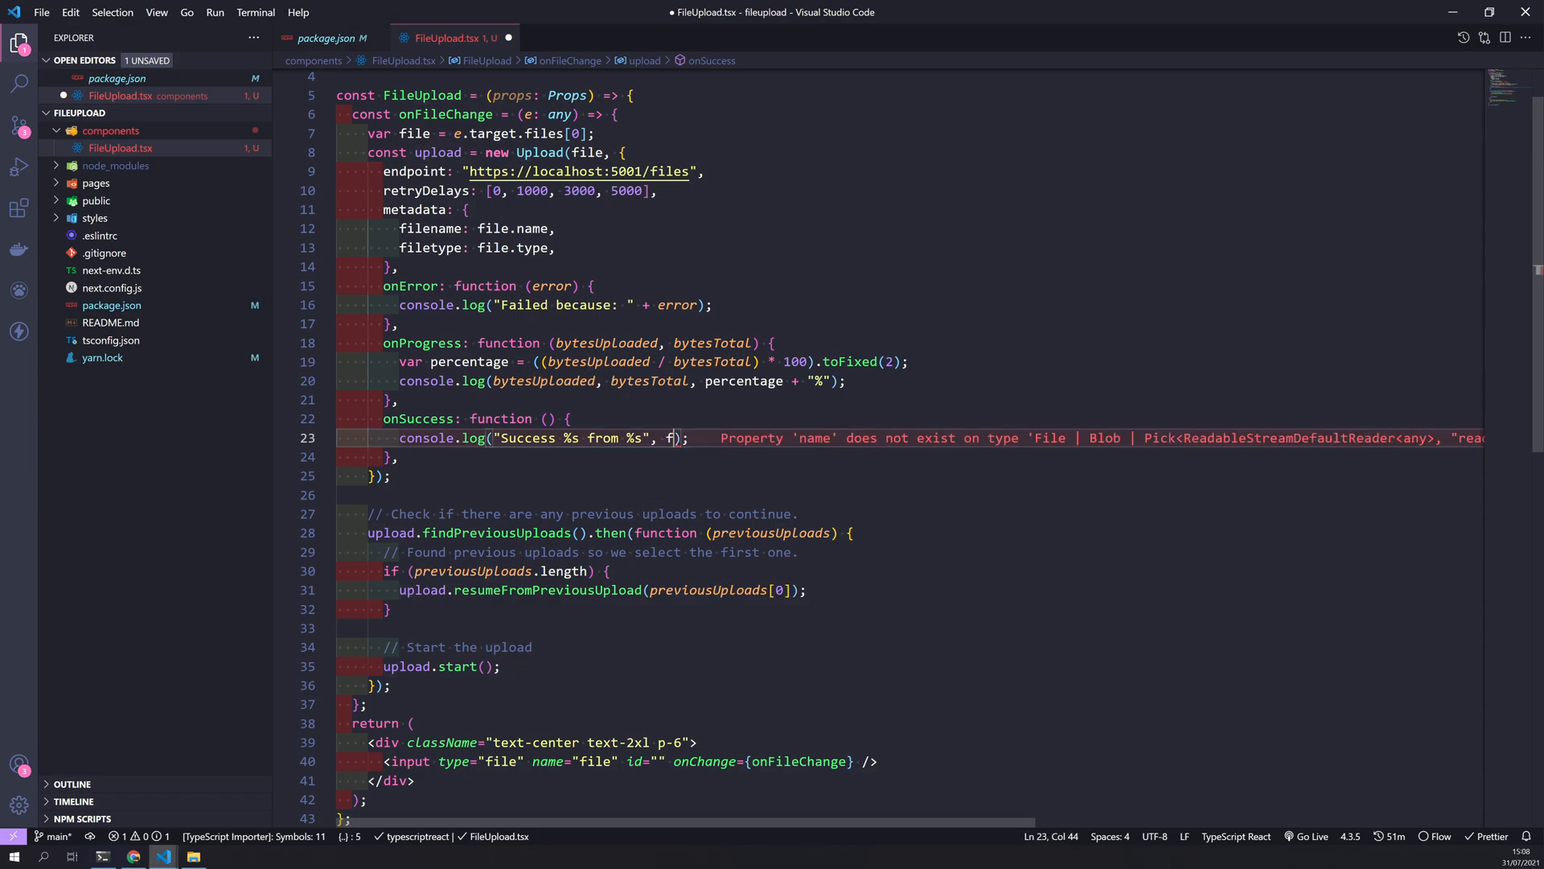
type("ile.")
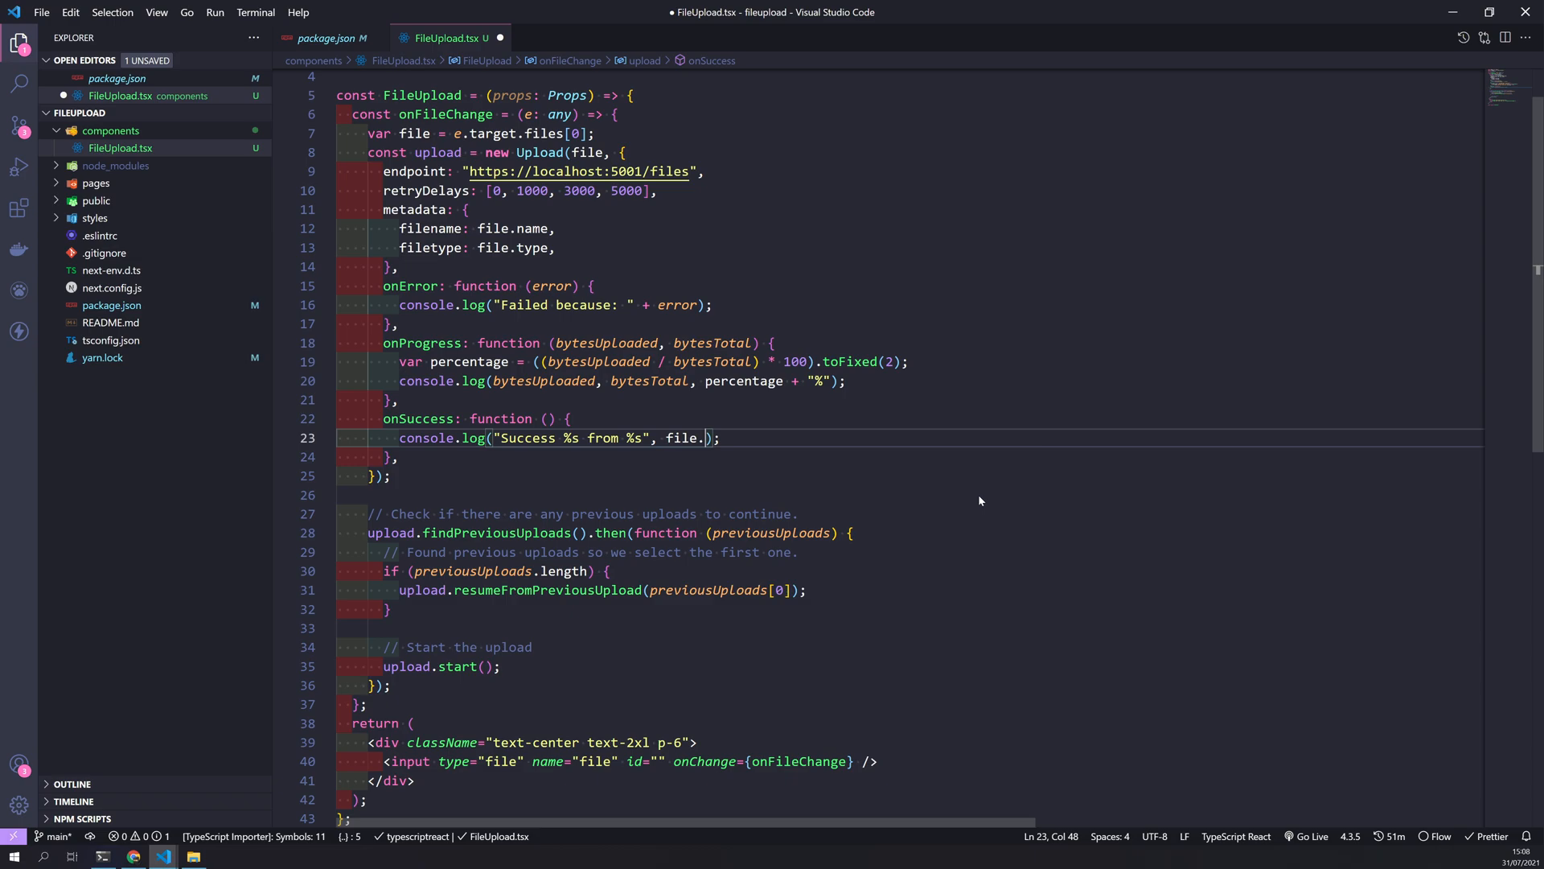
type("name")
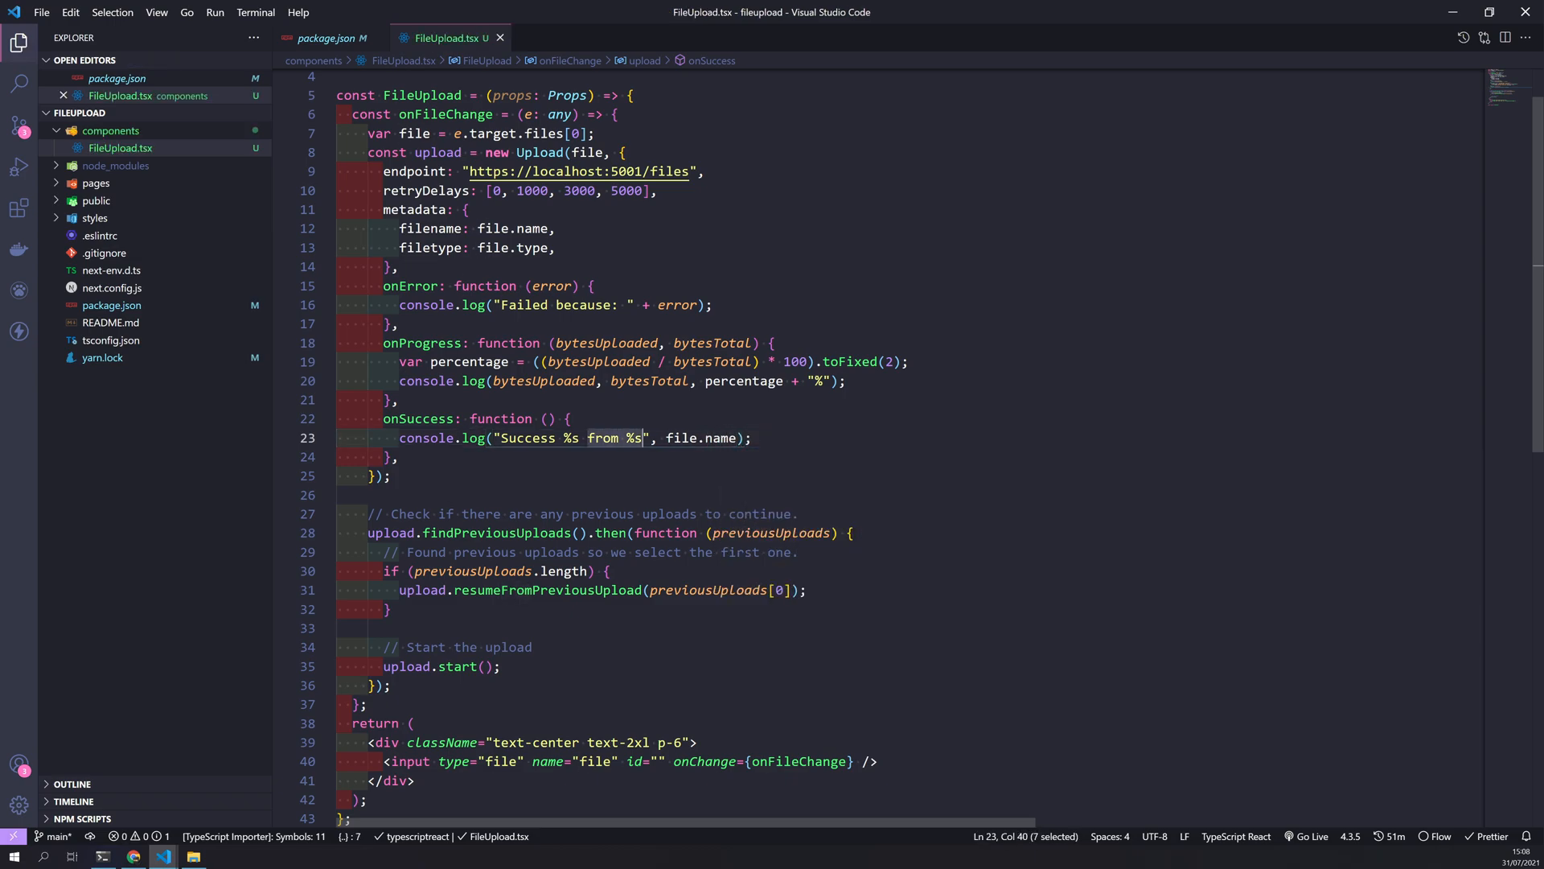
key("Delete")
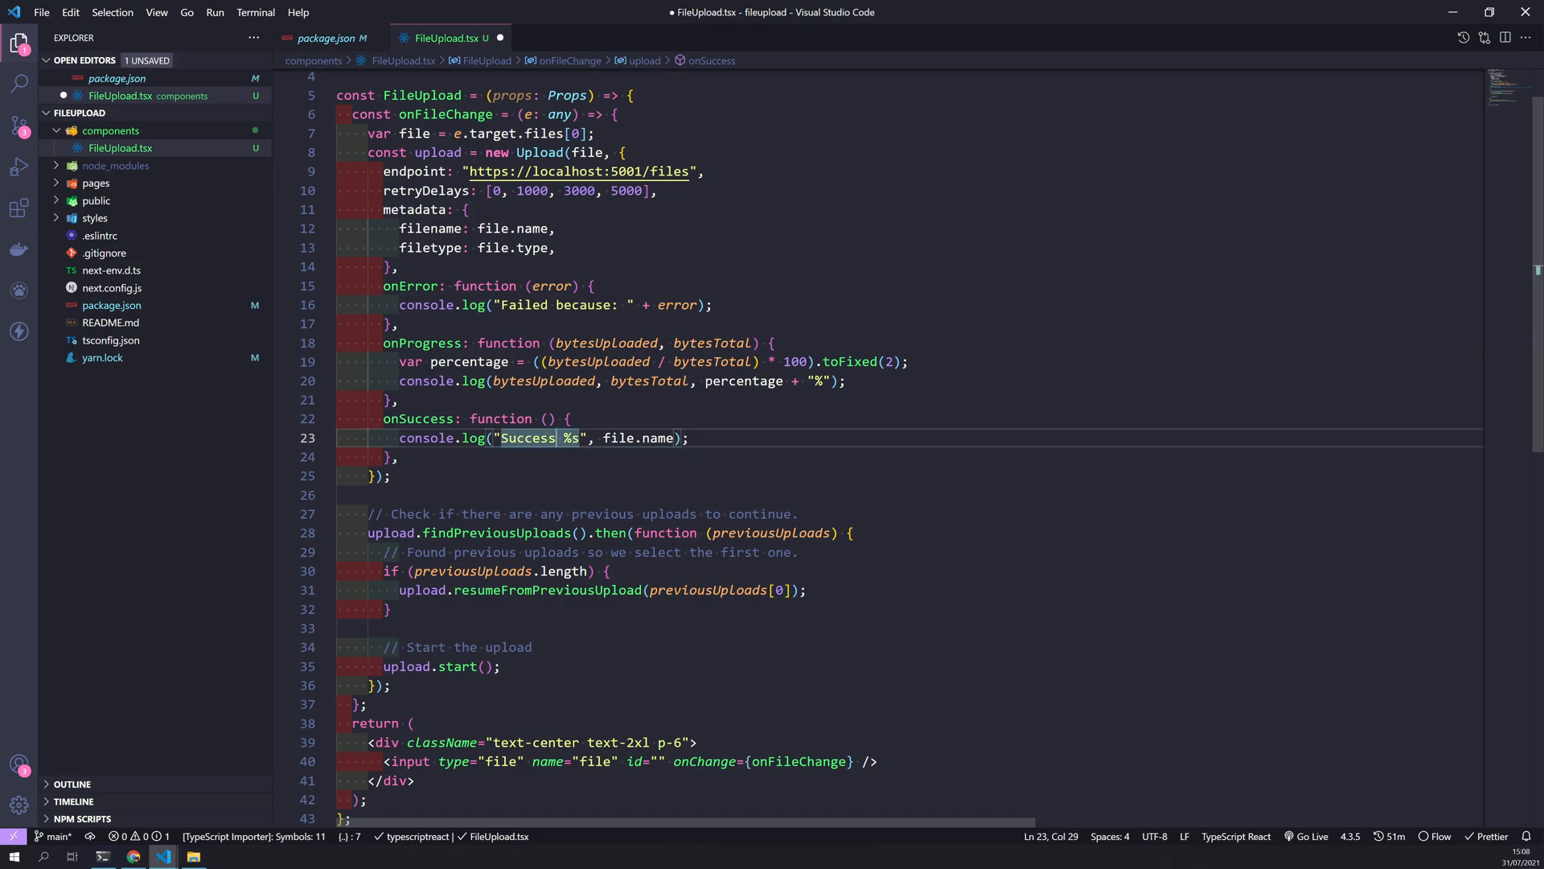
type("full upload")
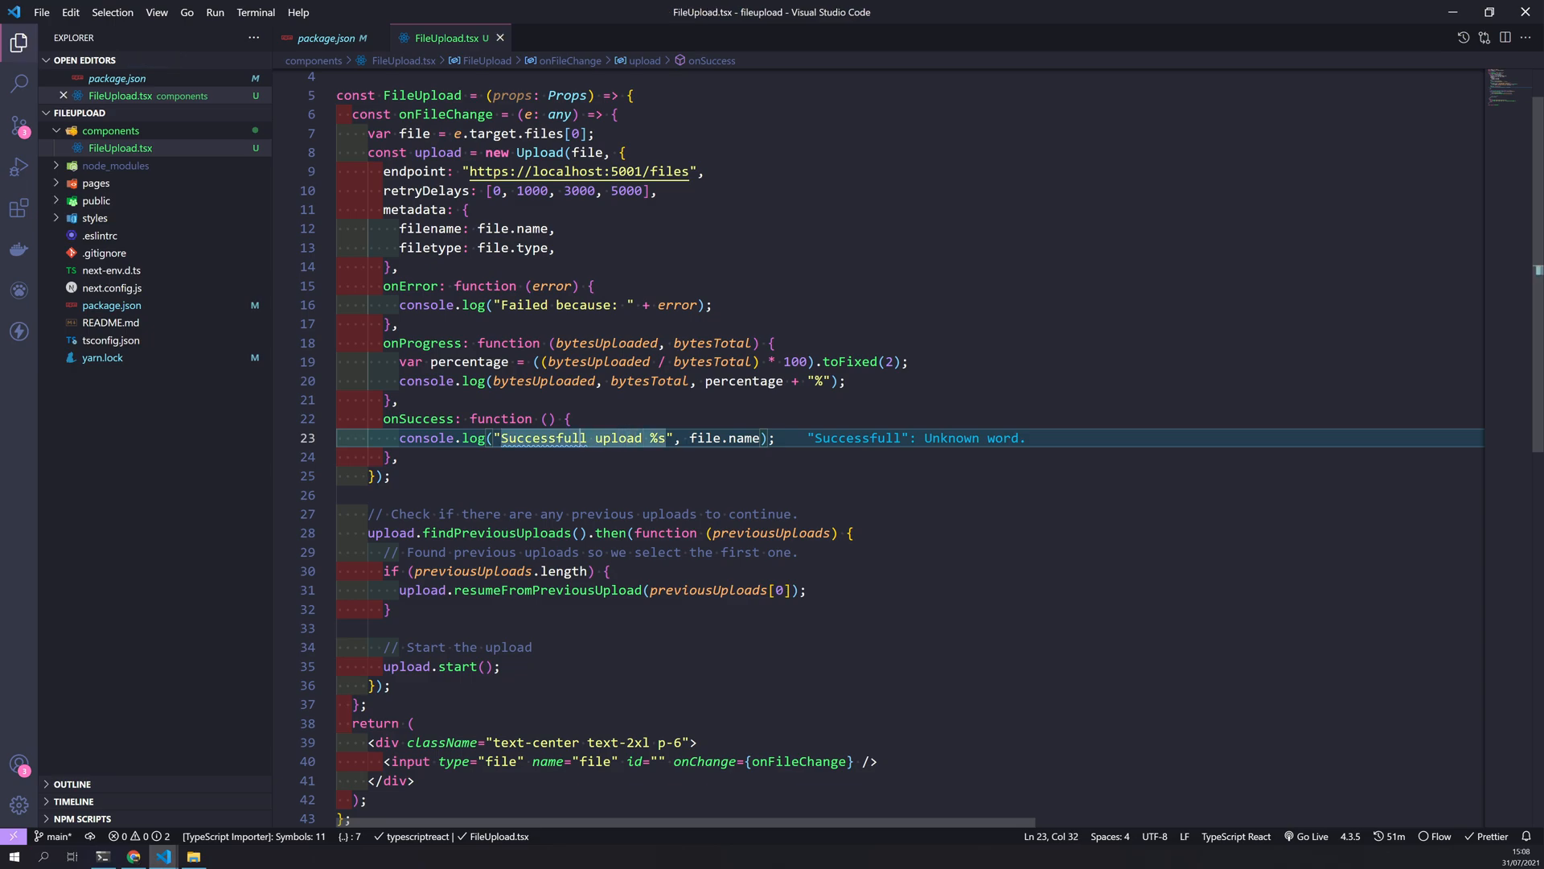
key("Backspace")
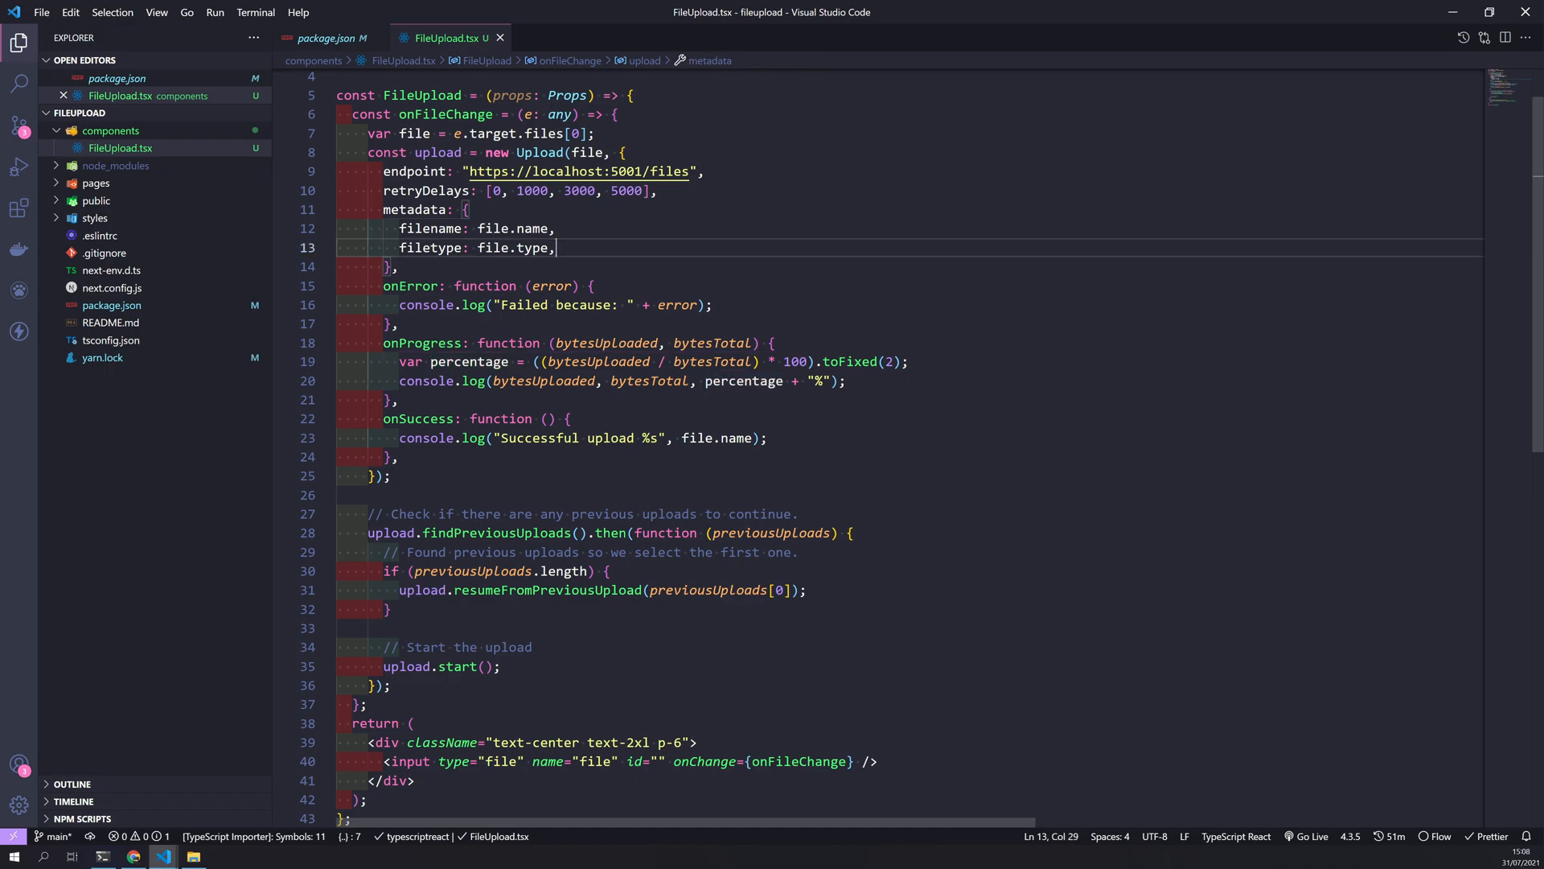
scroll("down", 3)
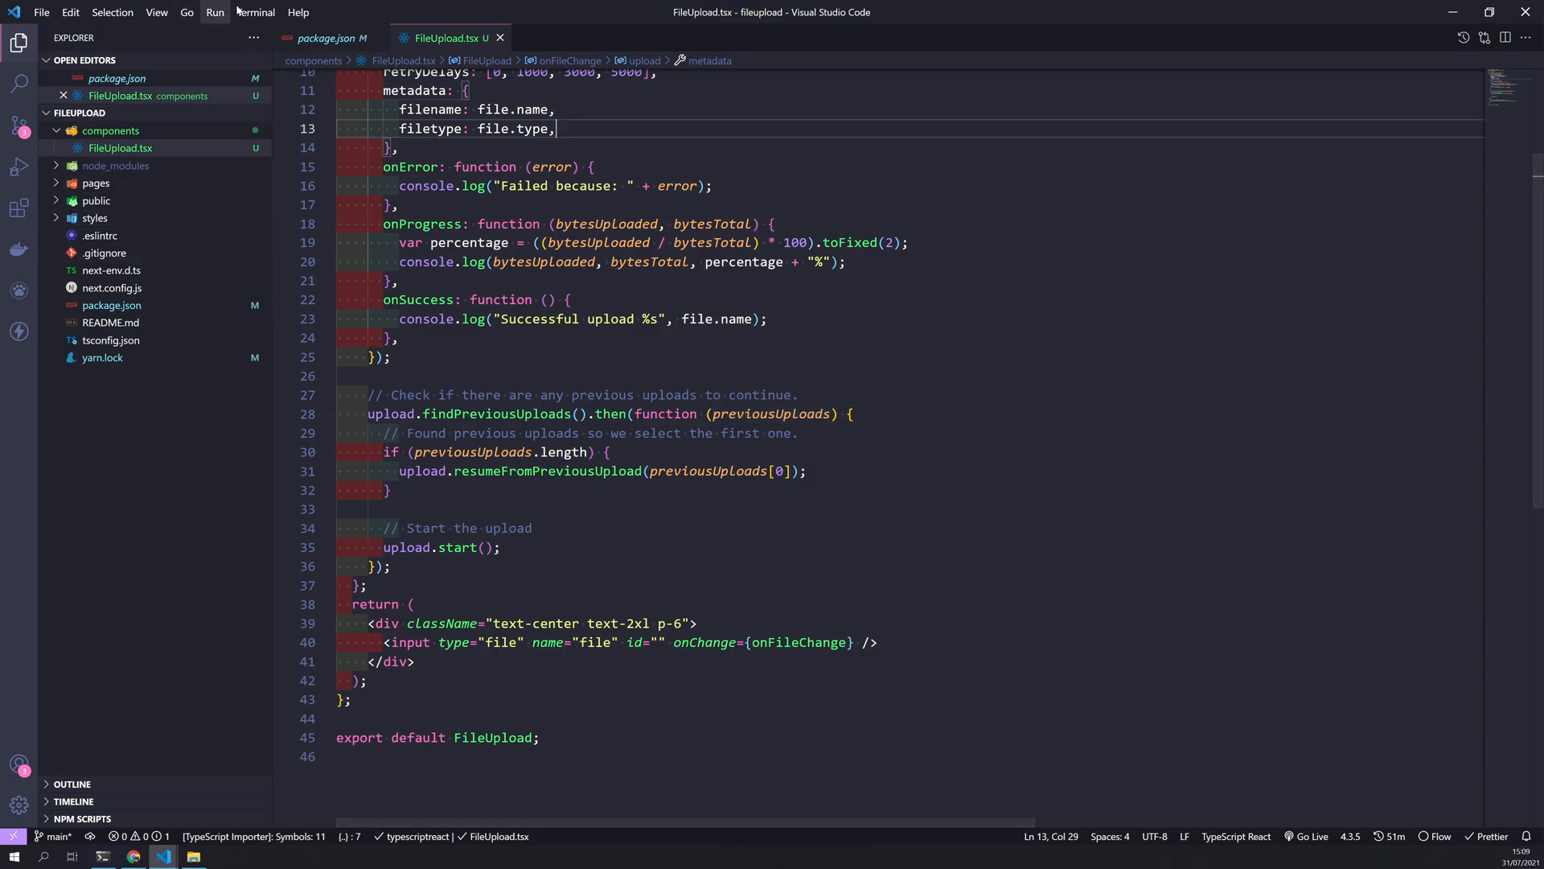
Open the integrated terminal and run yarn dev to serve localhost:3000
key("ctrl+`")
type("yarn dev")
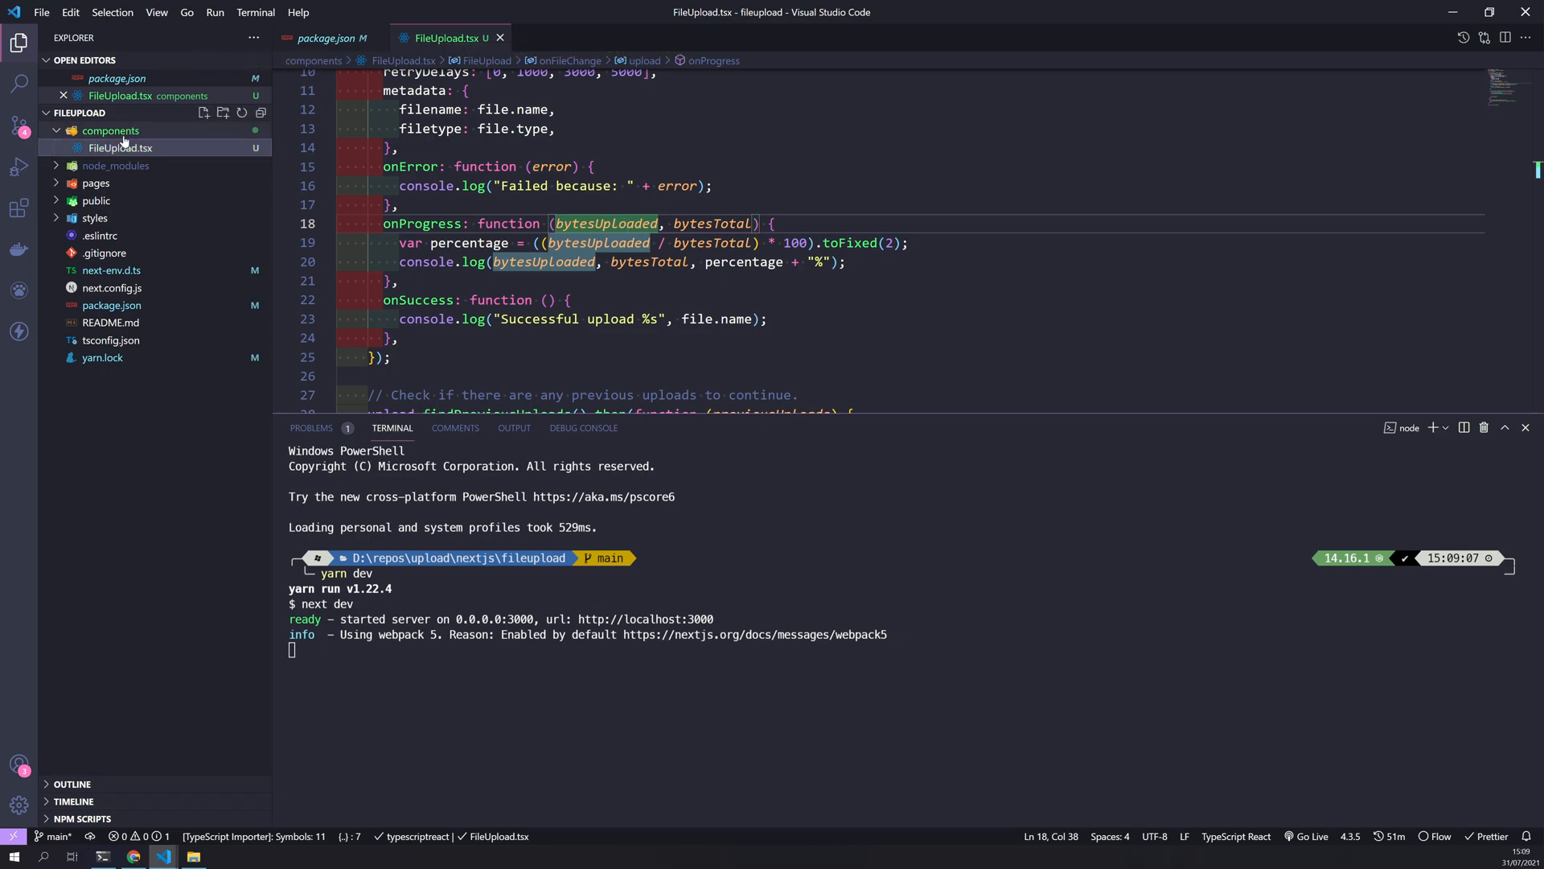
In pages/index.tsx, fold and delete the default title and description blocks, then begin a FileUpload tag
left_click(96, 183)
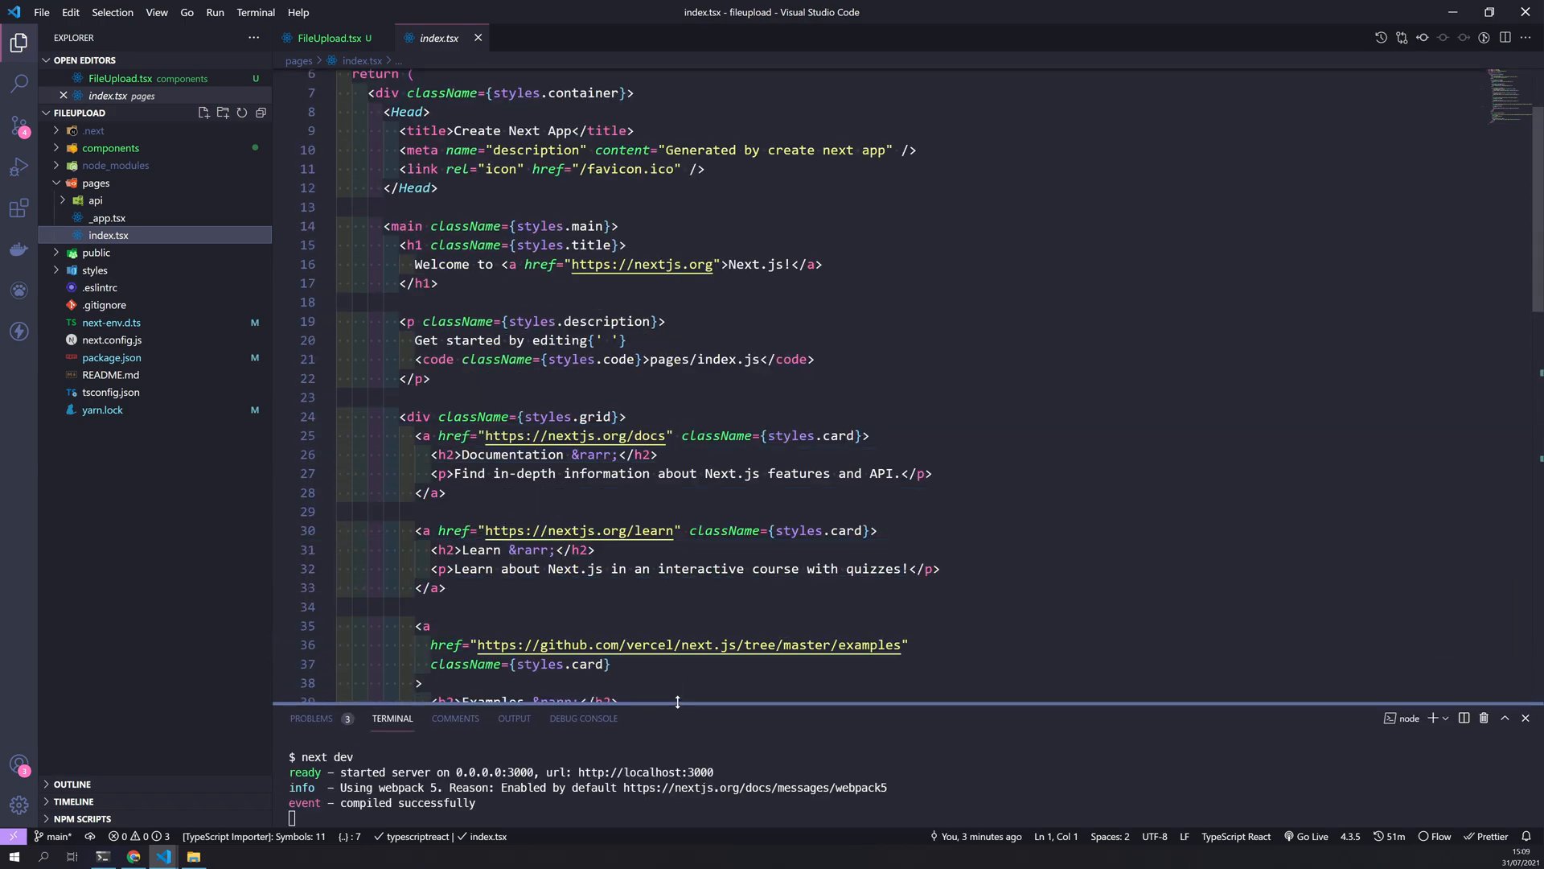
scroll("down", 3)
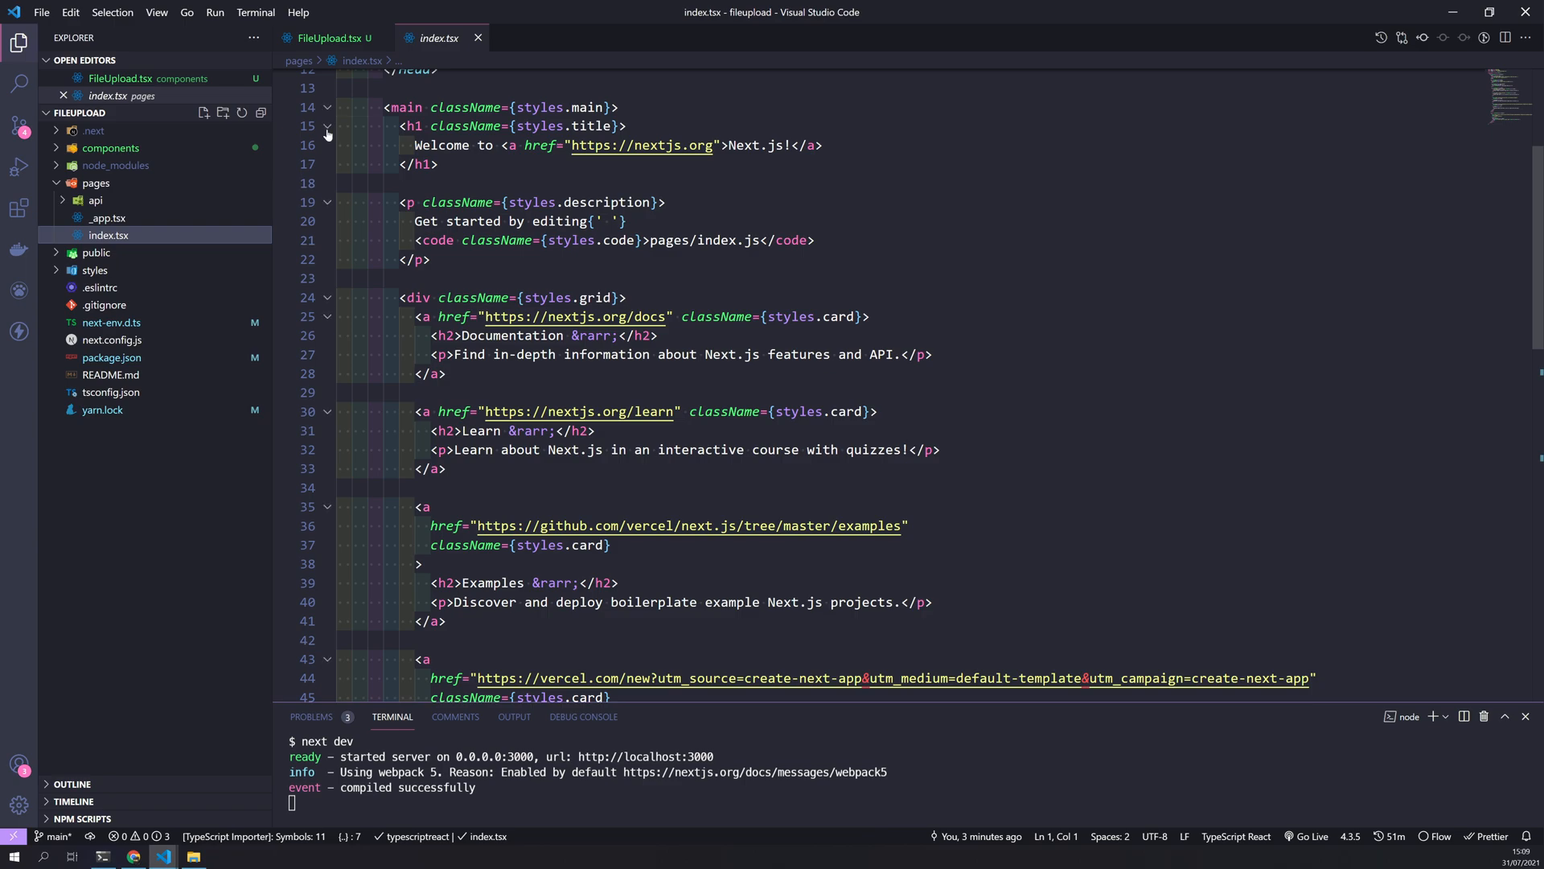
left_click(329, 126)
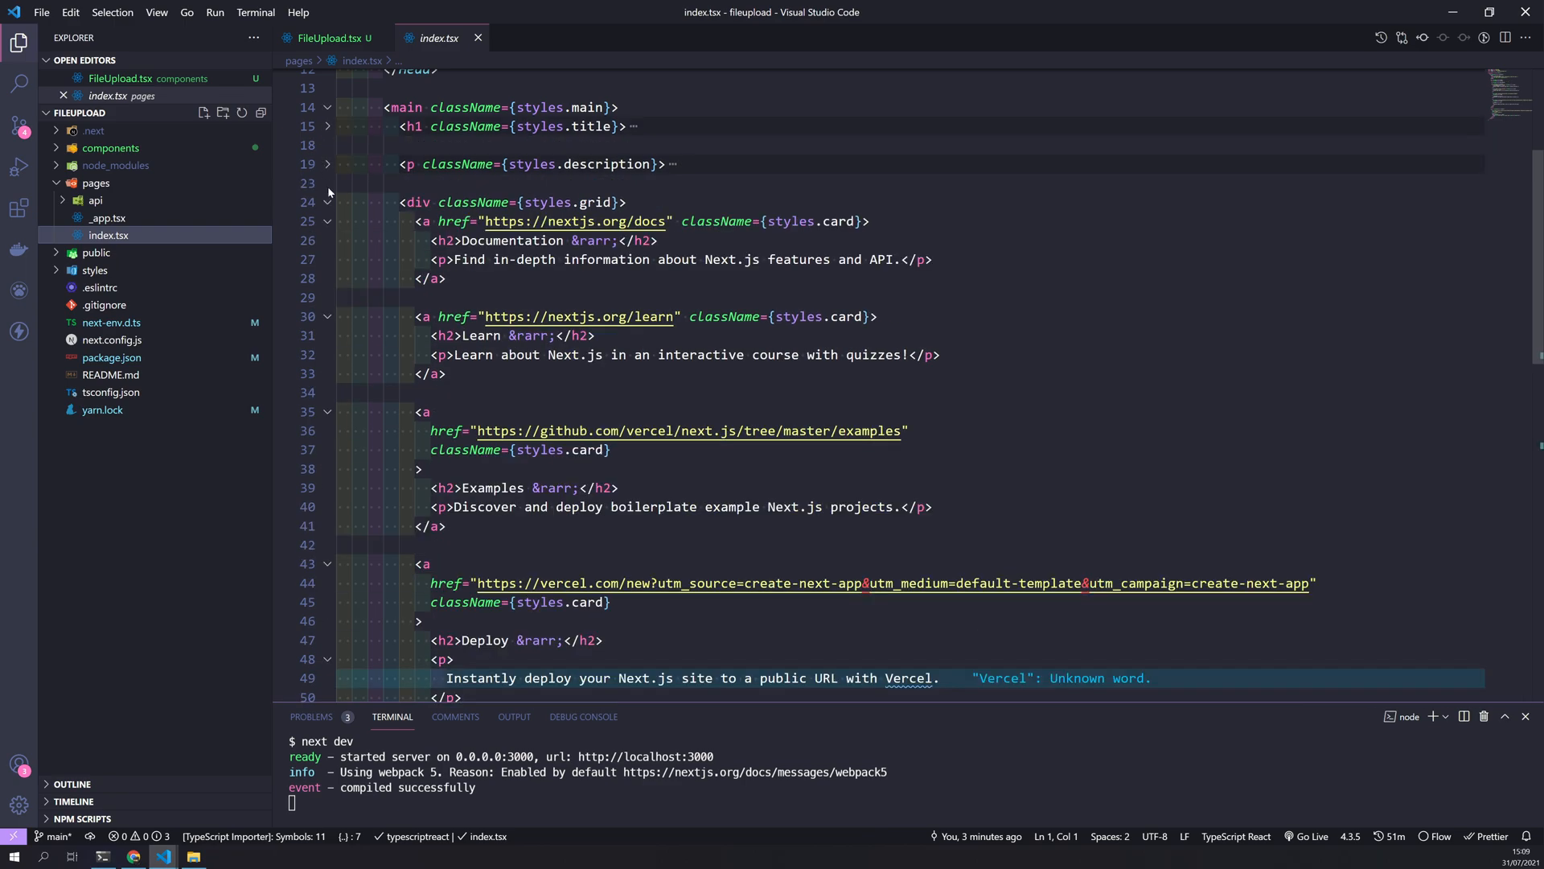
left_click(328, 202)
type("<")
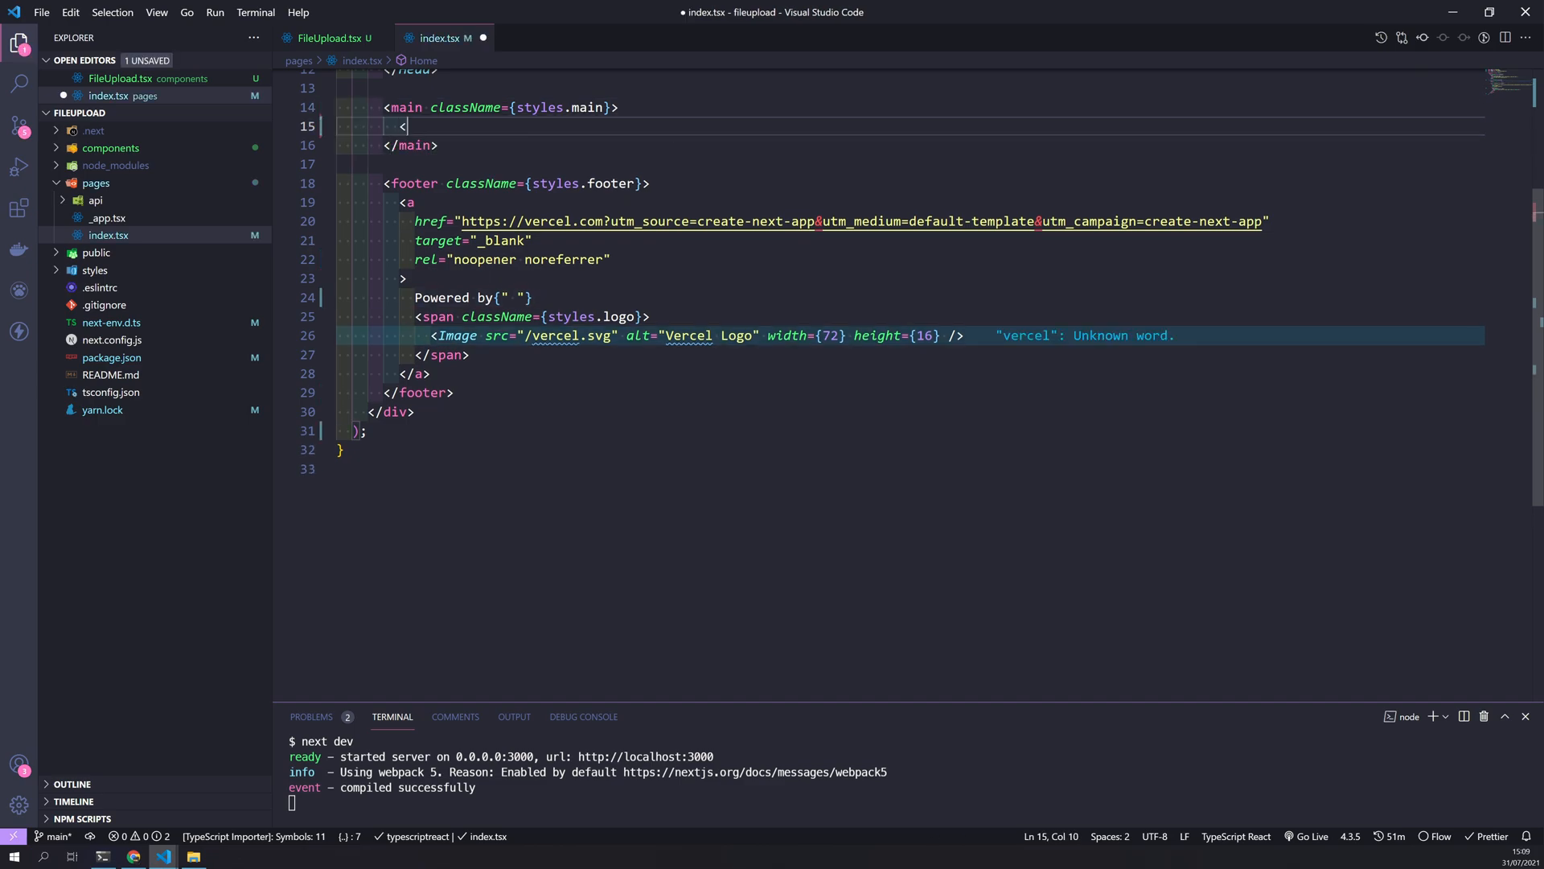
type("FileU")
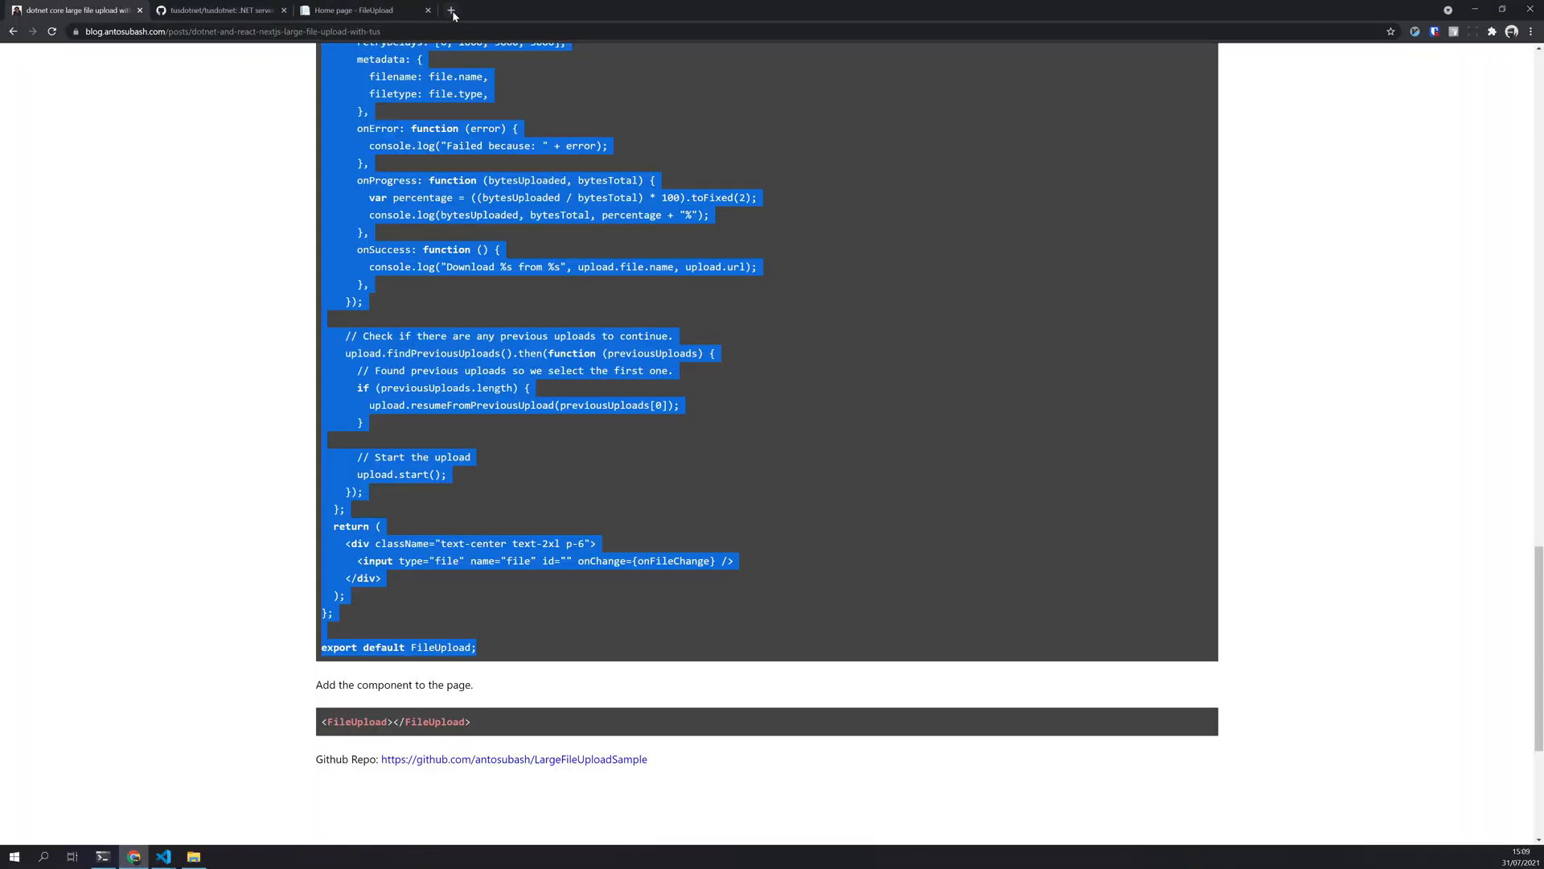
Open localhost:3000 with the Console and upload ubuntu-20.04.2.0-desktop-amd64.iso from D:\iso
left_click(451, 10)
type("localhost:3000")
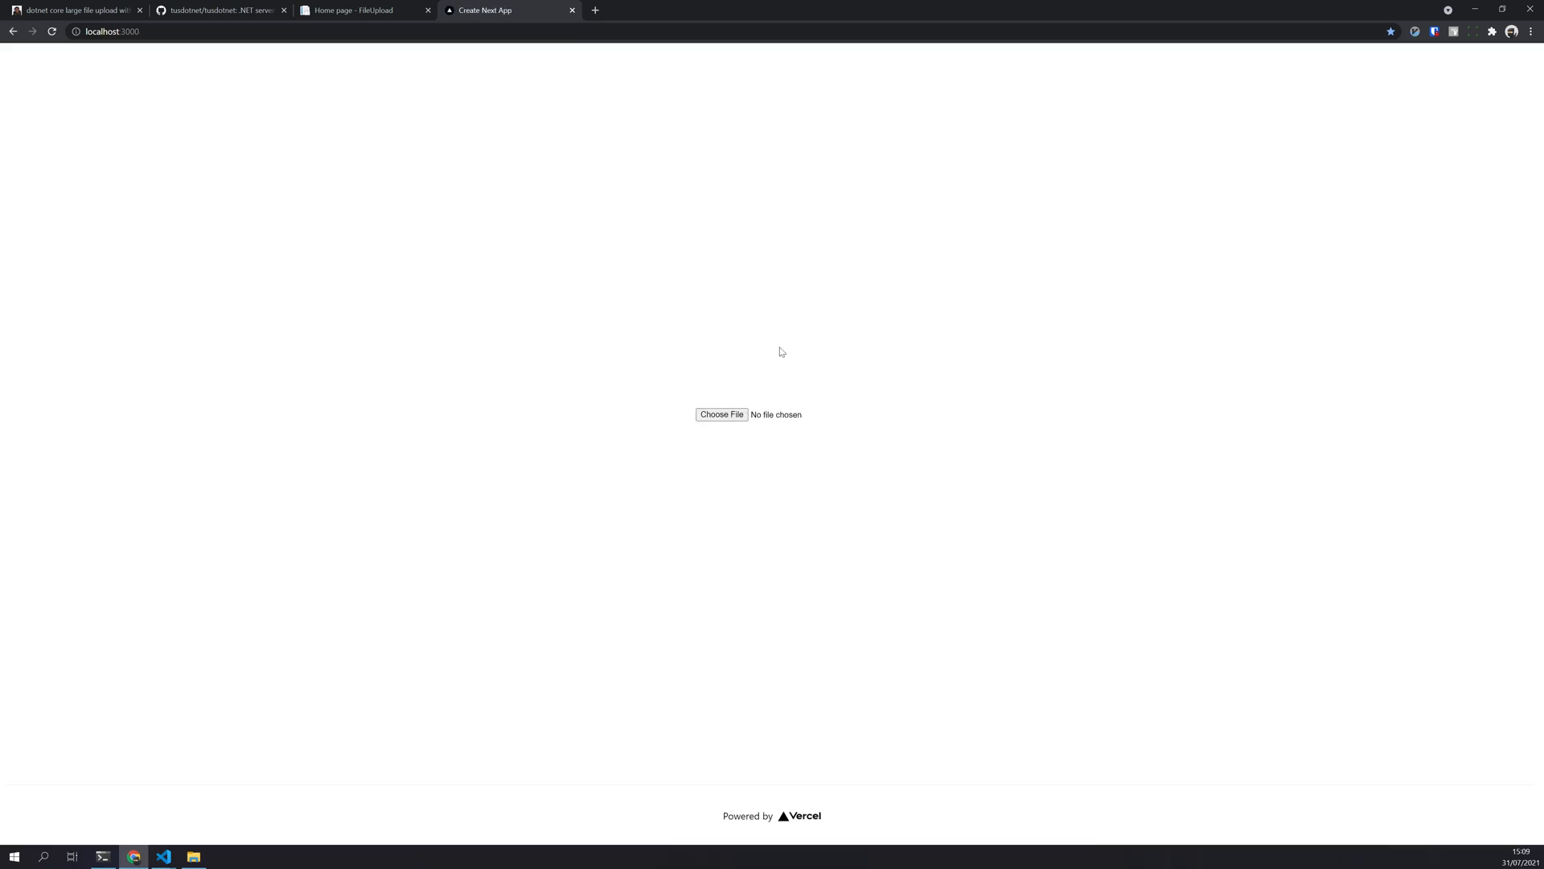
key("F12")
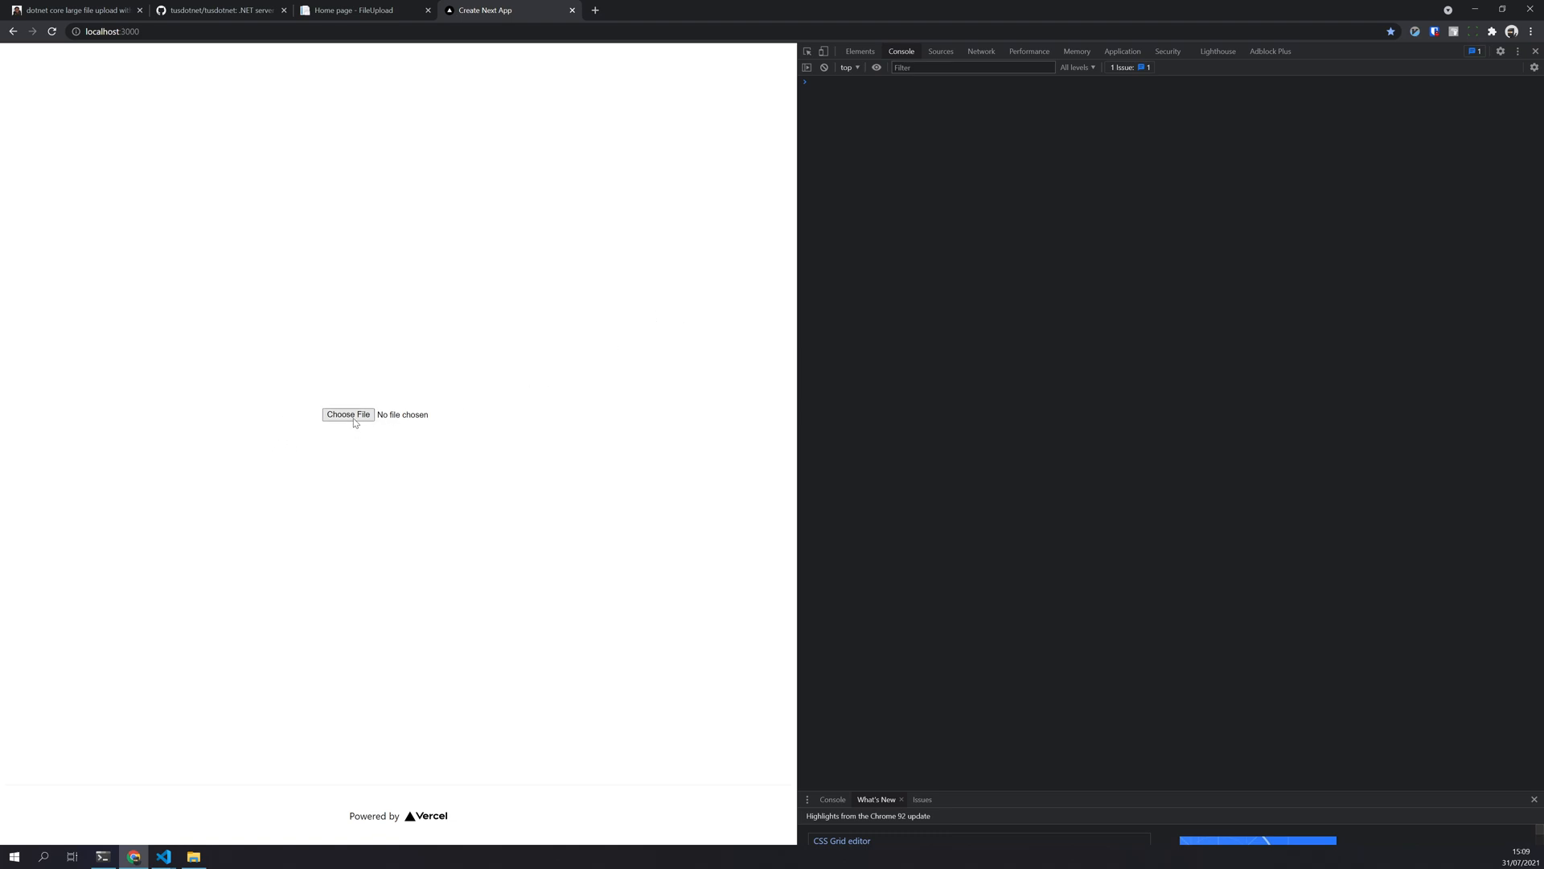
left_click(348, 414)
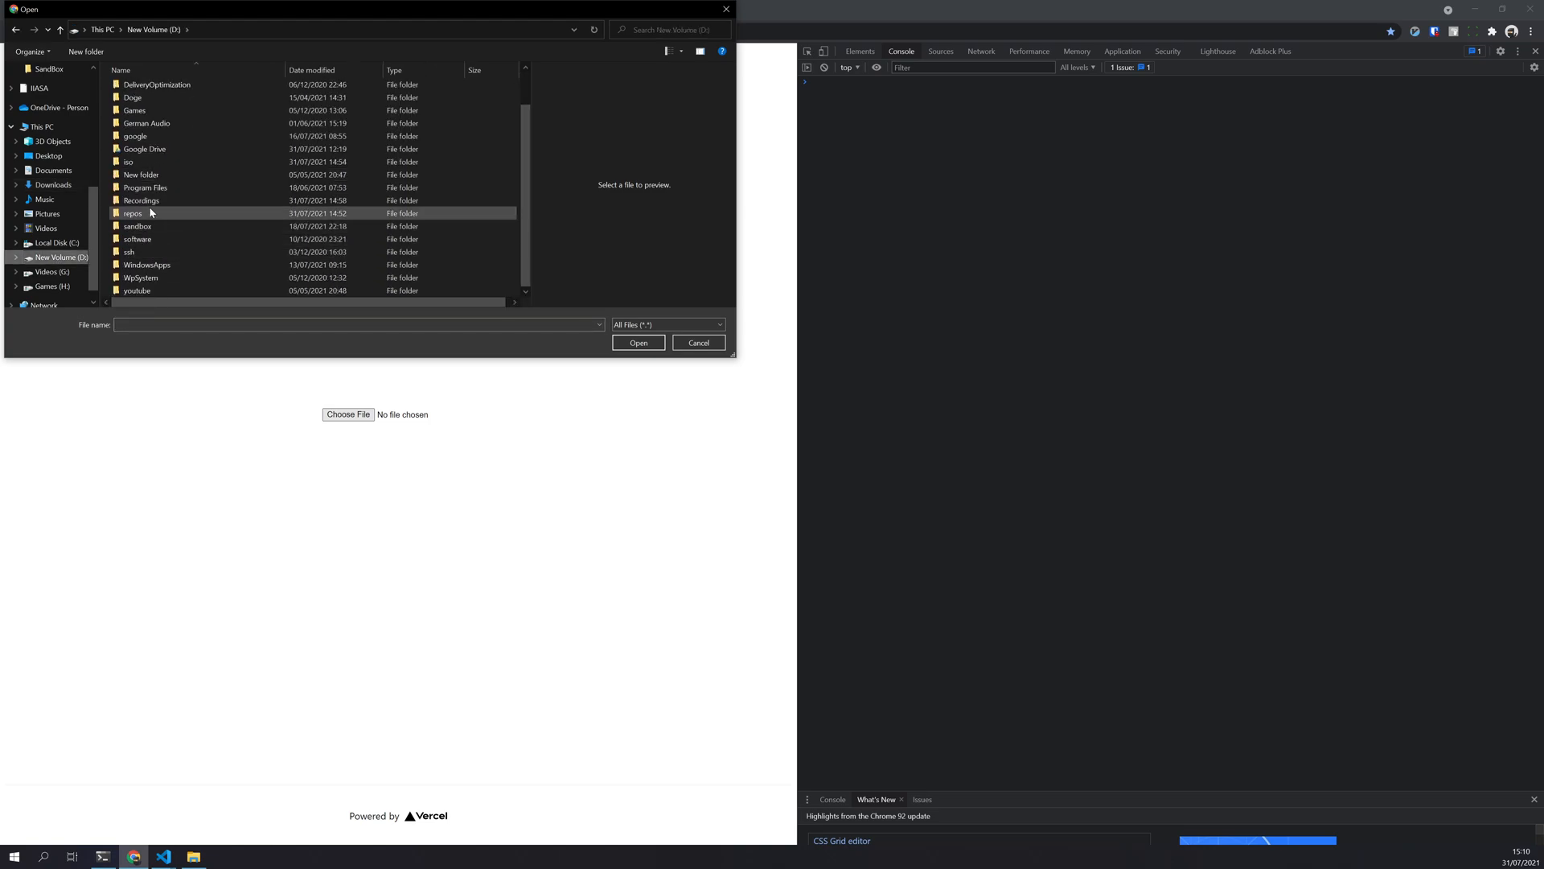
double_click(128, 162)
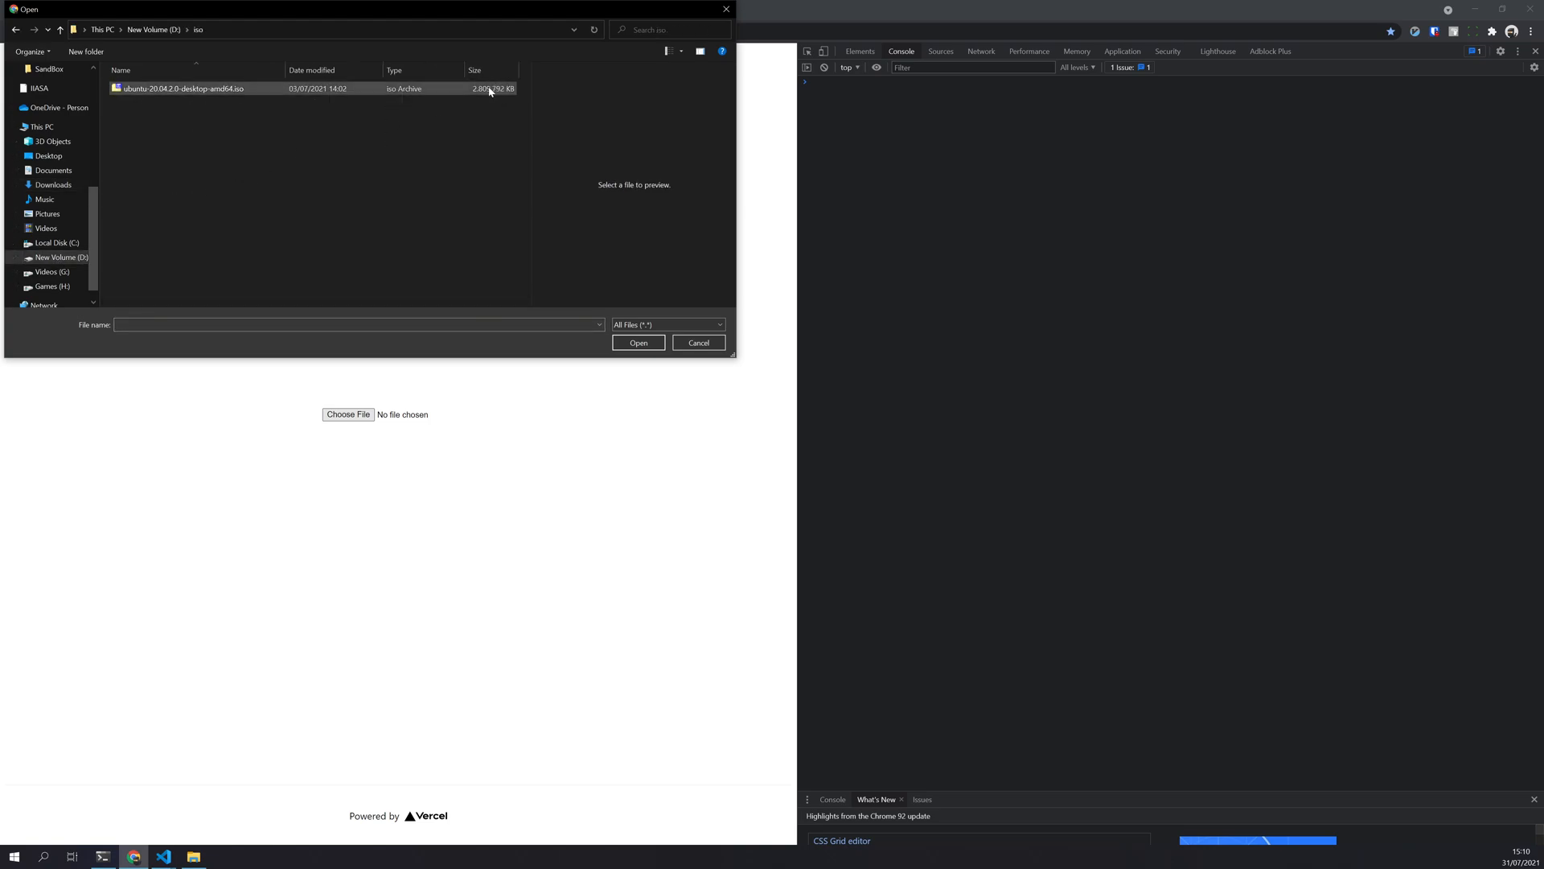
left_click(182, 87)
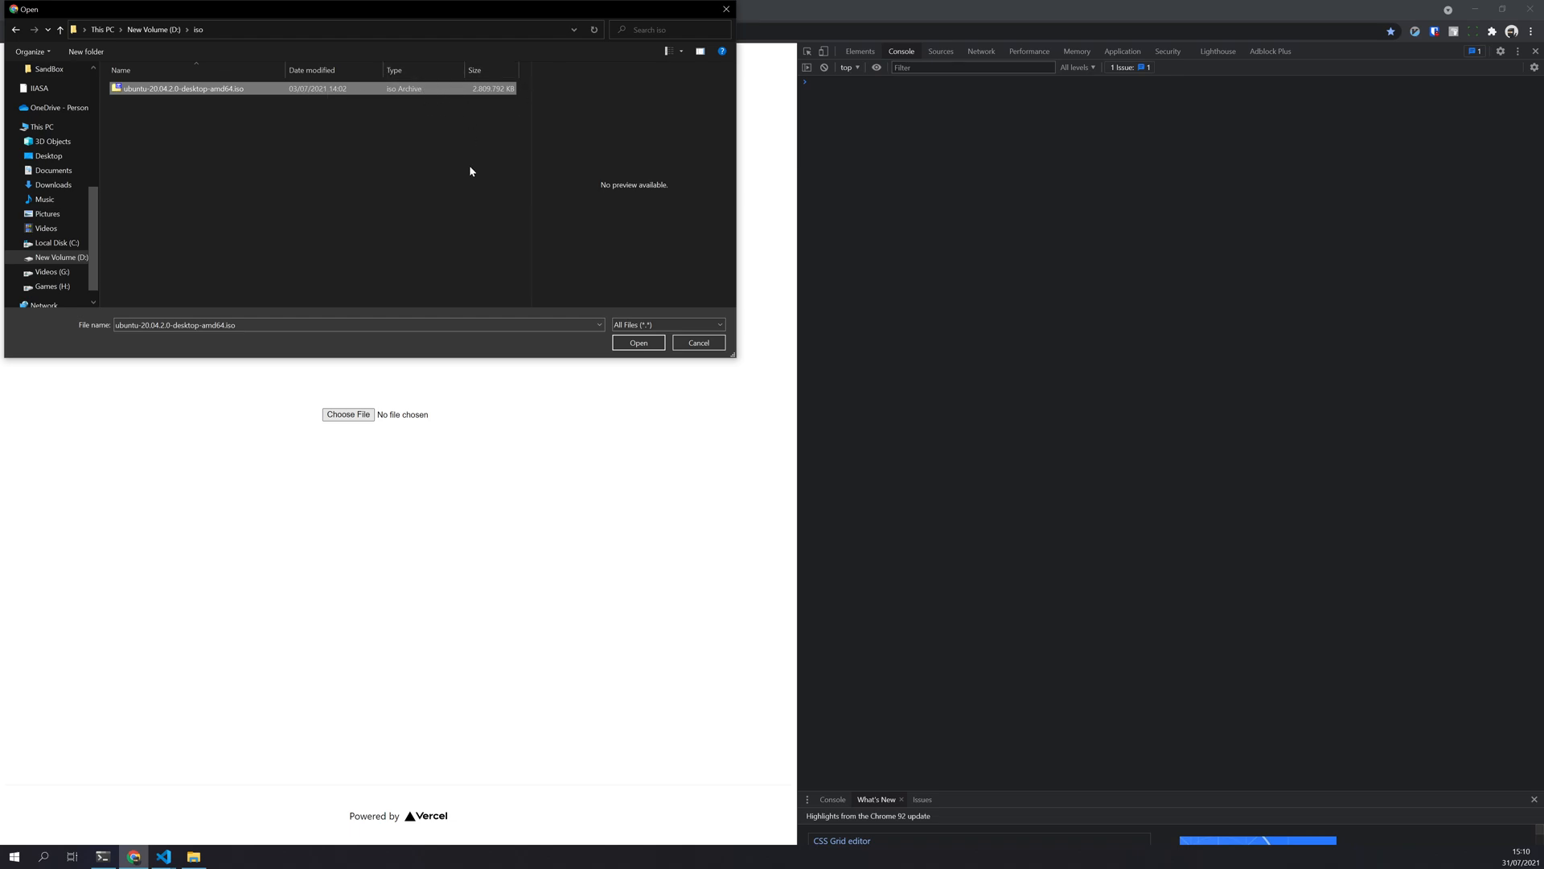
left_click(637, 342)
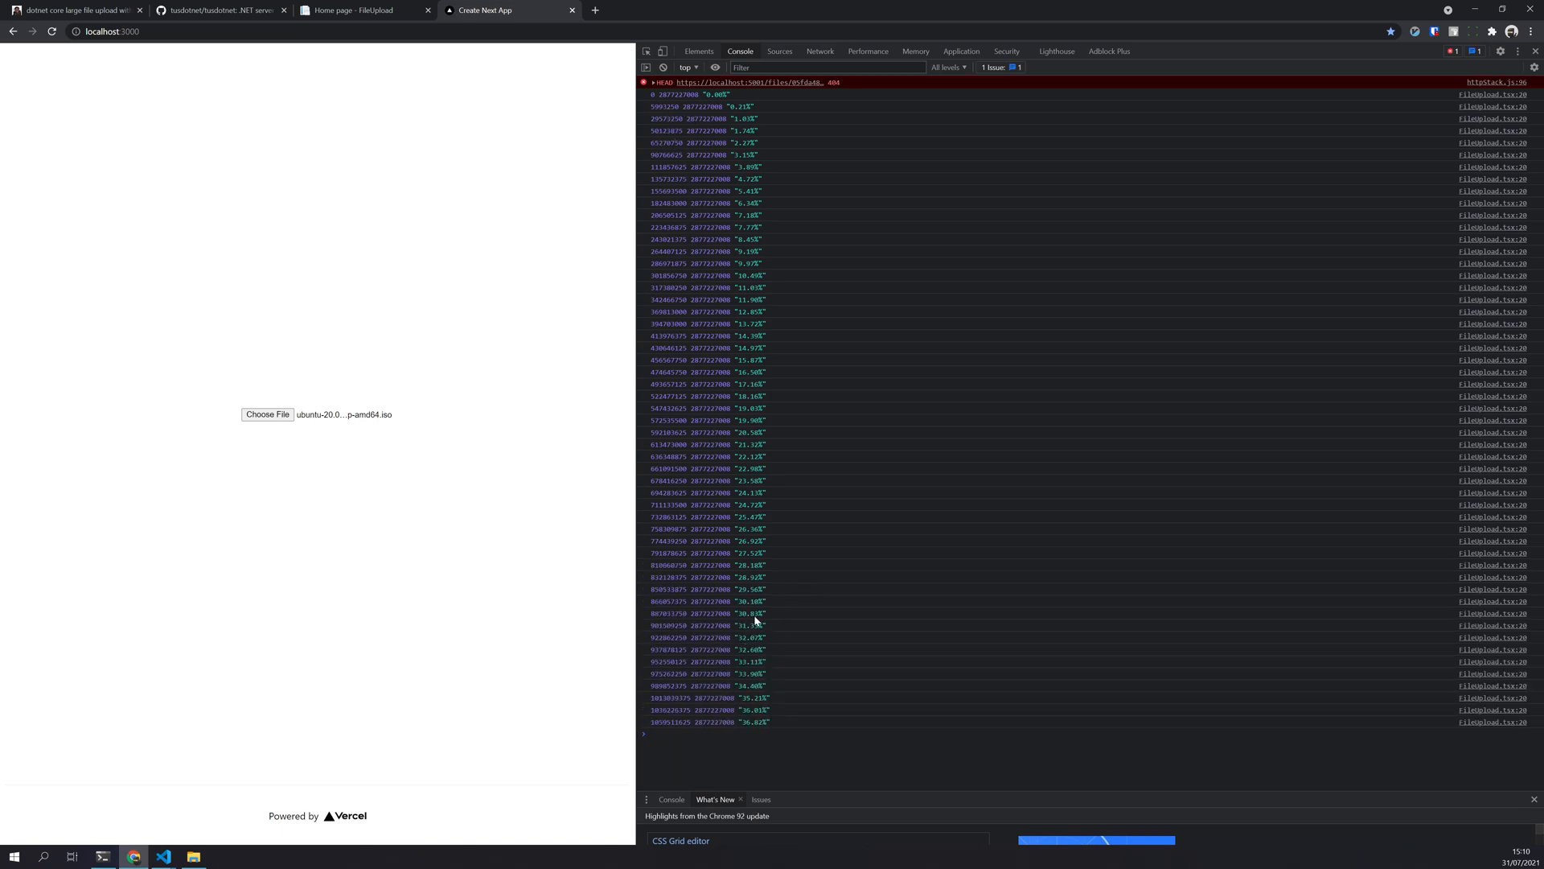
scroll("down", 3)
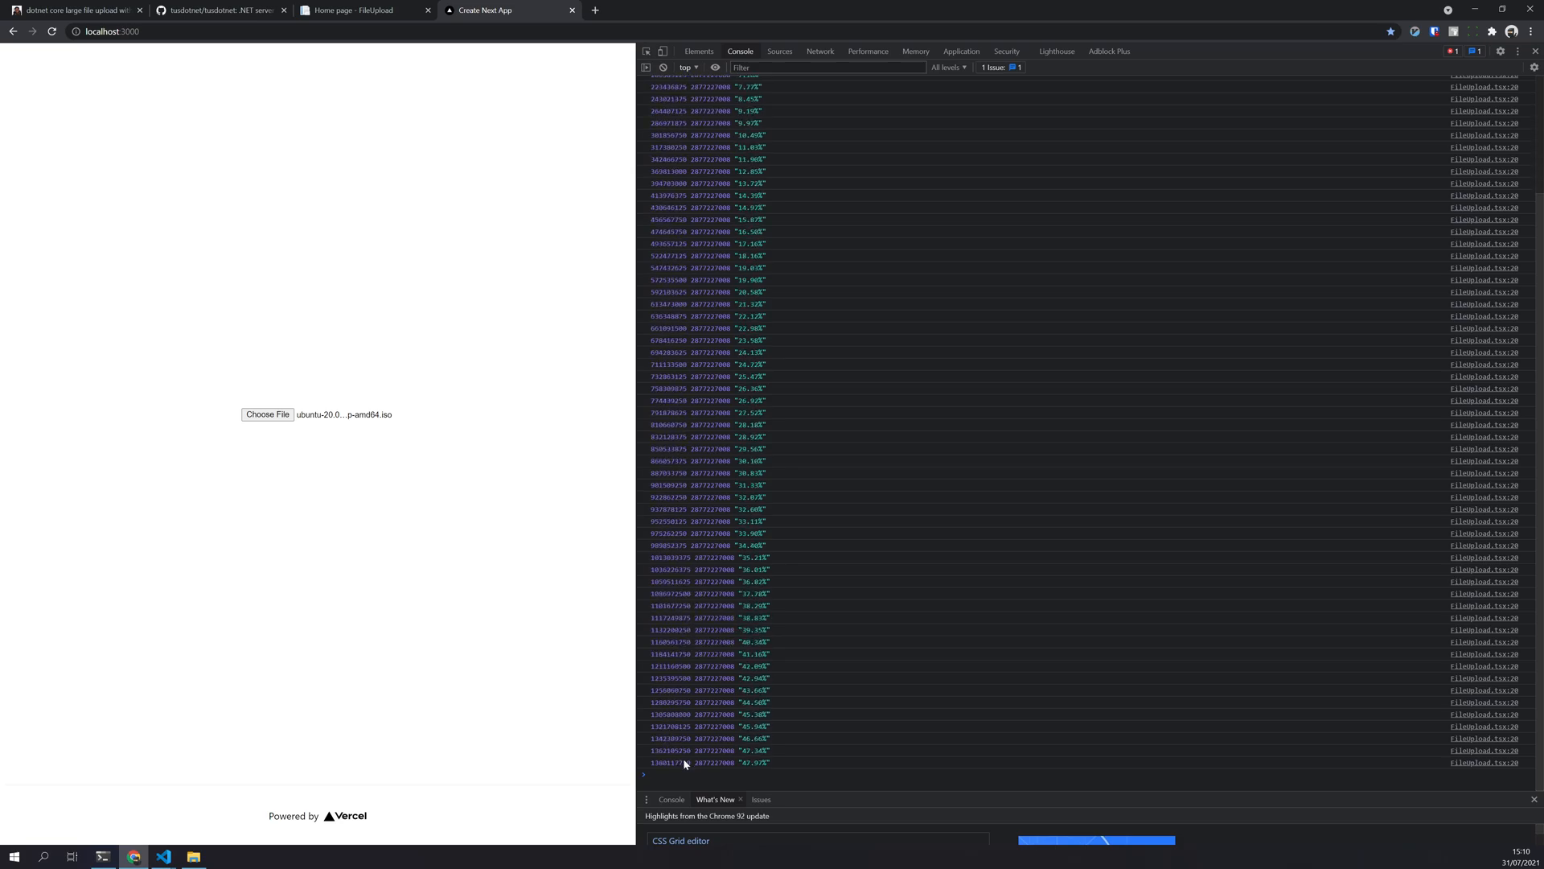
left_click(193, 856)
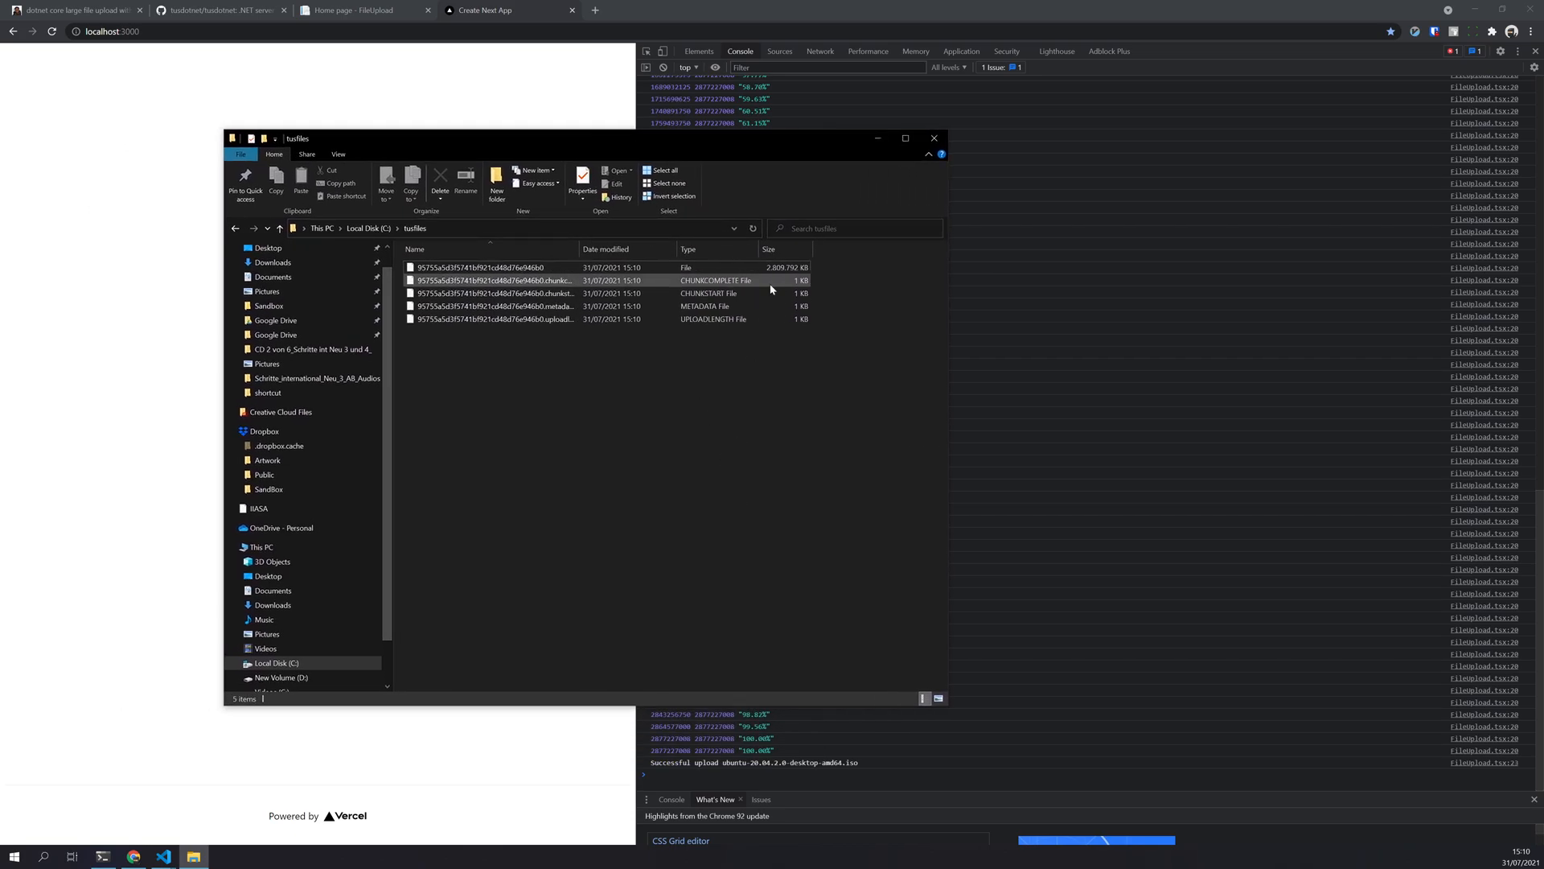
Rename the large uploaded file in C:\tusfiles with an .iso extension and open it
left_click(490, 267)
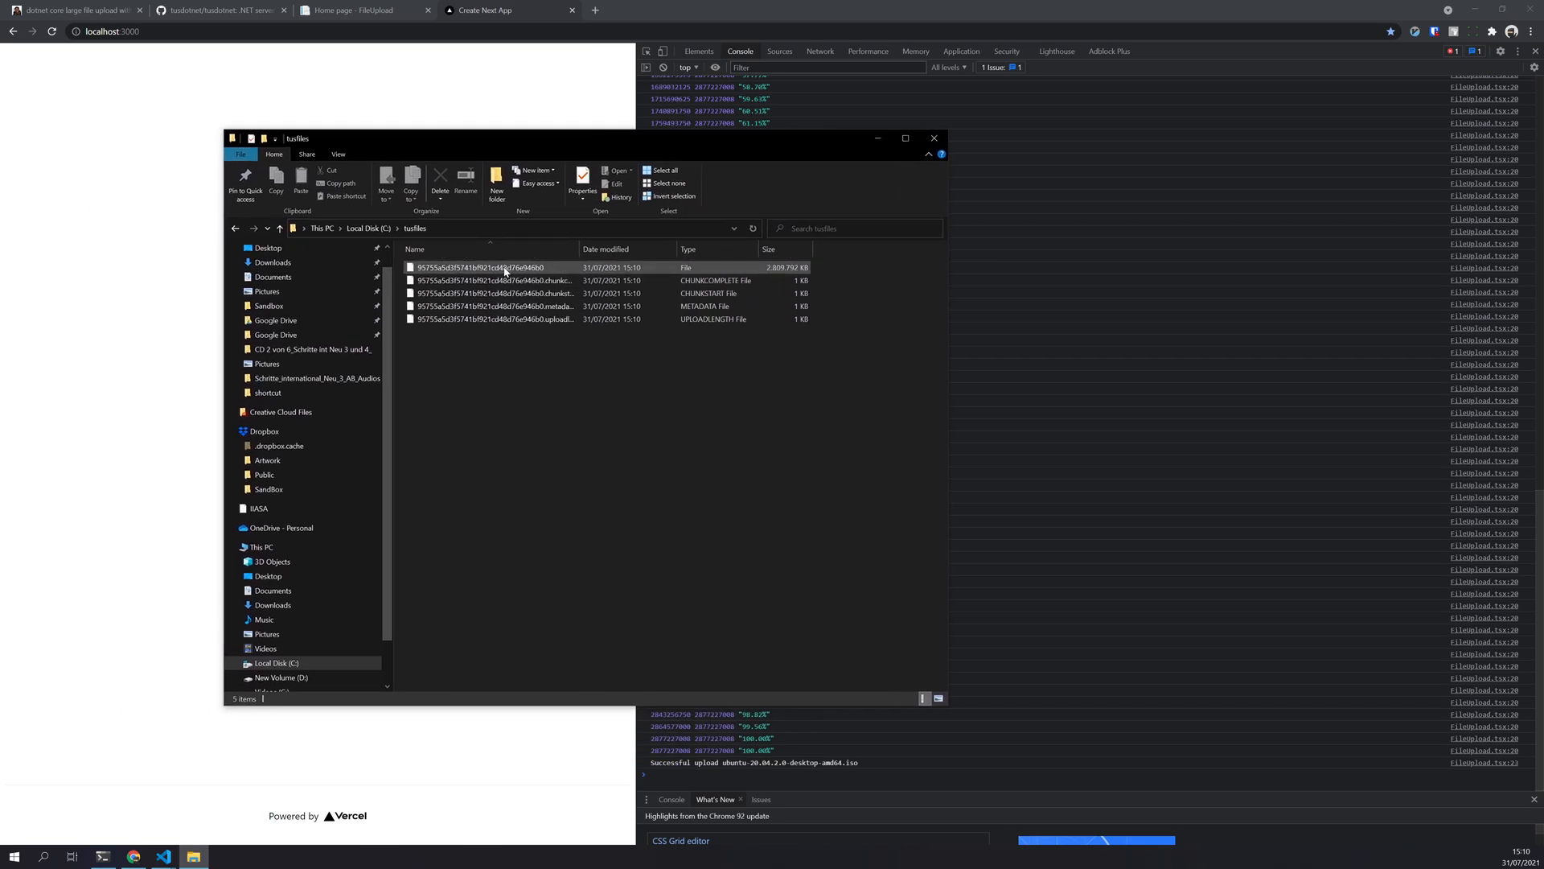
left_click(492, 267)
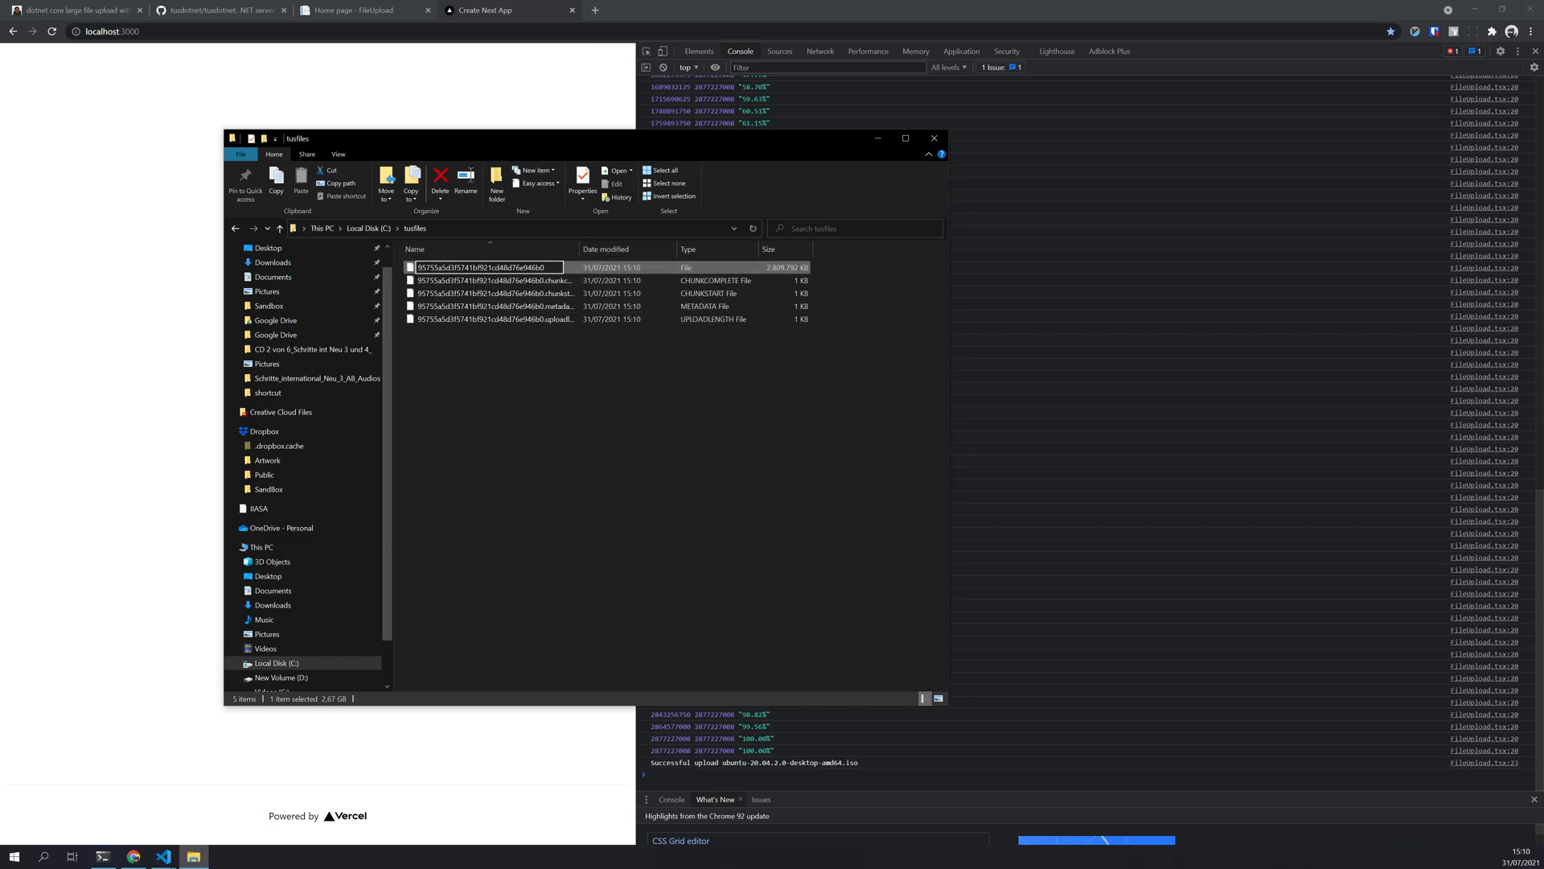
type(".ios")
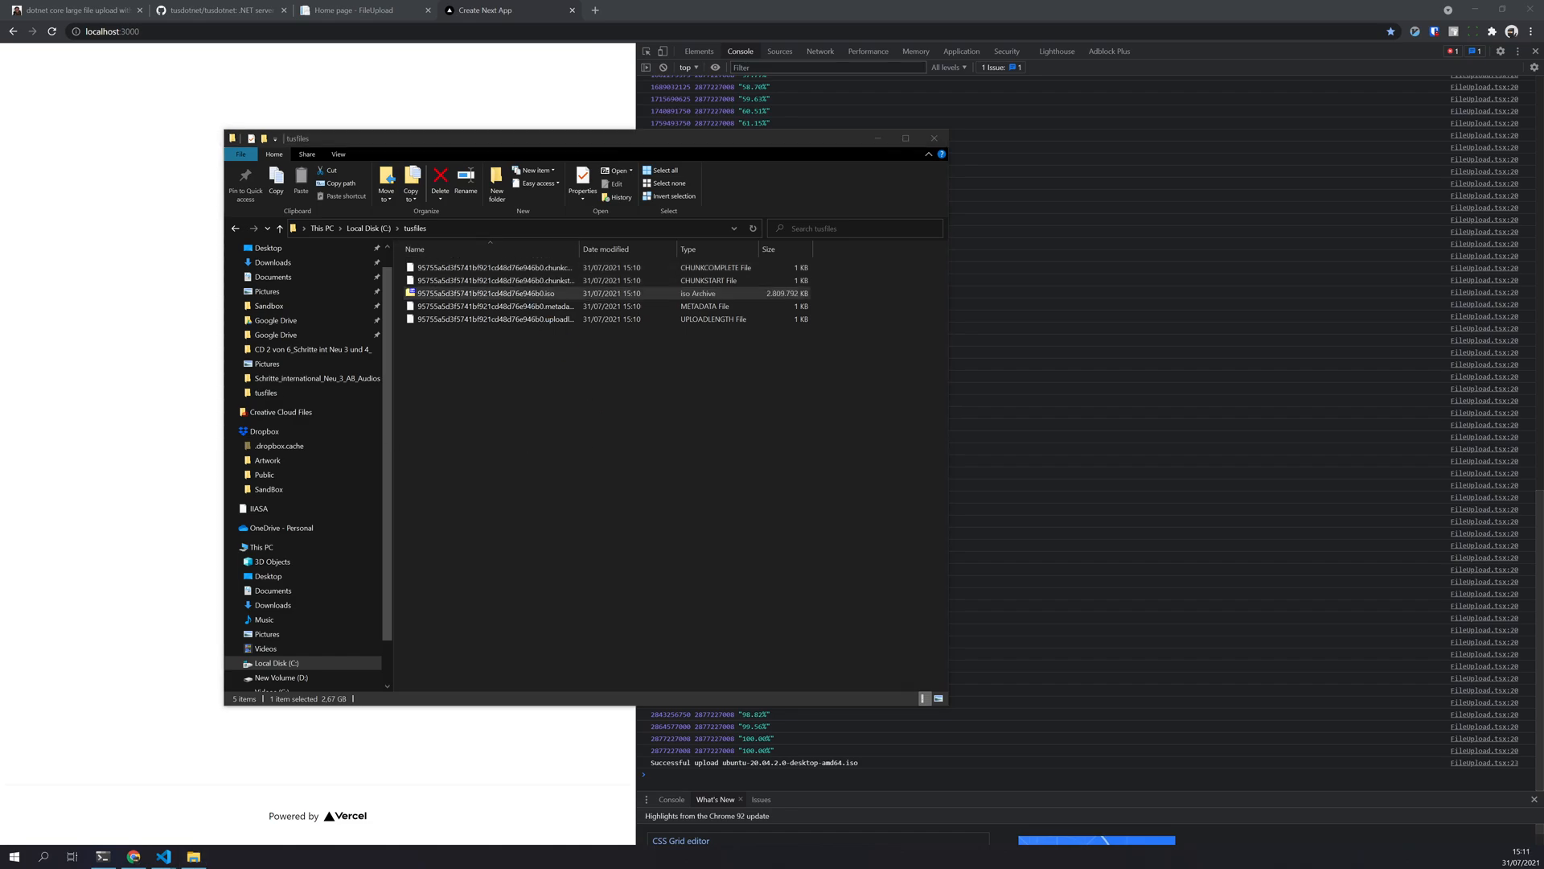
double_click(483, 294)
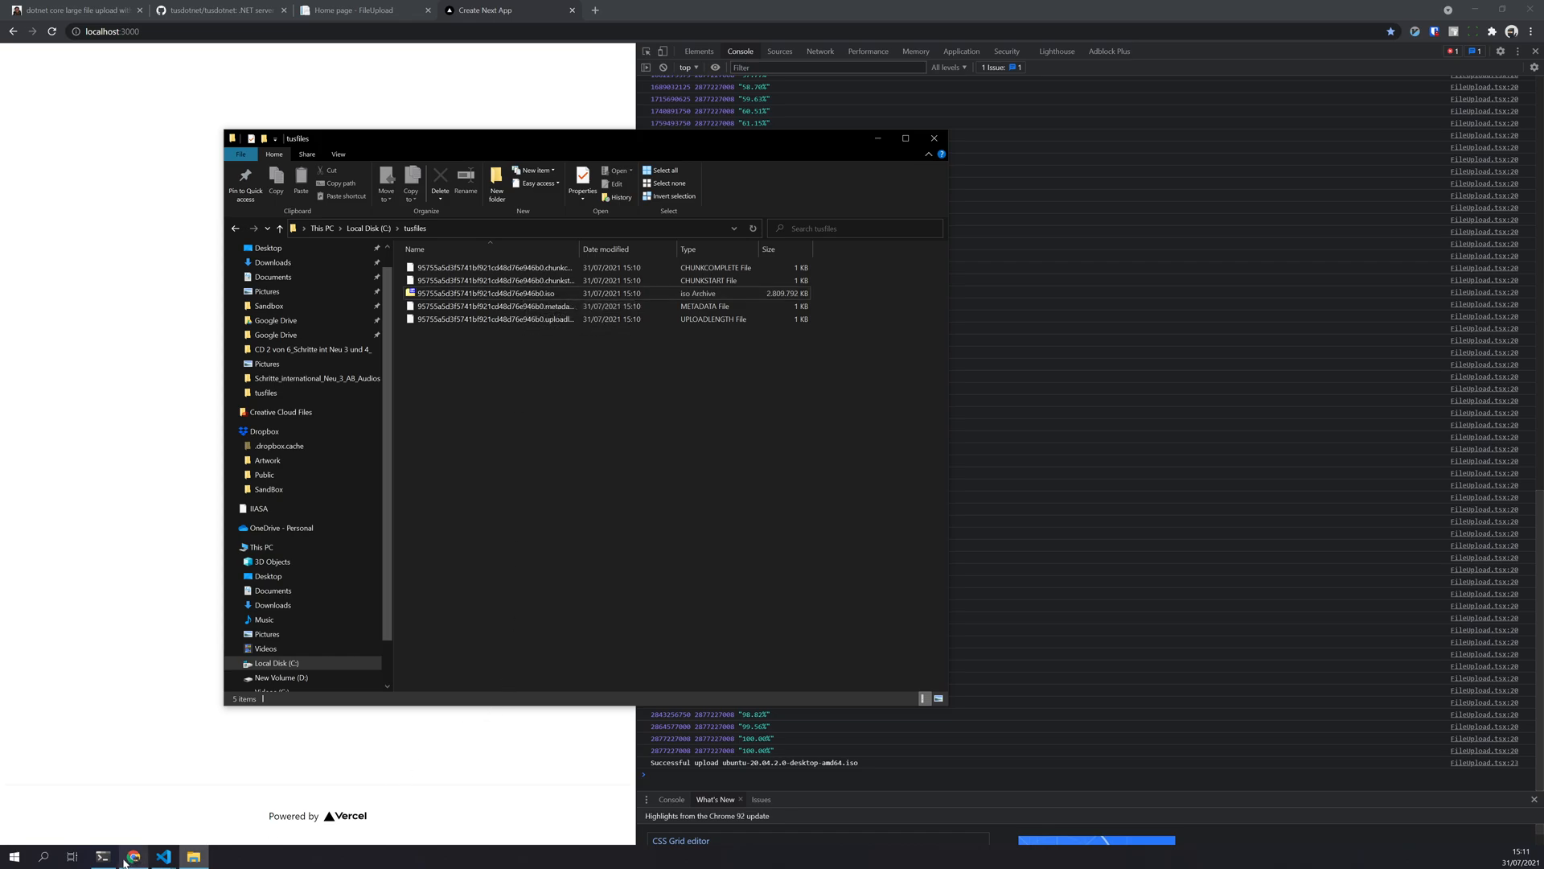
mouse_move(132, 856)
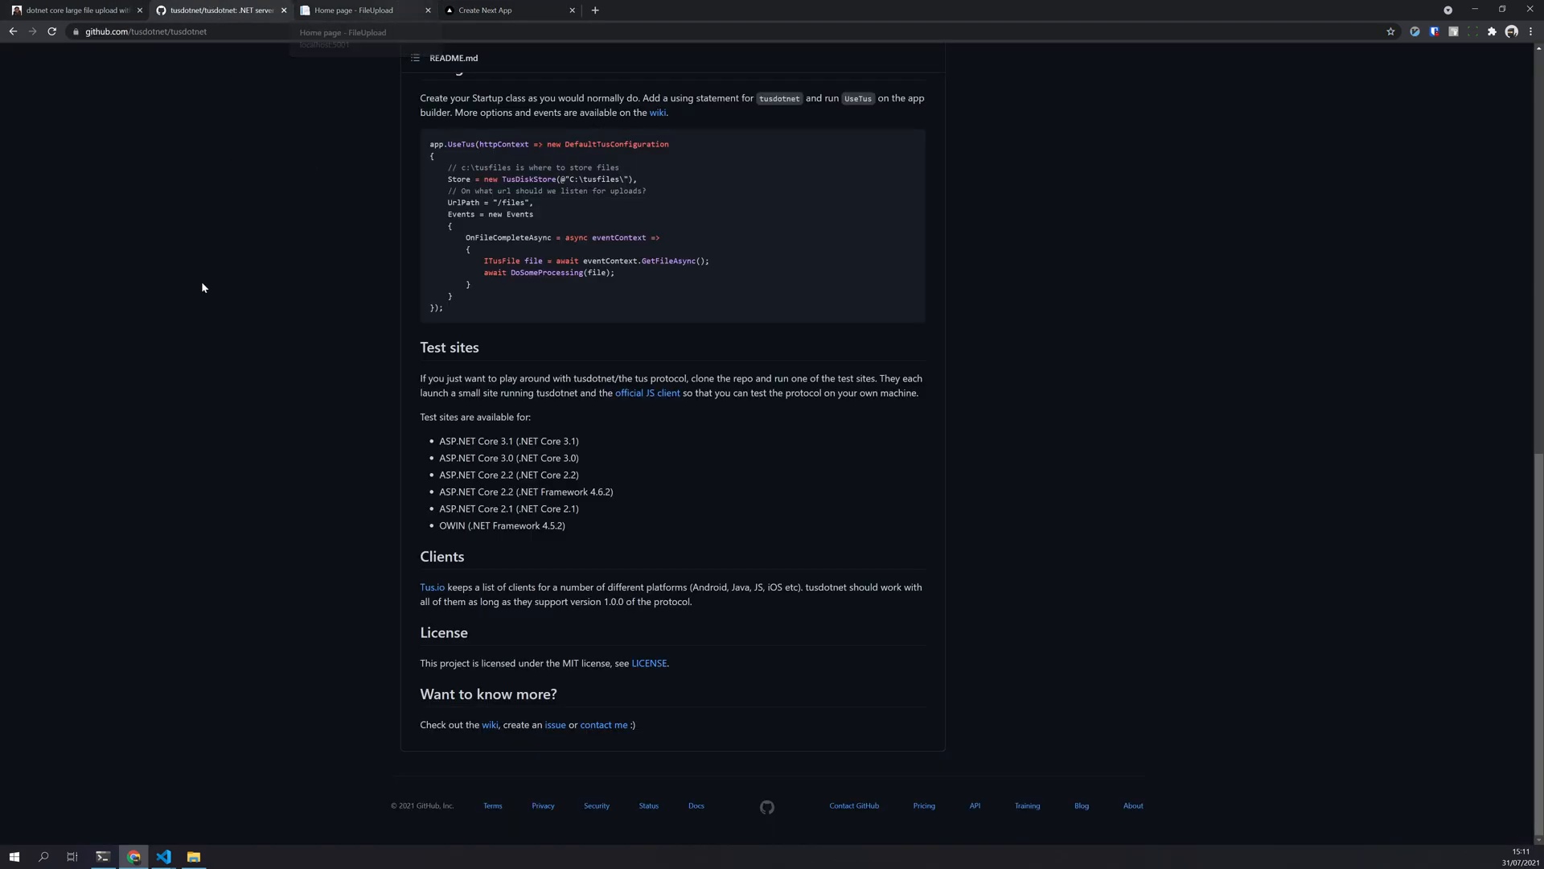
Open TusDiskStore's definition from Startup.cs and review the ITusStore interface
left_click(163, 856)
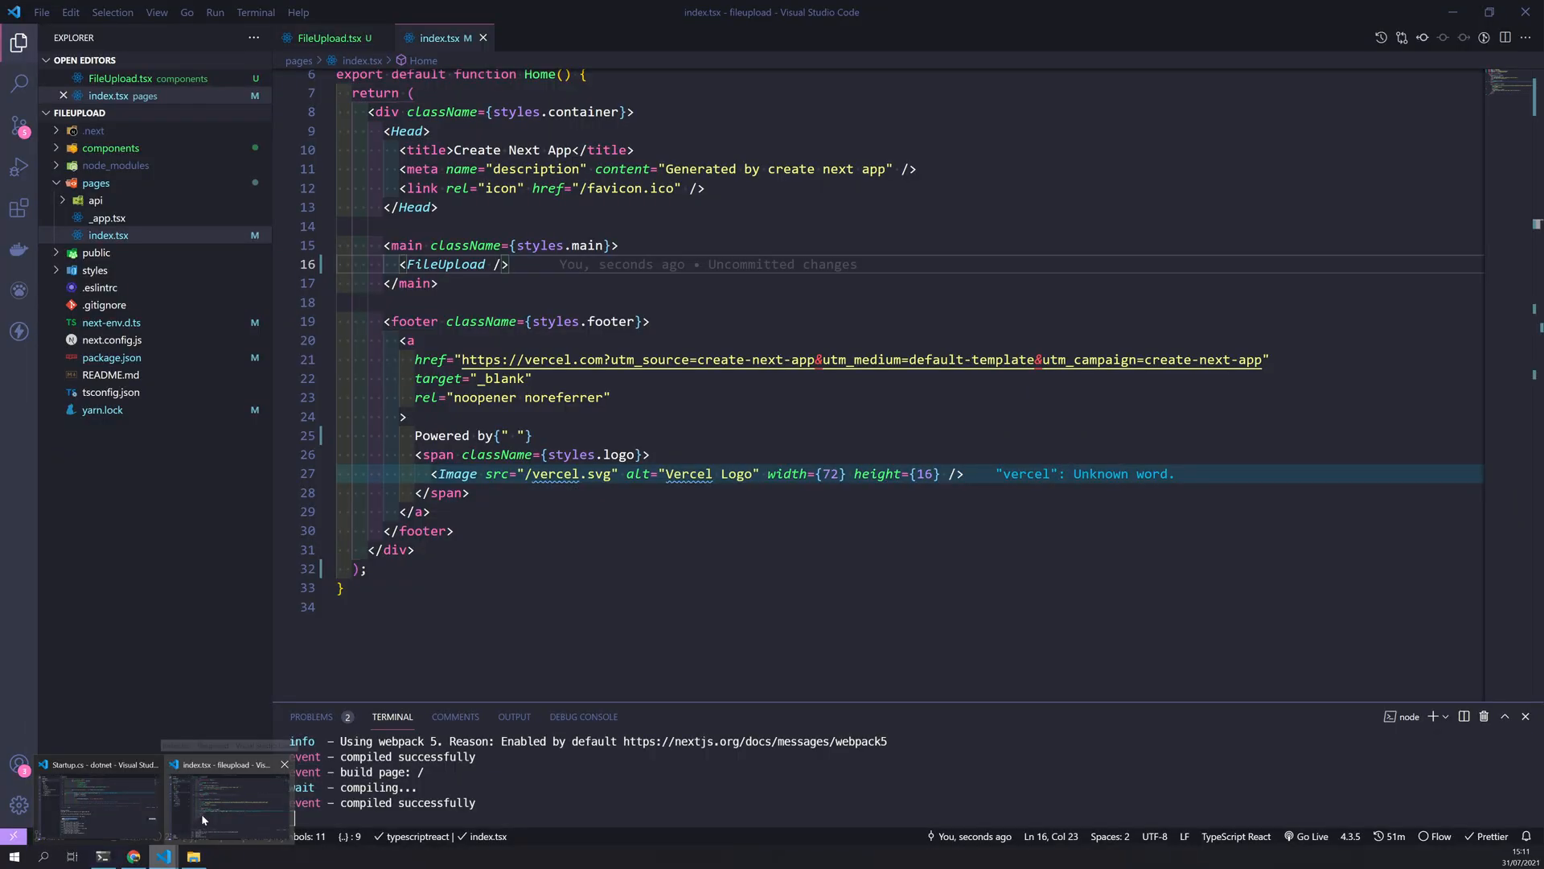
left_click(110, 148)
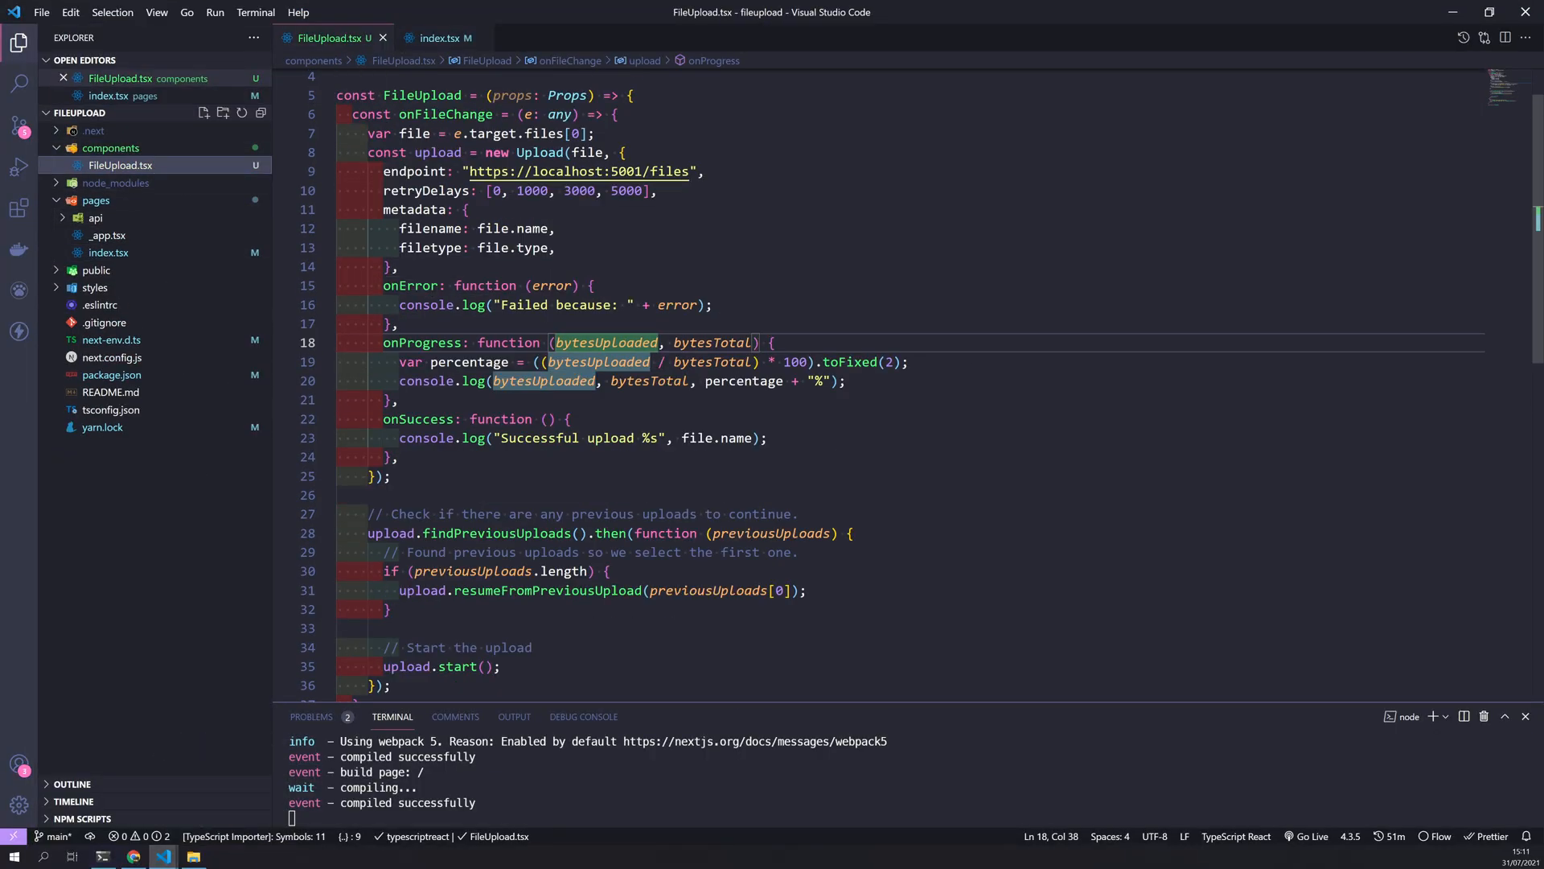
mouse_move(578, 171)
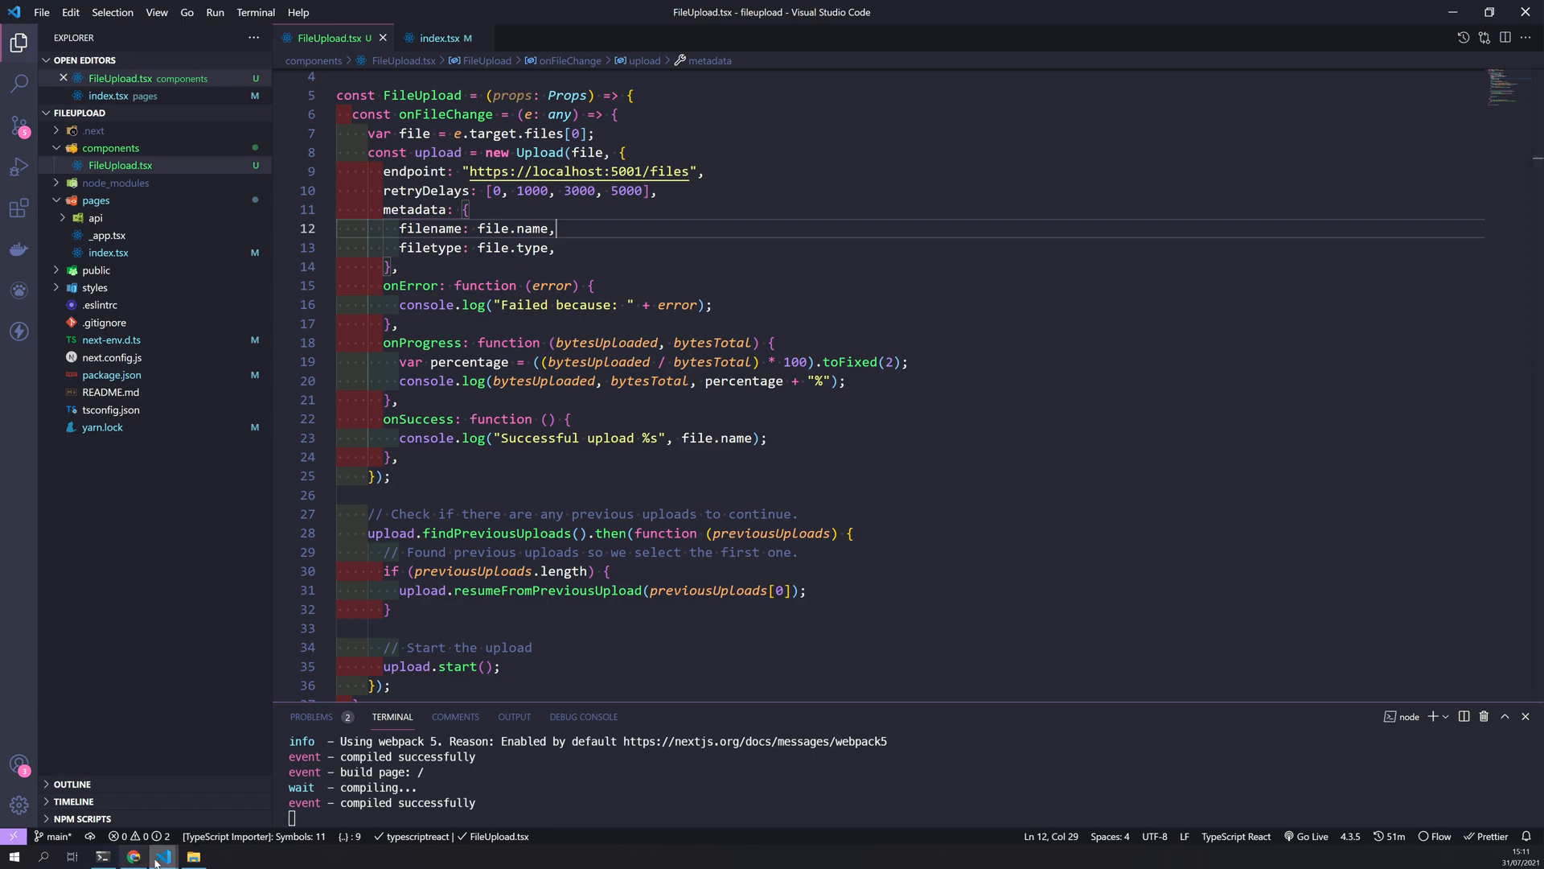
left_click(162, 856)
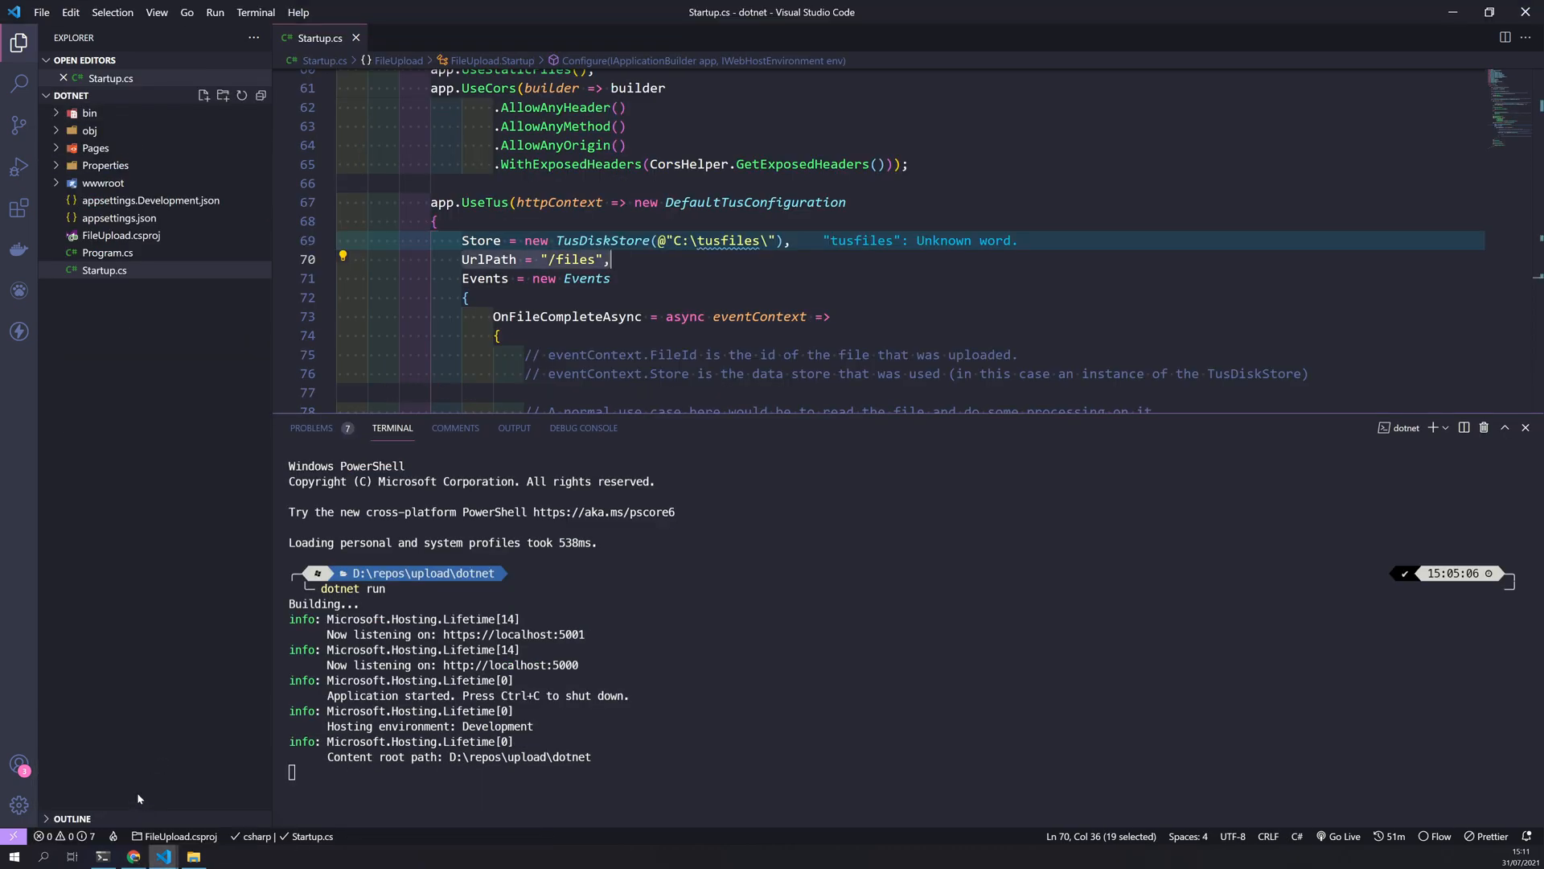
scroll("down", 3)
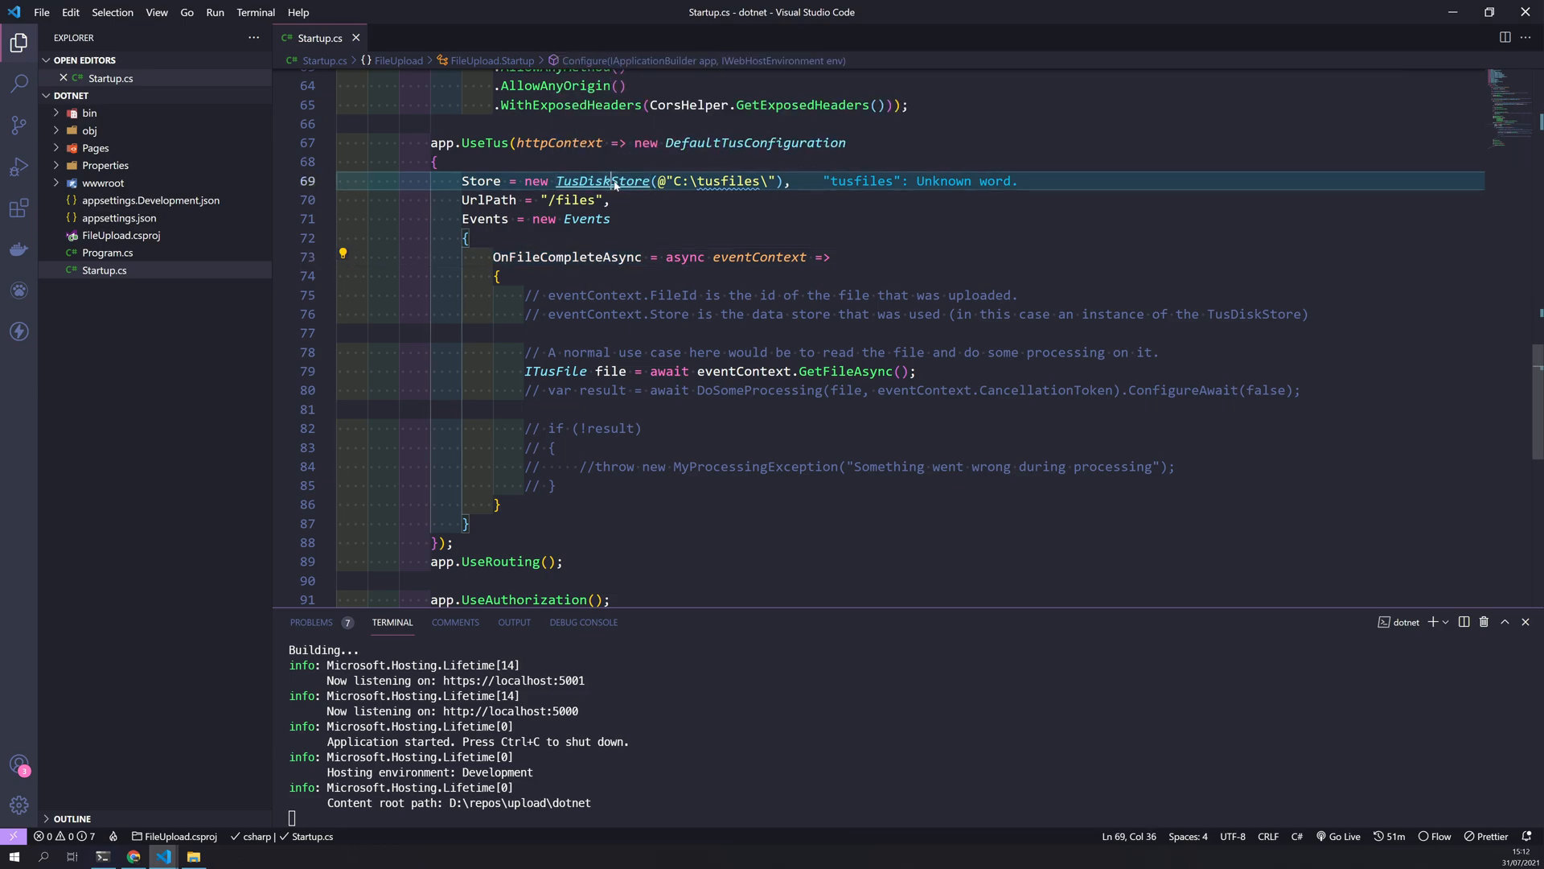
left_click(604, 180)
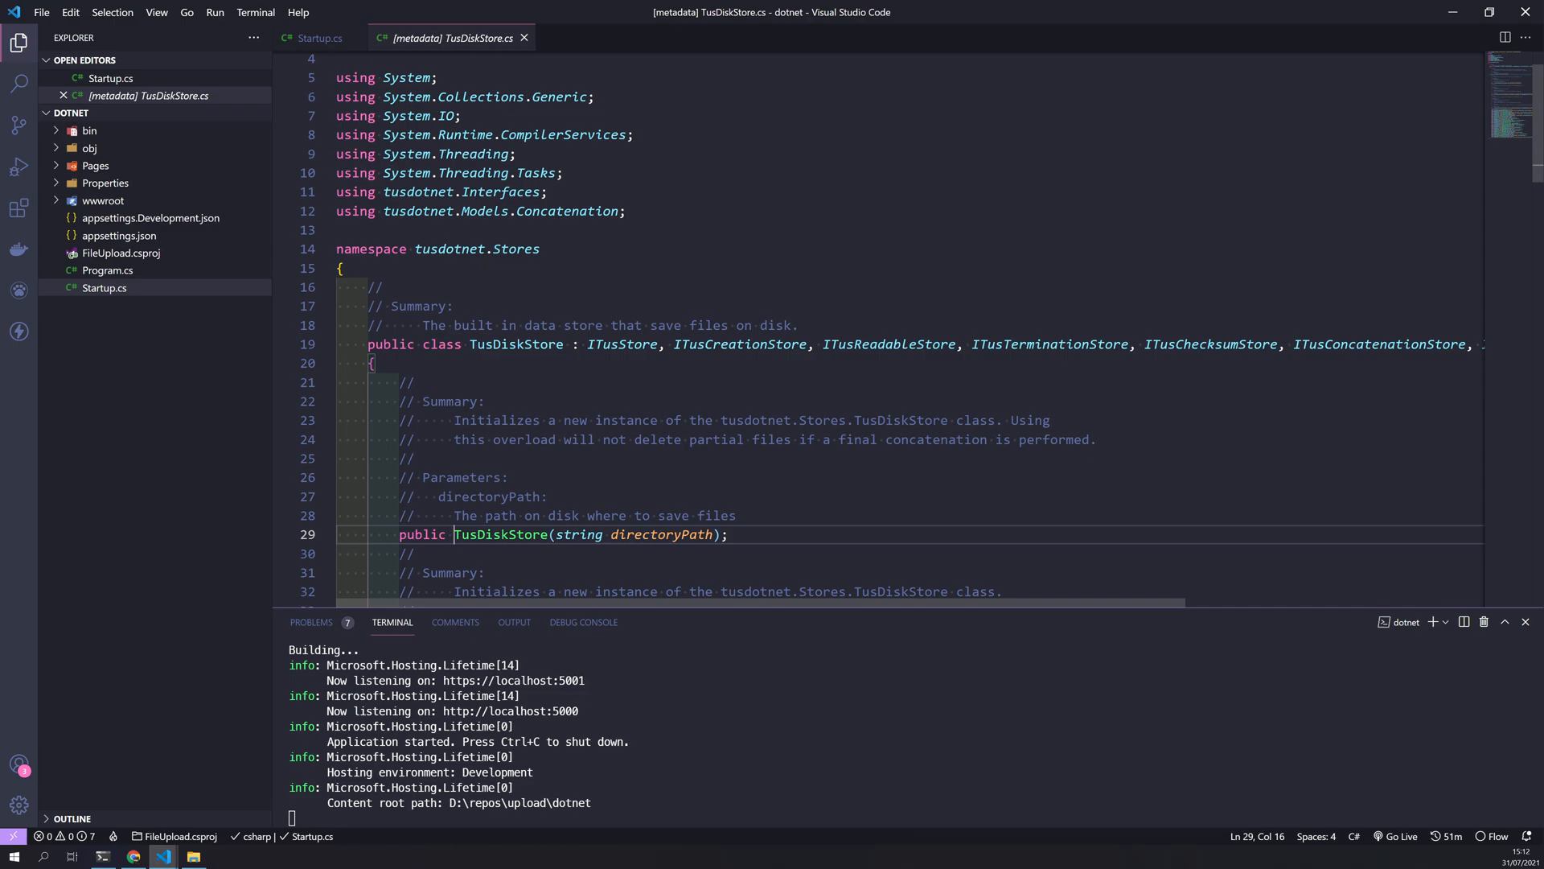
double_click(516, 344)
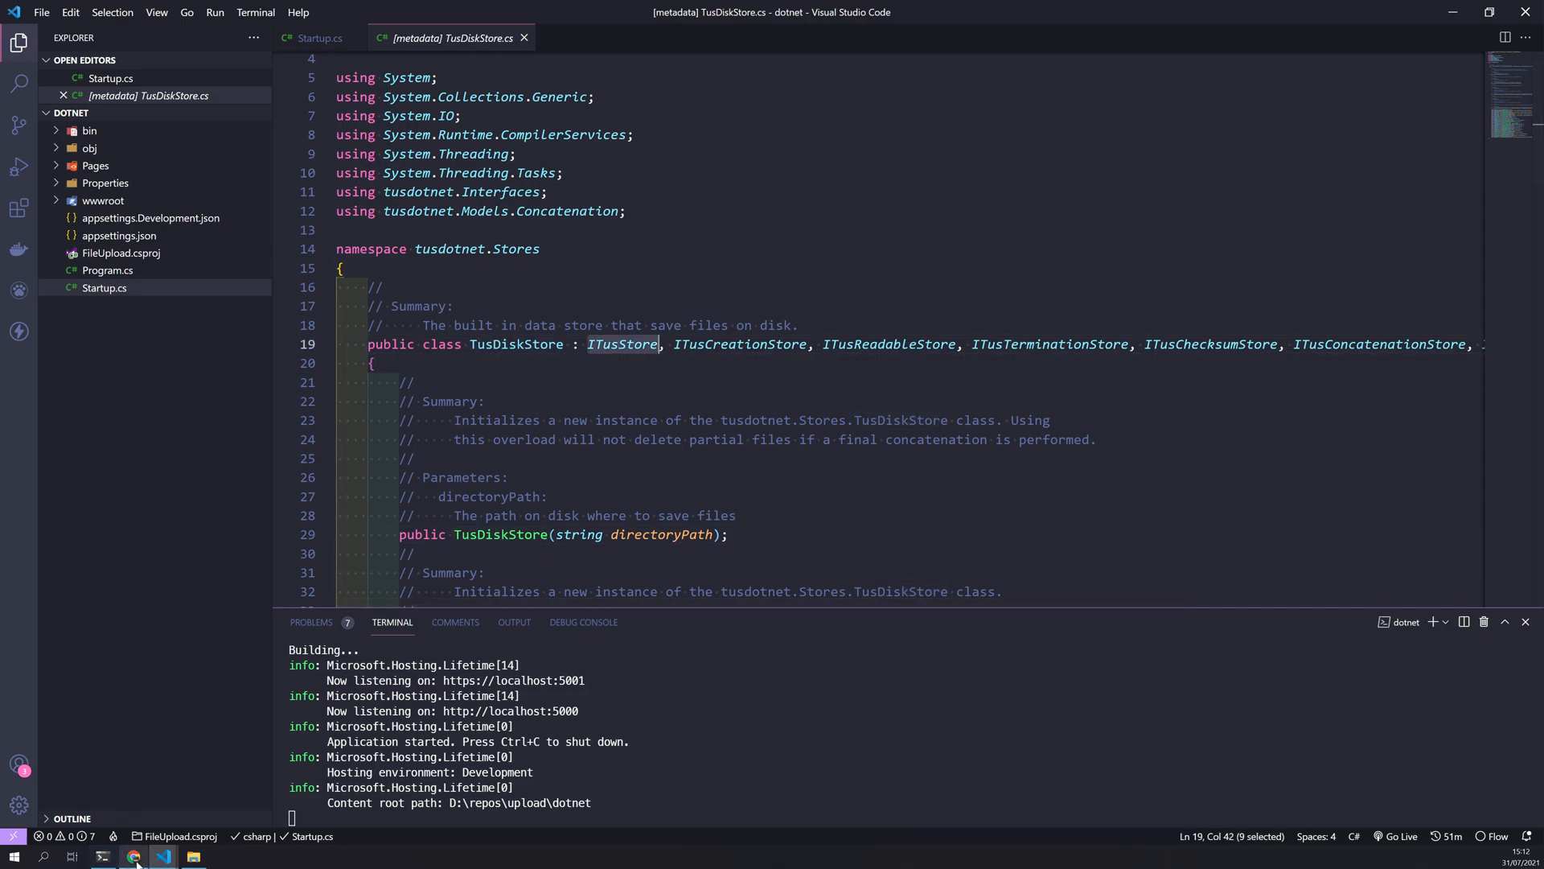
left_click(133, 856)
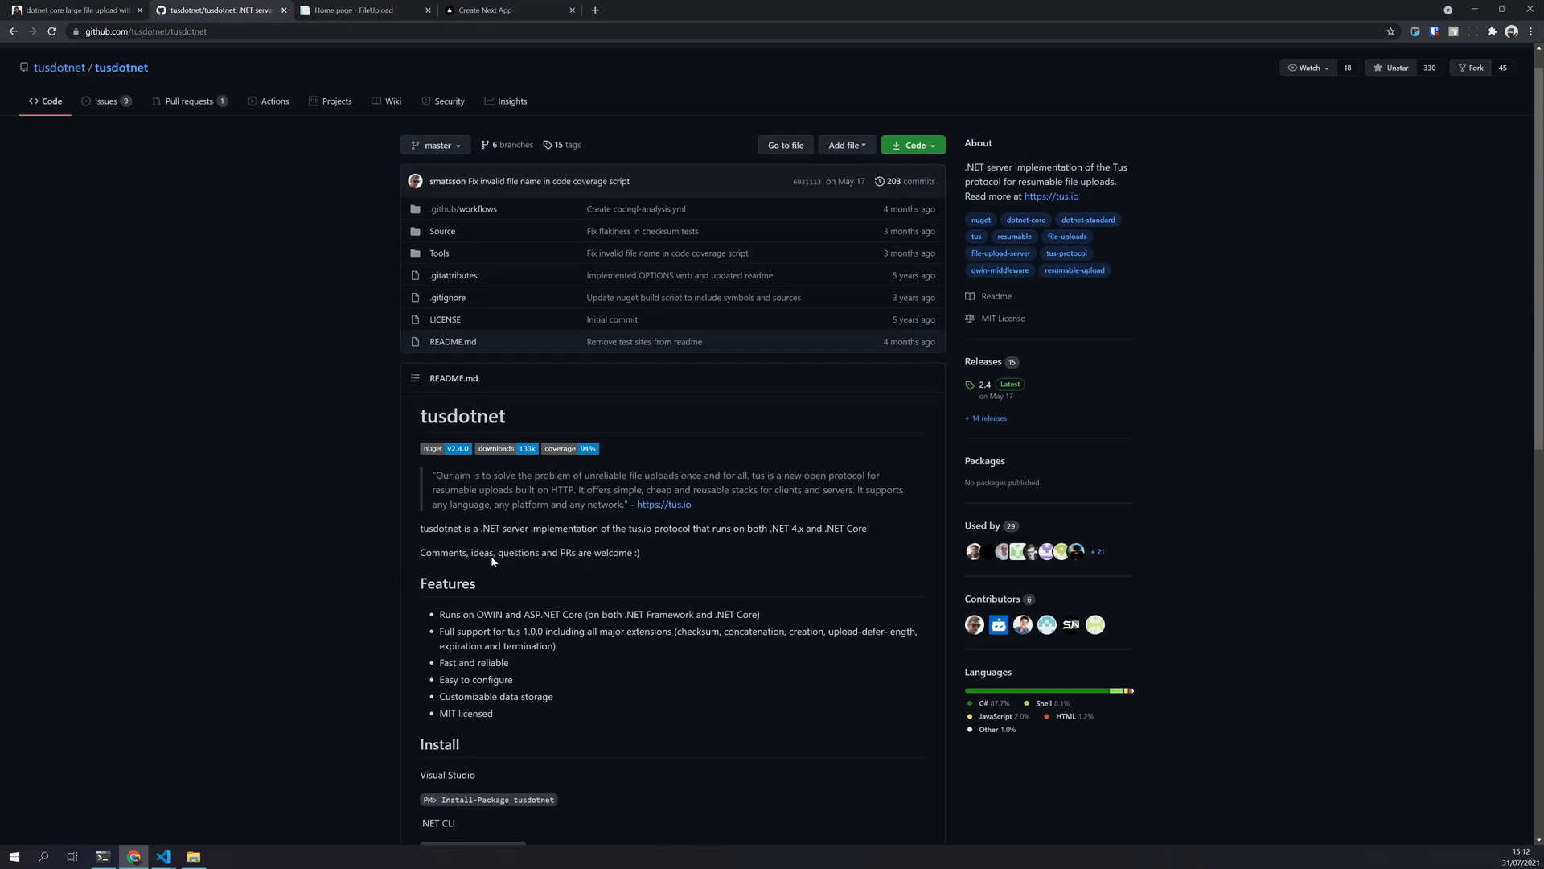
Browse the tusdotnet wiki to the Custom data store page and read the ITusStore interfaces
scroll("down", 3)
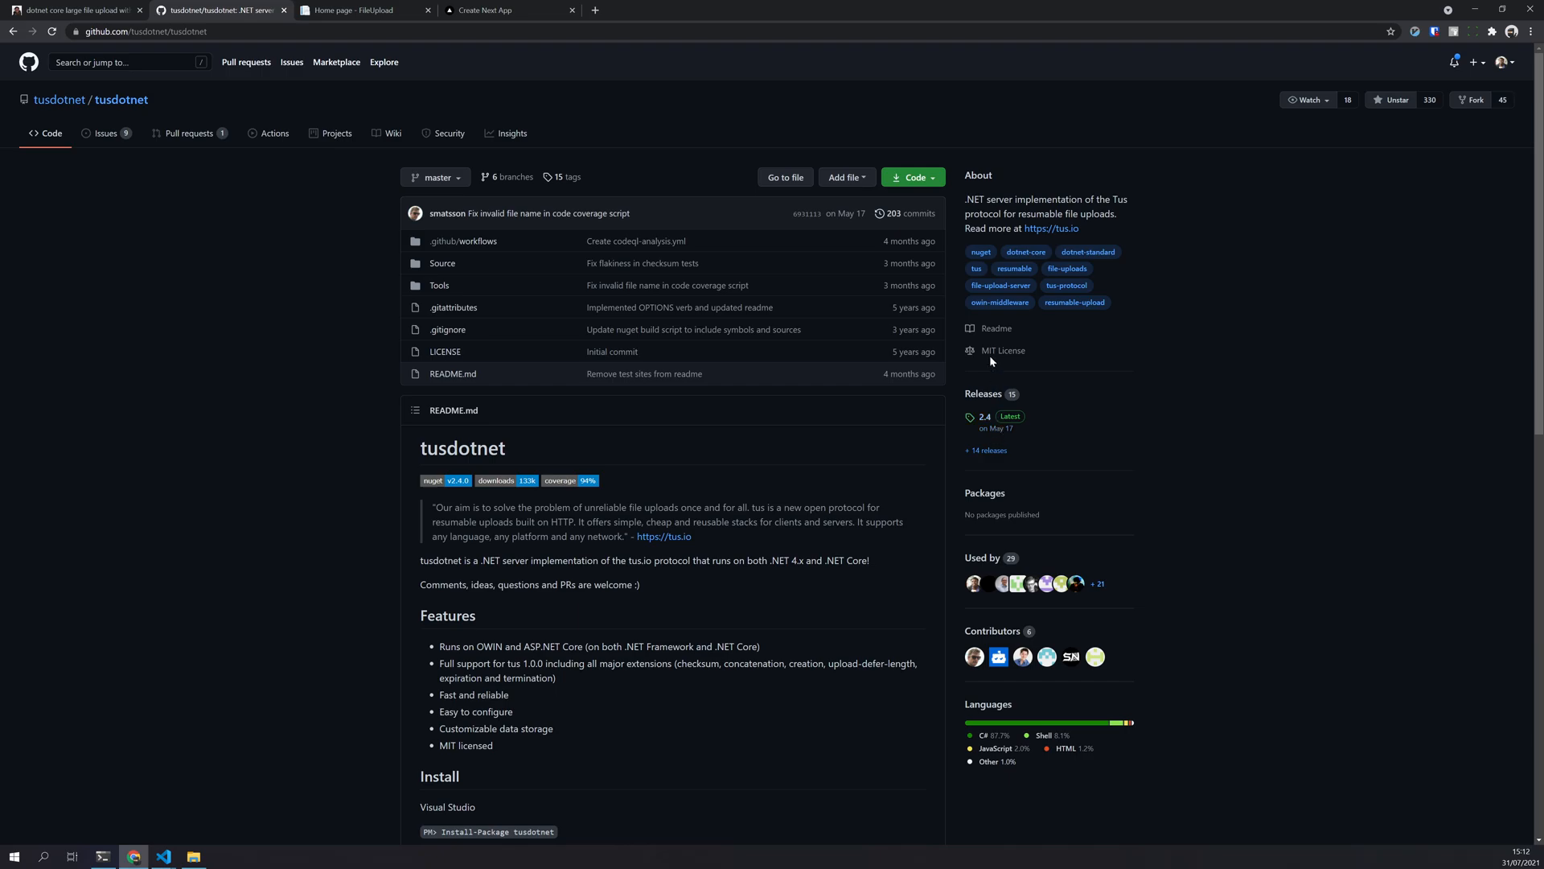
left_click(392, 133)
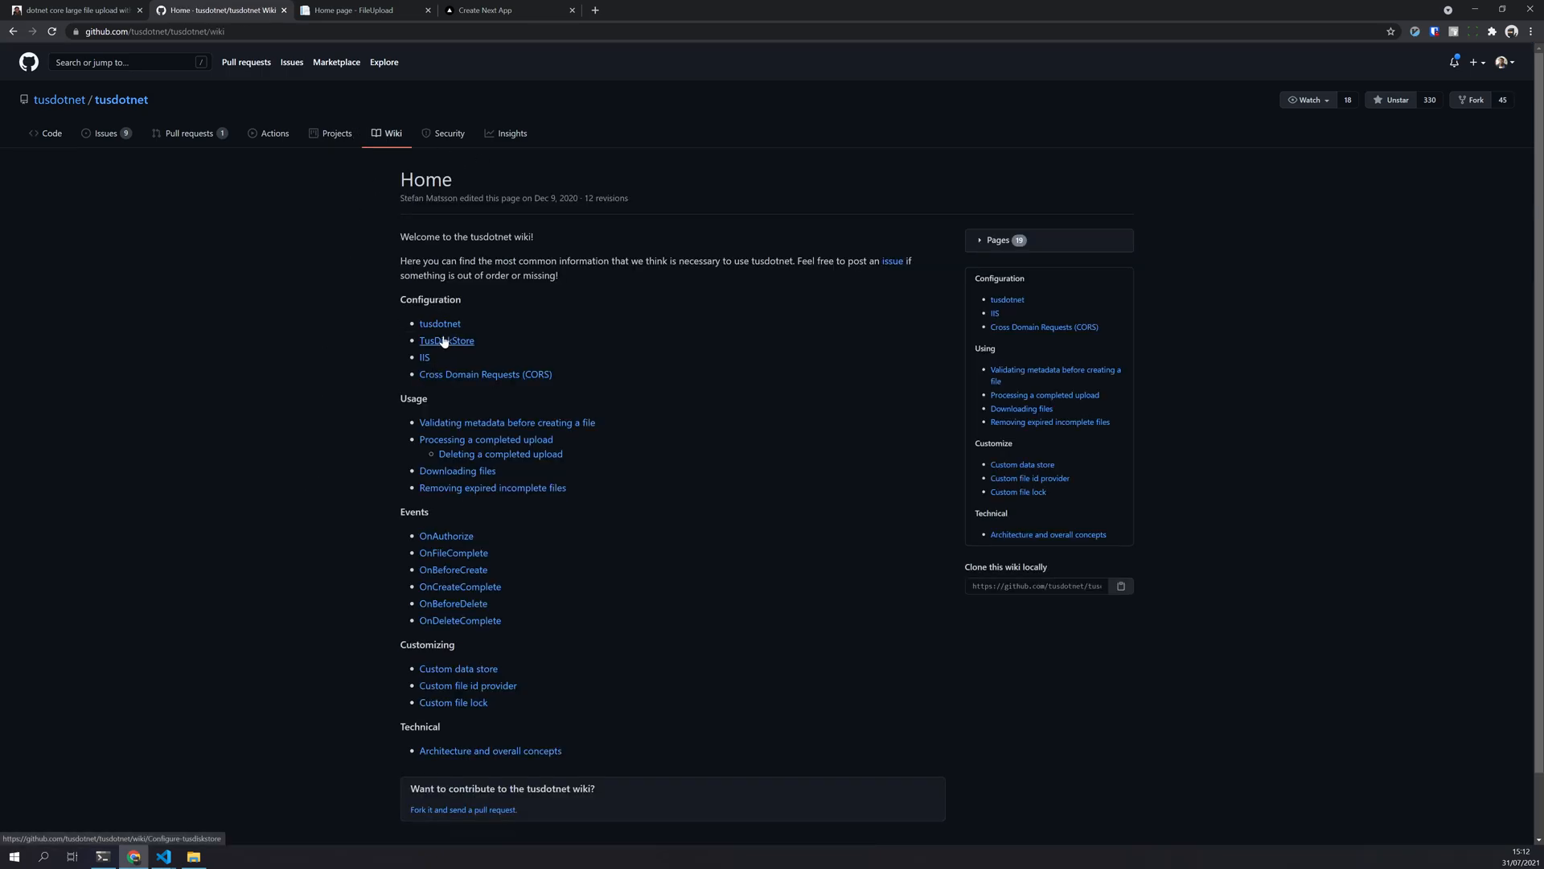
left_click(446, 341)
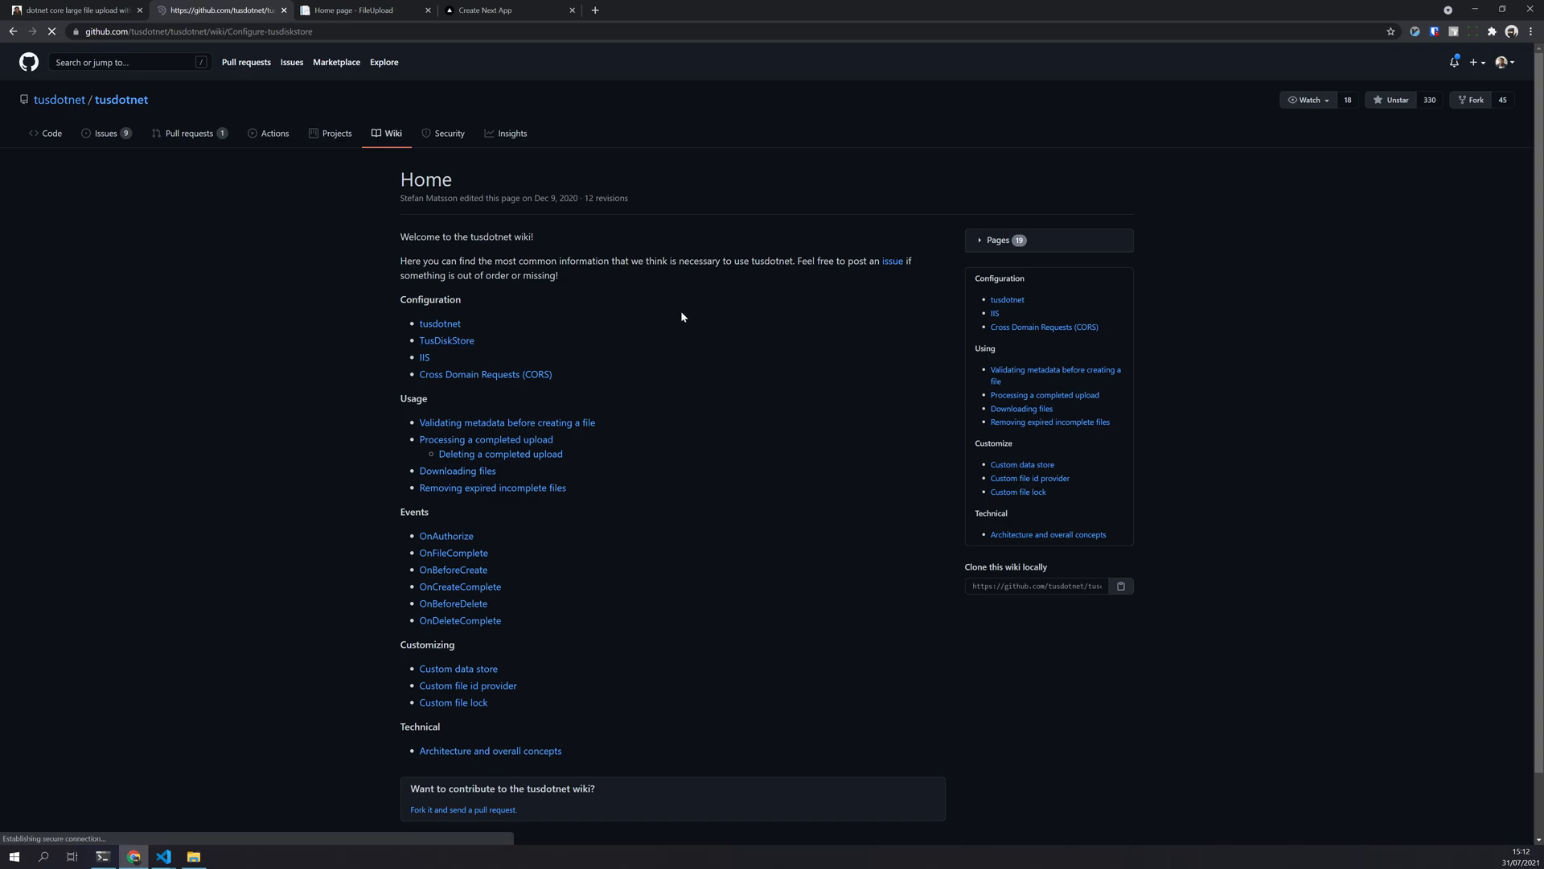
left_click(446, 341)
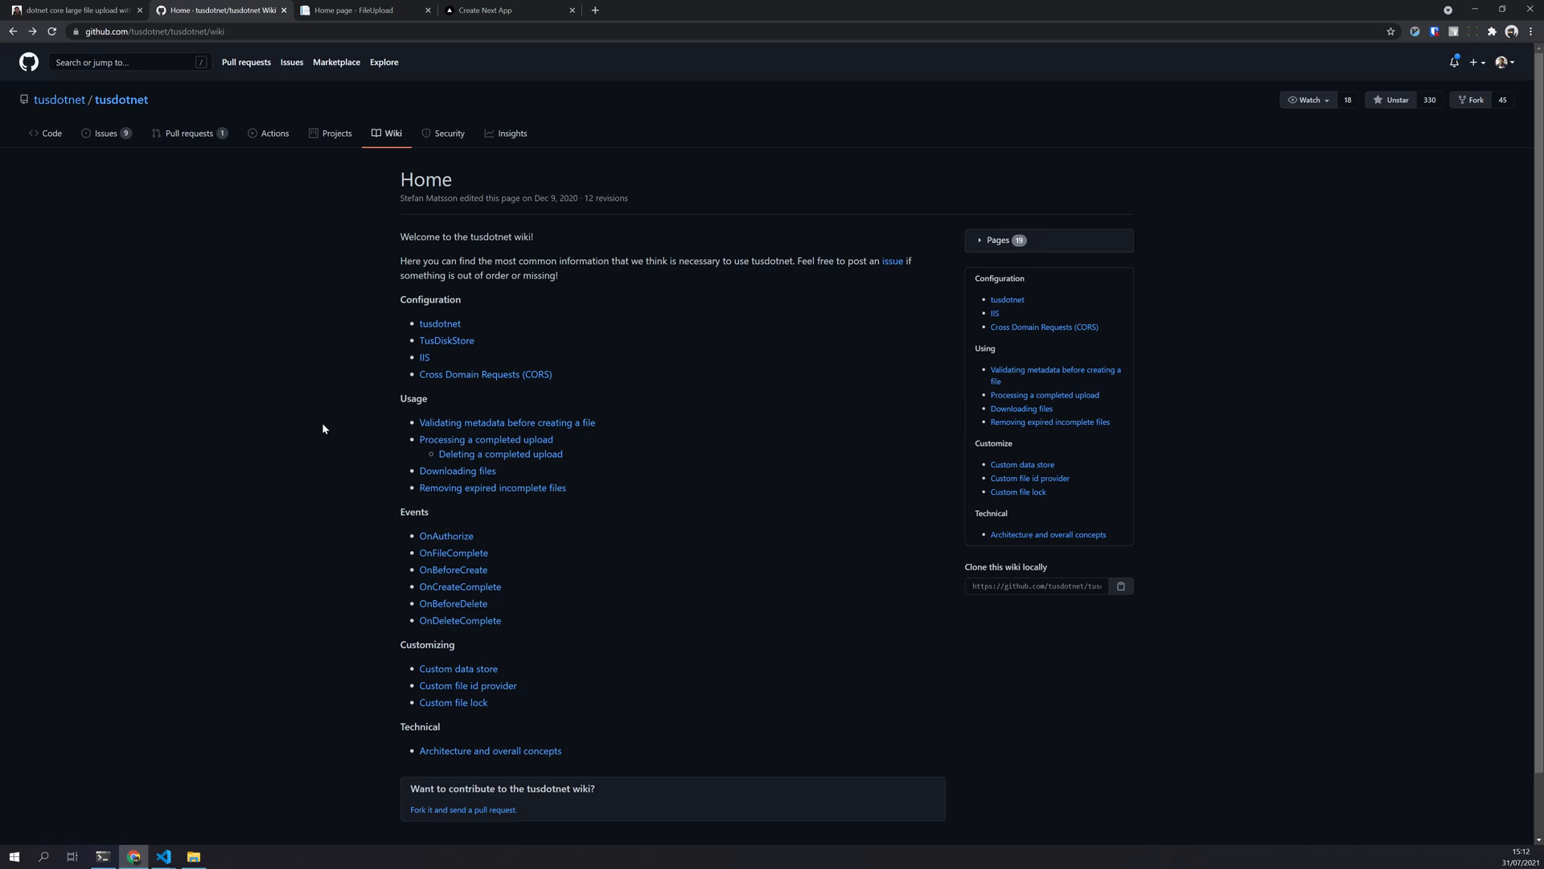
scroll("down", 3)
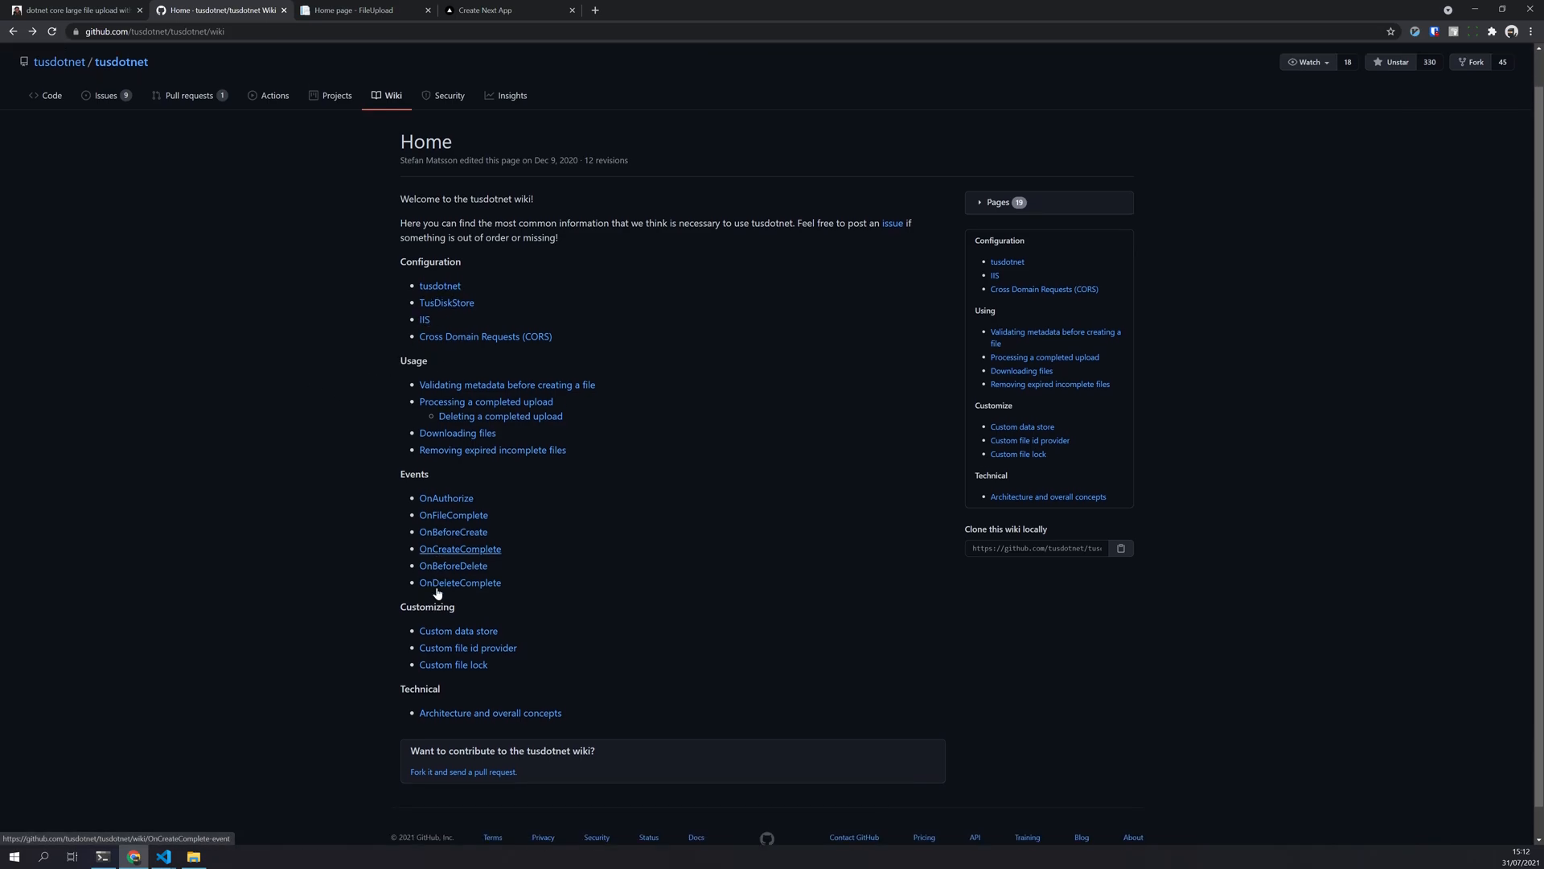
left_click(456, 632)
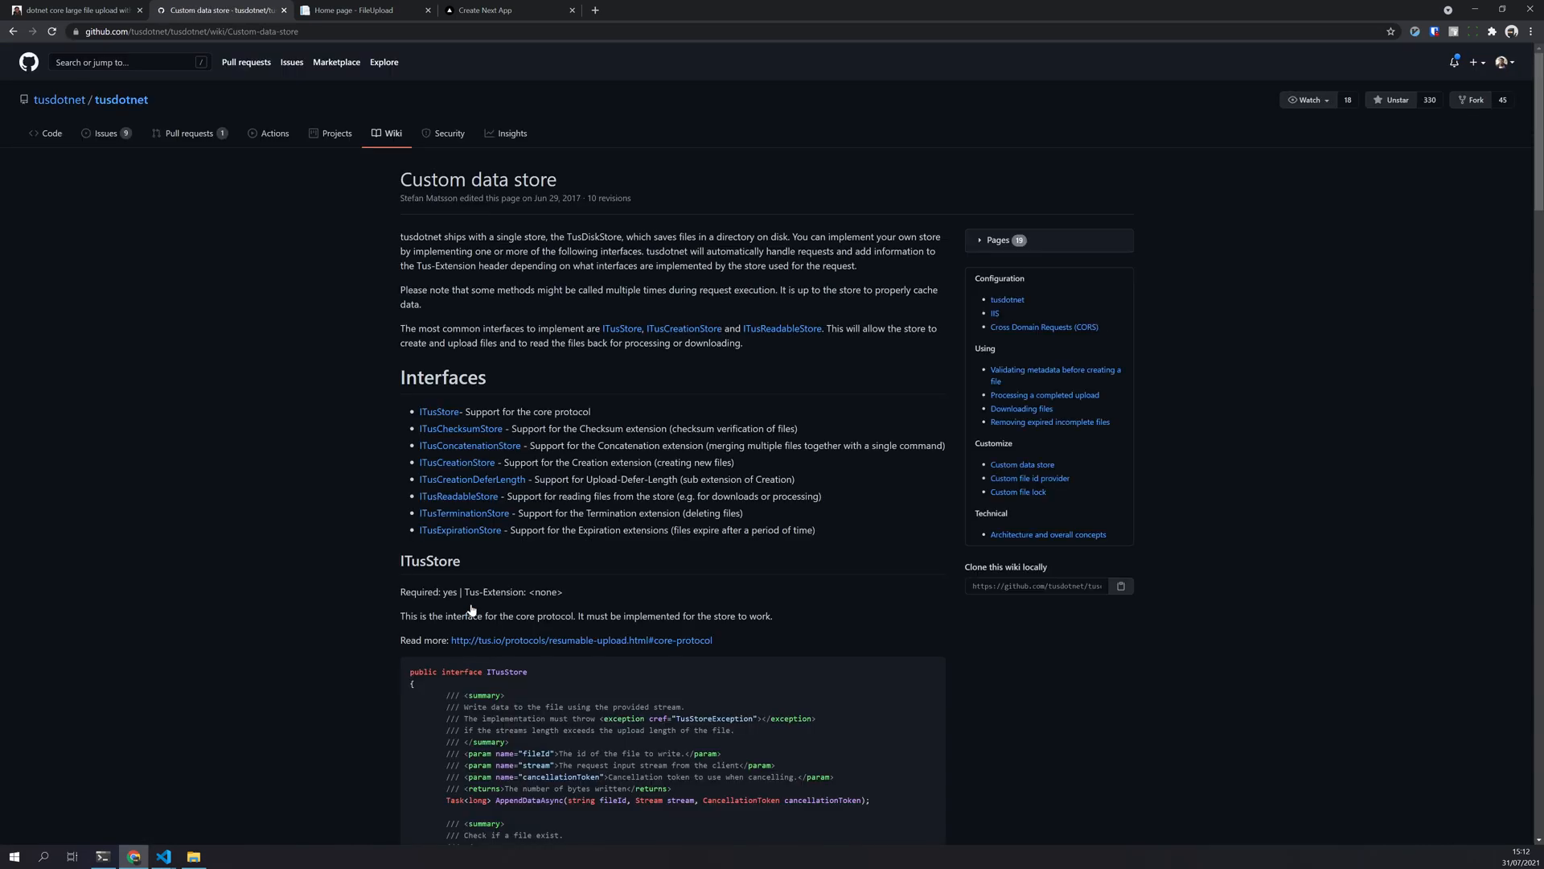
scroll("down", 3)
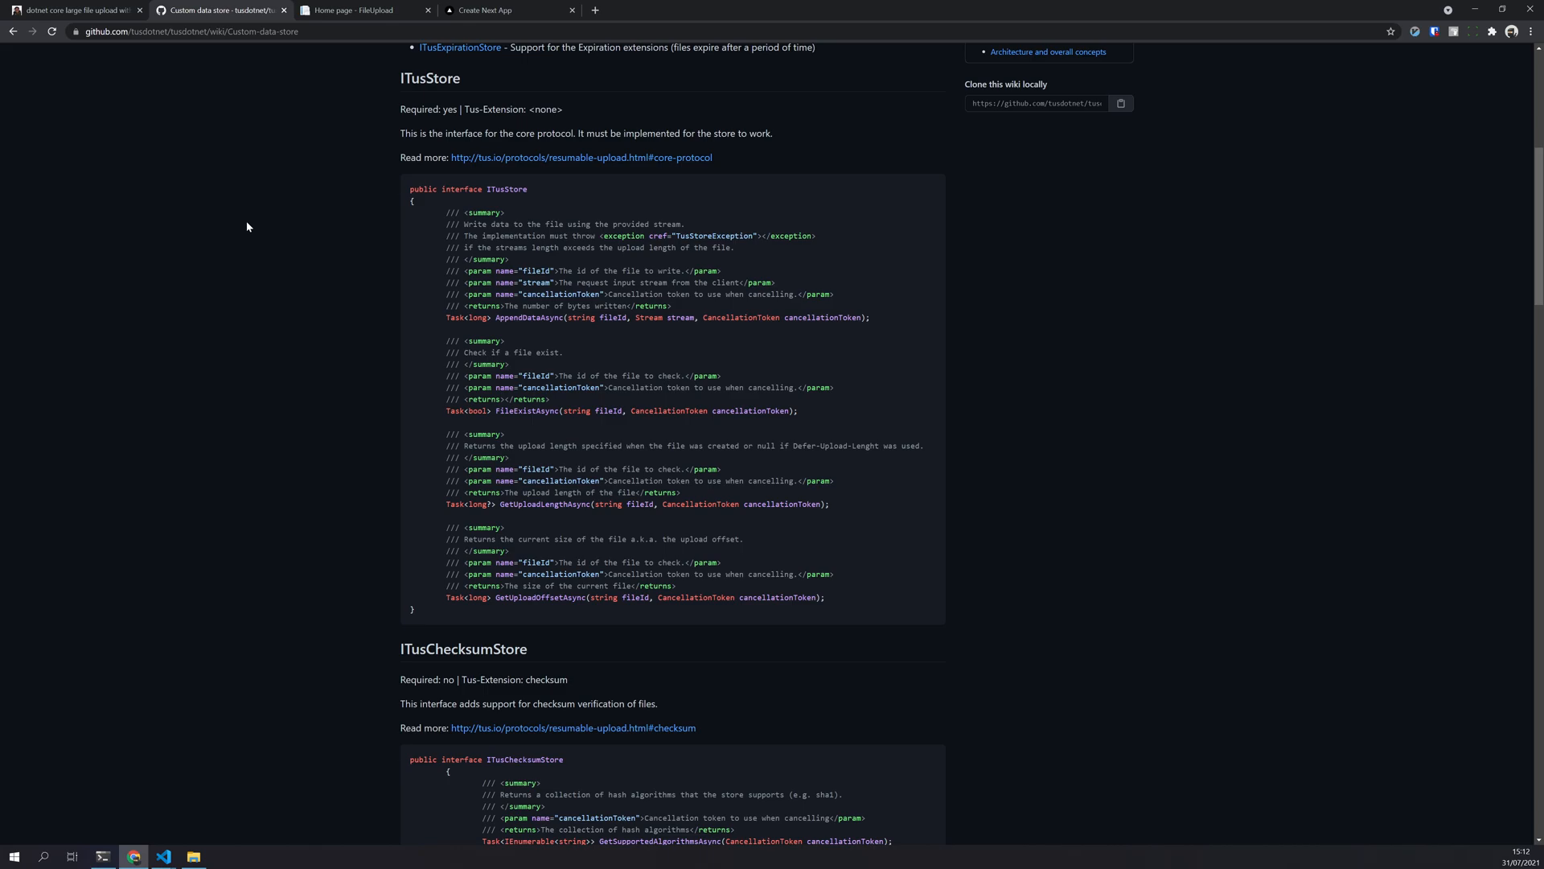
scroll("down", 3)
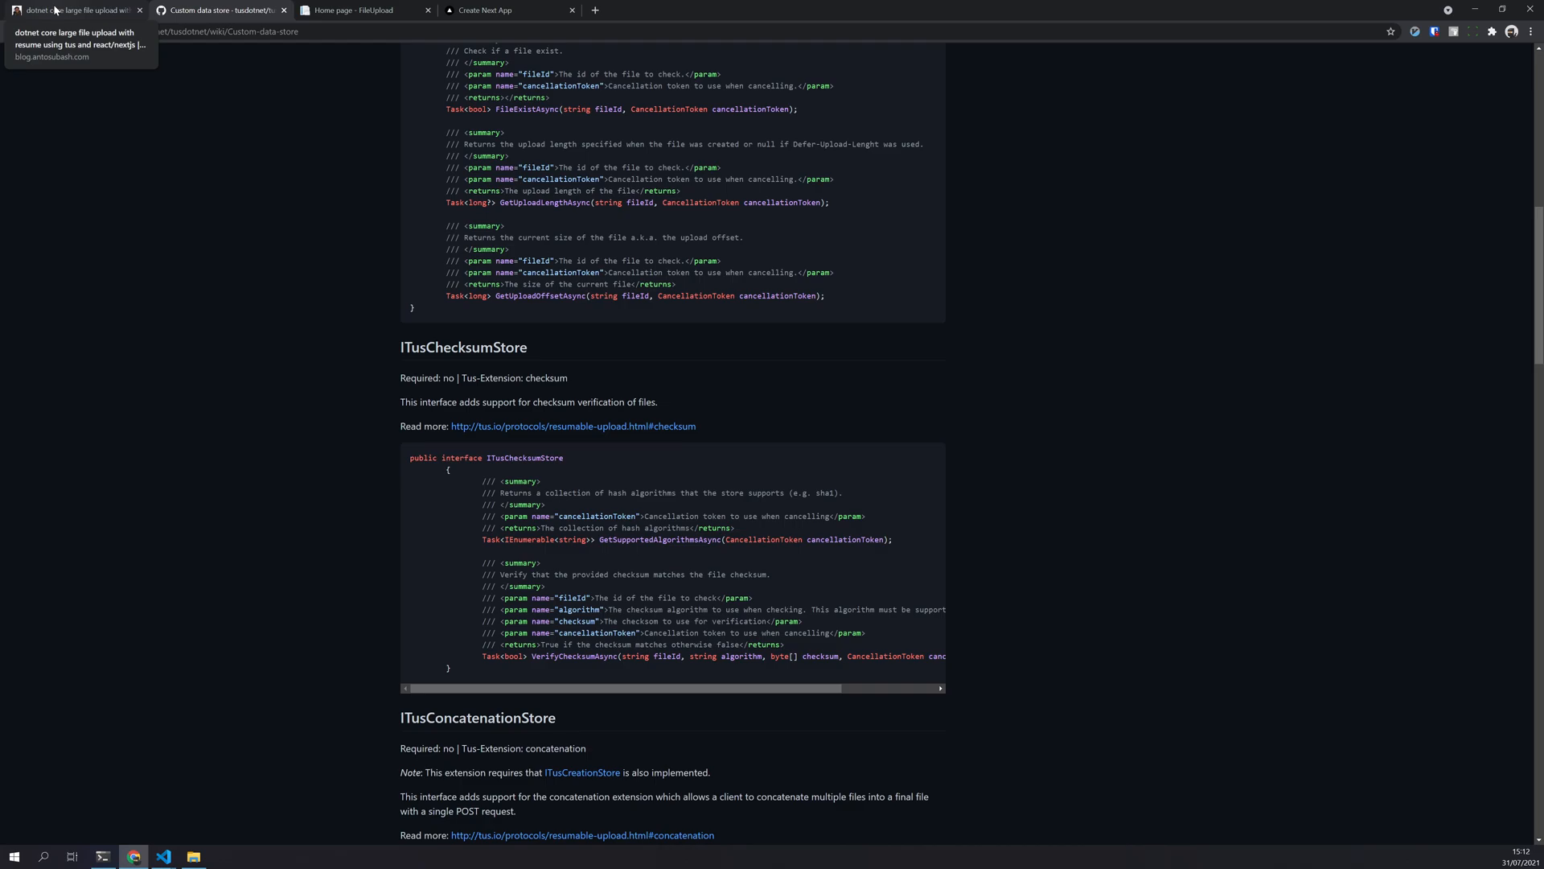
left_click(74, 9)
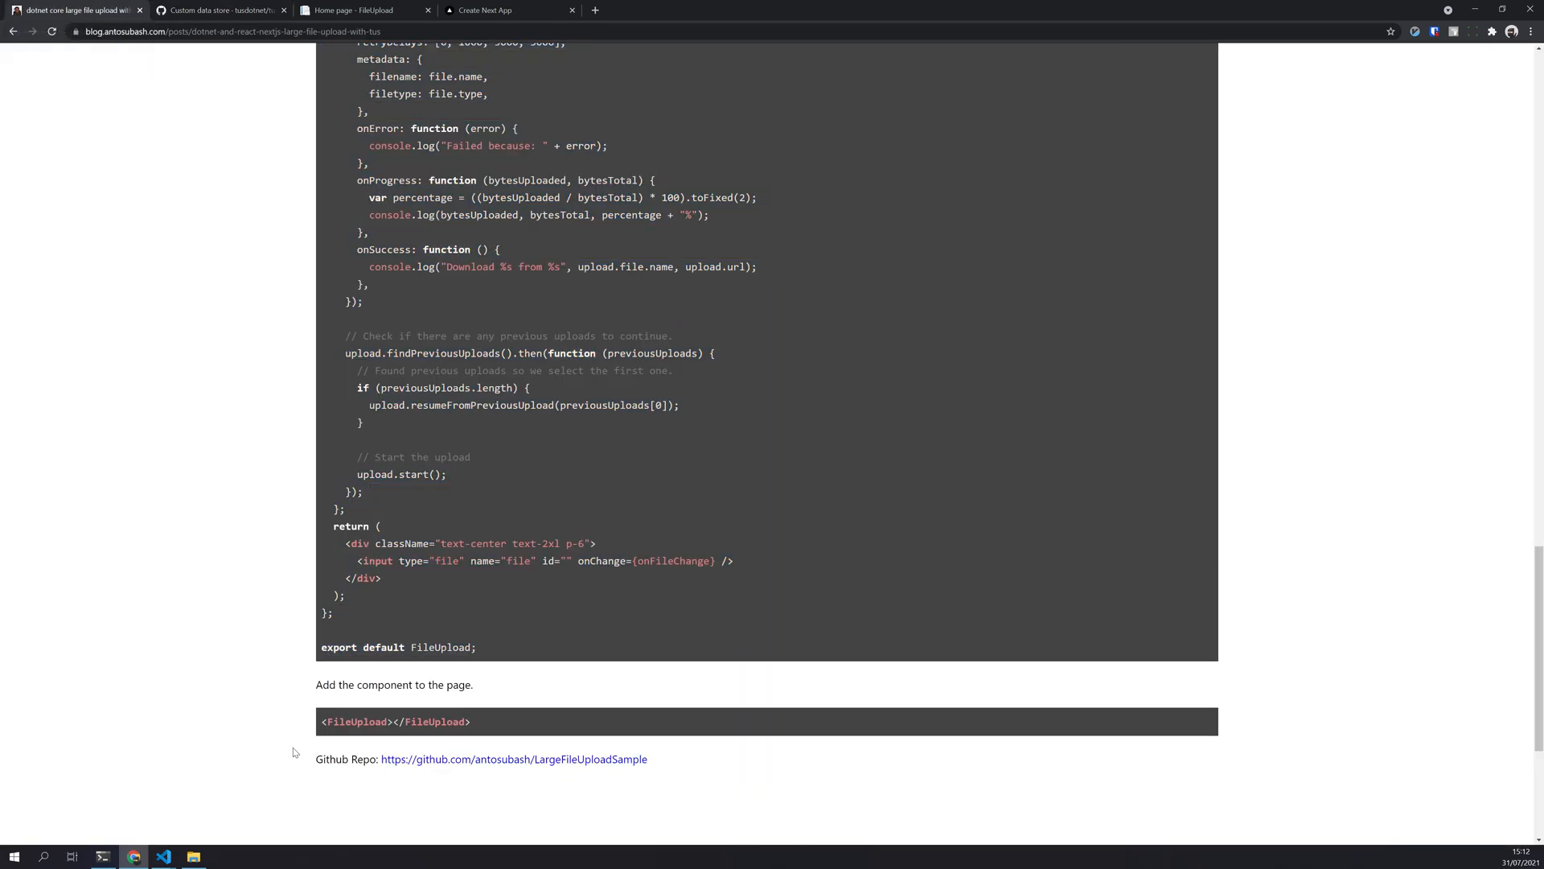
left_click(163, 855)
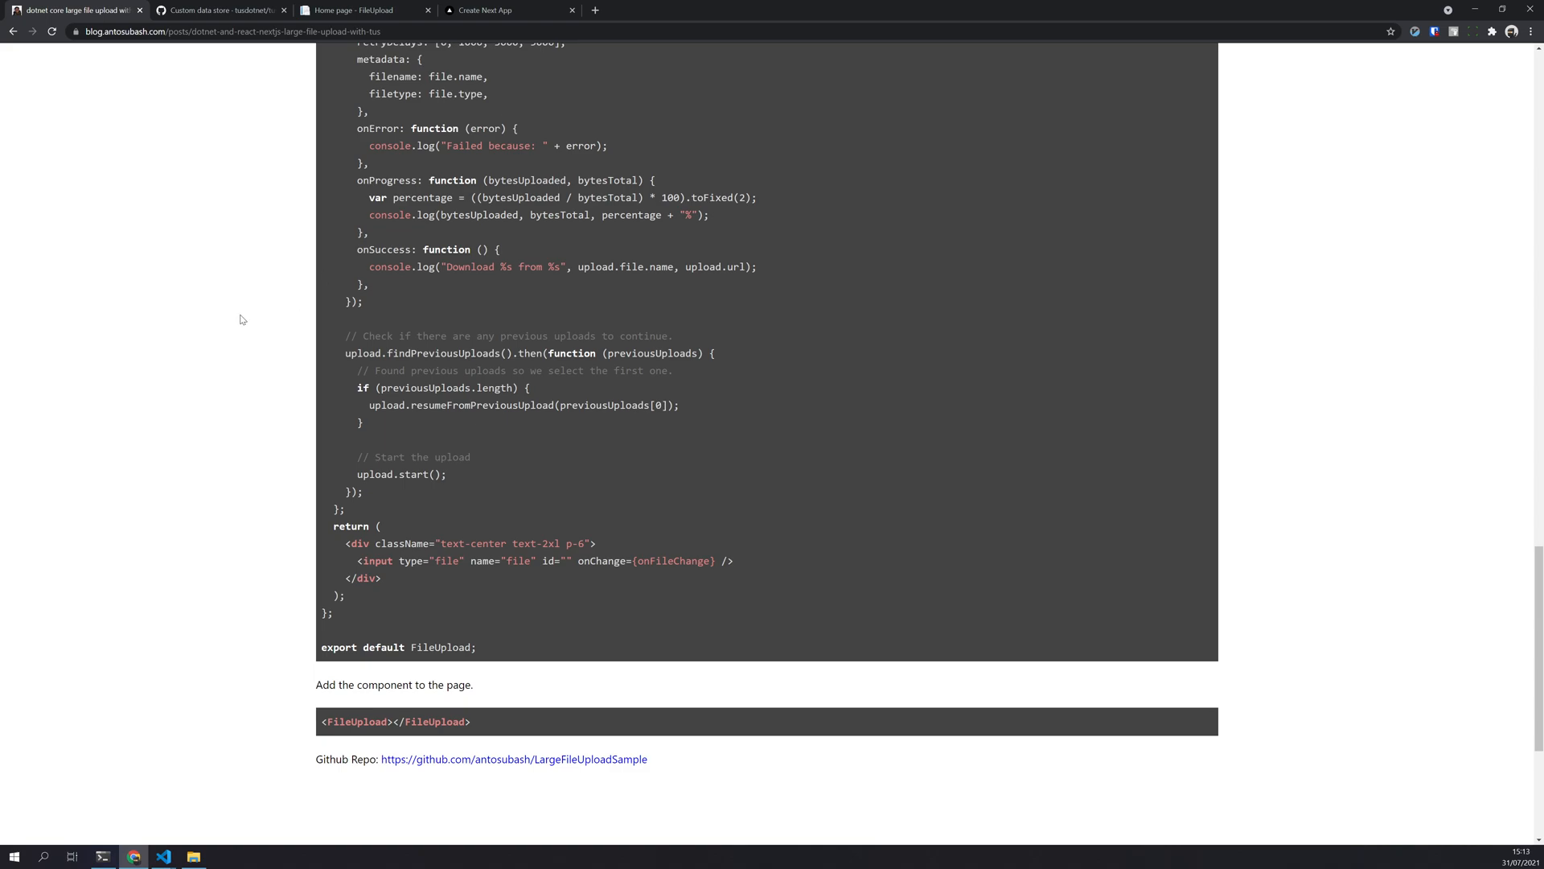
mouse_move(273, 357)
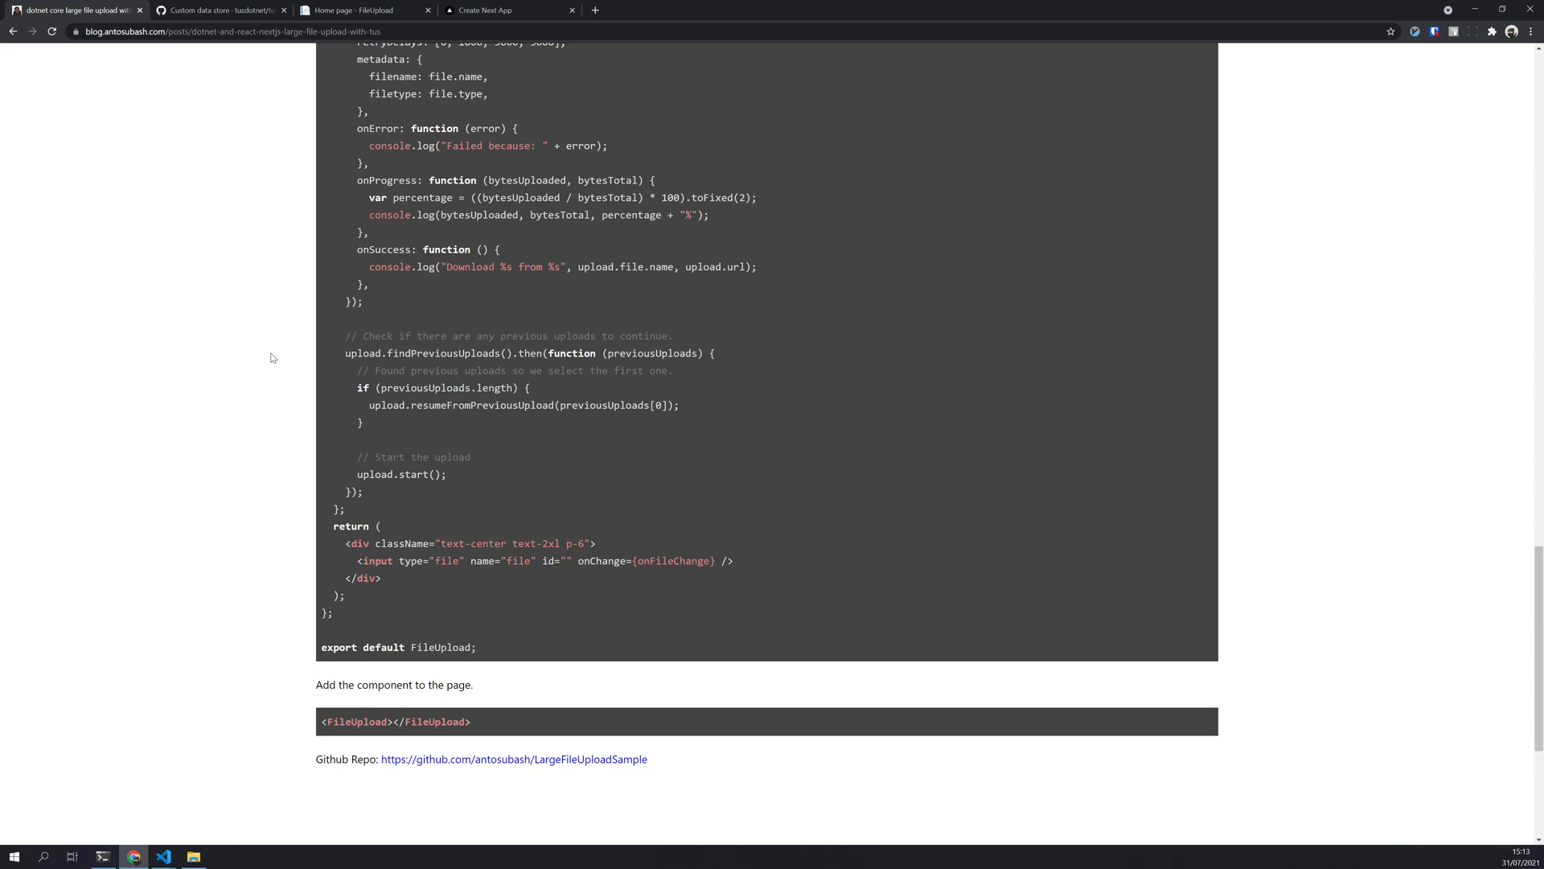
mouse_move(260, 360)
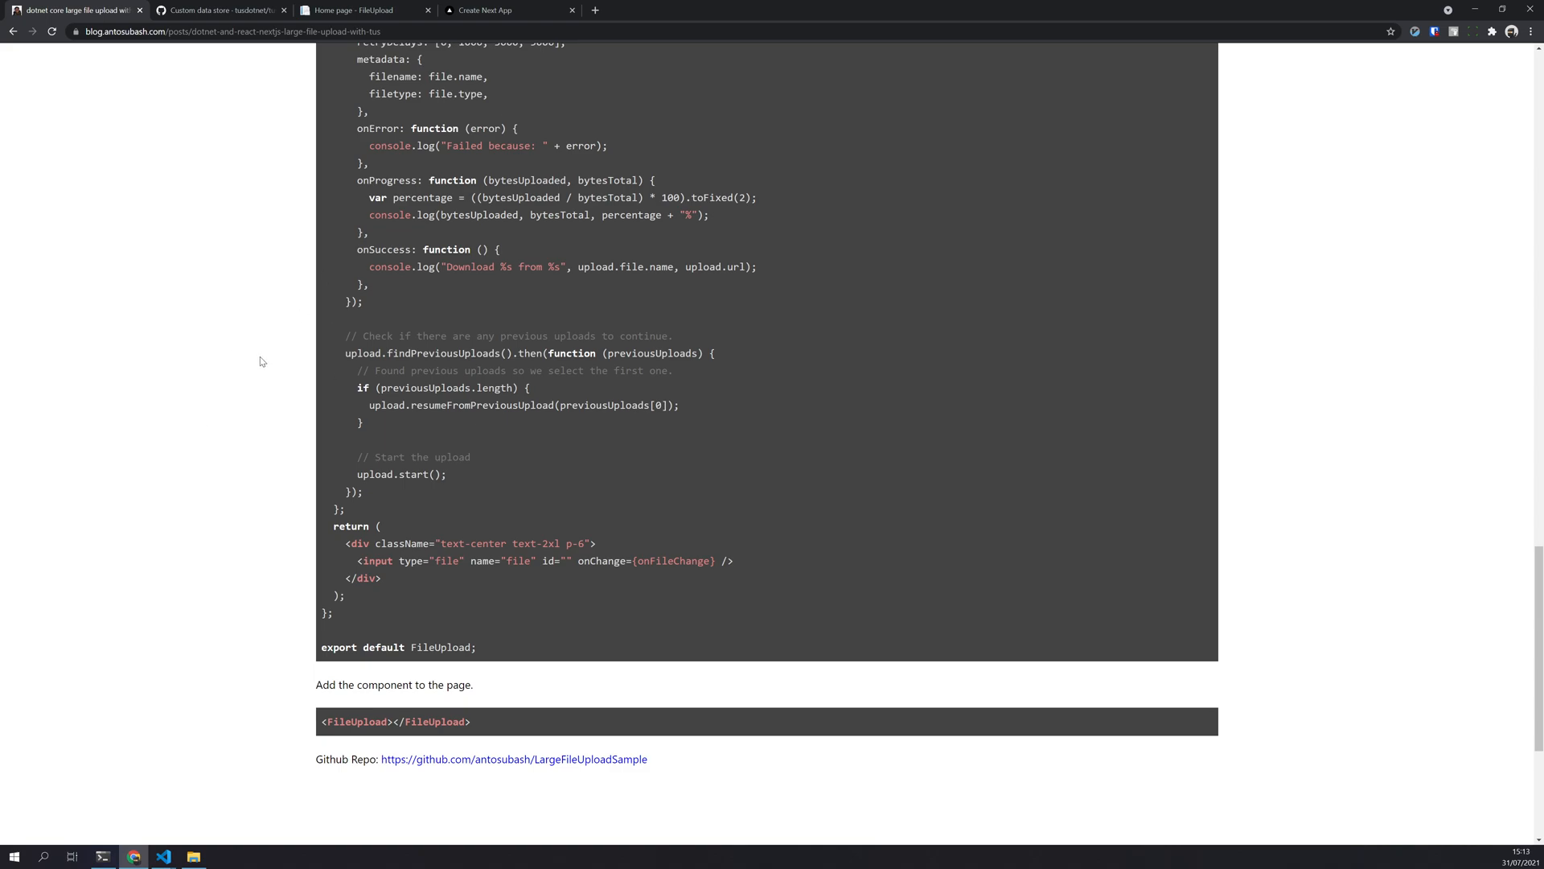